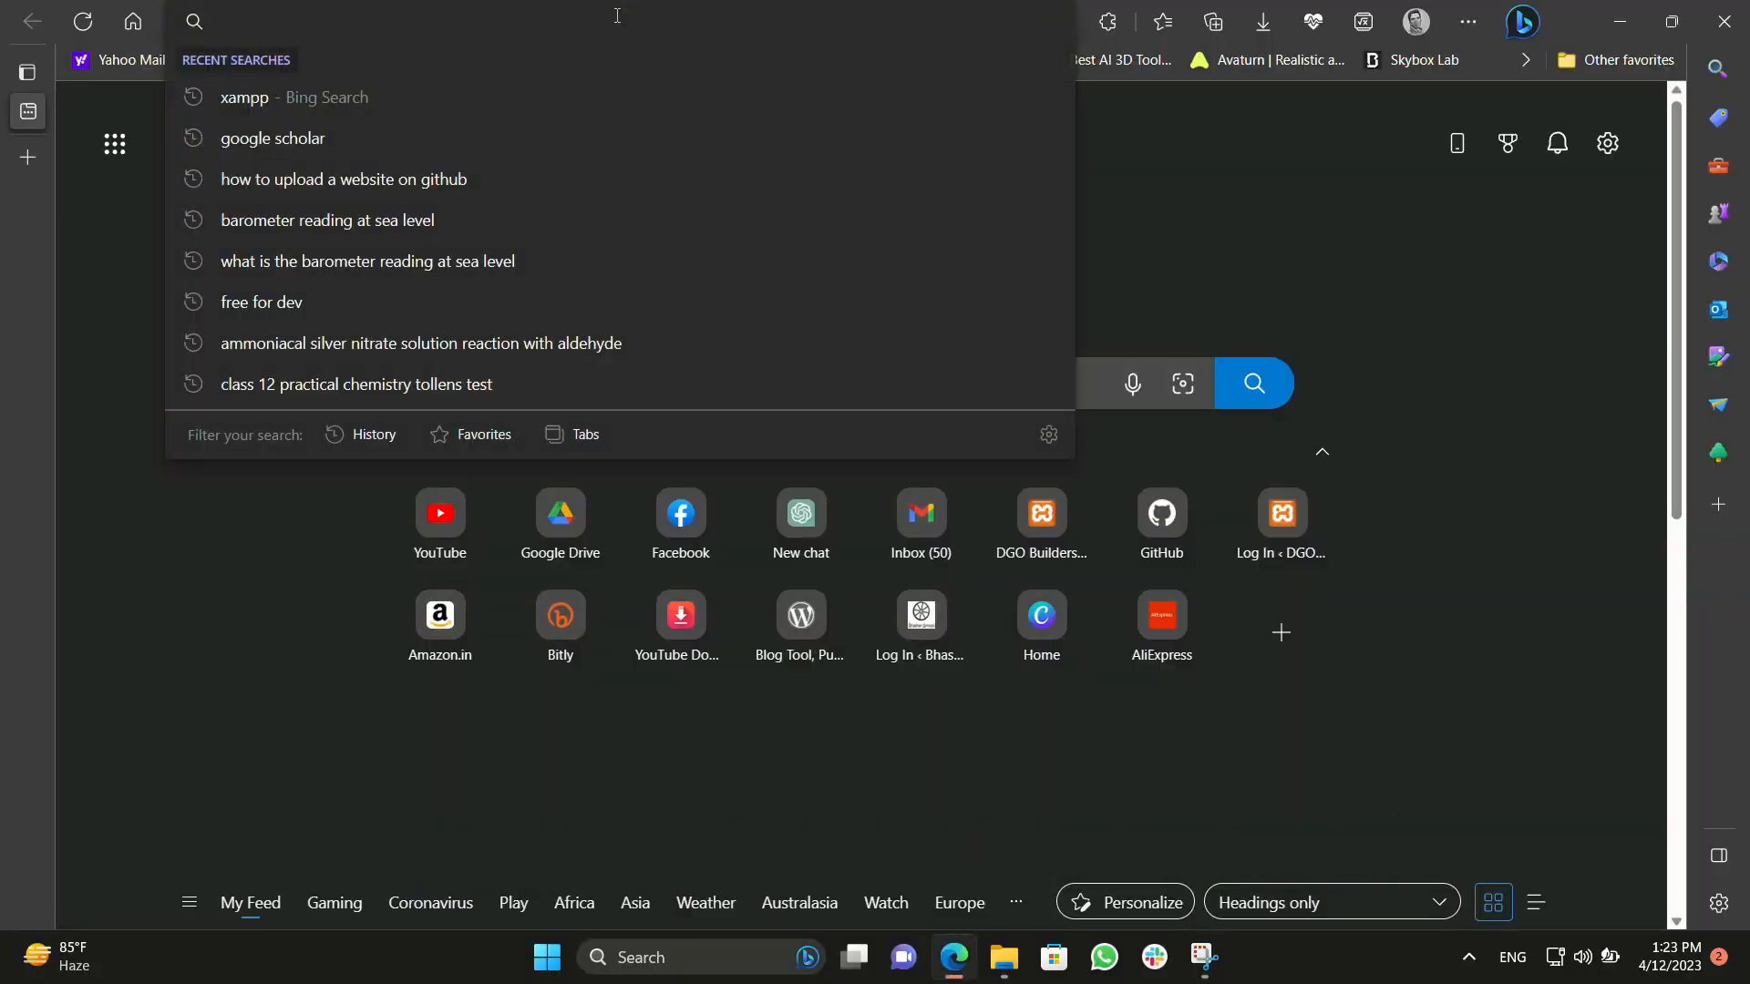
Go to the GitHub home page via the address-bar 'git' suggestion.
text(github.com)
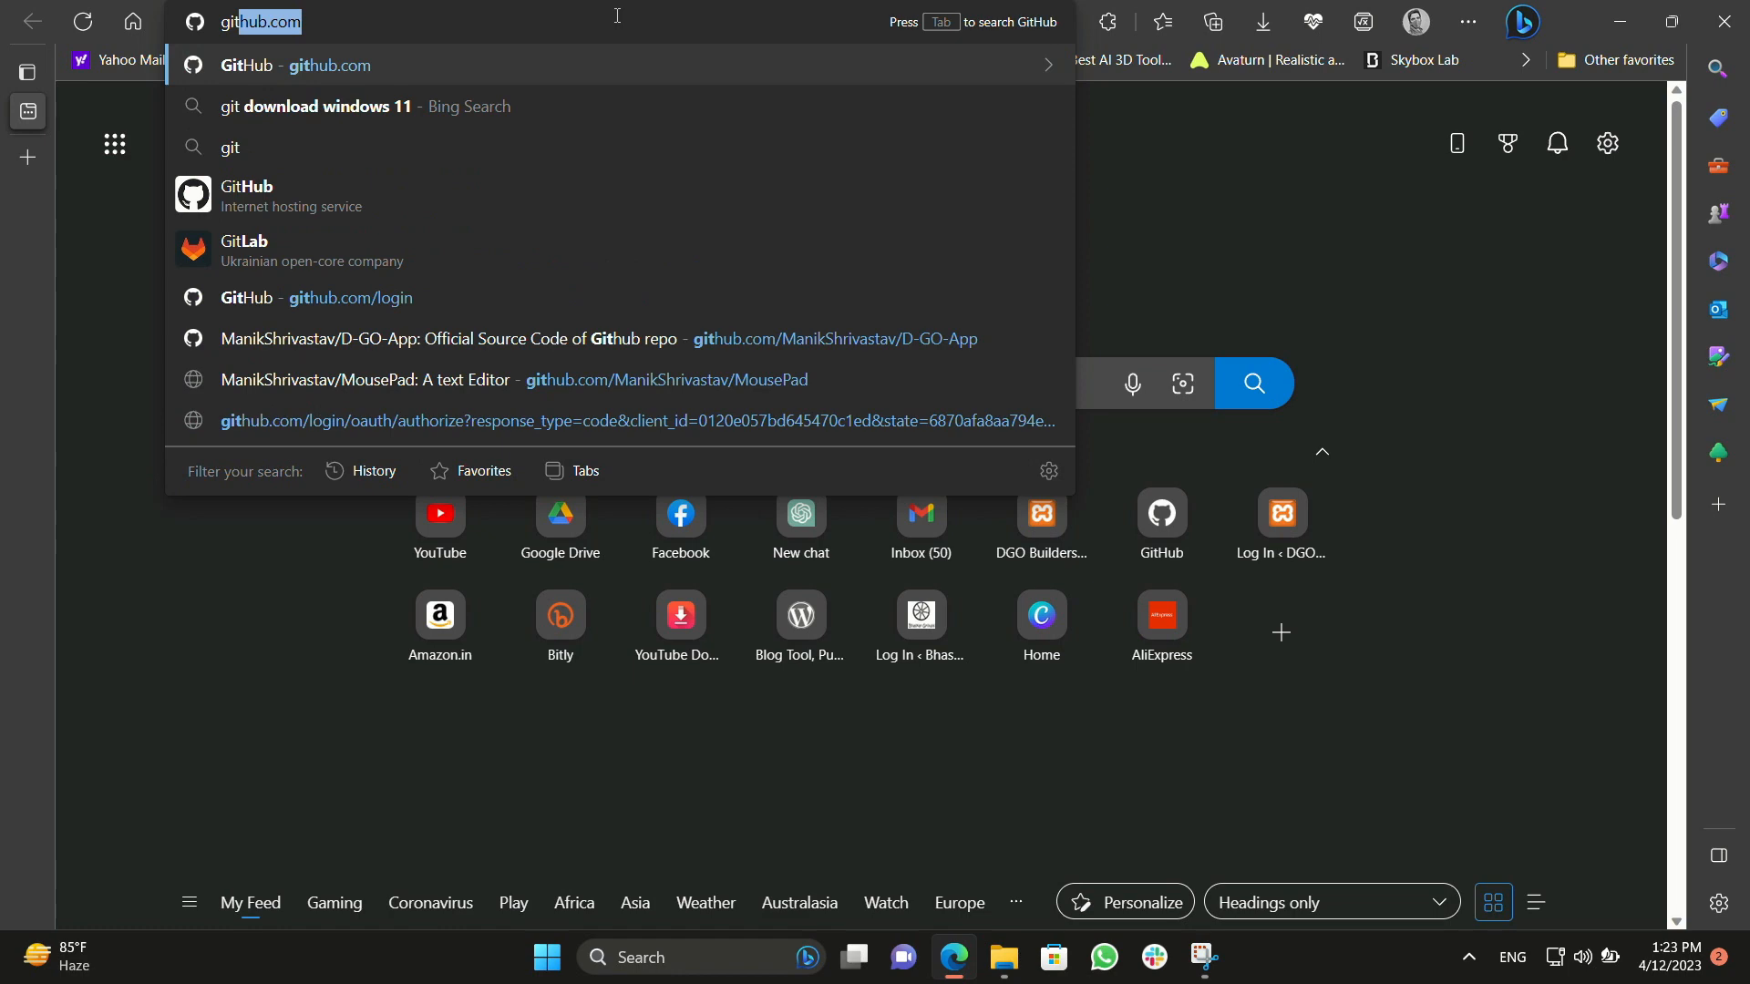
click(326, 65)
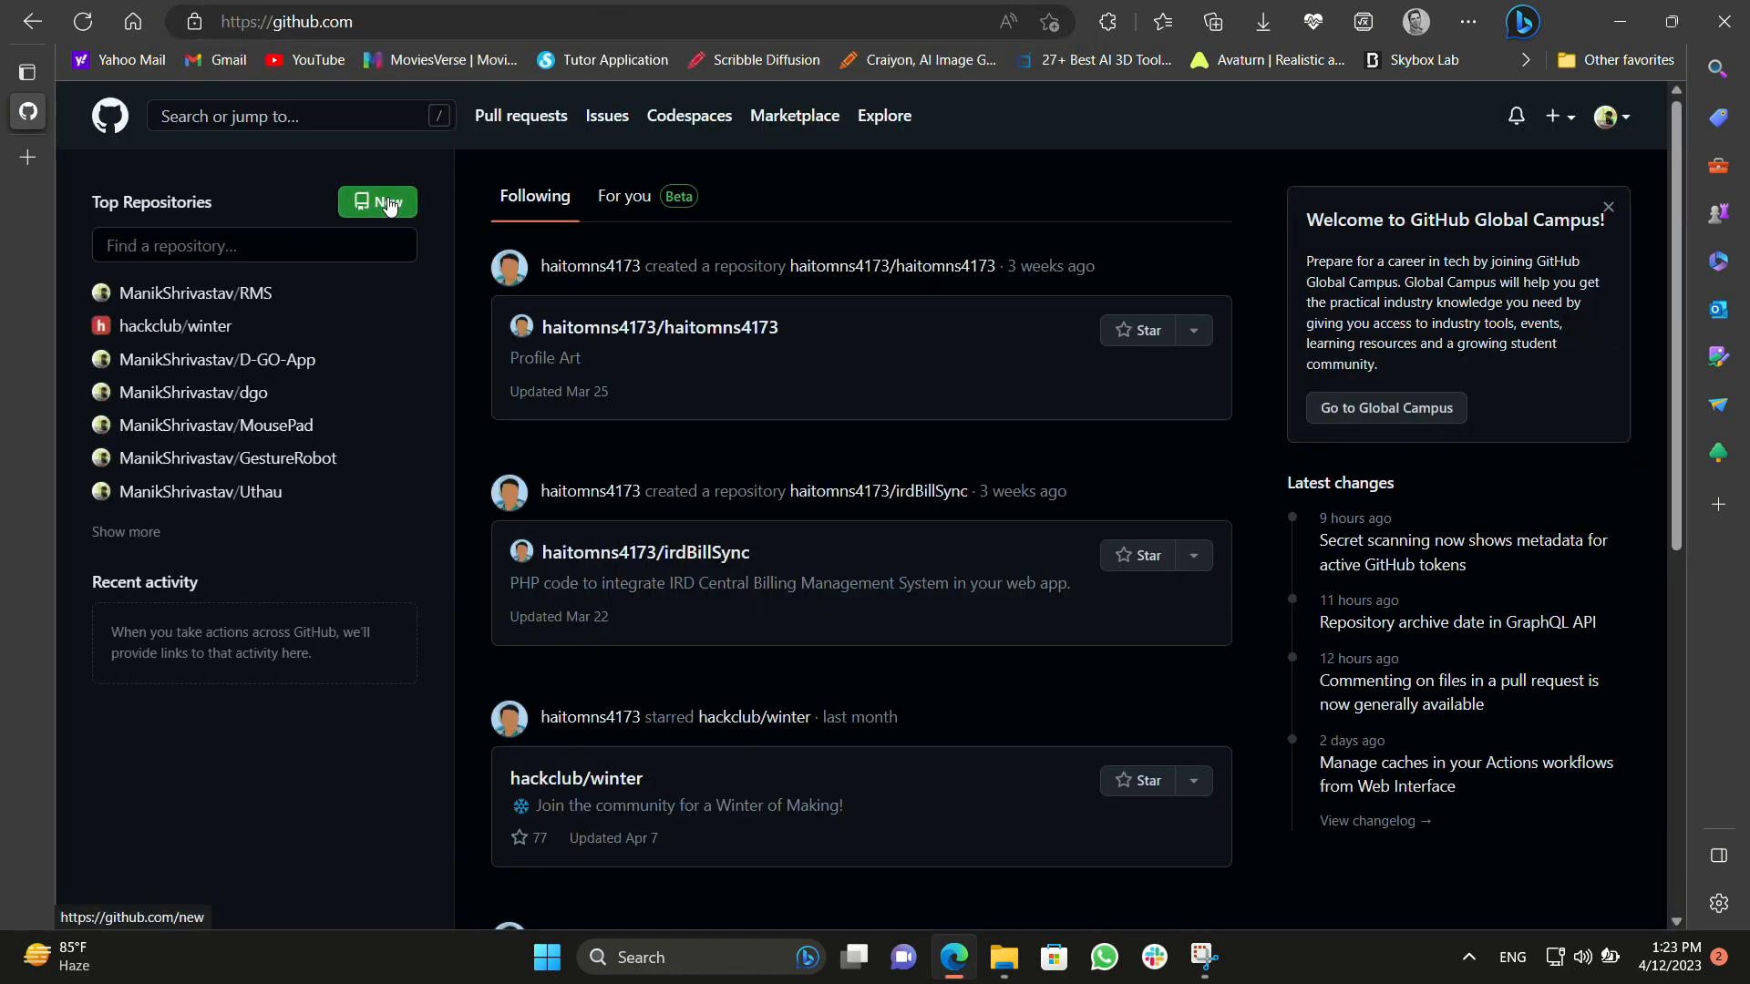
Start a new repository named demo with the description Demo Website.
click(378, 202)
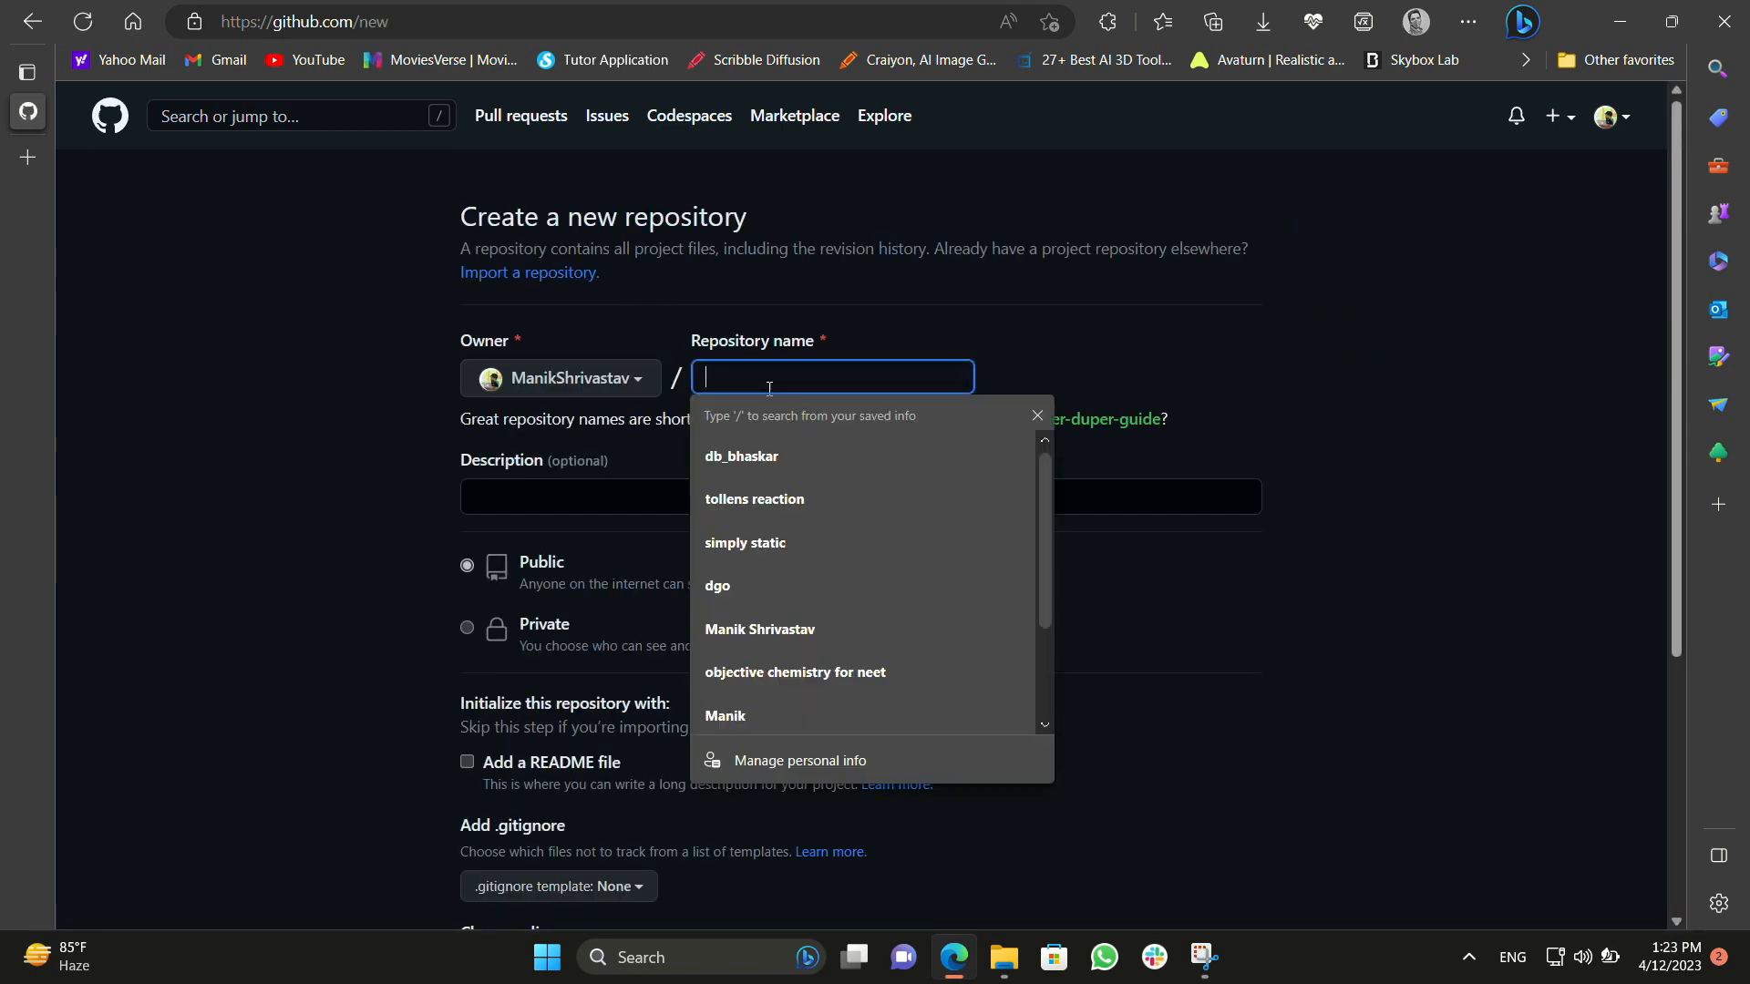
text(demo)
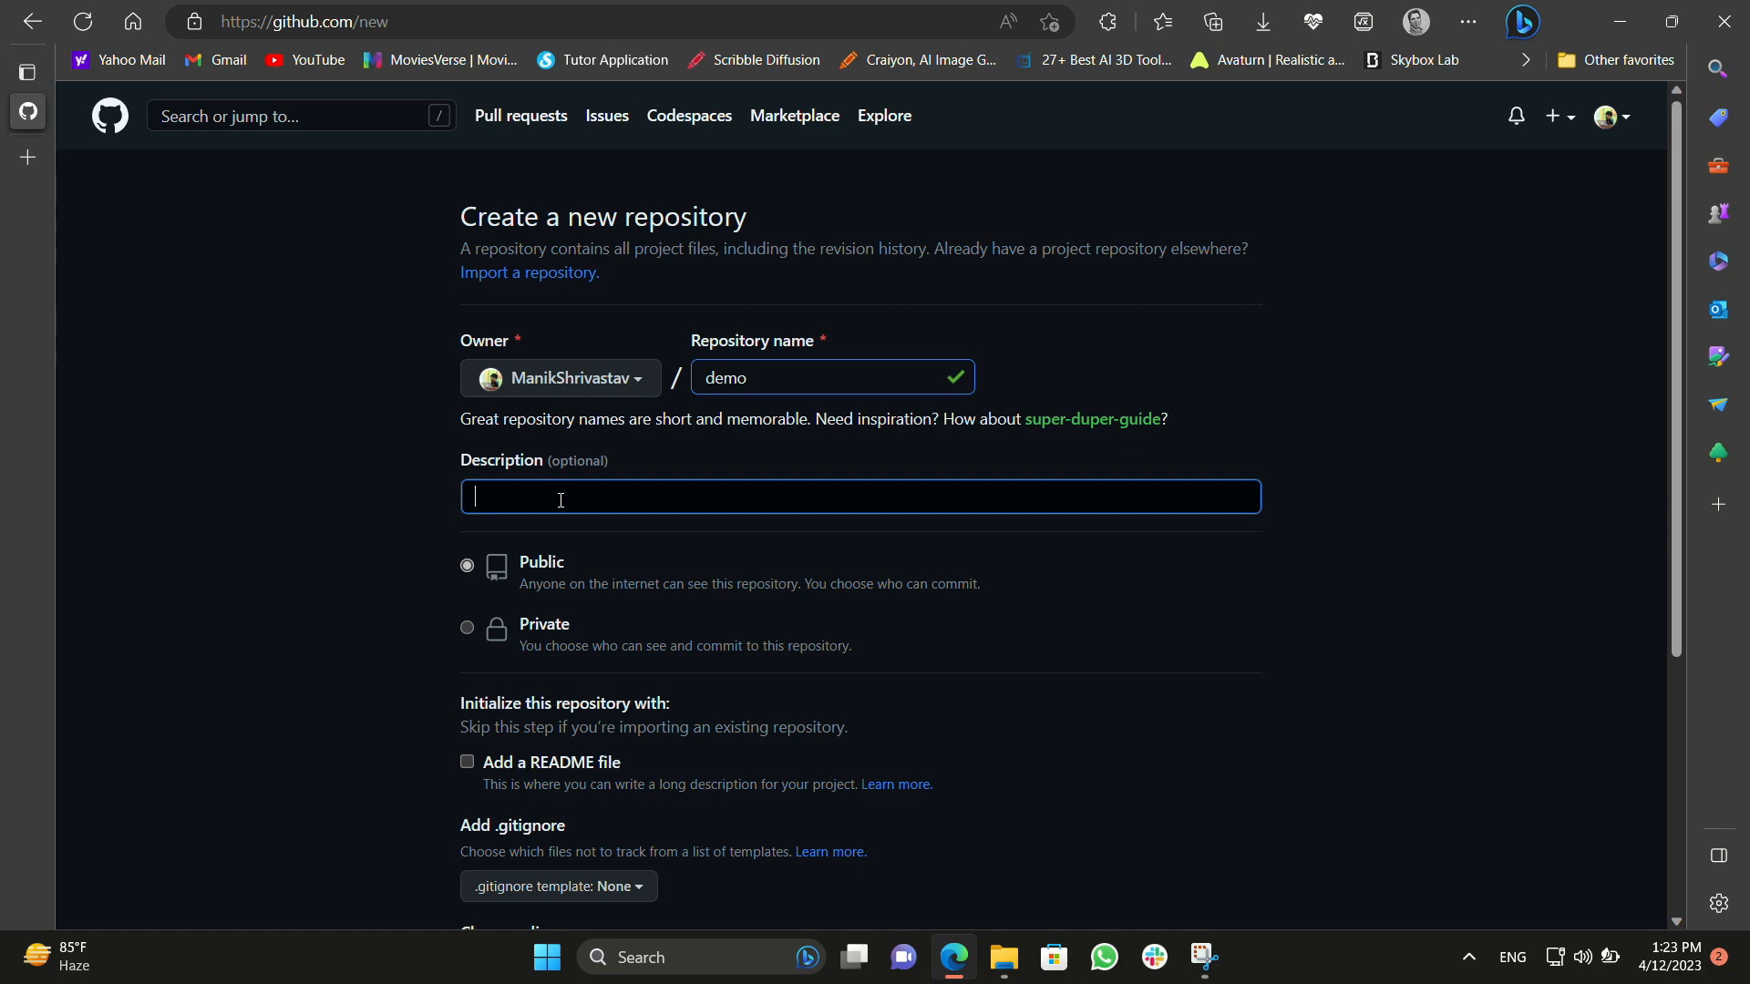
text(DemoWebsite)
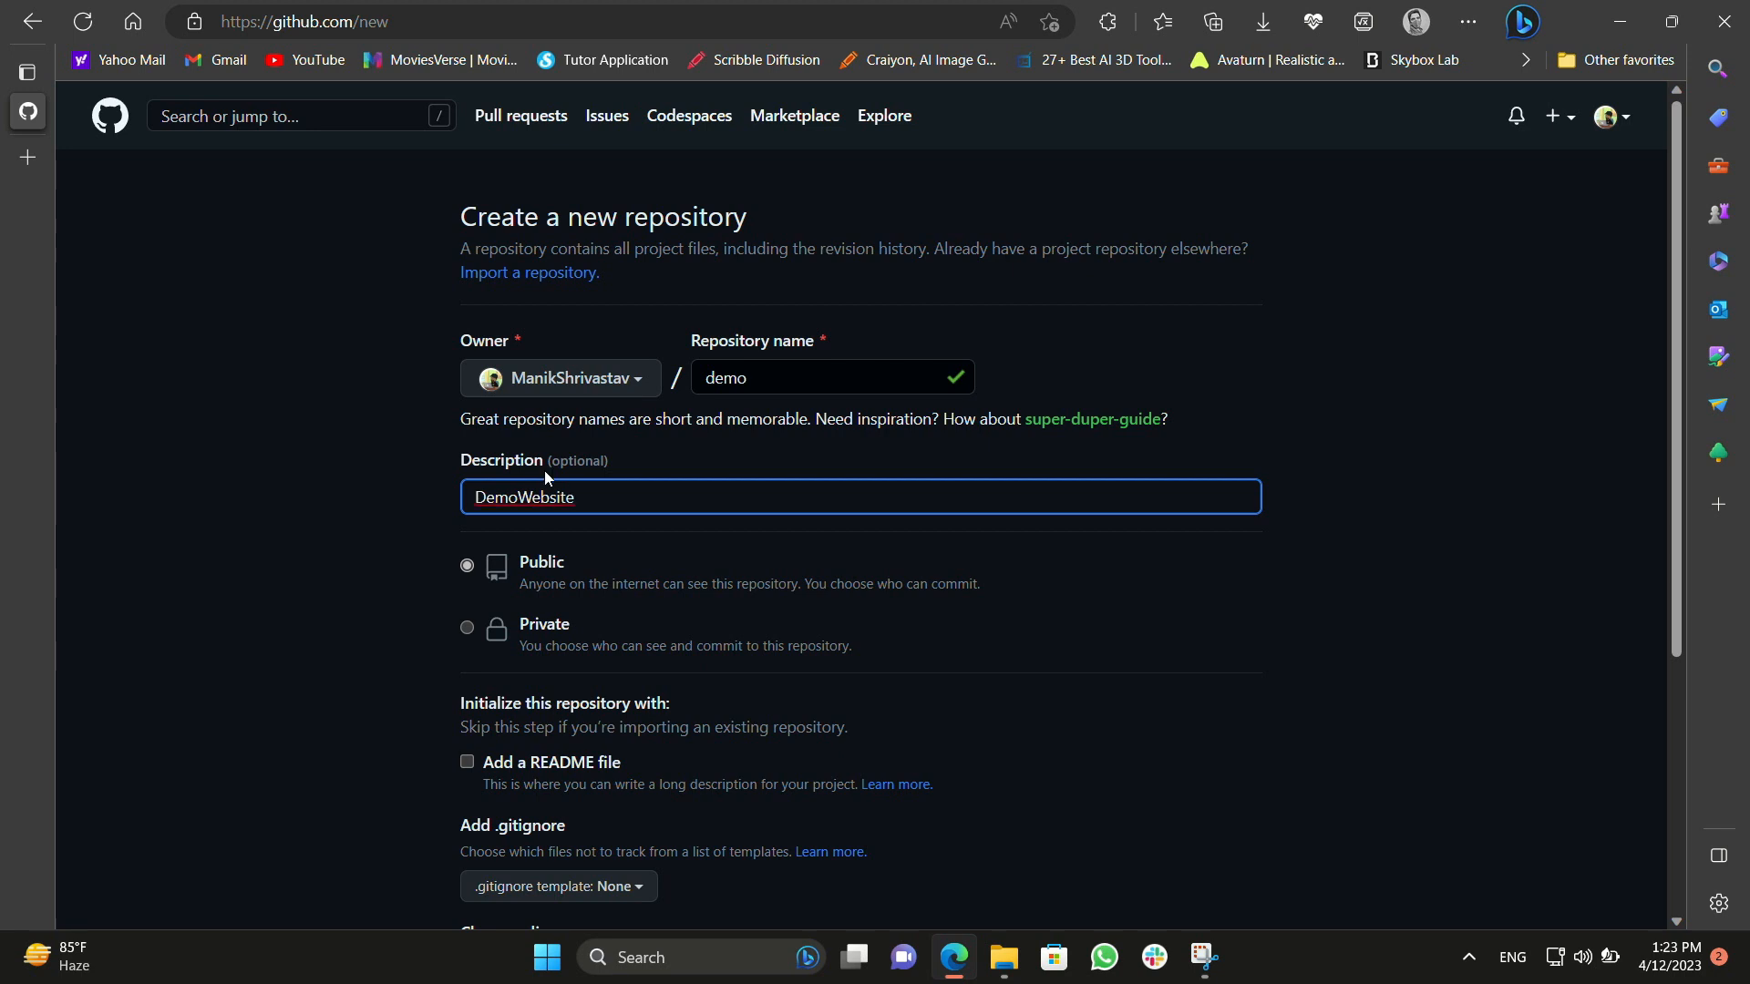
right_click(519, 496)
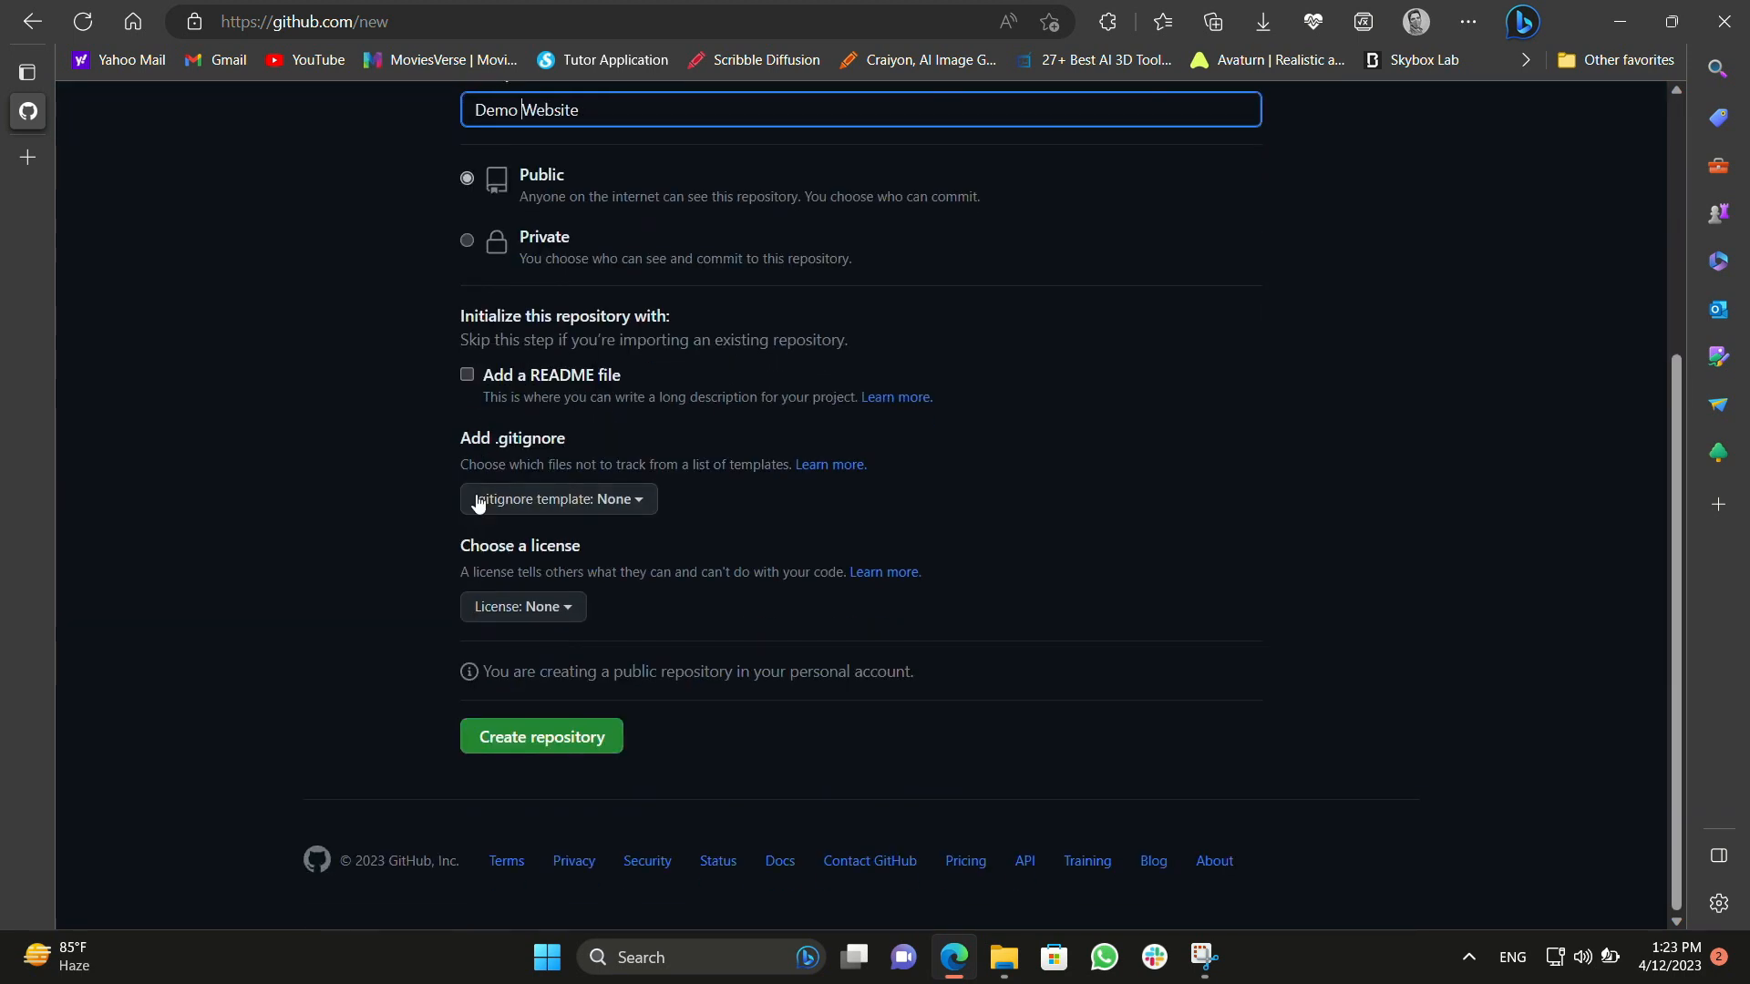
Include a README file and create the public demo repository.
click(467, 373)
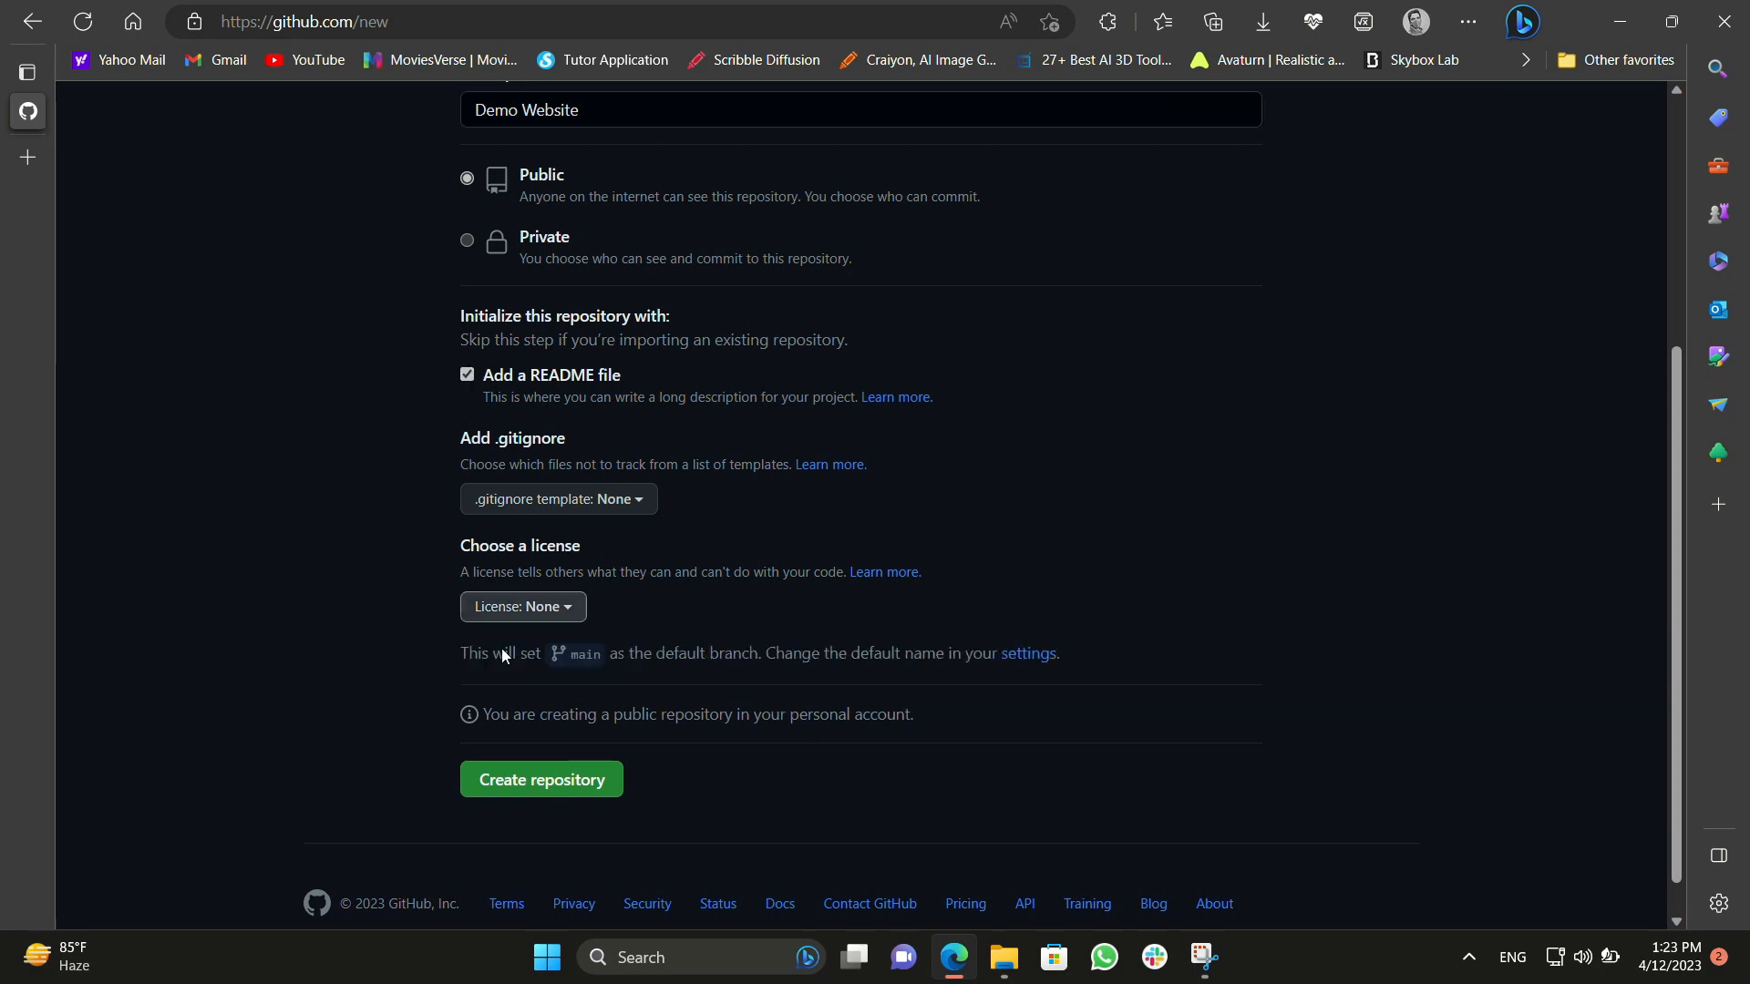
scroll(down, 3)
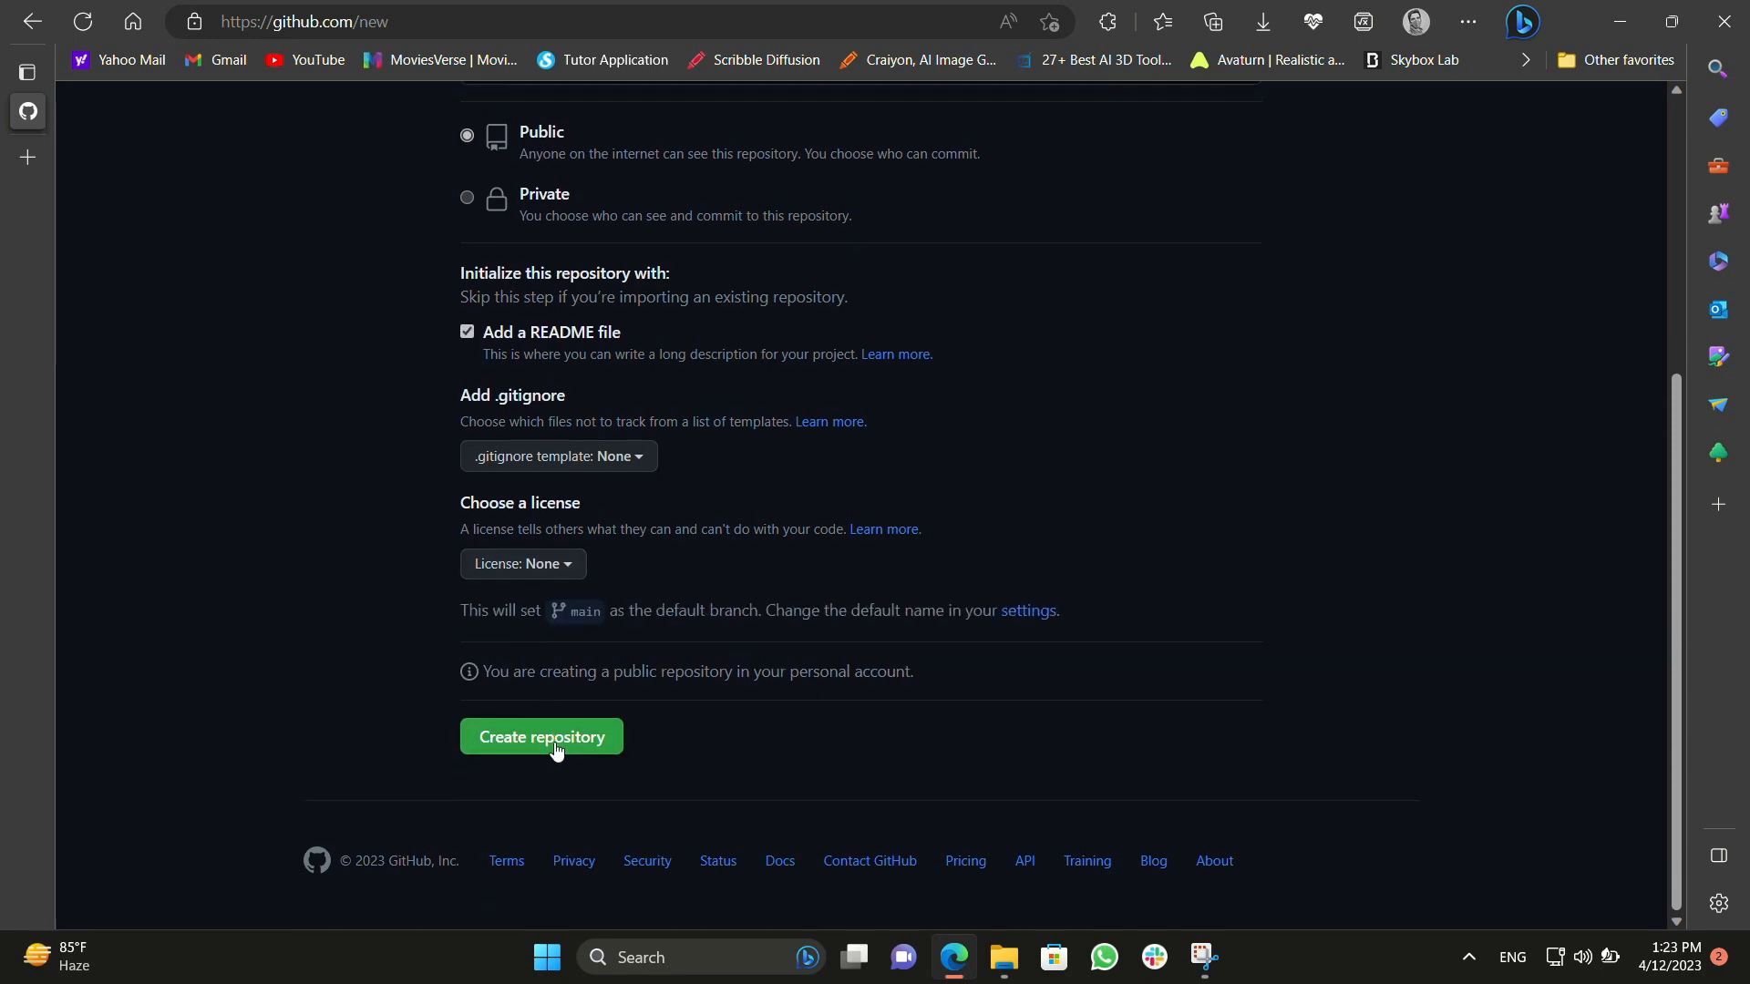
click(542, 736)
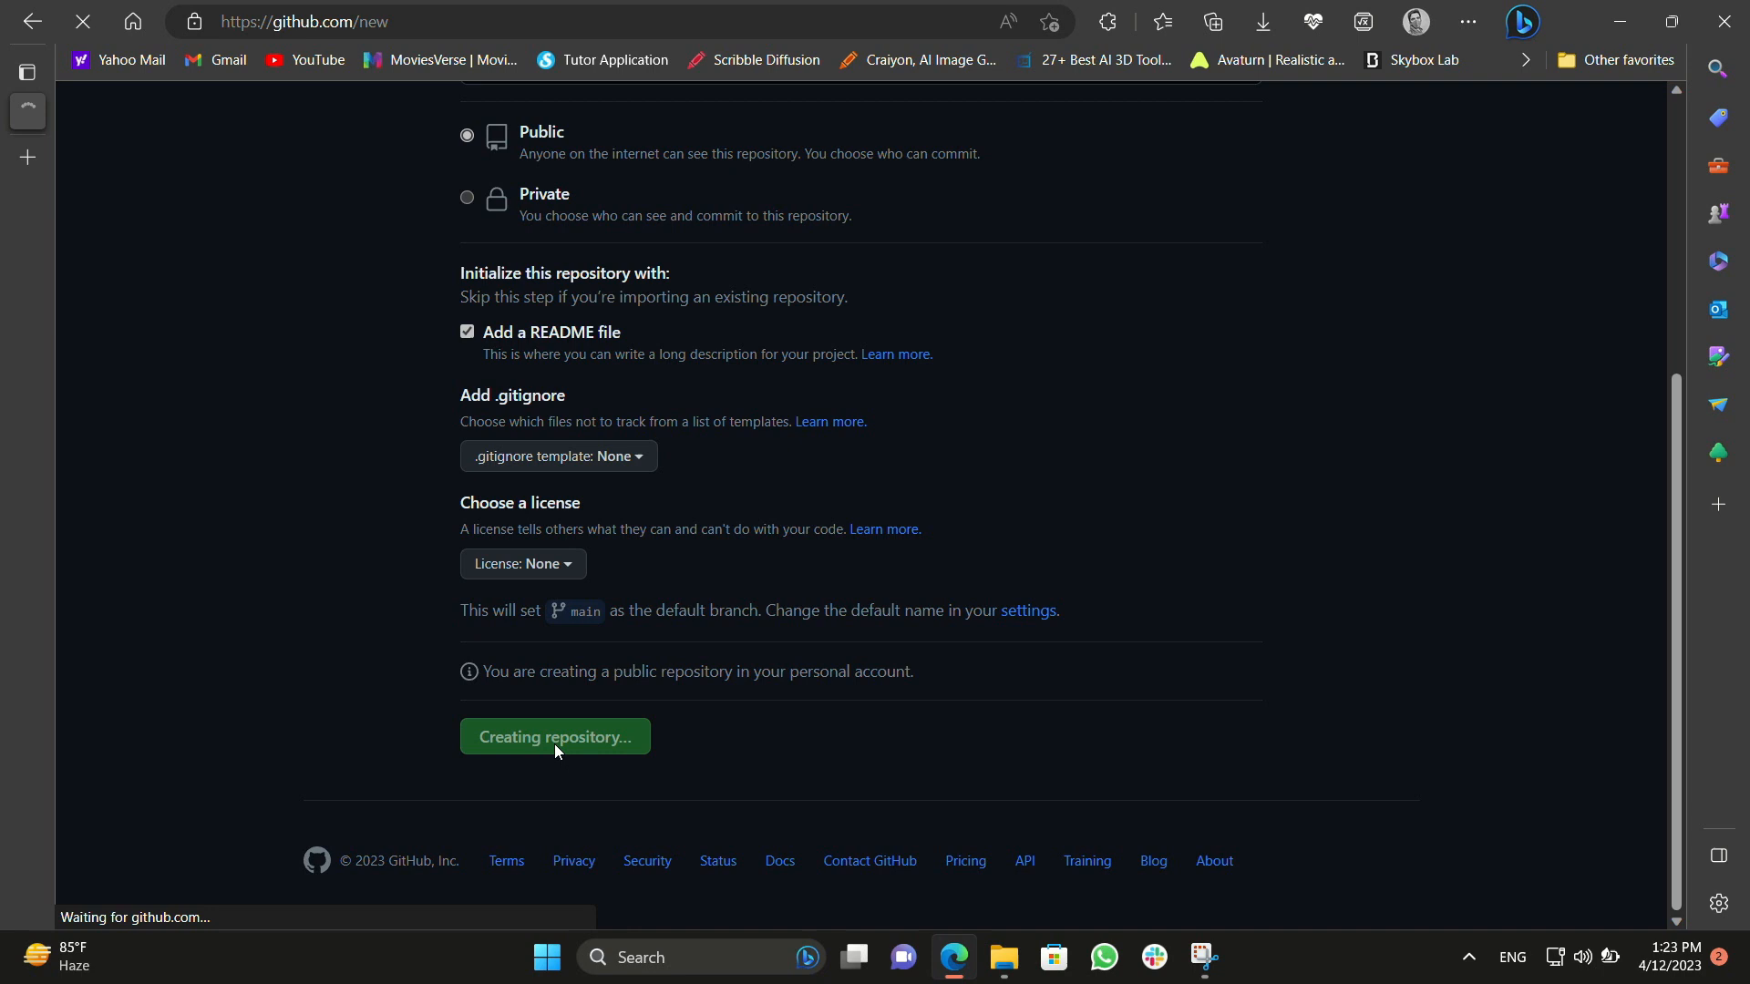
click(554, 737)
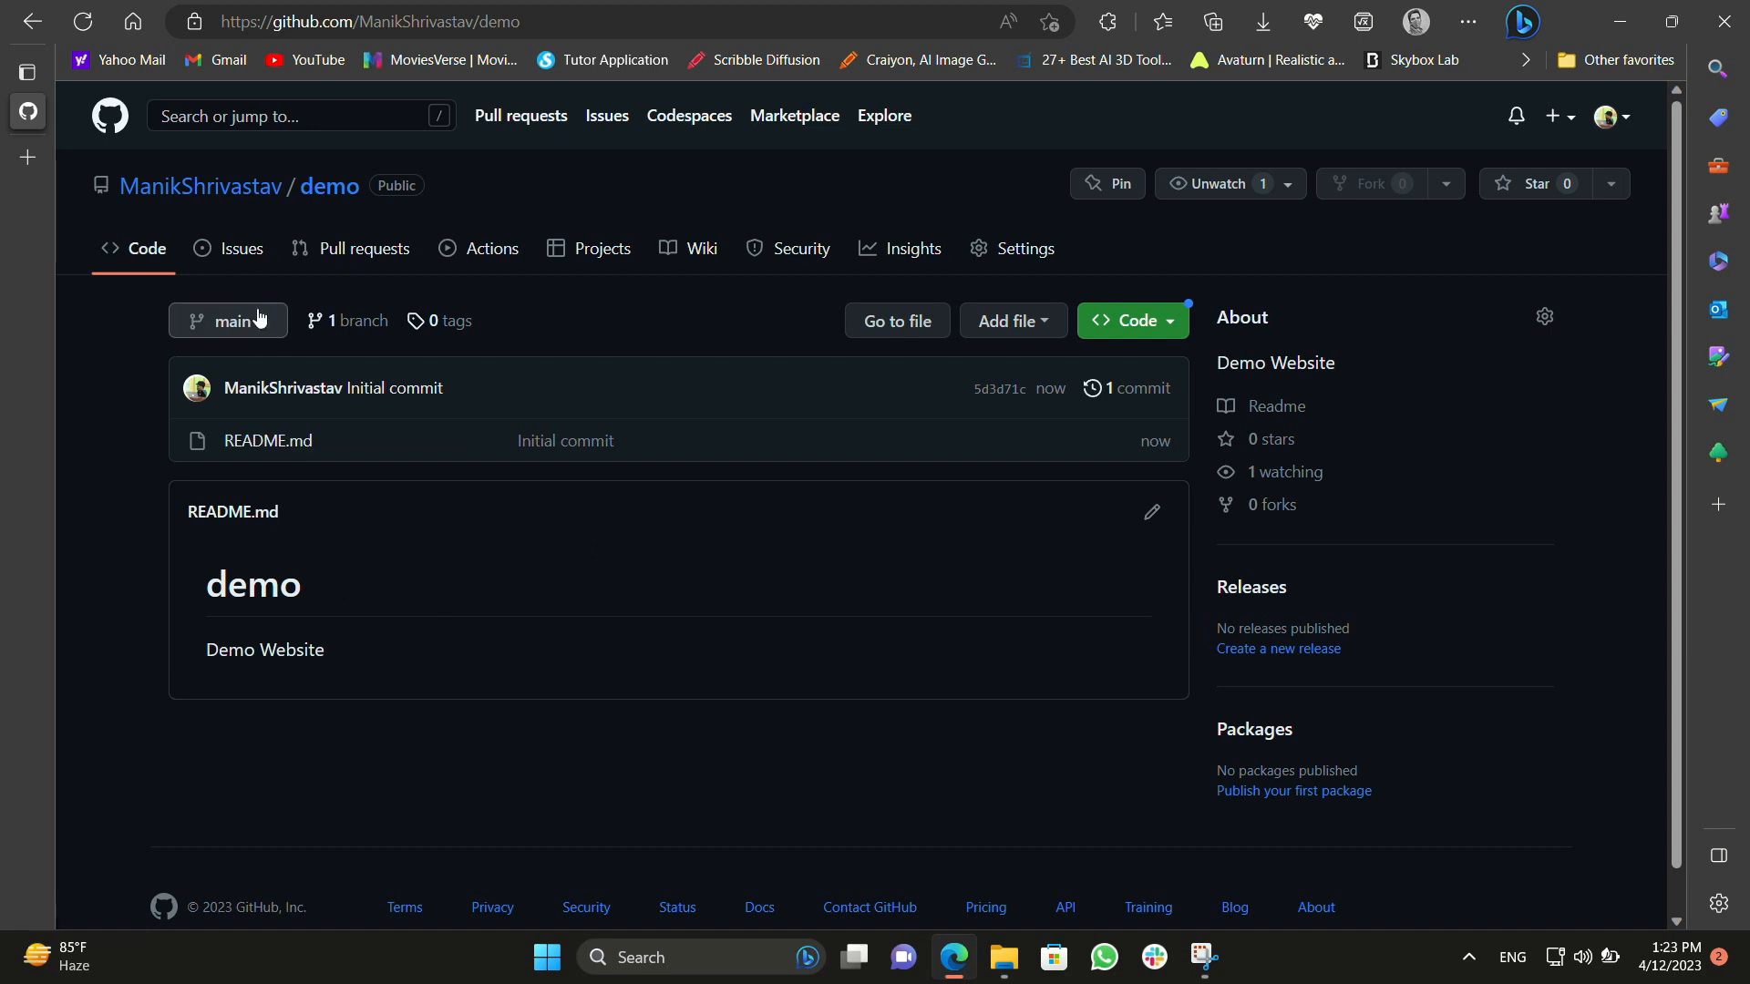
Create a gh-pages branch from main through the branch dropdown.
click(228, 320)
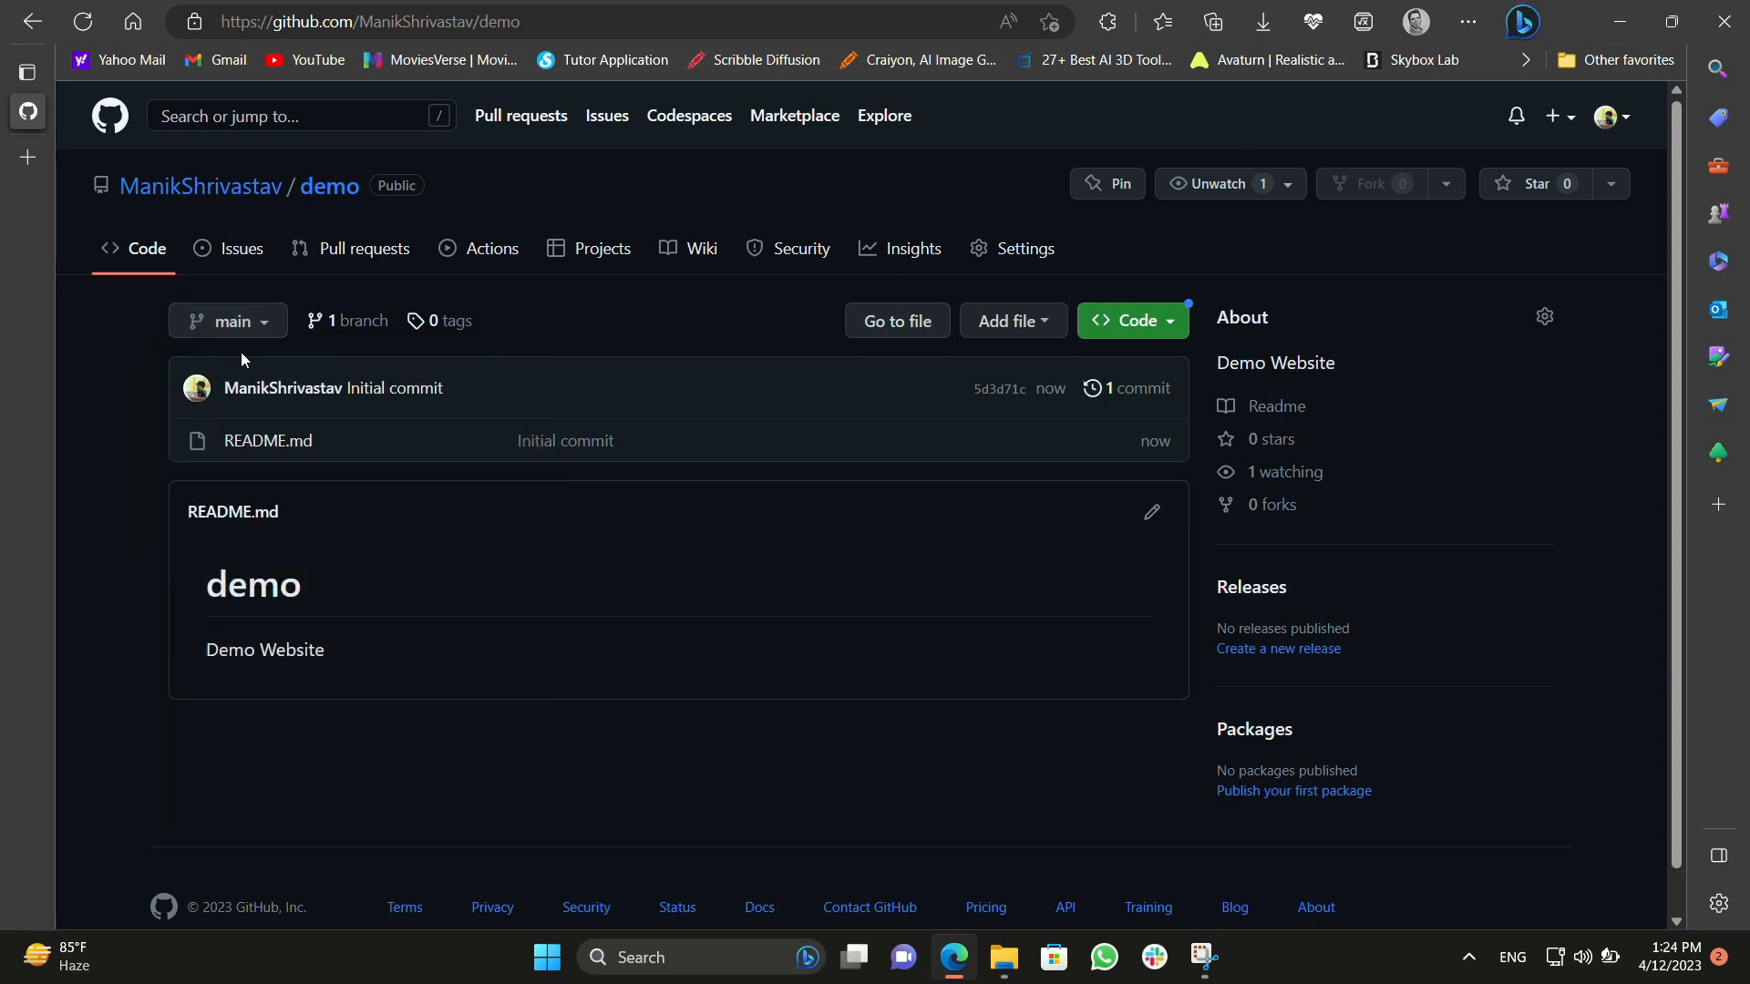
click(228, 321)
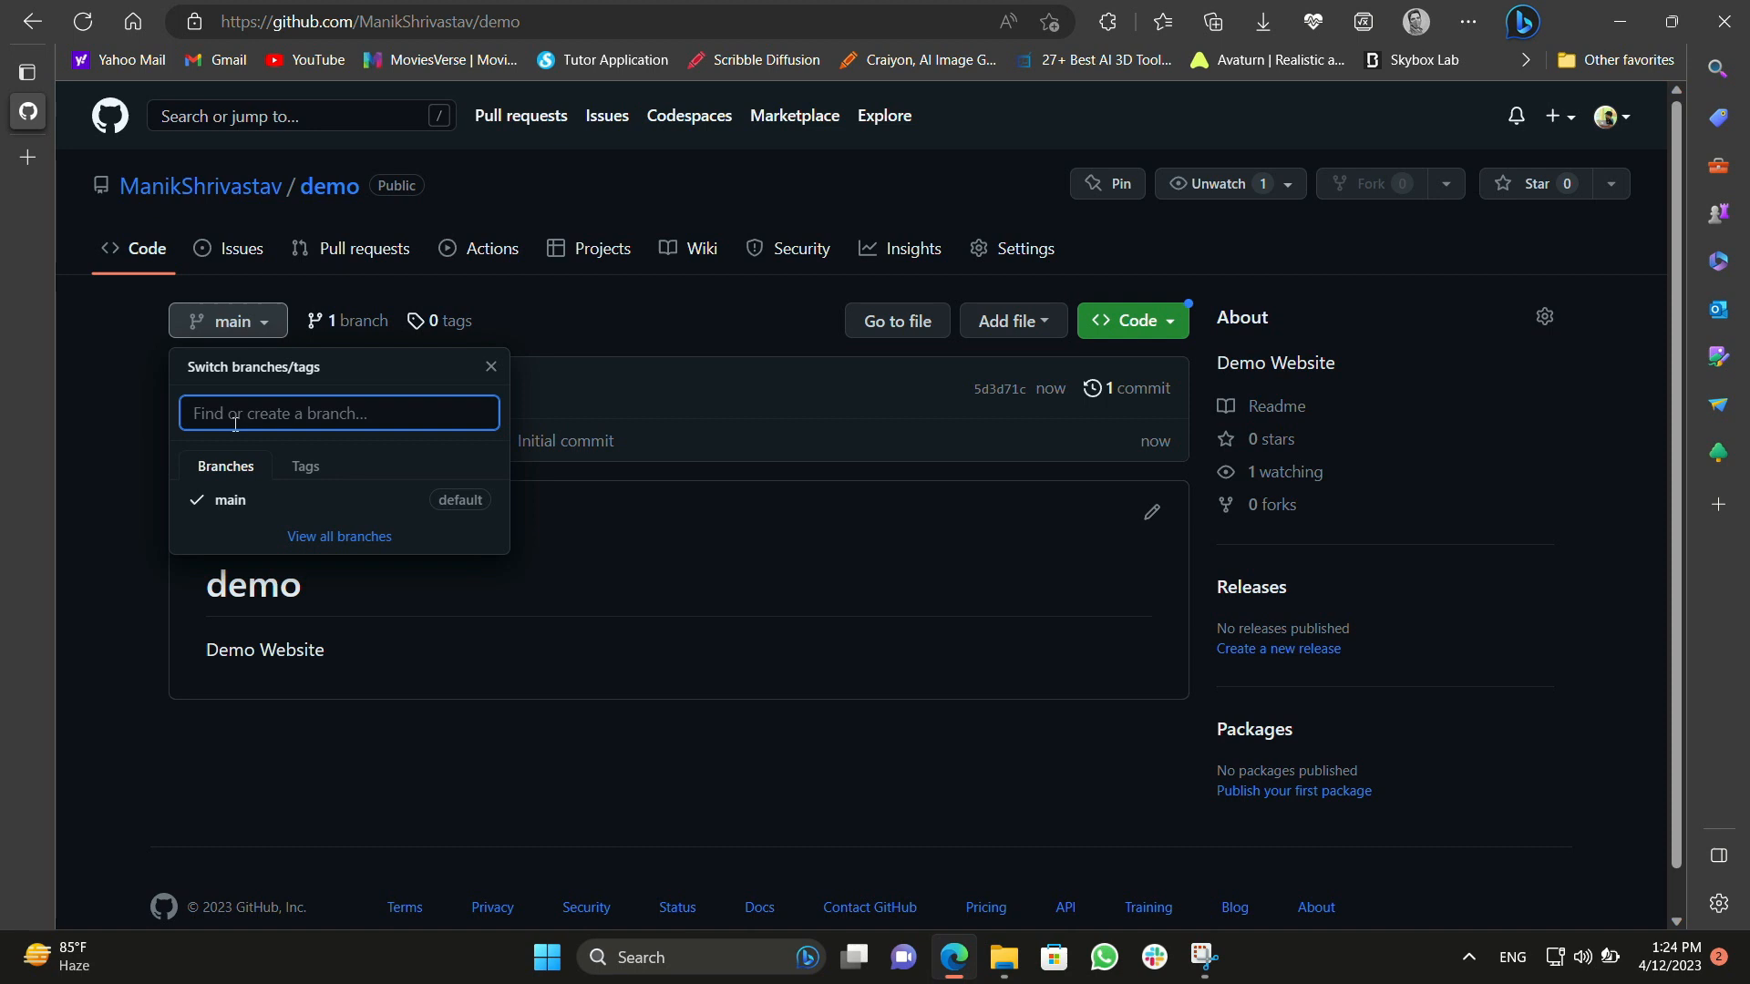
text(gh)
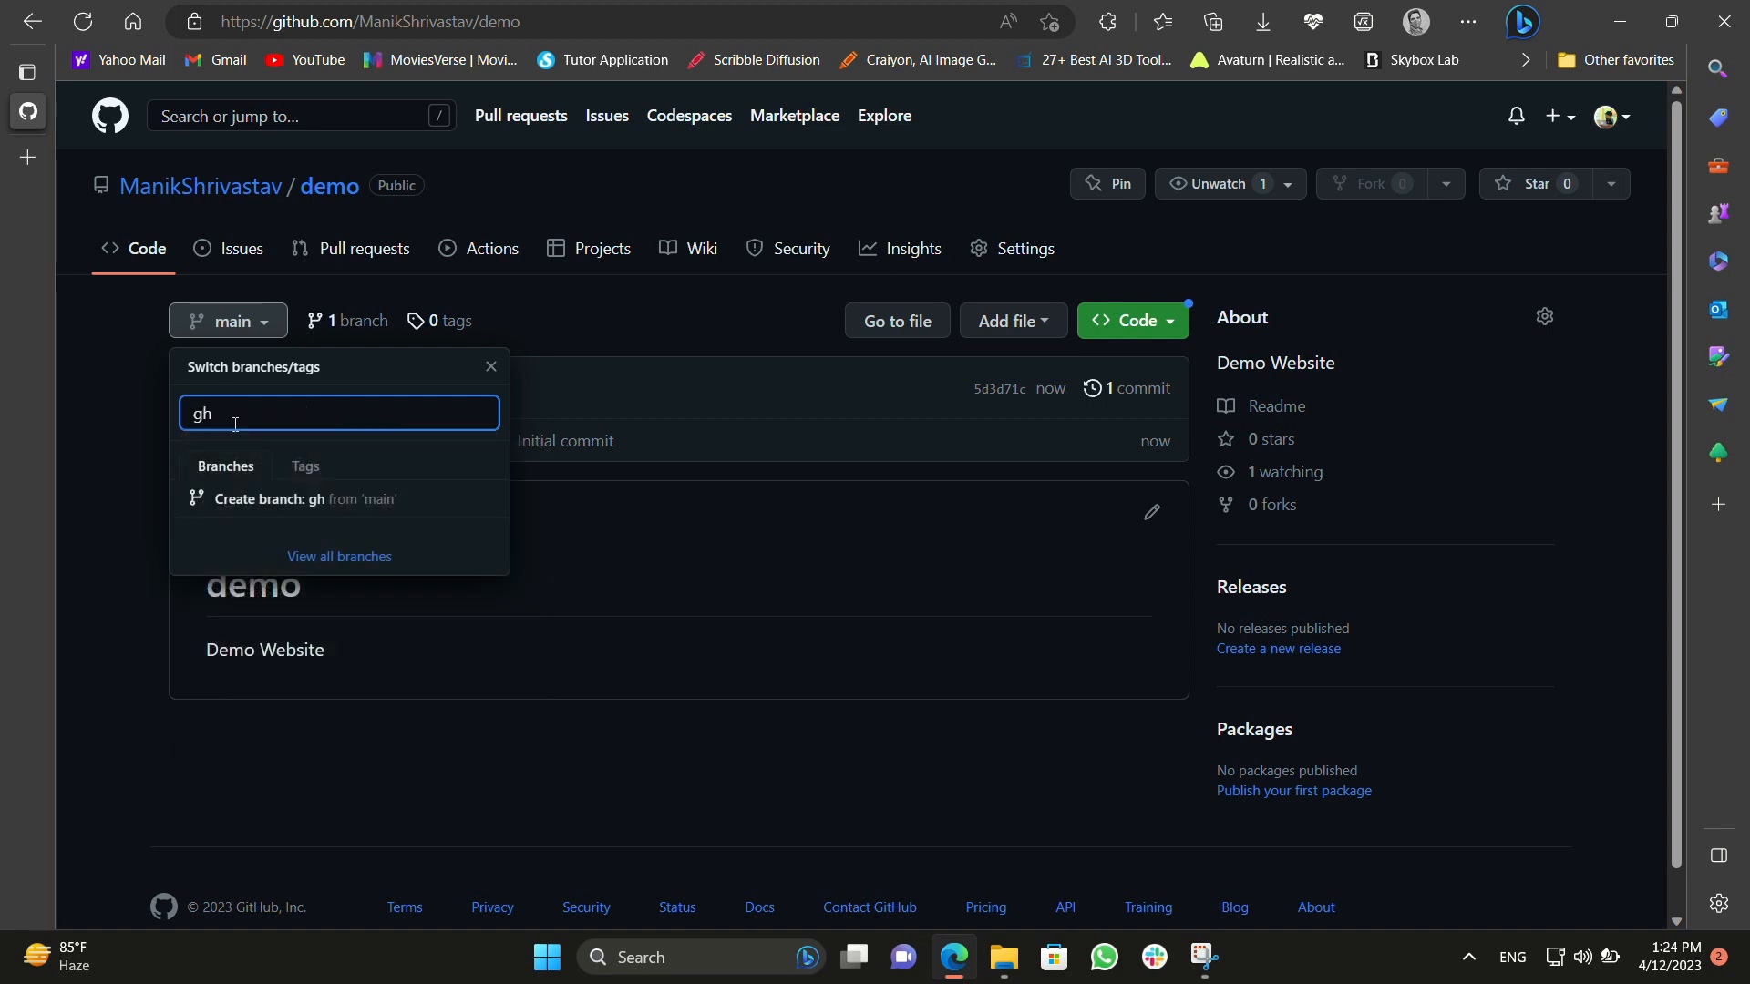
text(-pages)
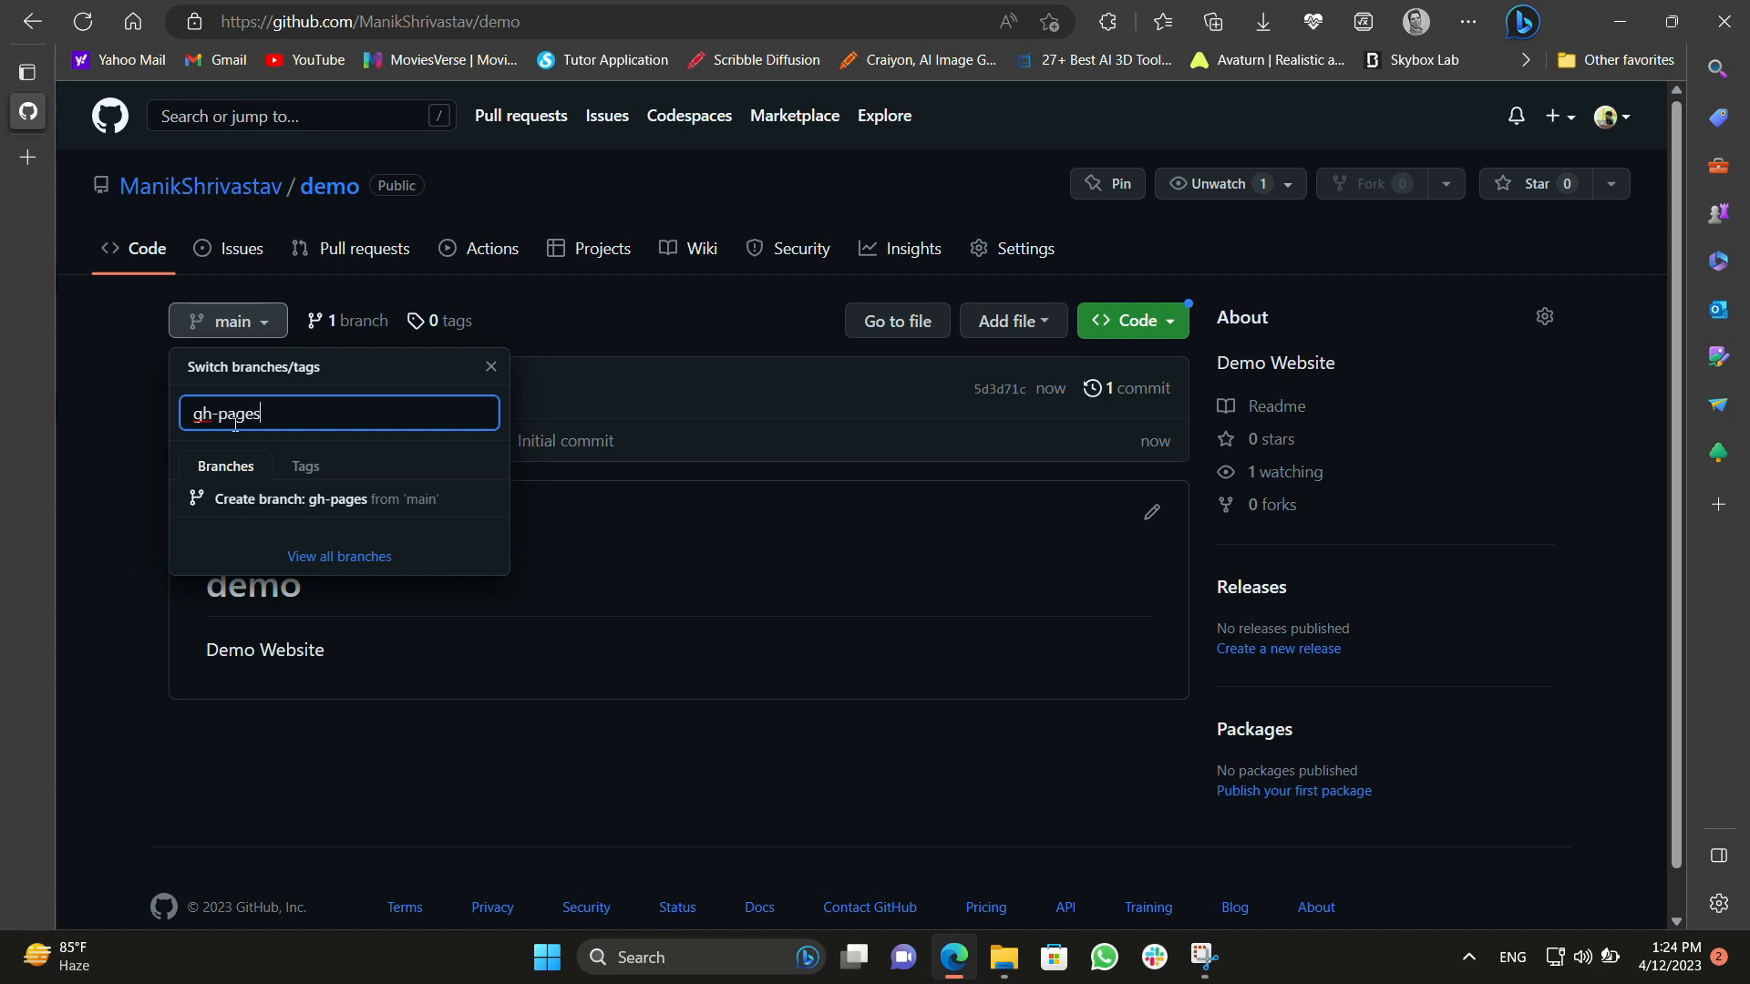
mouse_move(304, 499)
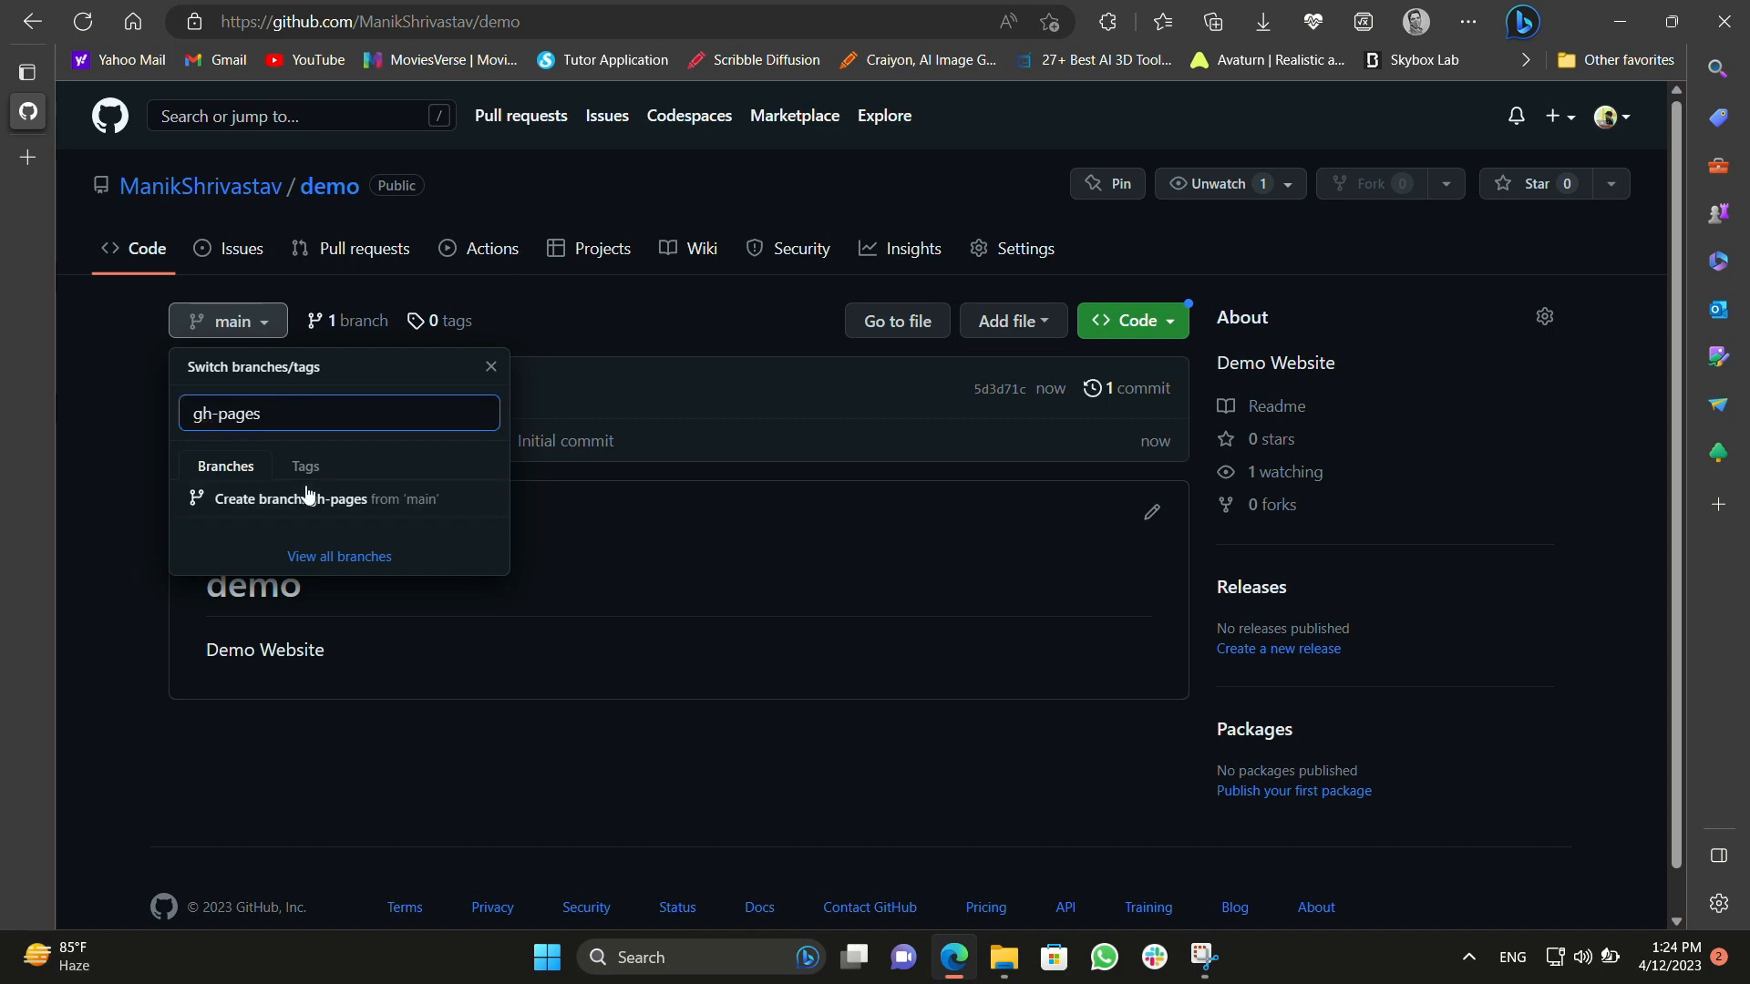
click(321, 499)
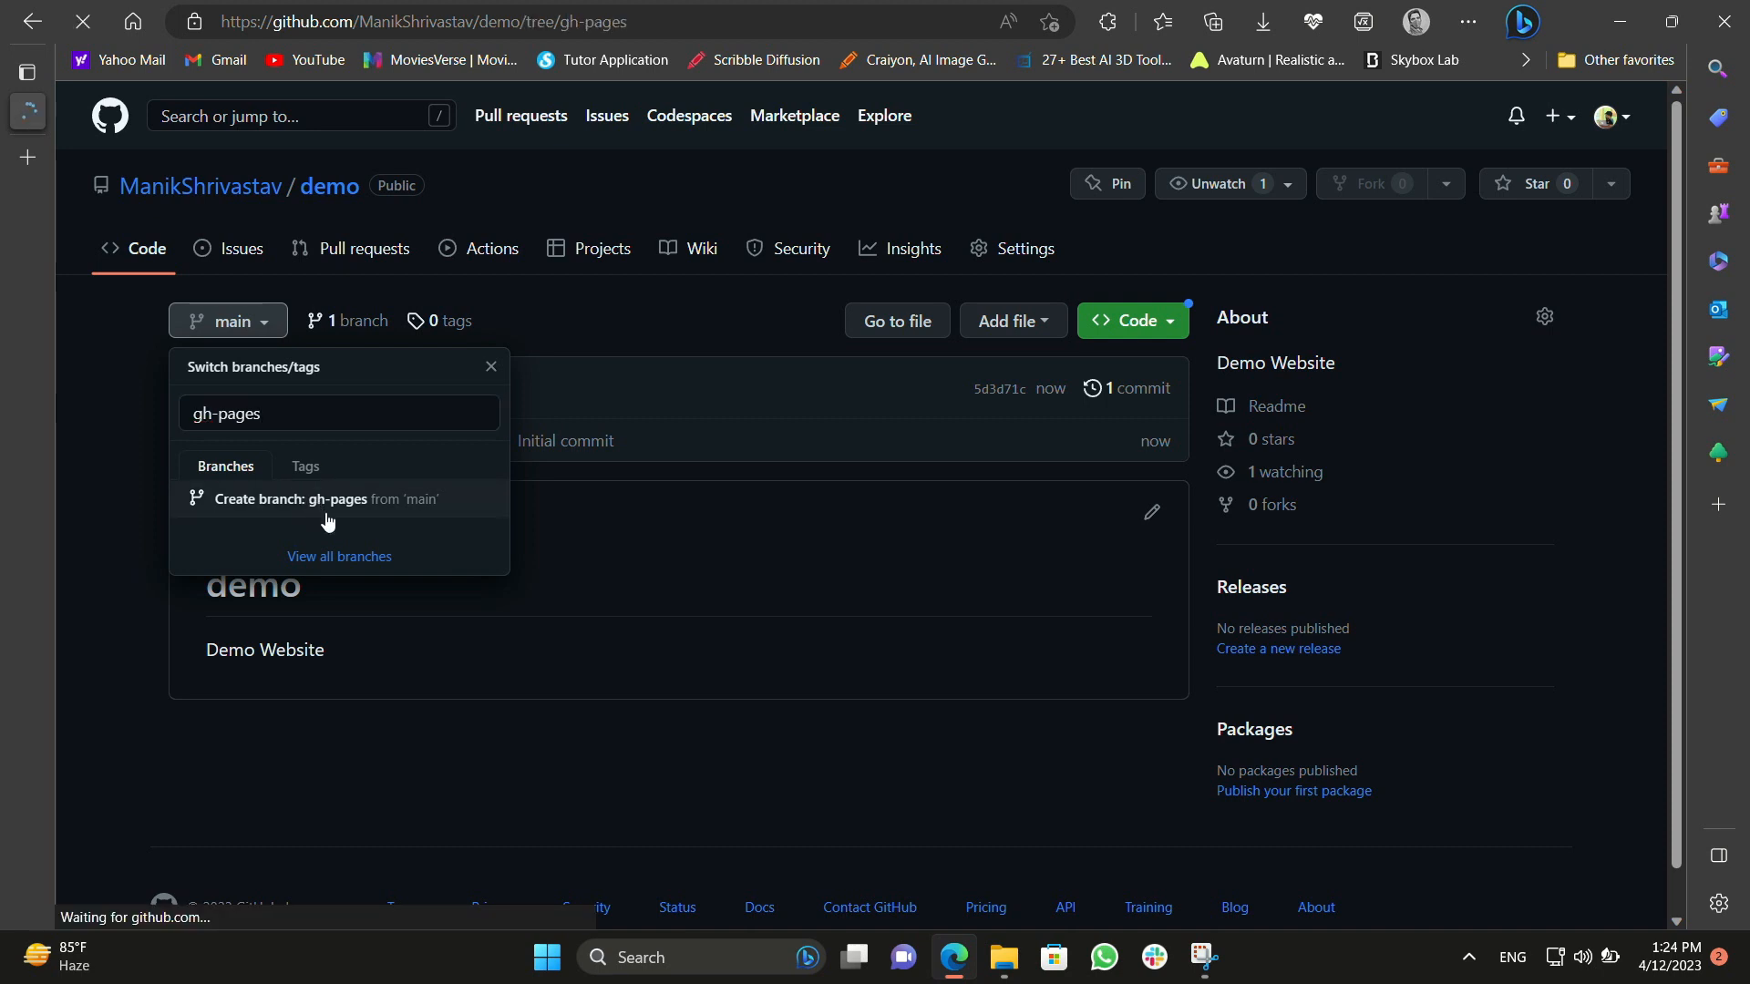
click(326, 499)
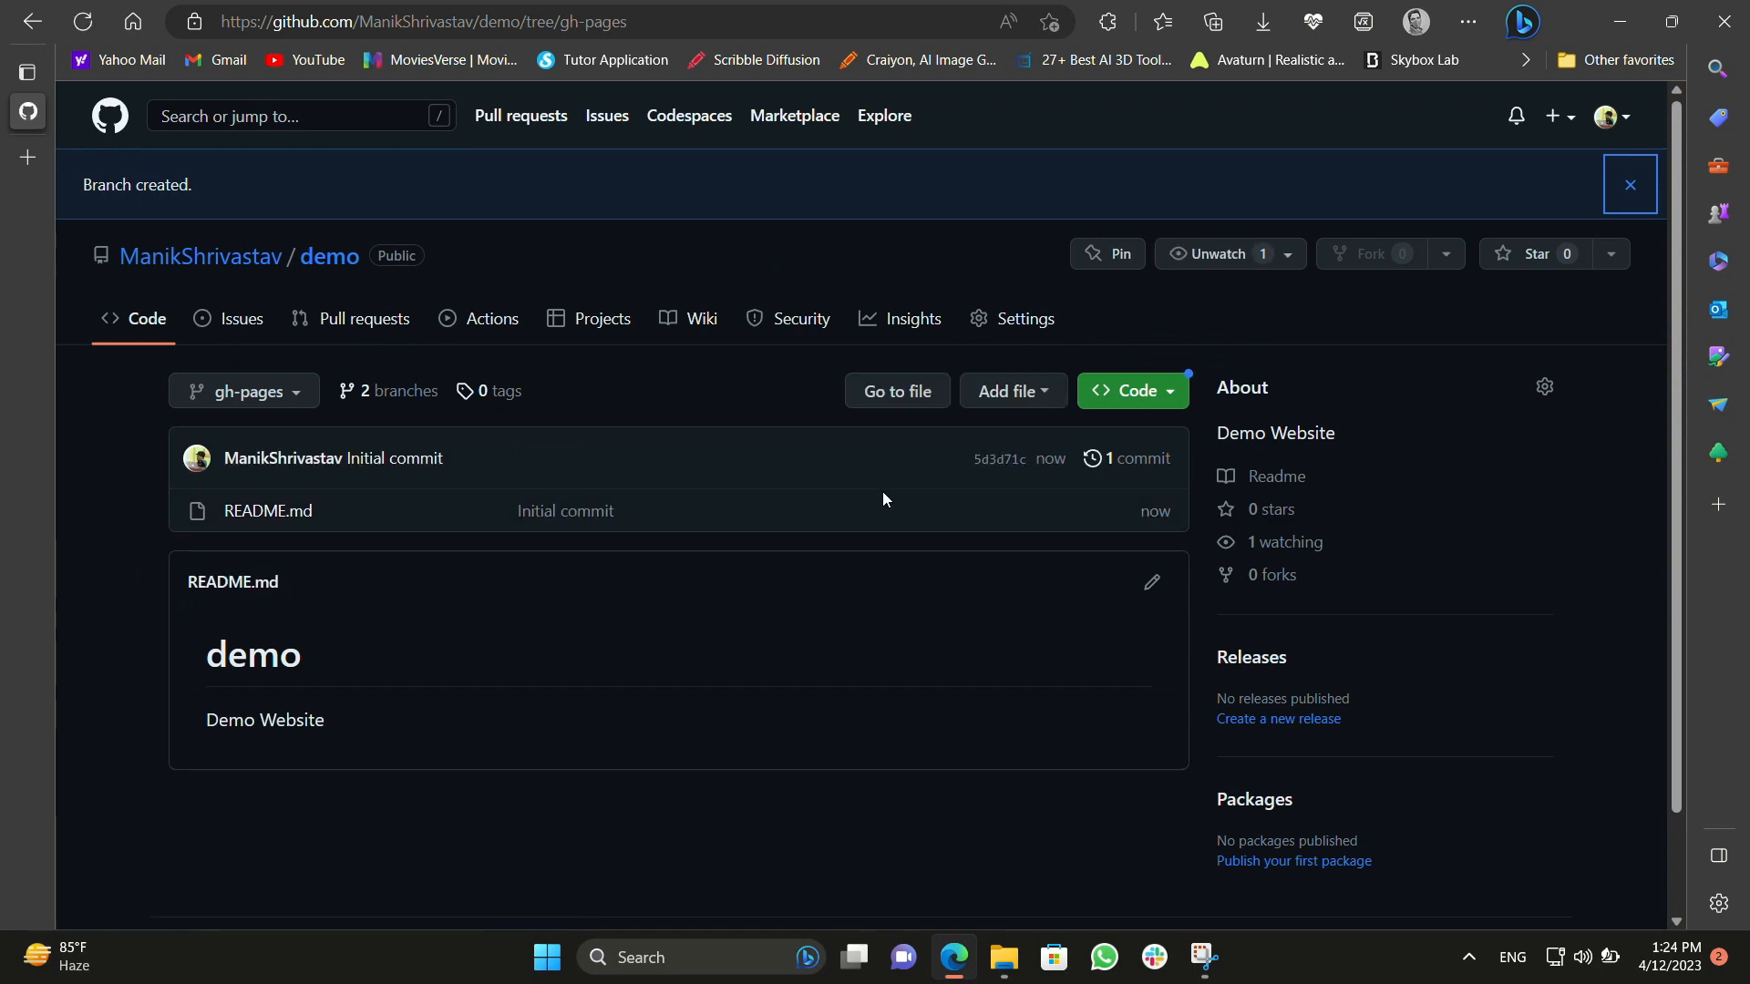
mouse_move(243, 390)
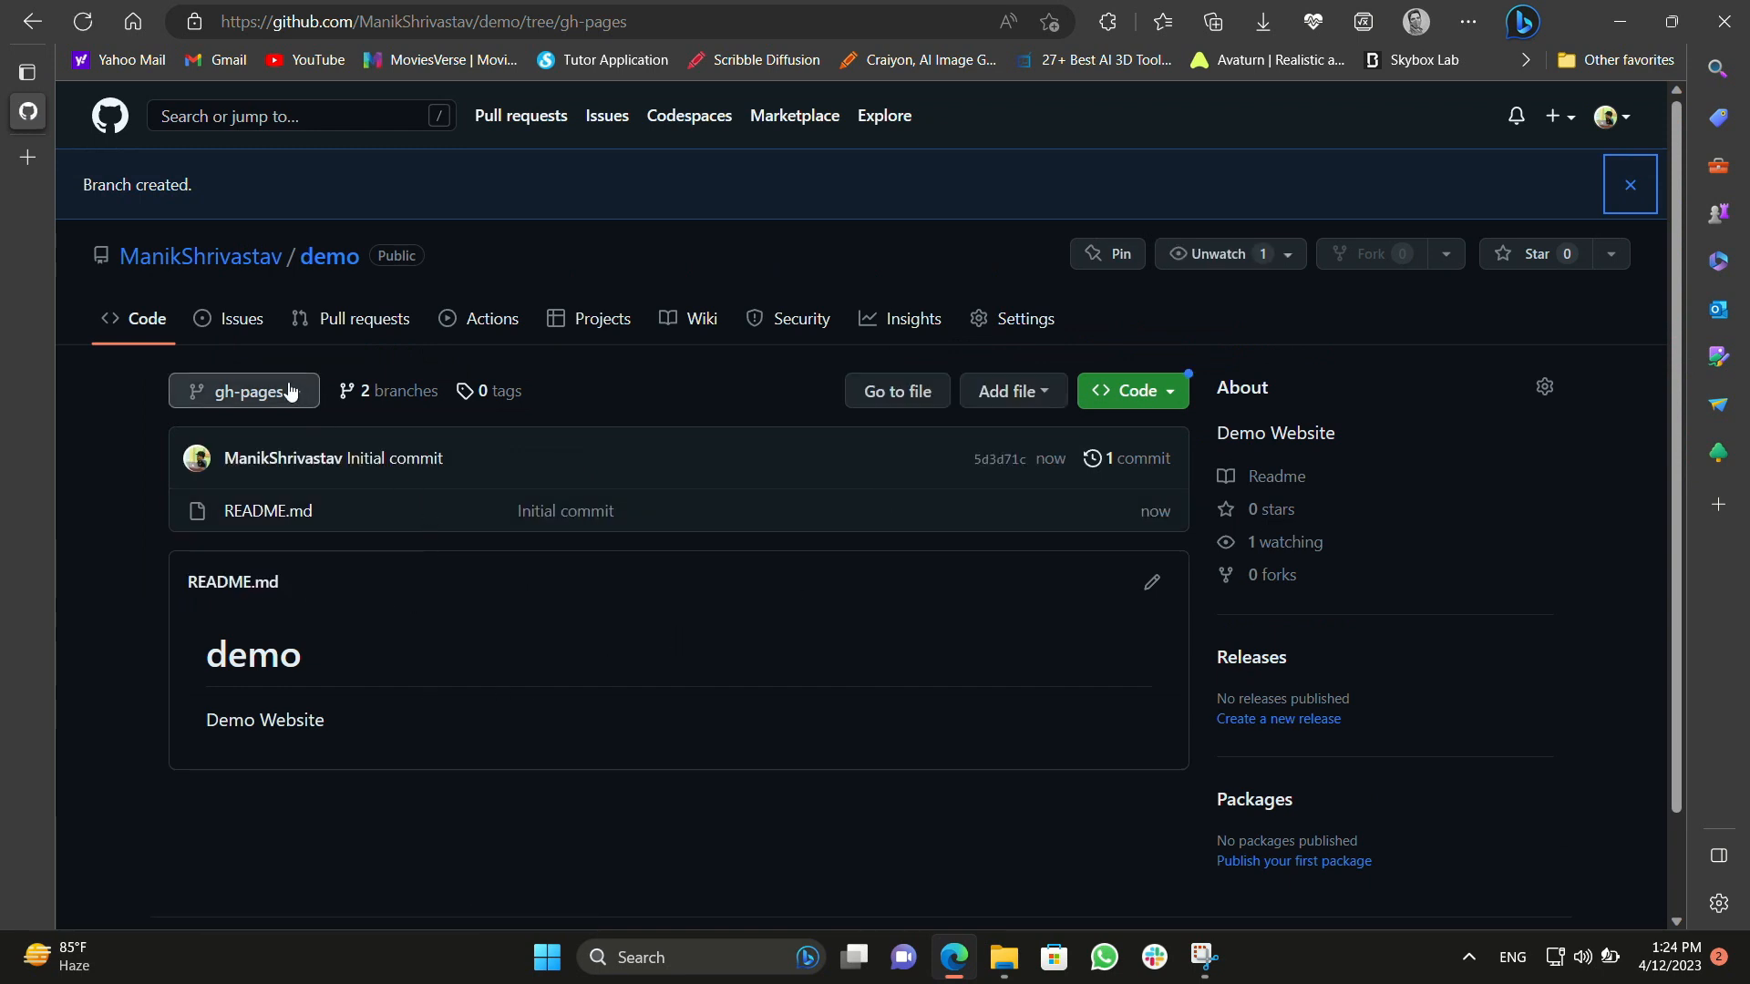
mouse_move(399, 390)
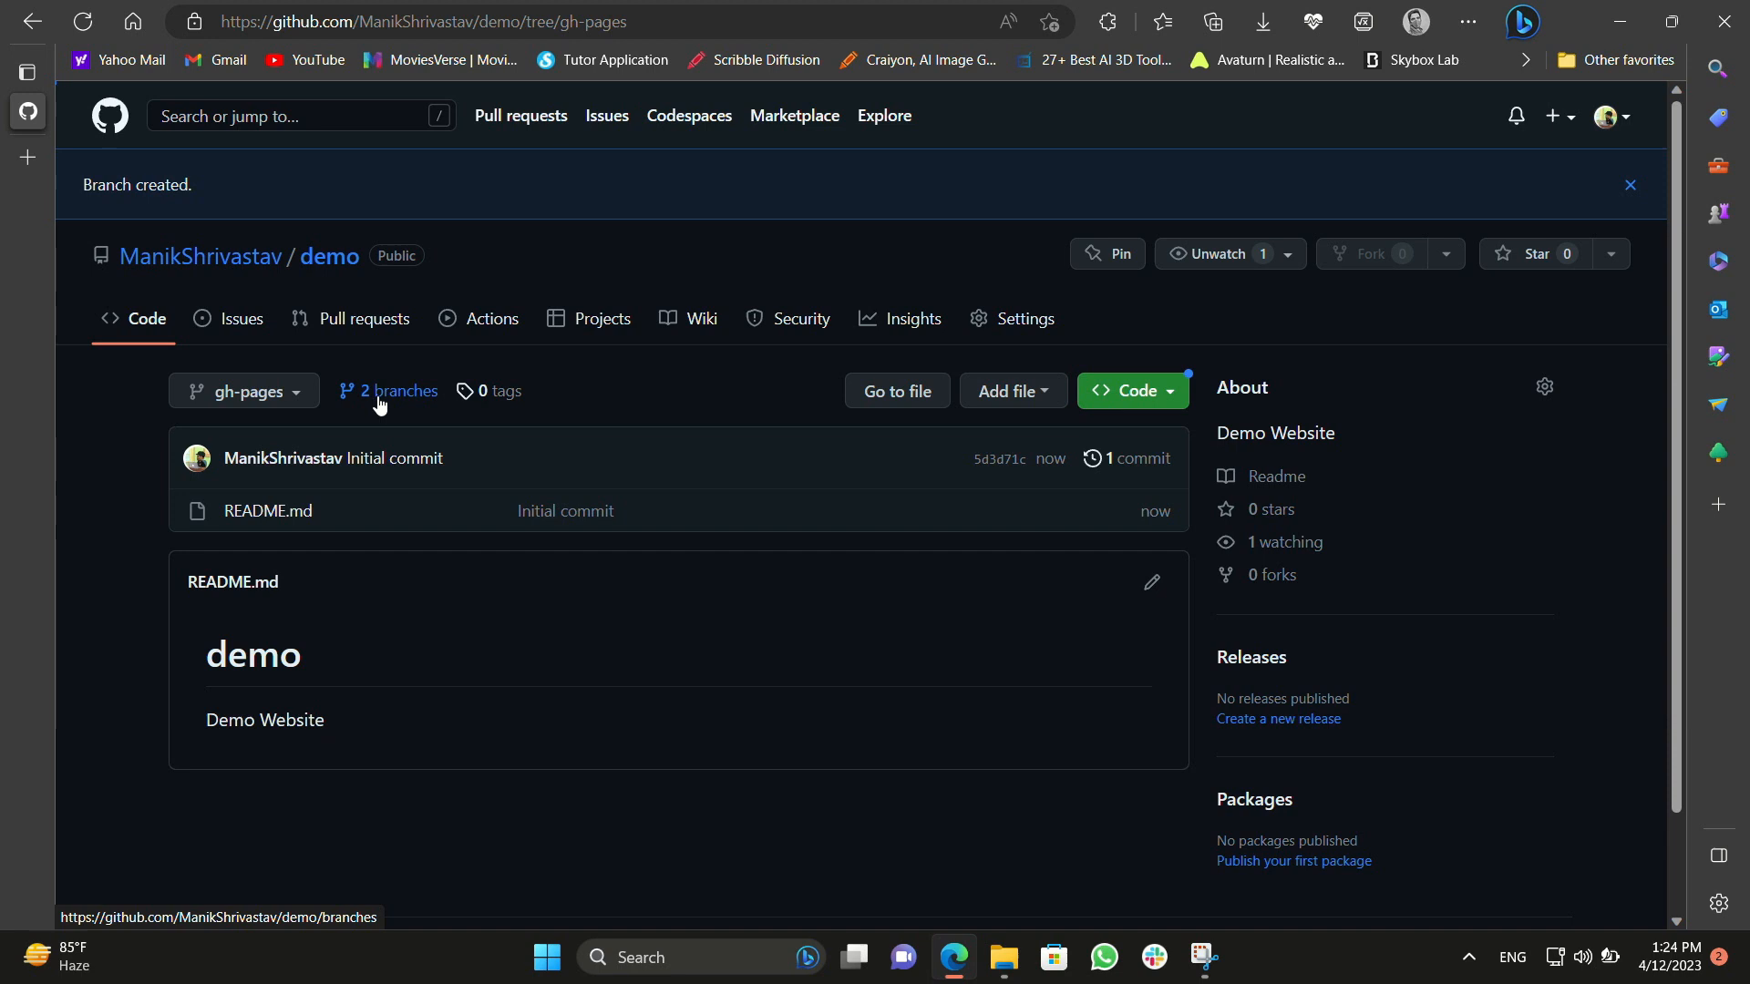
Reach the default-branch switch in the repository's branch settings.
click(398, 390)
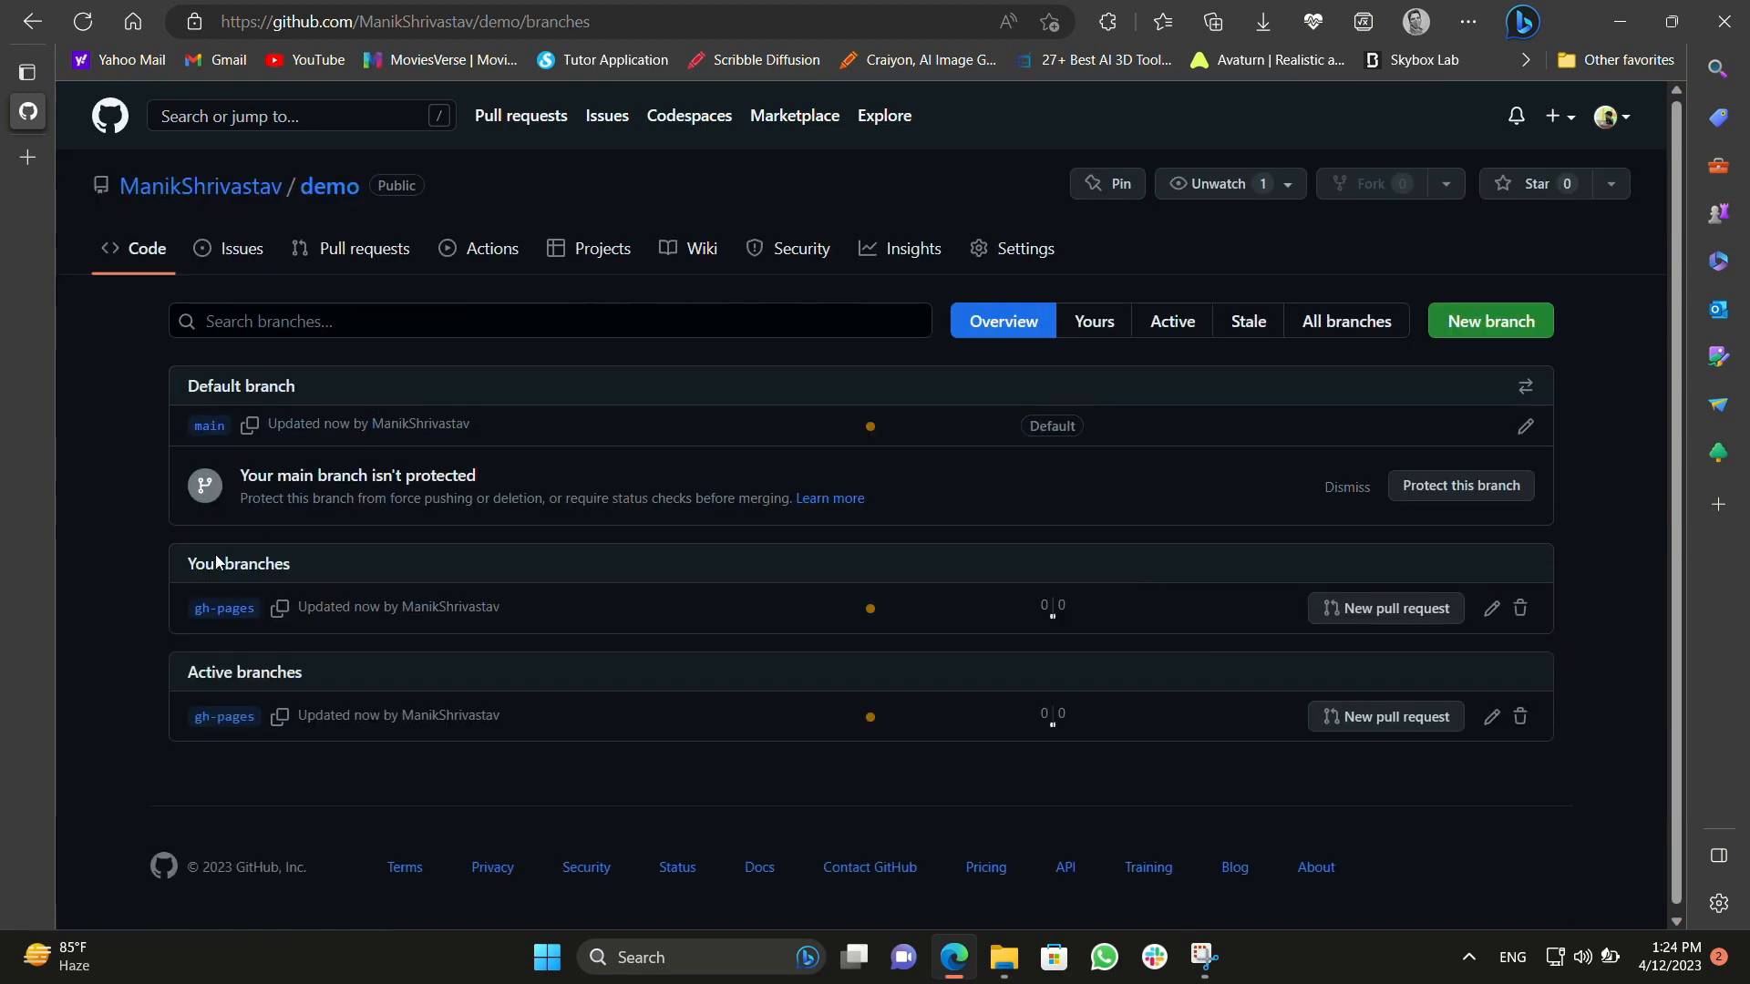
mouse_move(1119, 505)
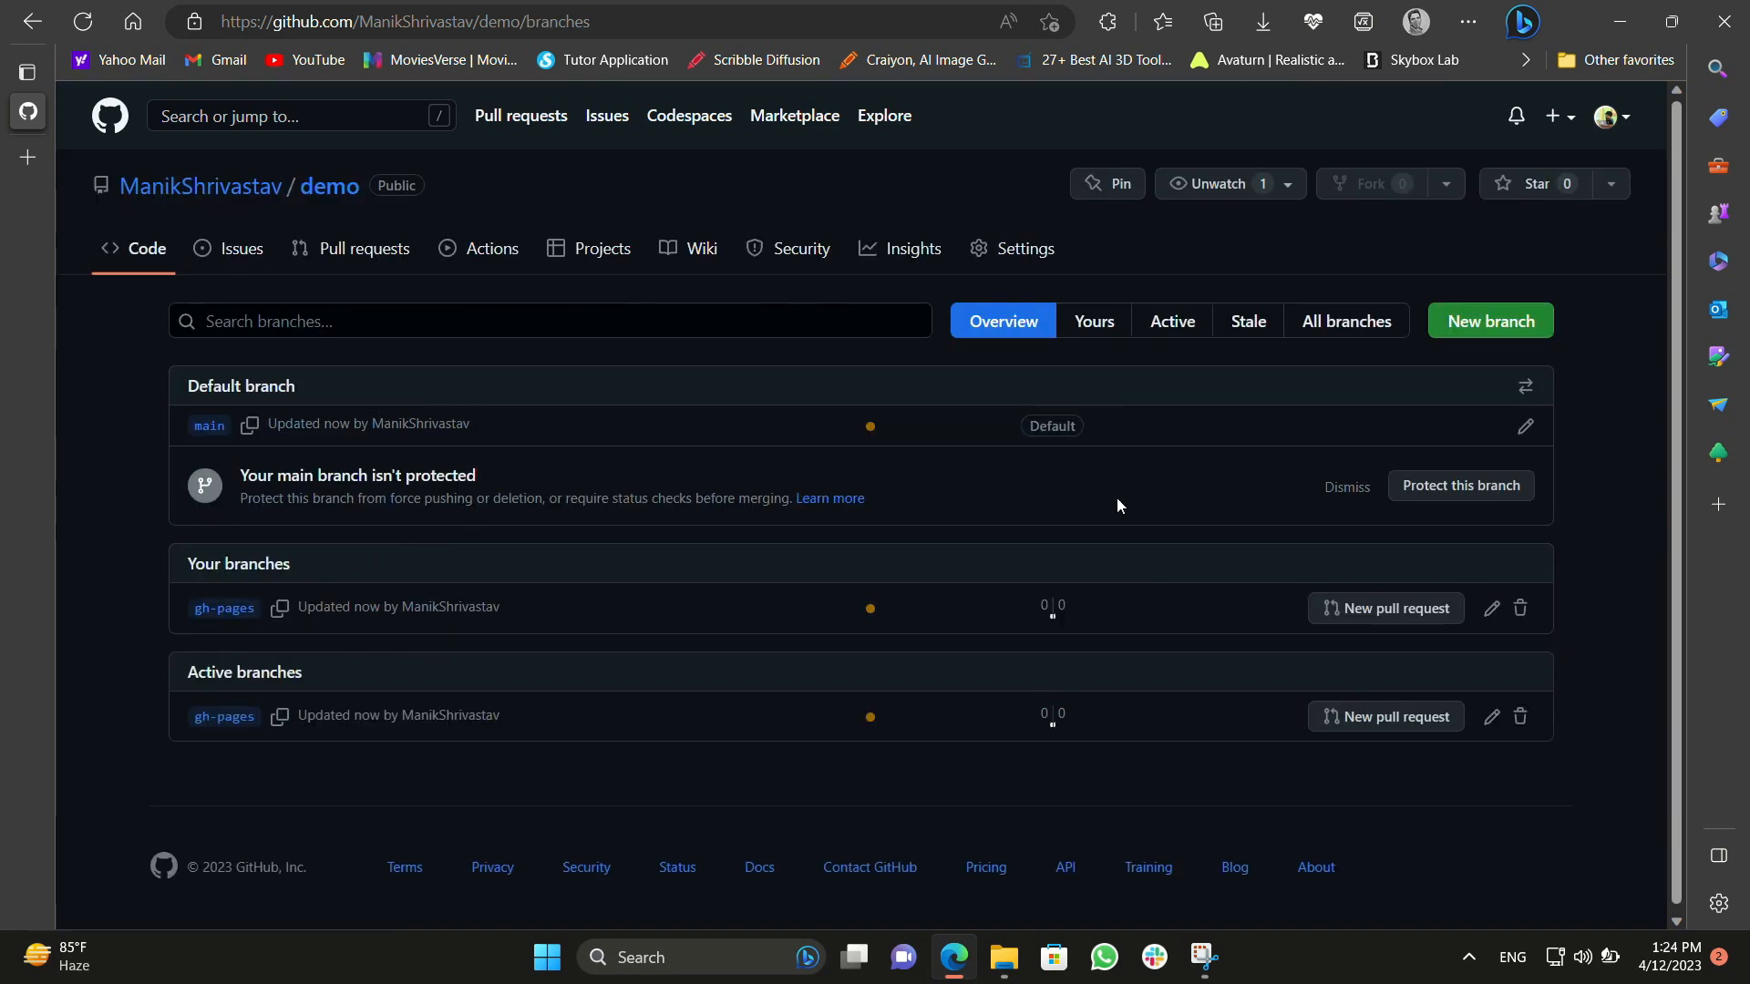
mouse_move(853, 266)
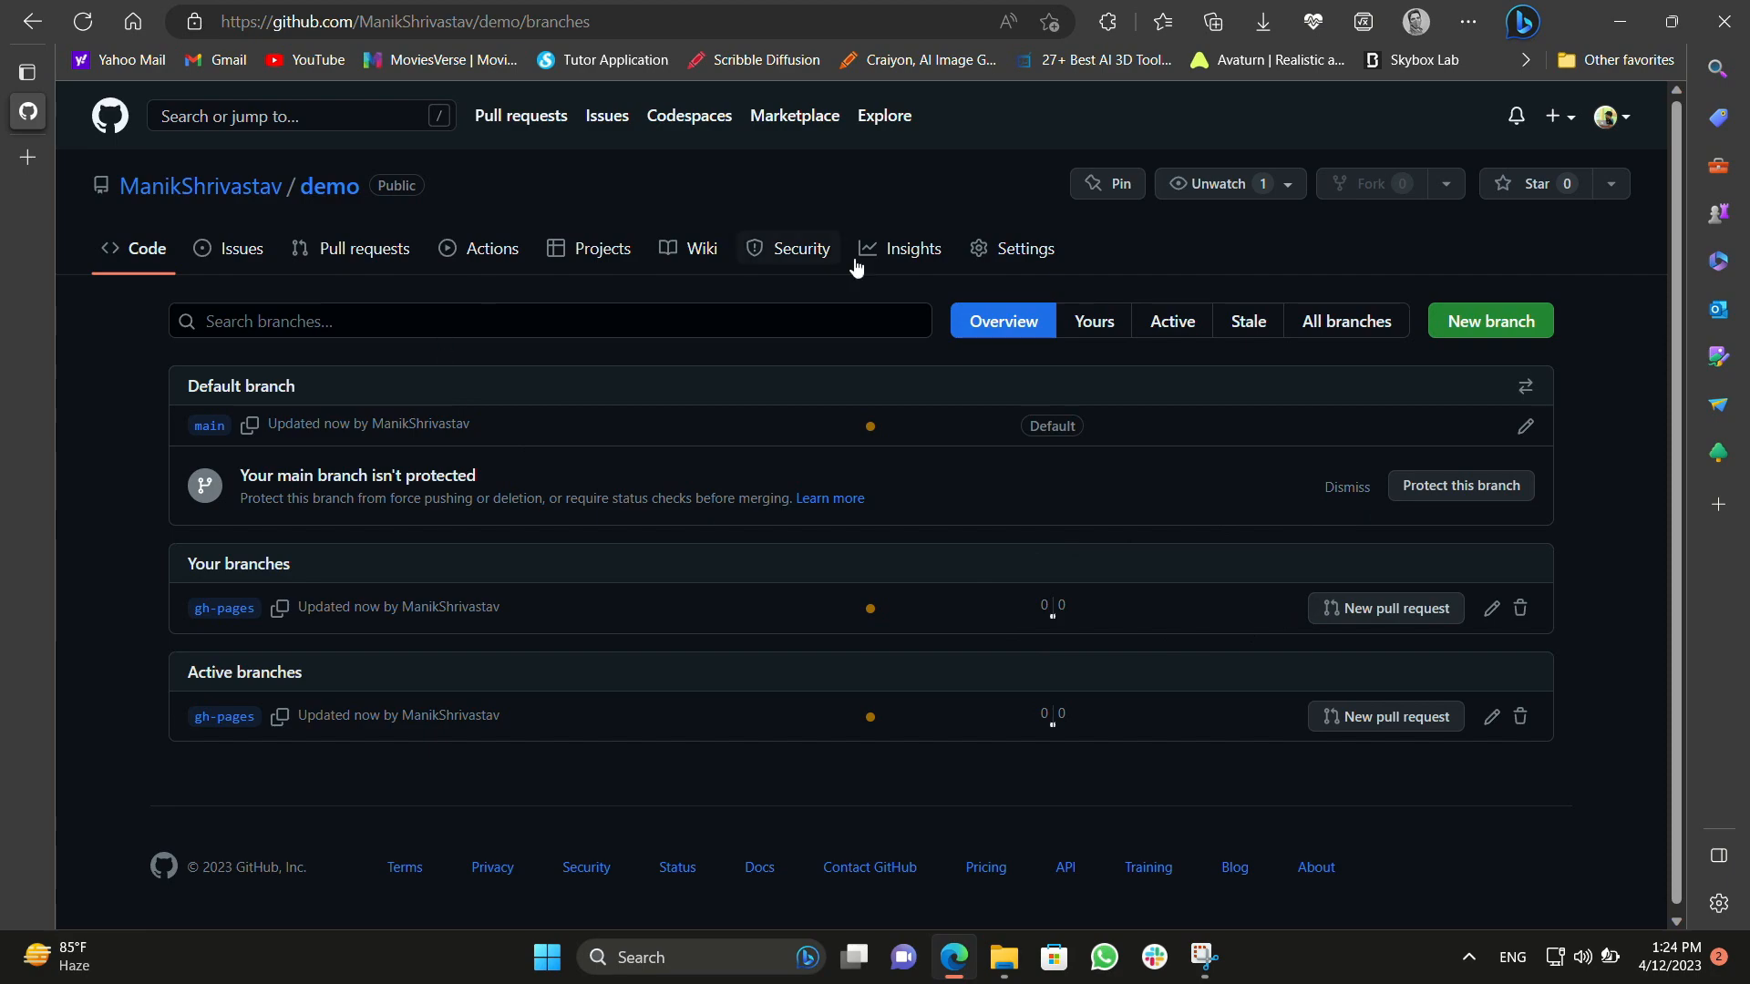
click(1023, 247)
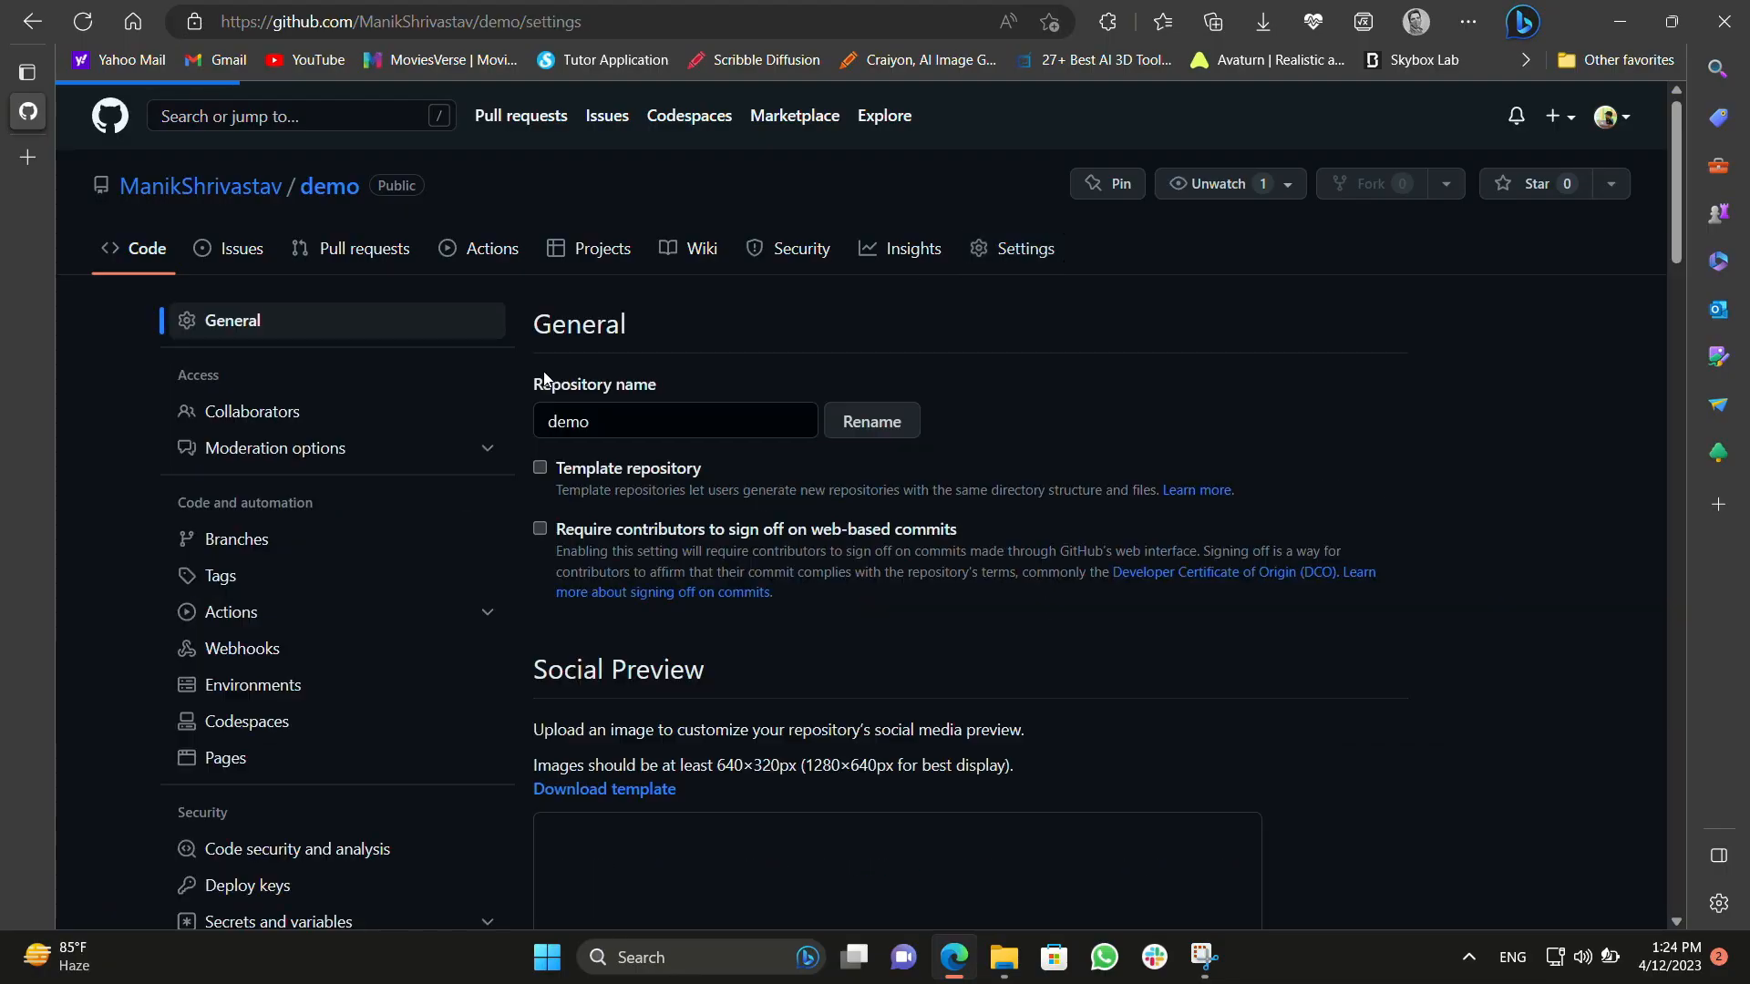
mouse_move(257, 539)
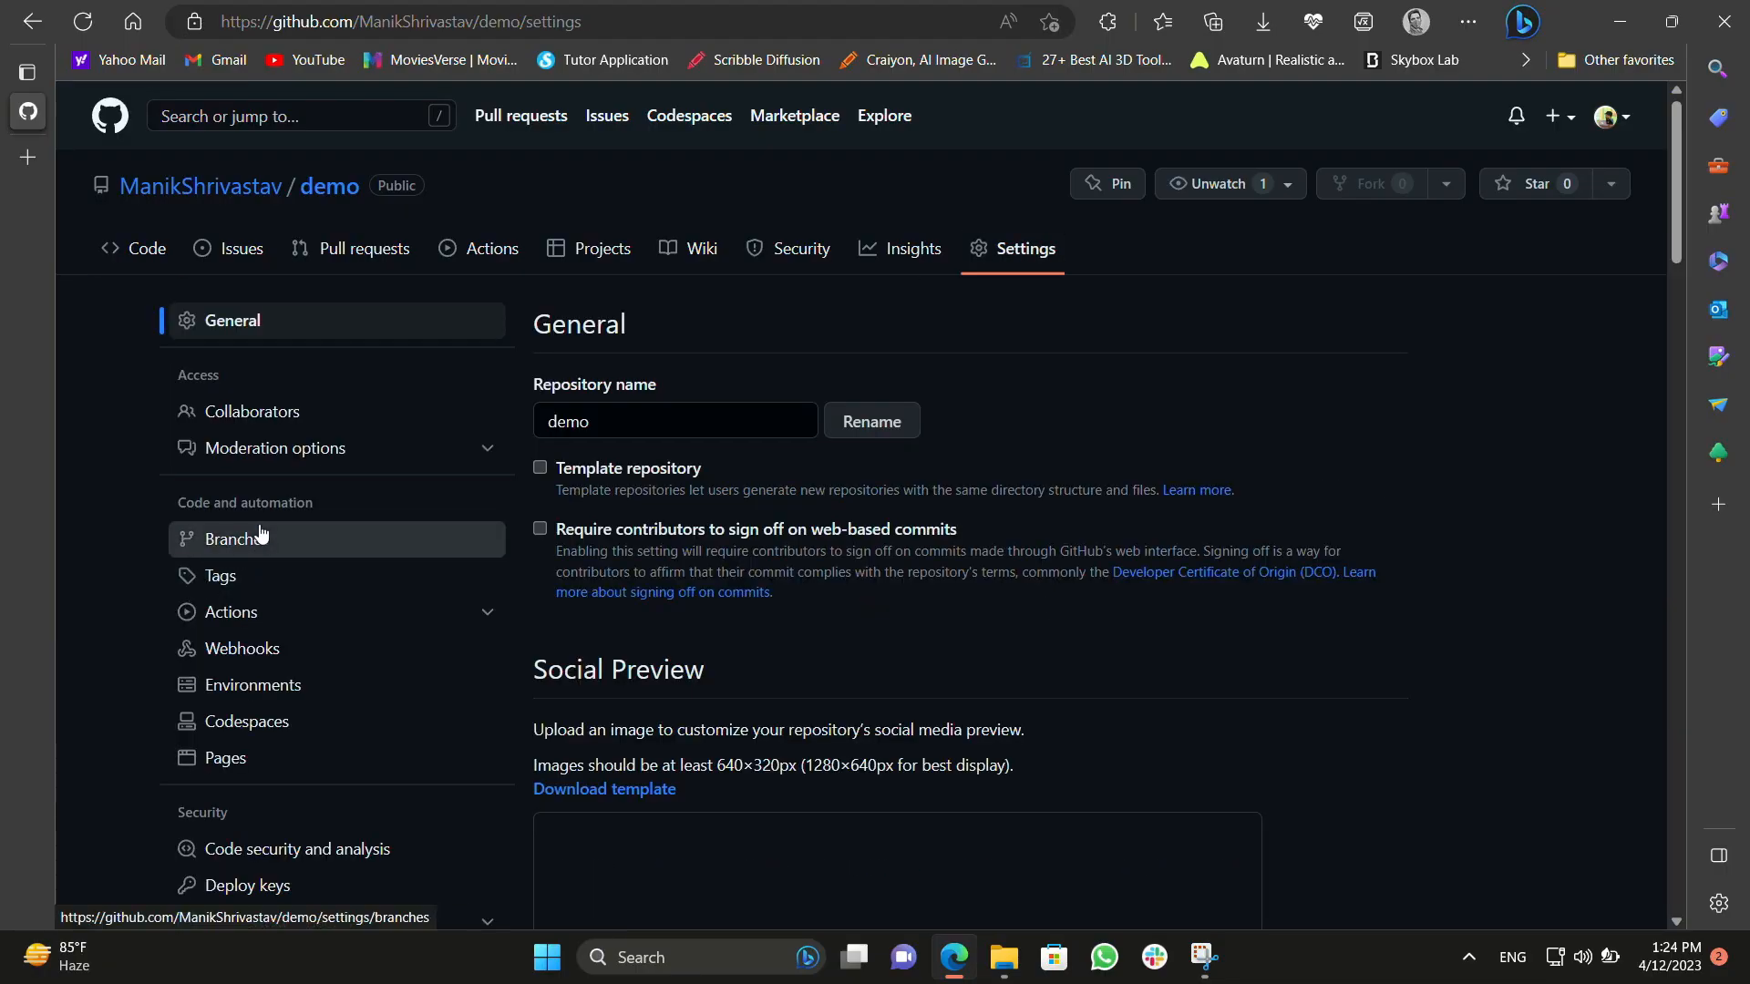
click(237, 539)
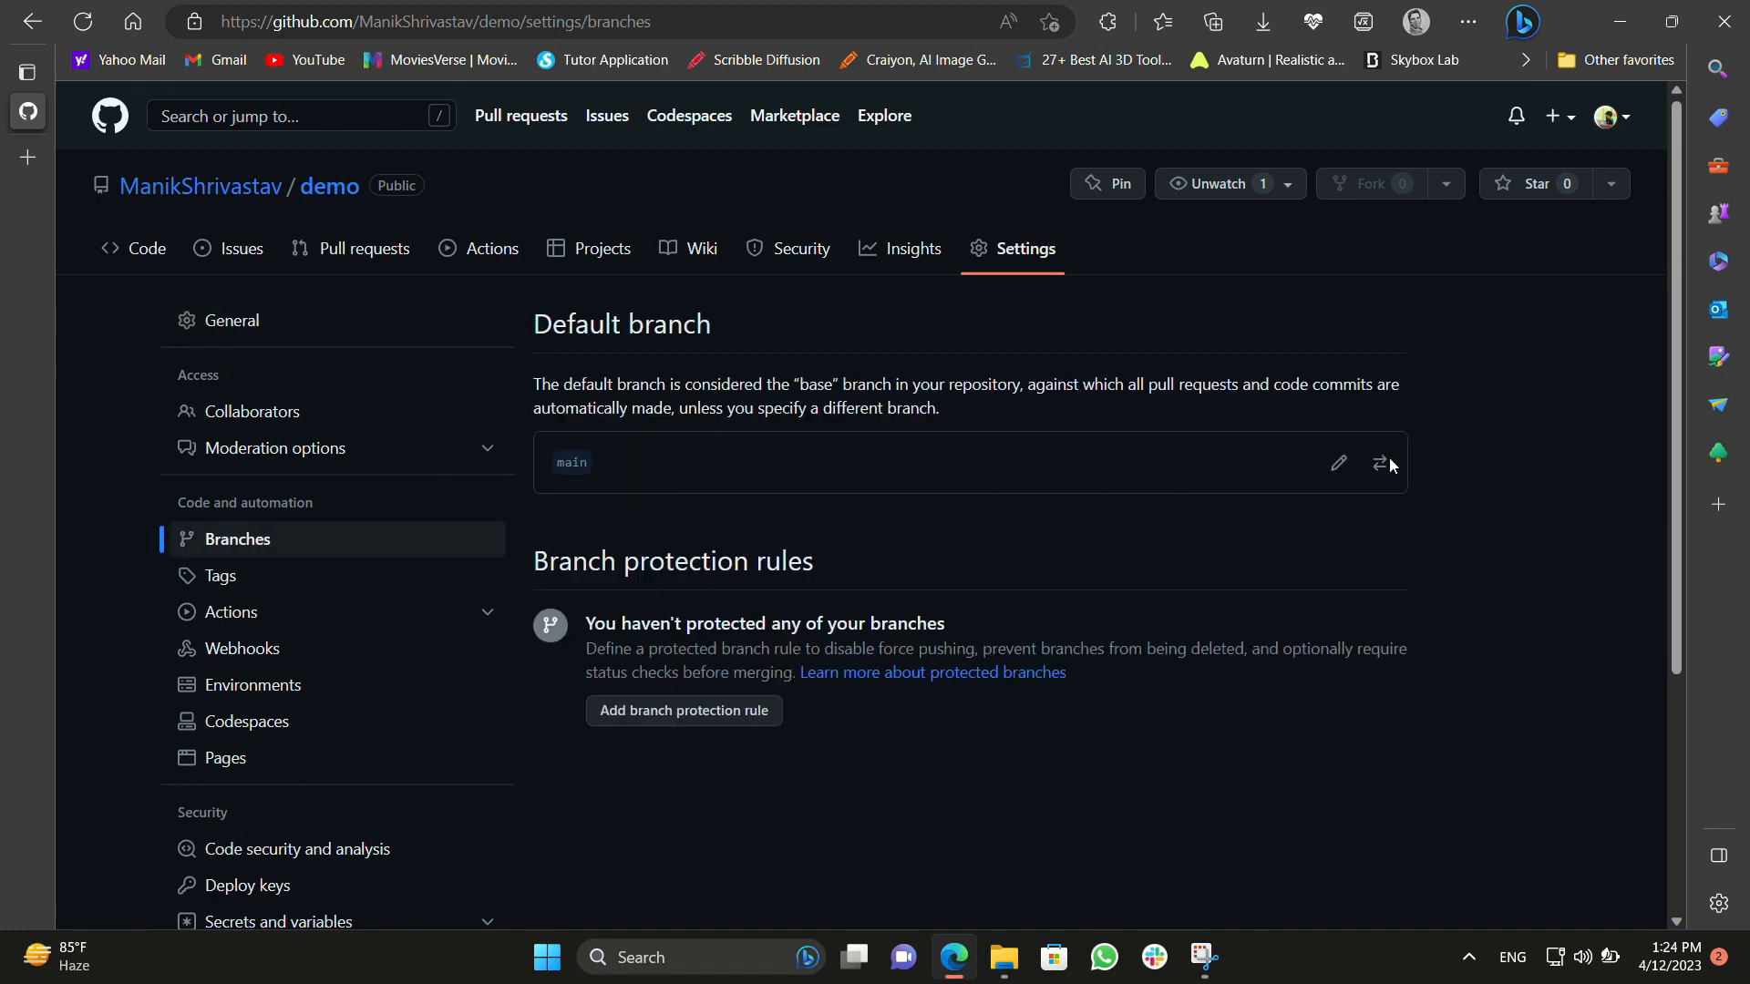
click(1379, 463)
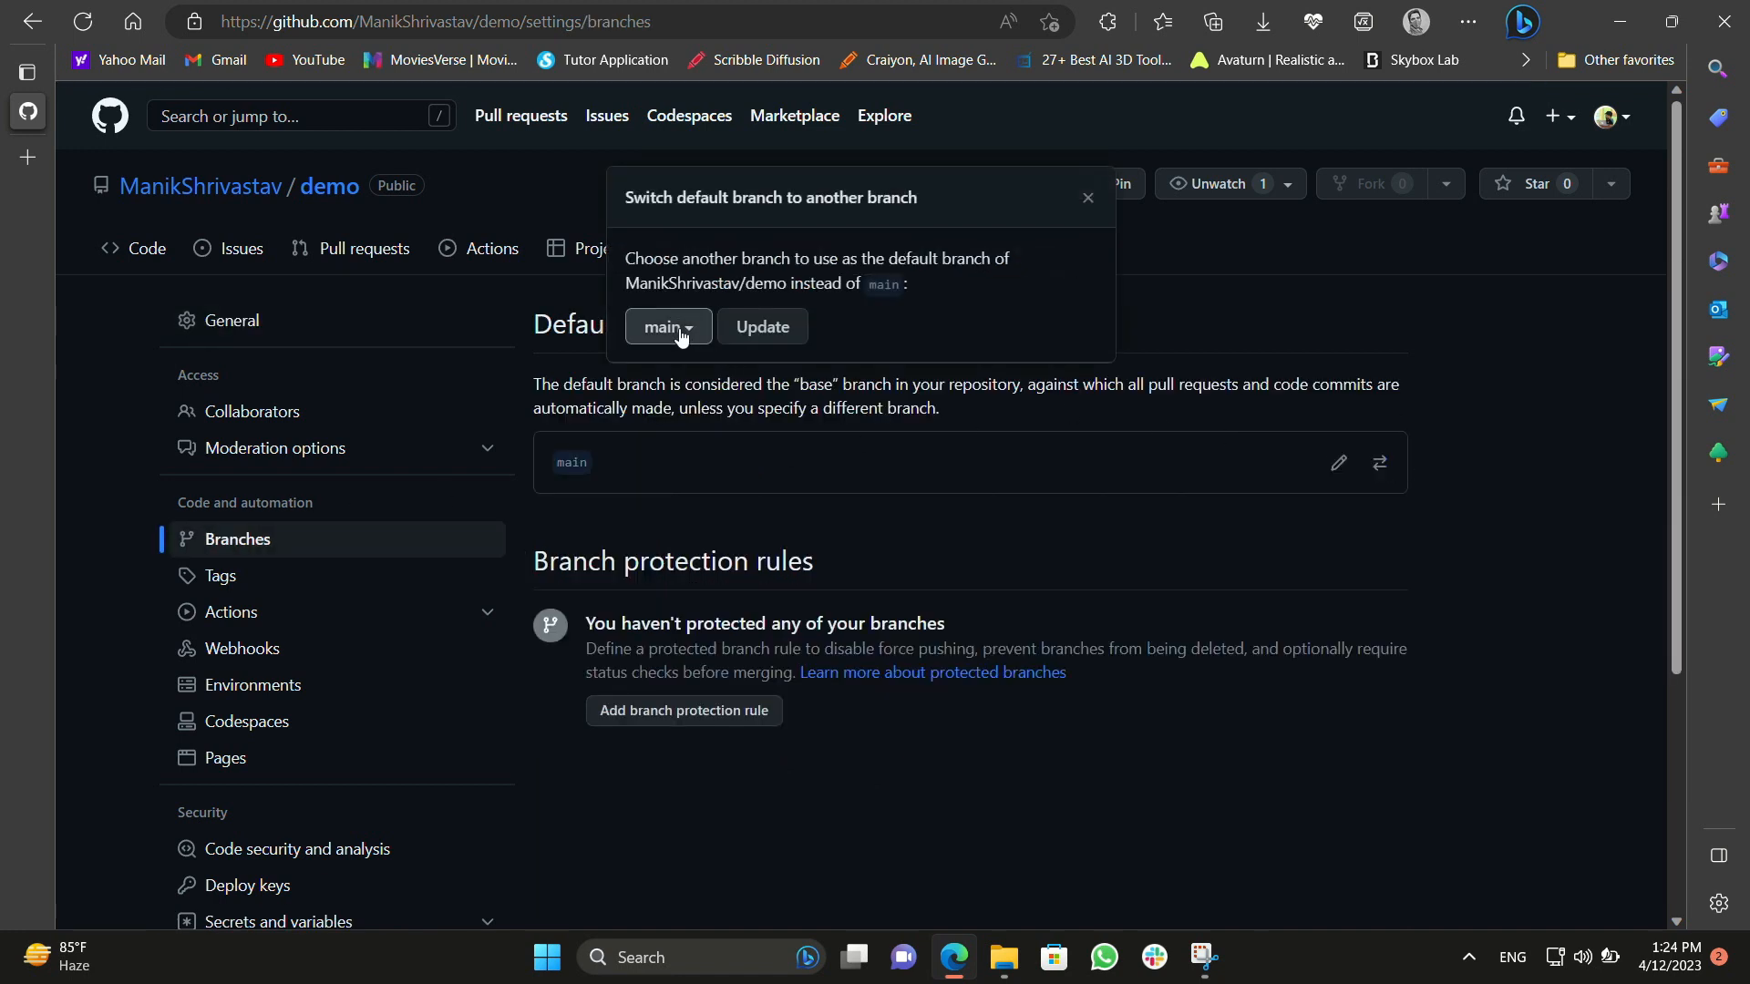
Choose gh-pages as the default branch and accept the update warning.
click(667, 326)
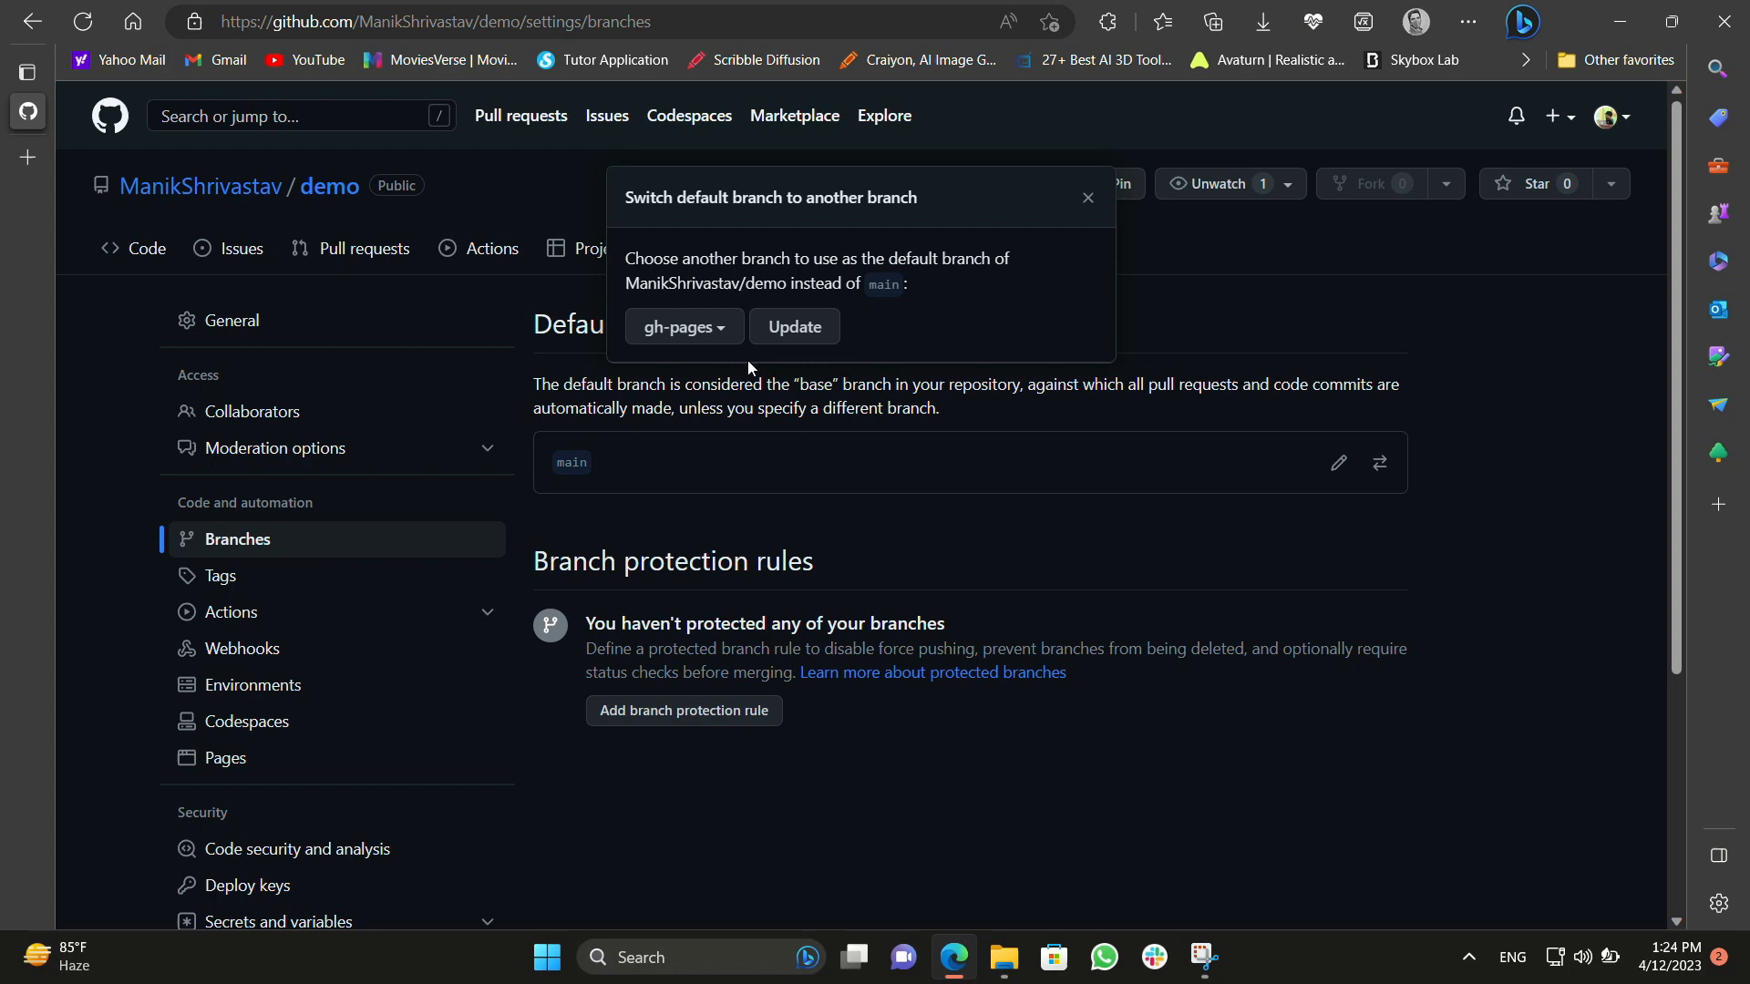
click(793, 326)
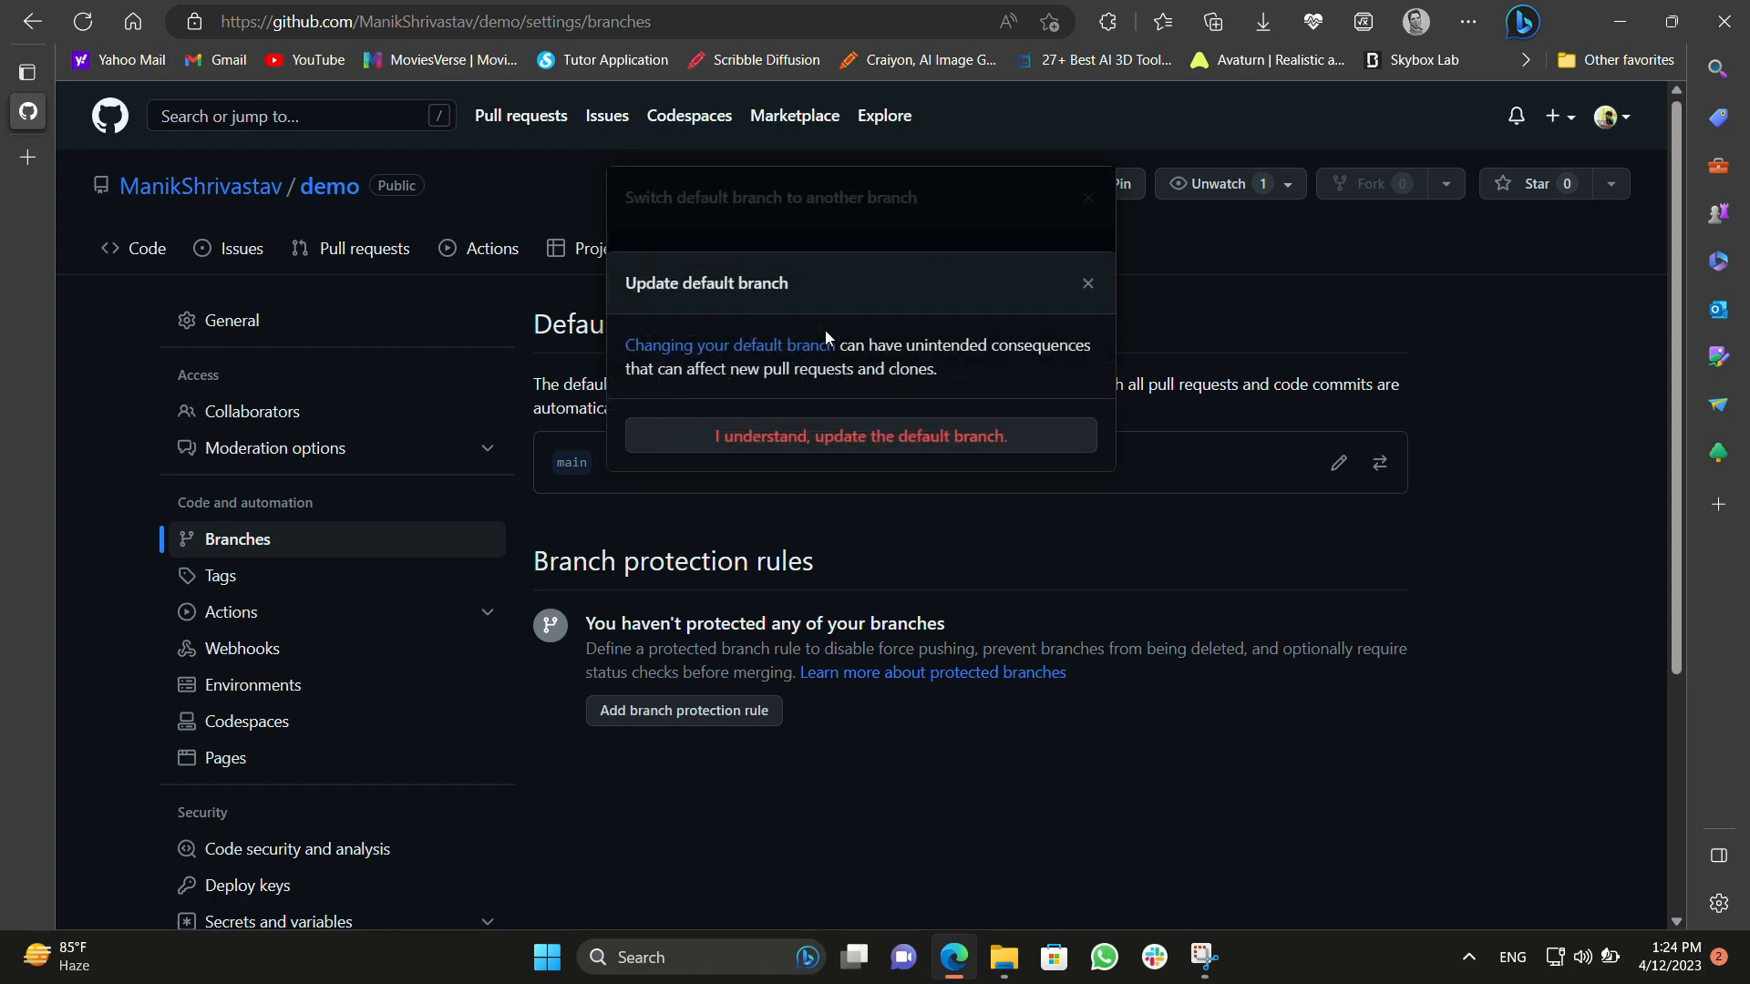
click(861, 436)
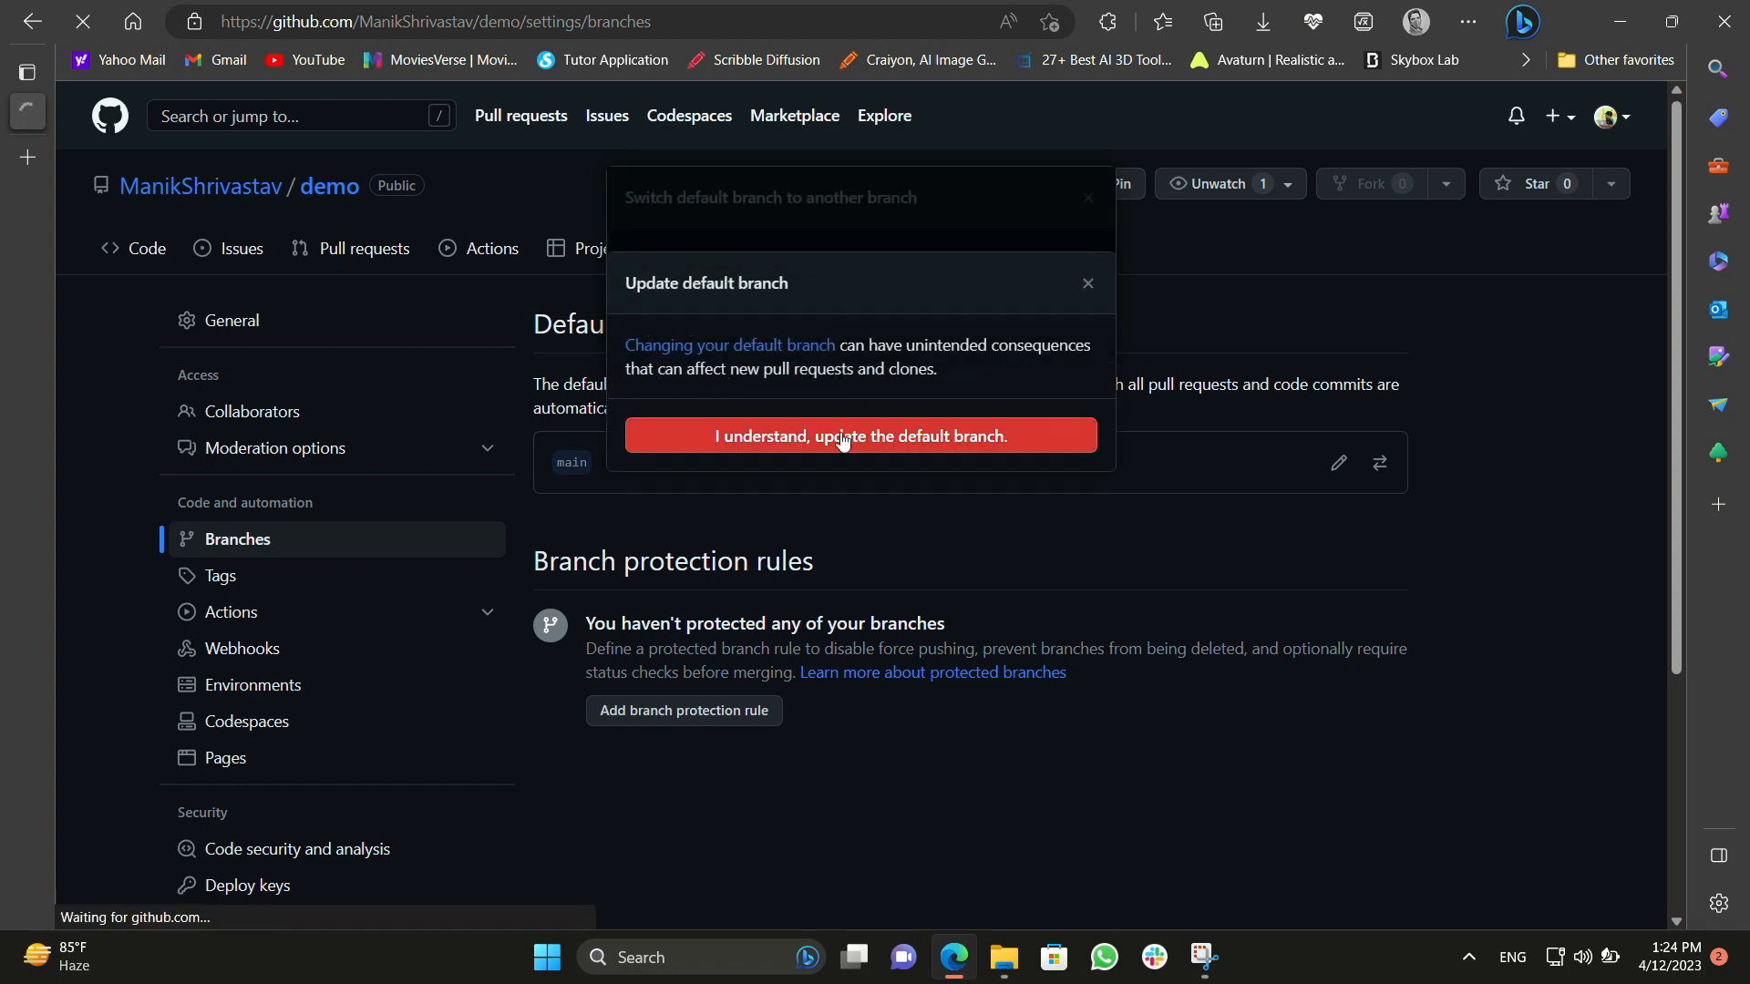
click(858, 436)
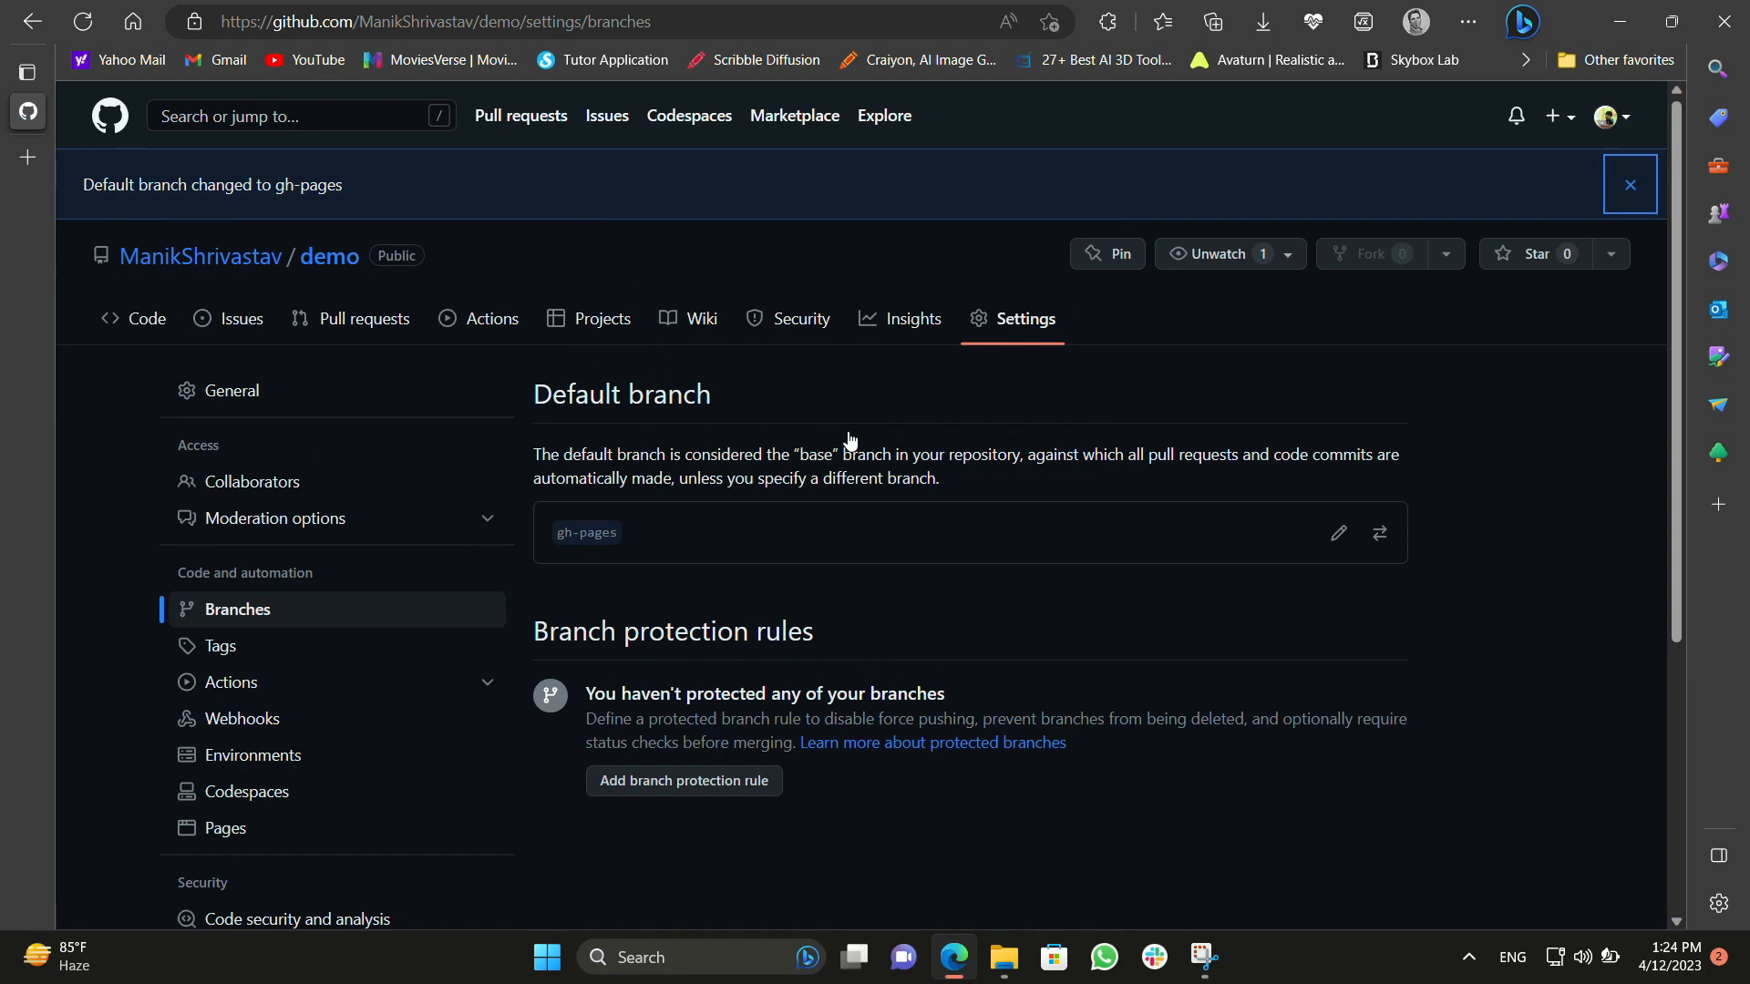
mouse_move(718, 545)
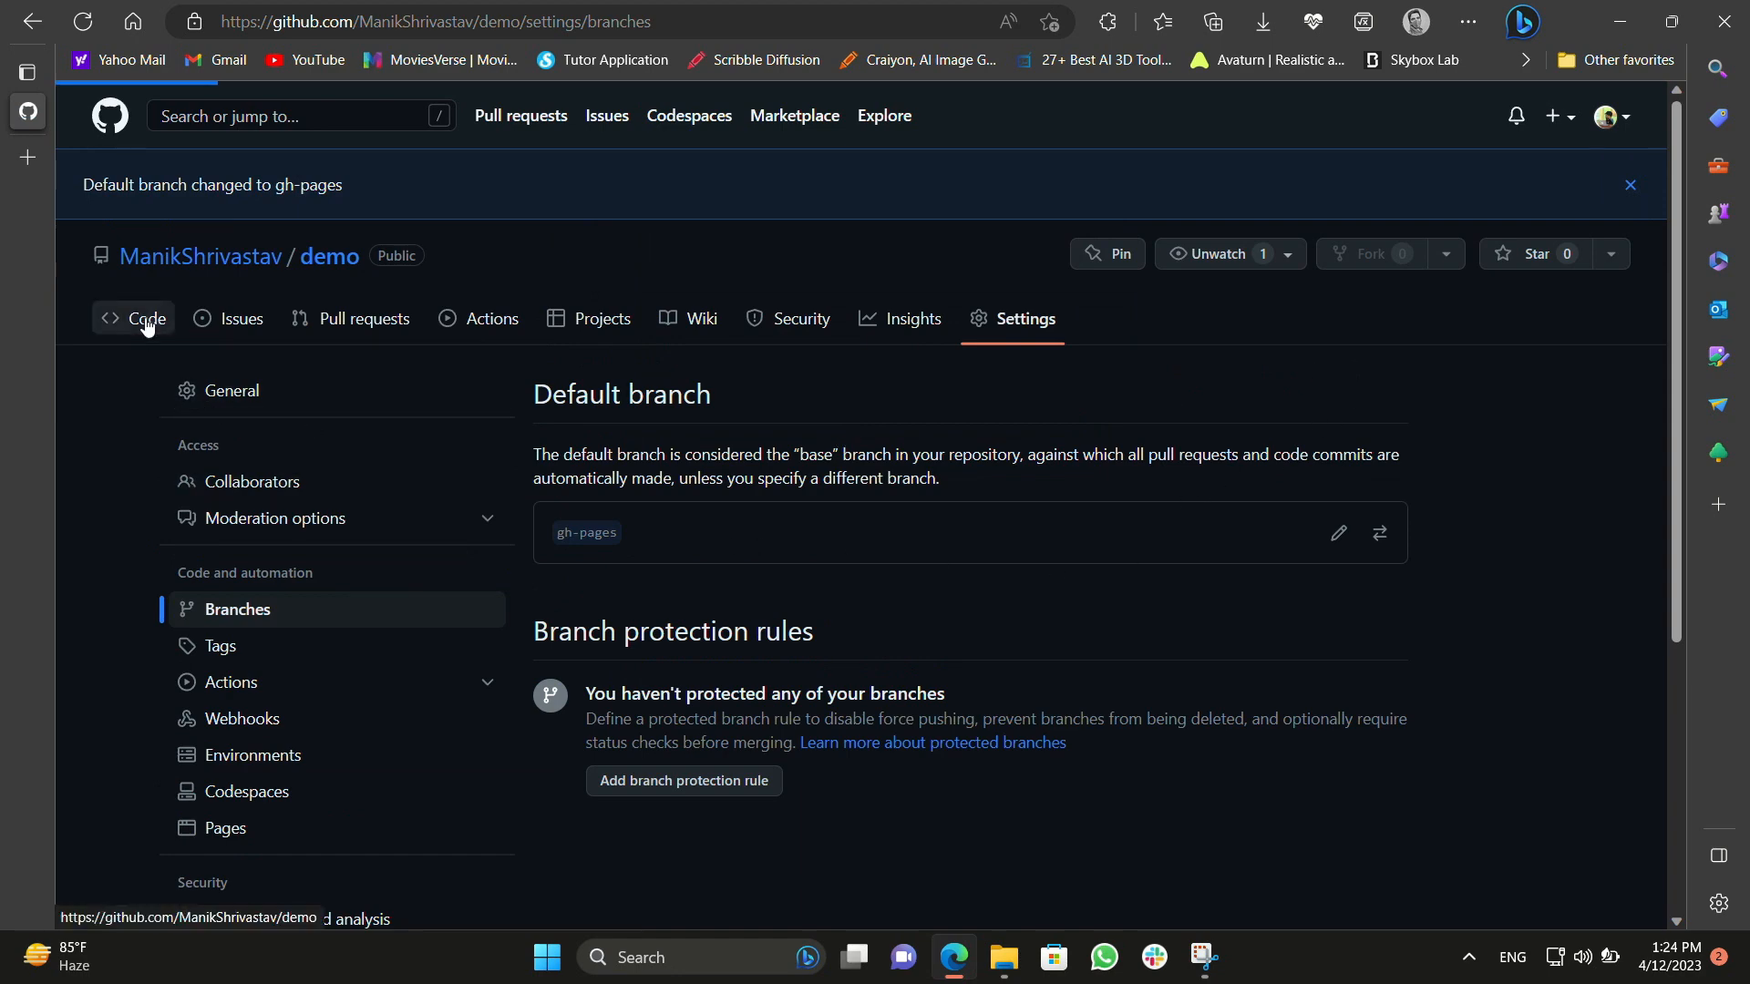
Delete the main branch from the branches list and return to the demo overview.
click(145, 317)
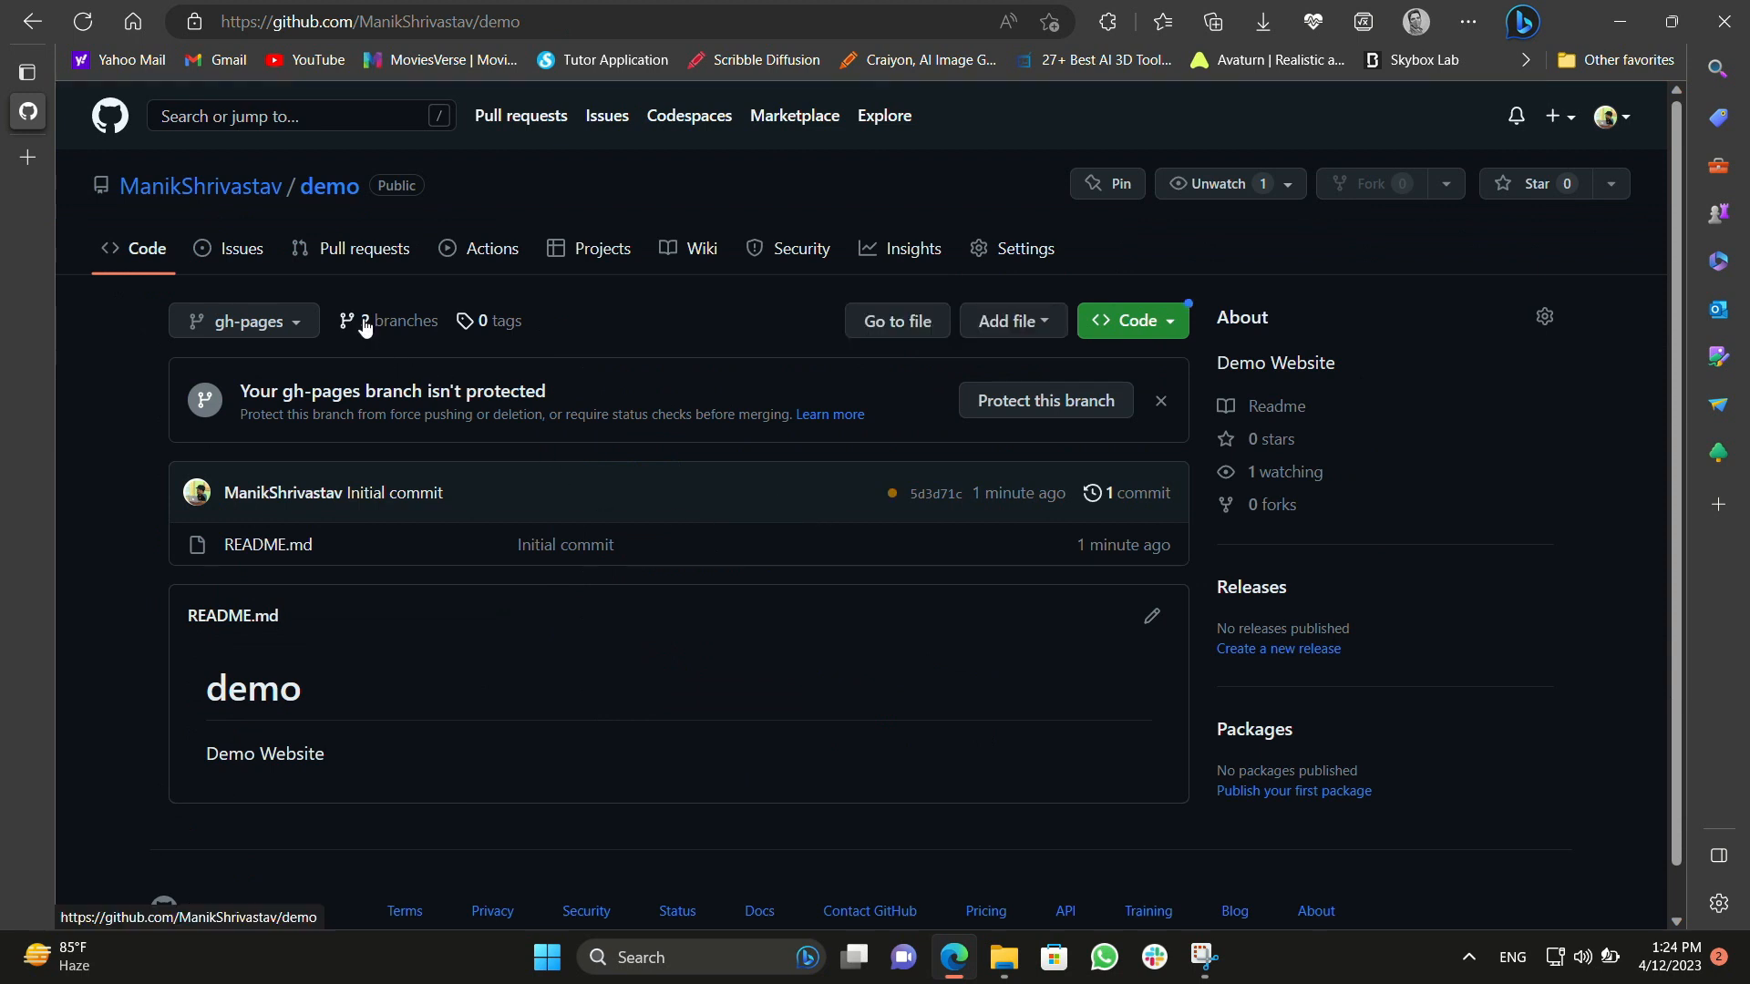
mouse_move(401, 321)
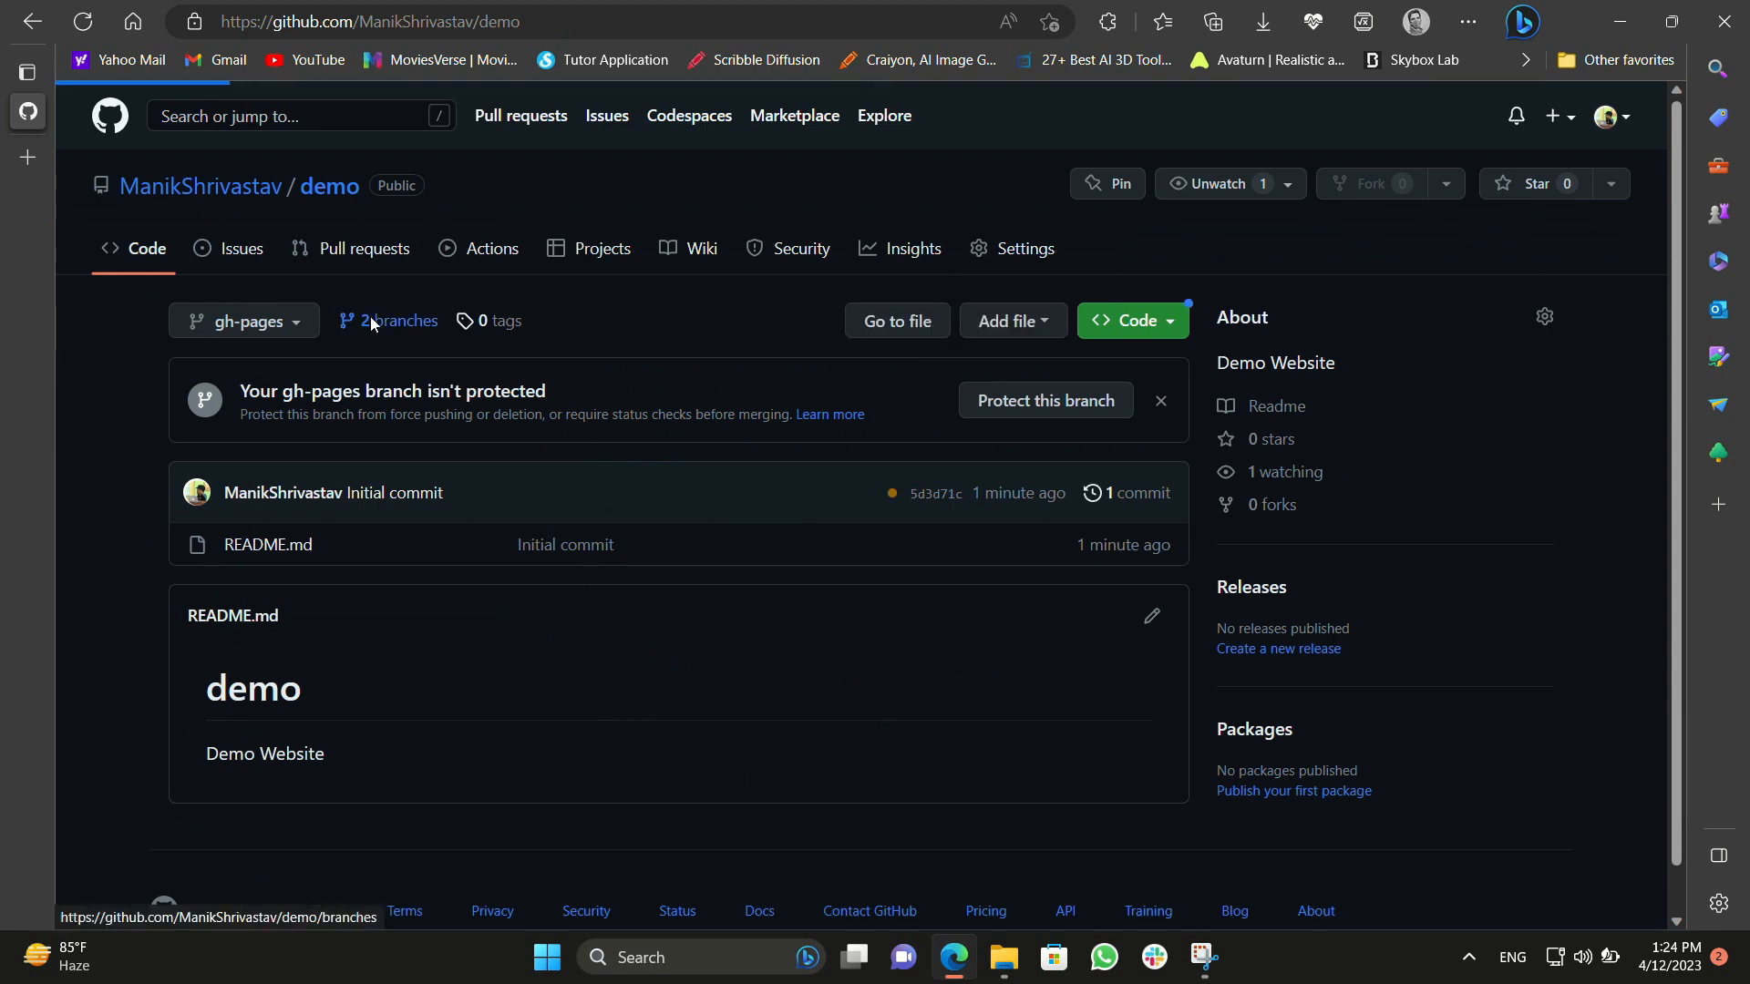
click(395, 321)
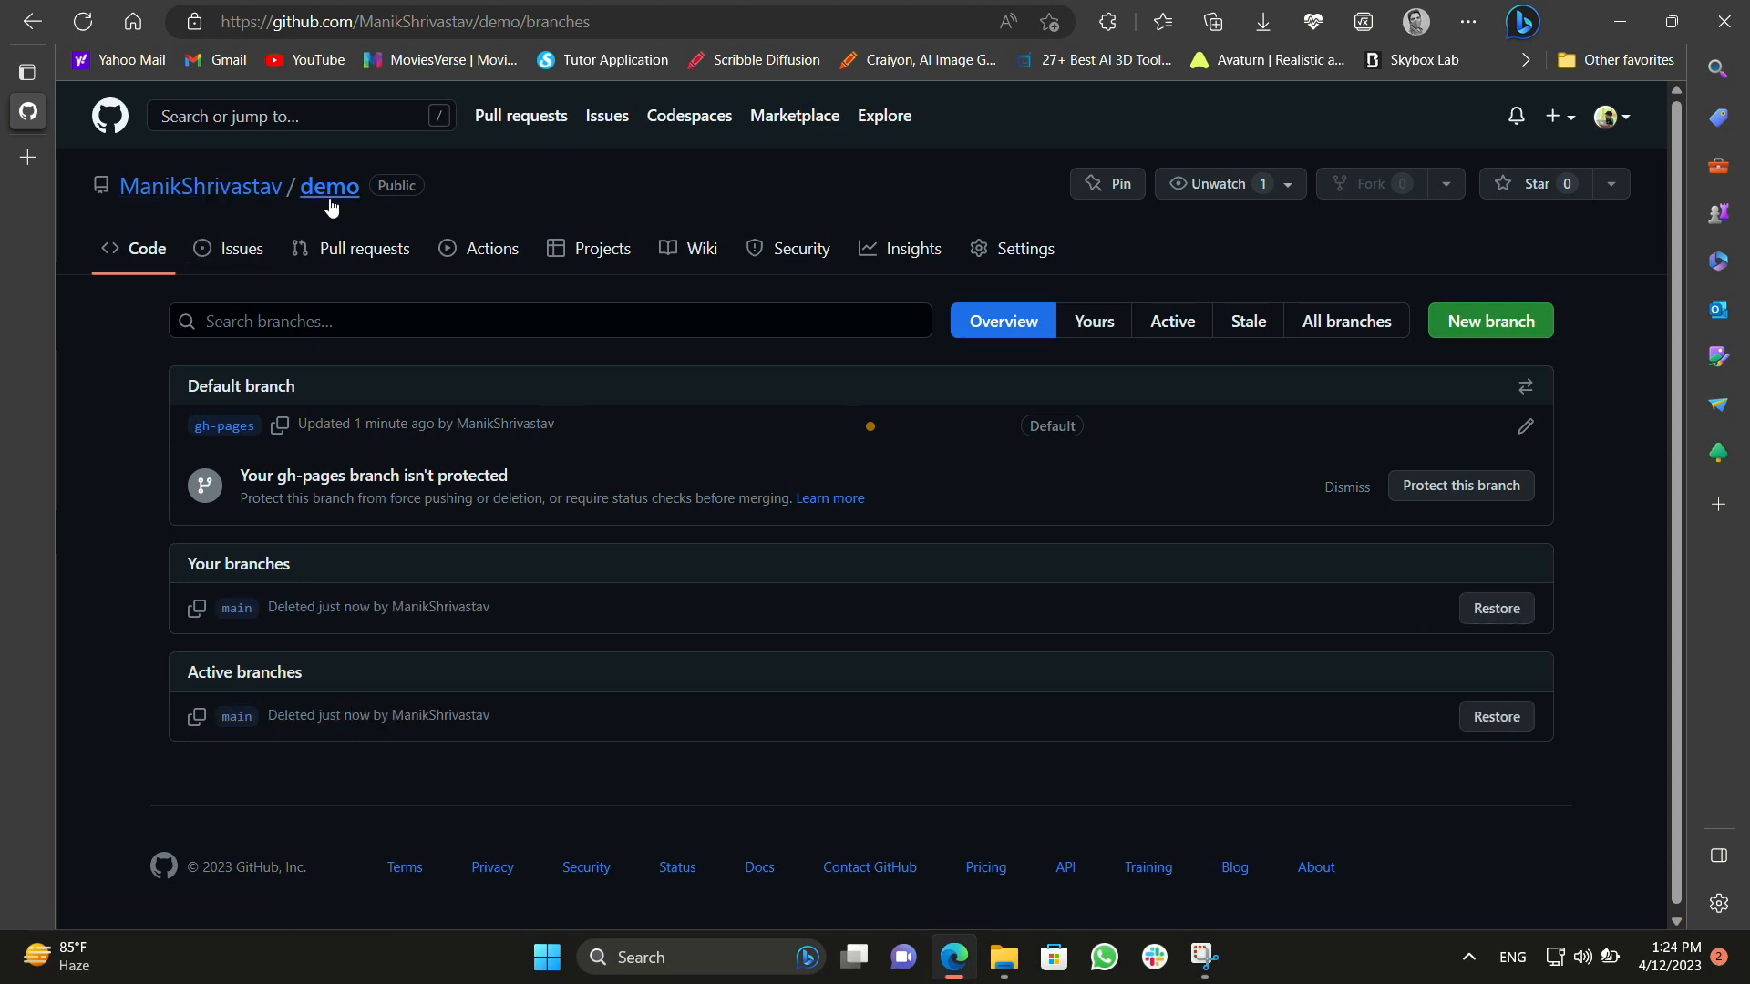
click(330, 186)
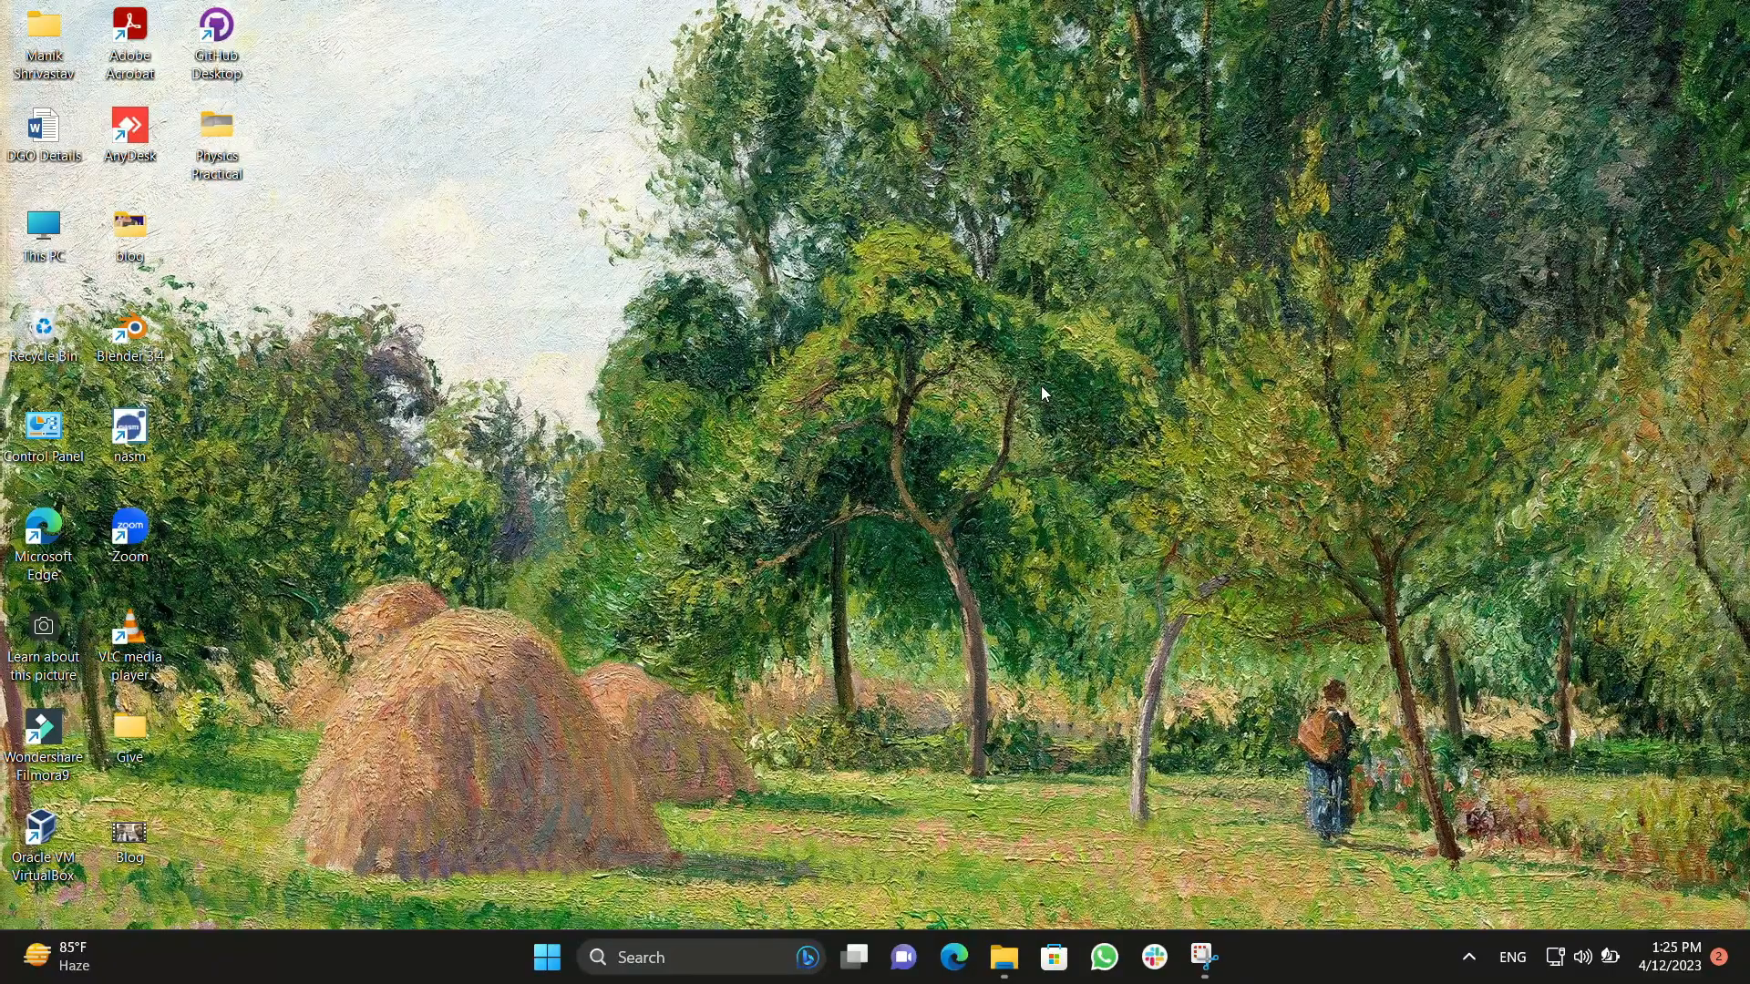
mouse_move(1130, 532)
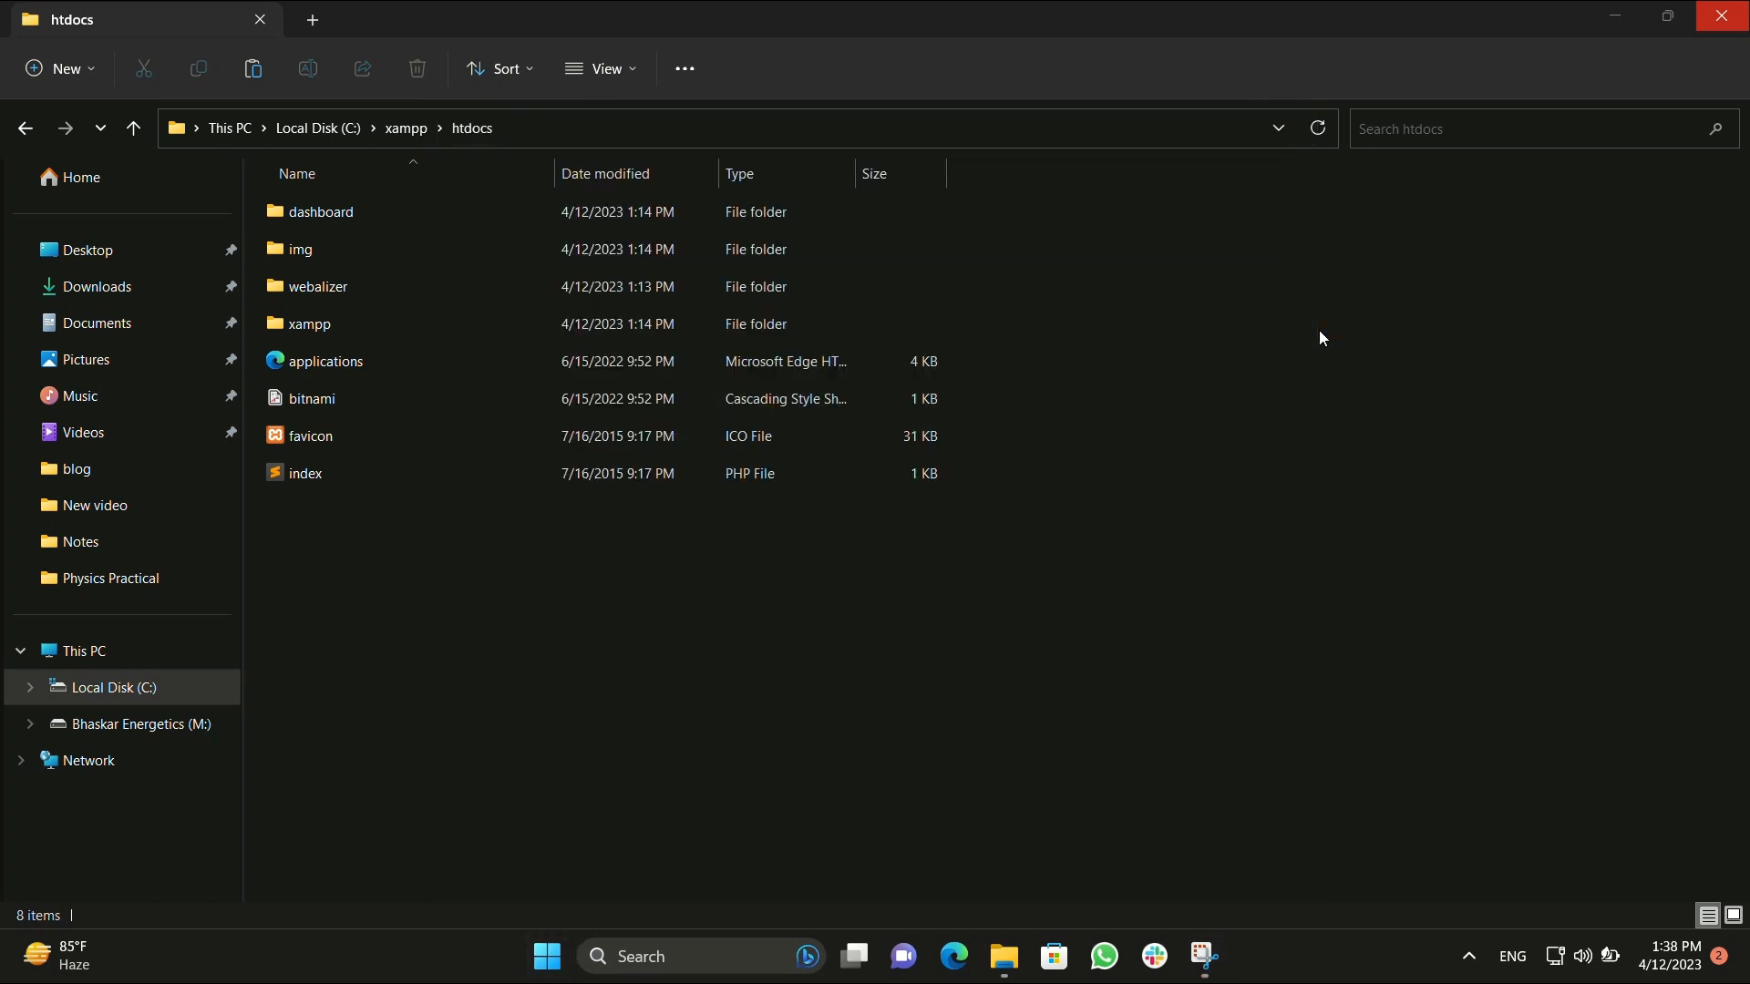
Switch over to GitHub Desktop from the htdocs folder window.
click(1227, 957)
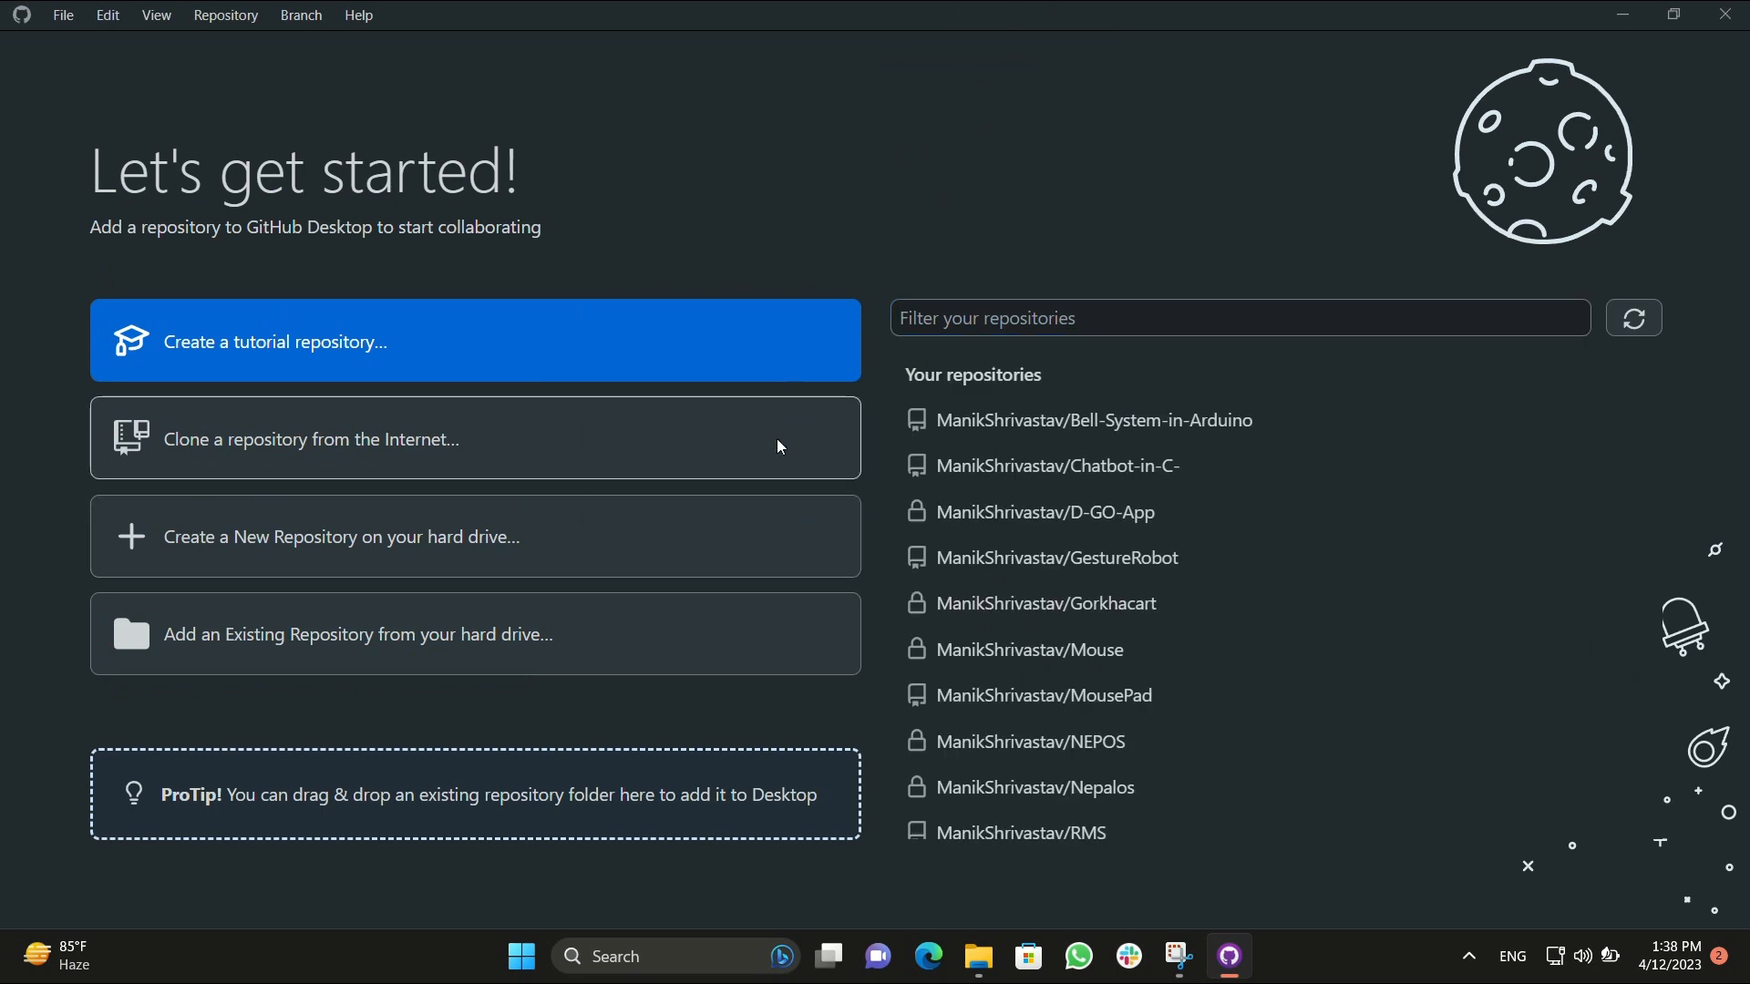
Clone ManikShrivastav/demo into C:\xampp\htdocs\demo.
click(310, 439)
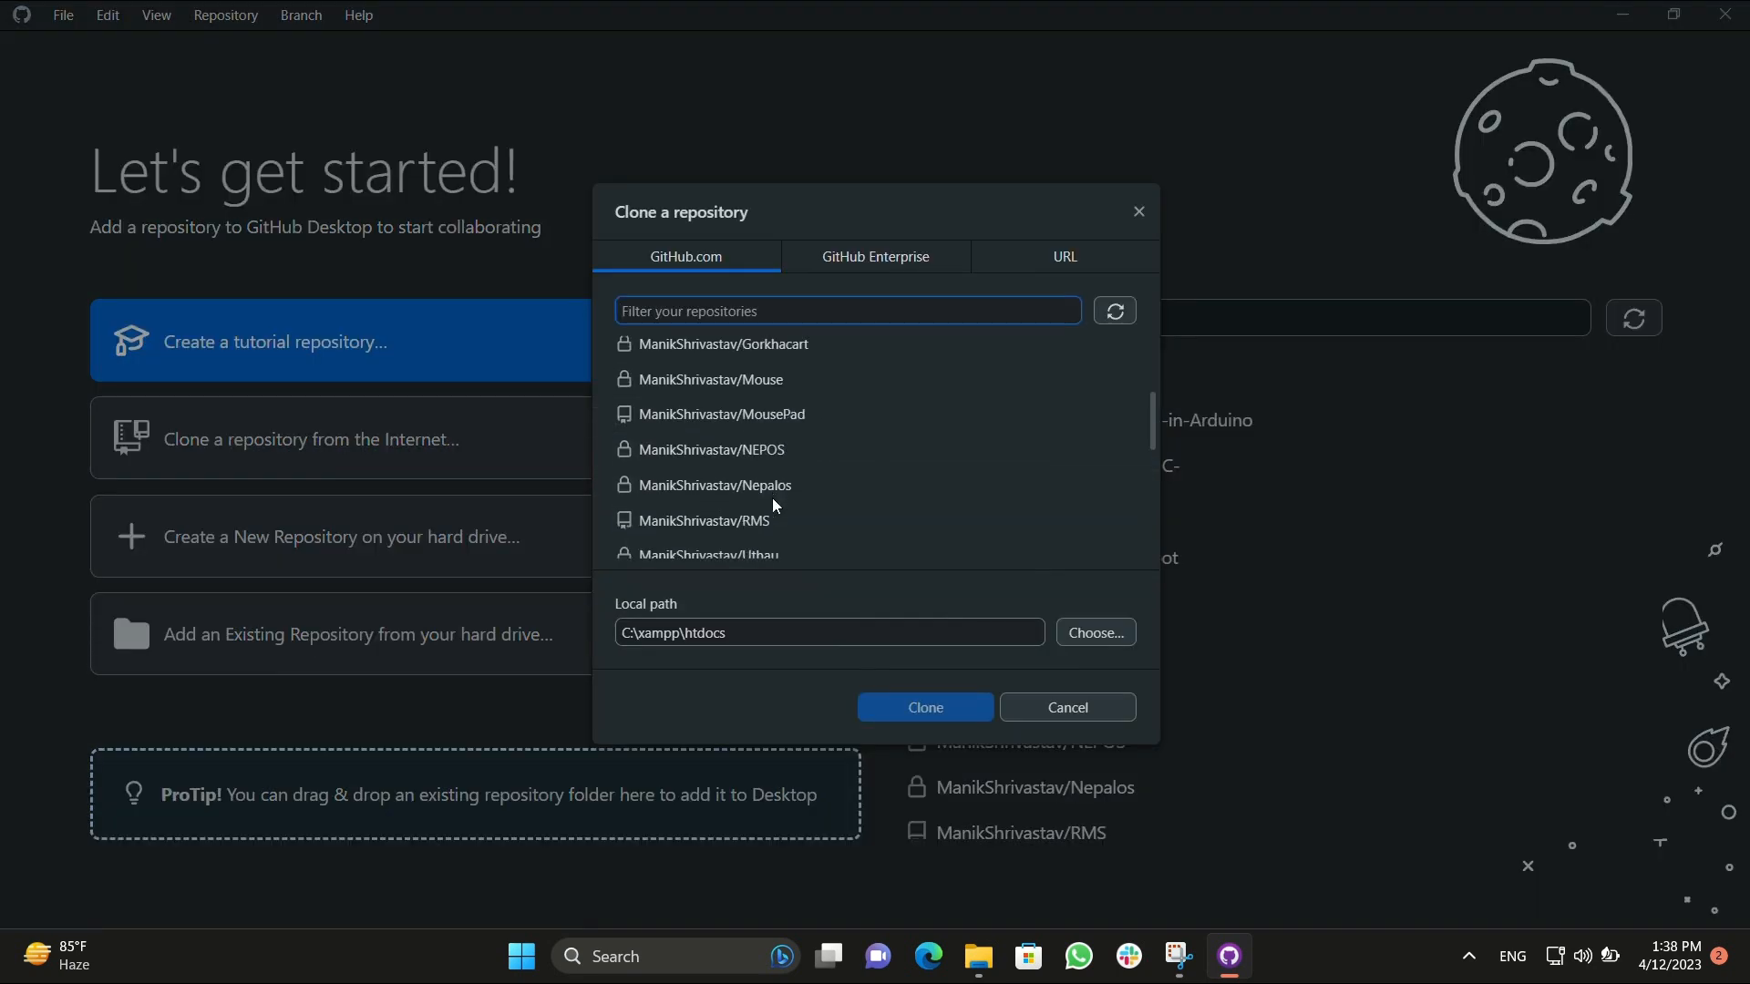
scroll(down, 3)
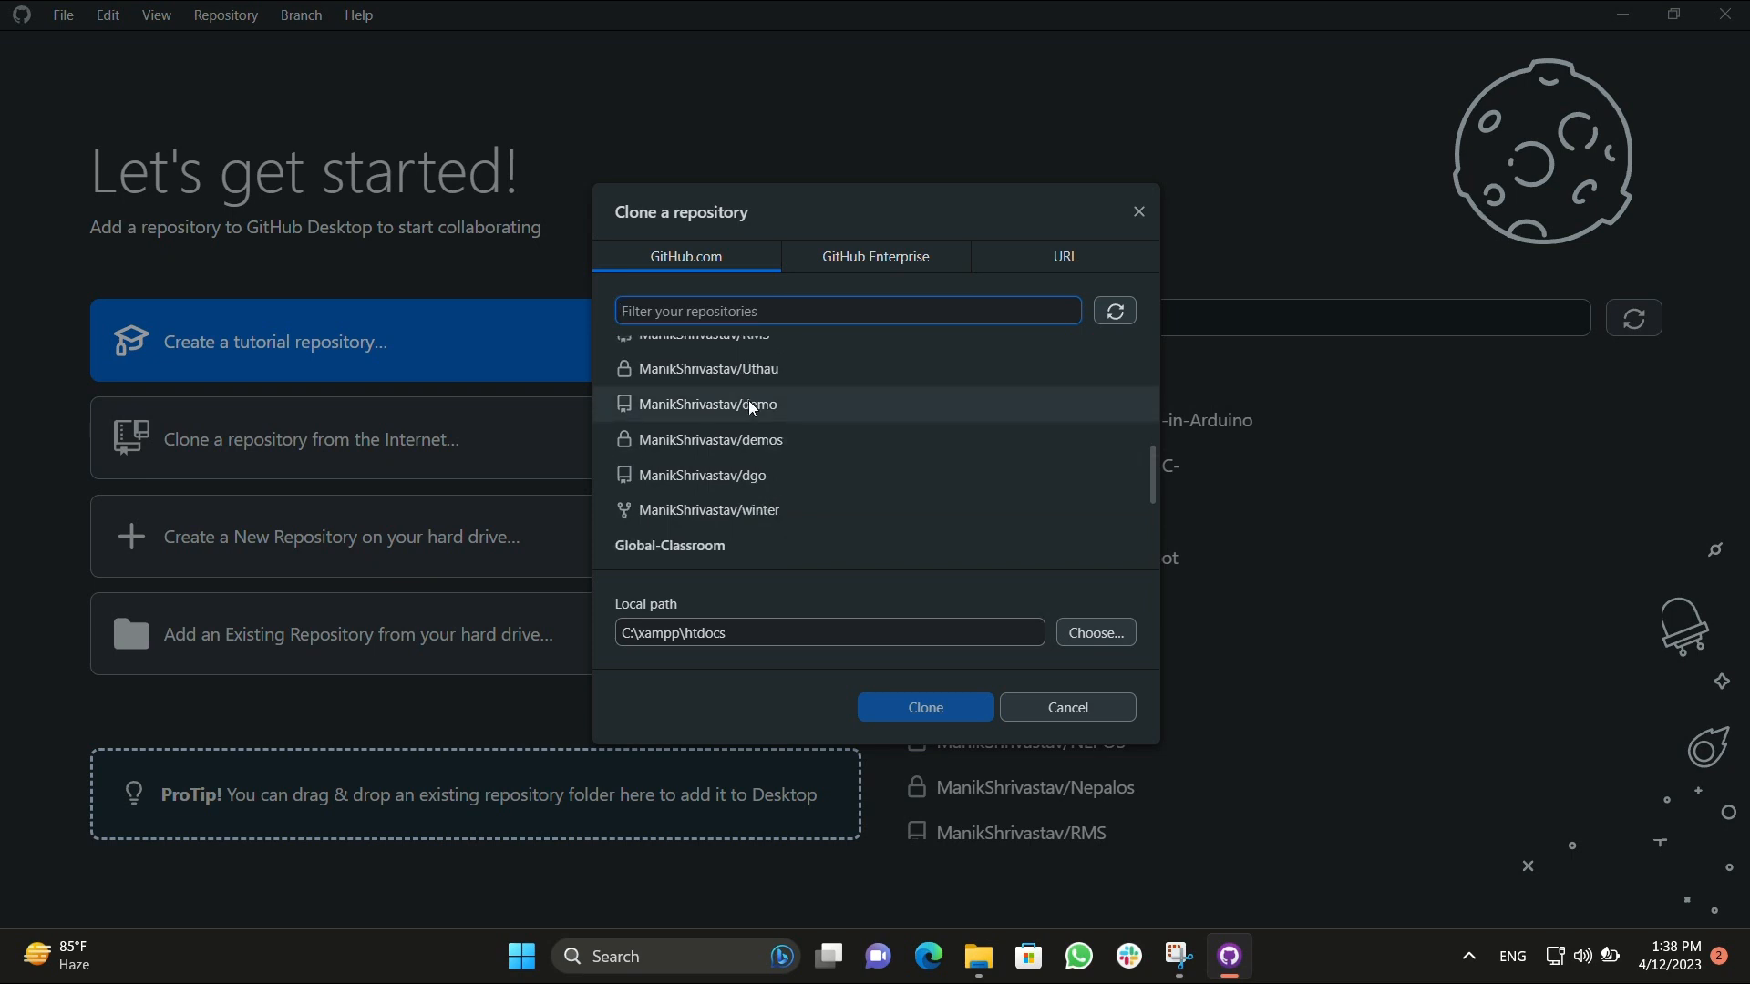
click(707, 404)
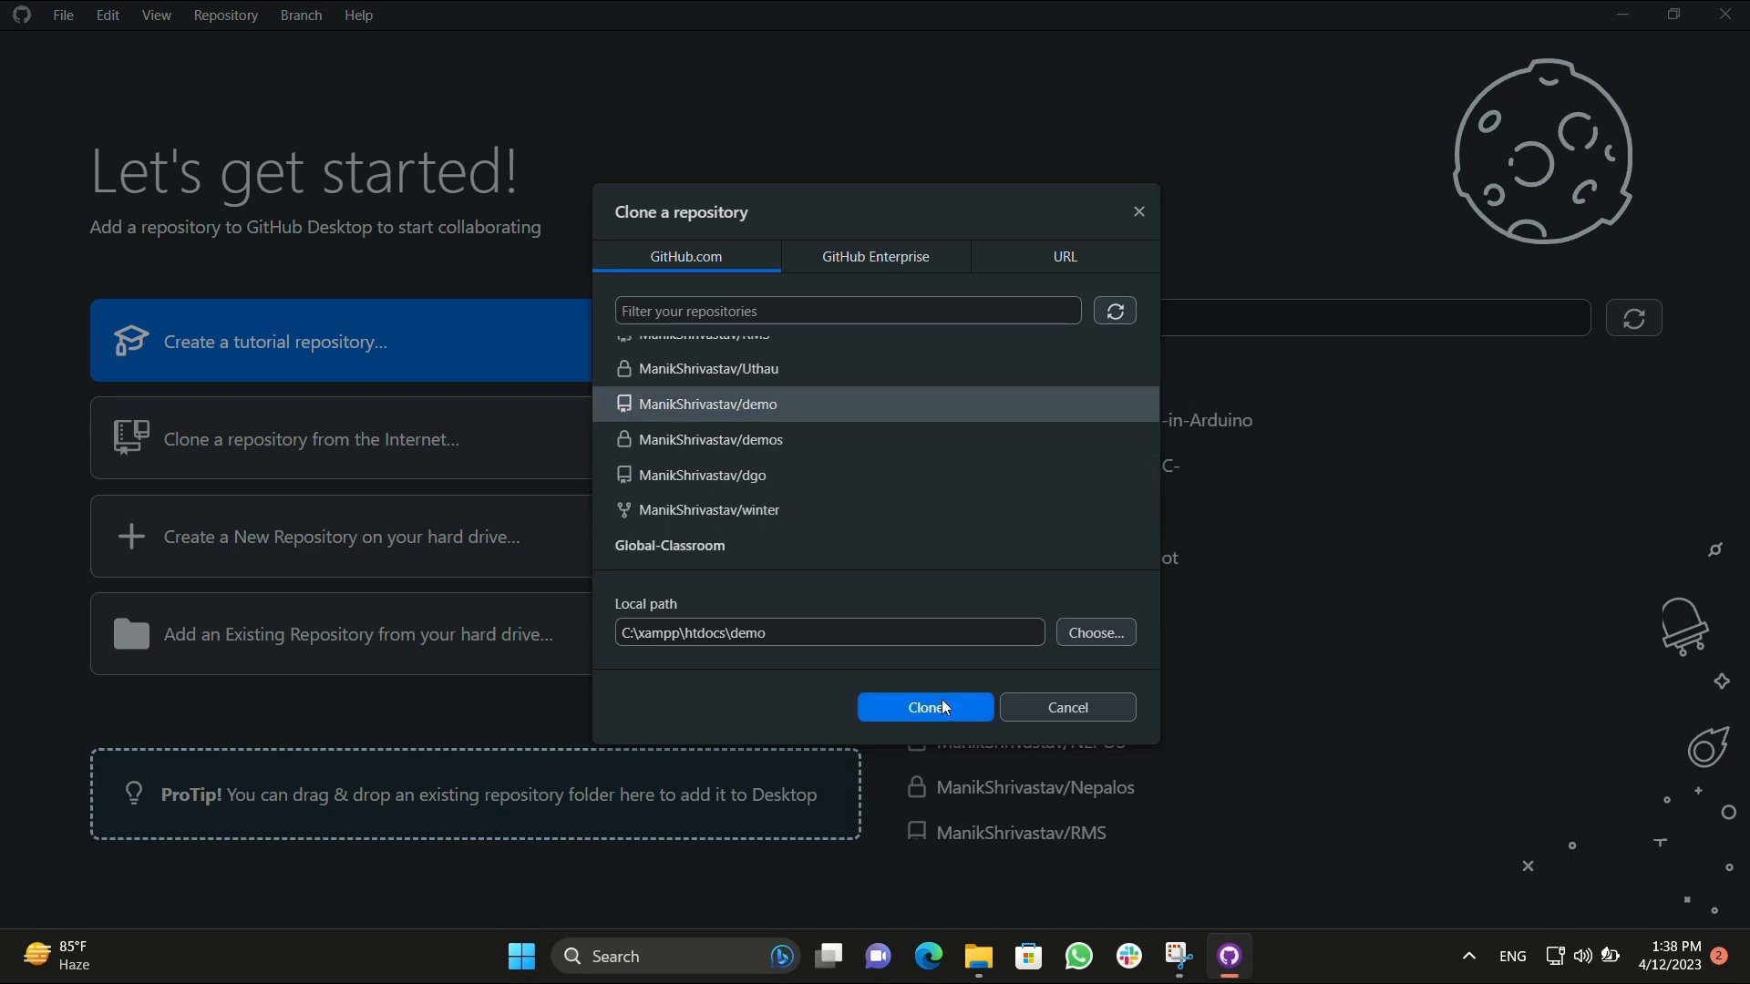
click(924, 707)
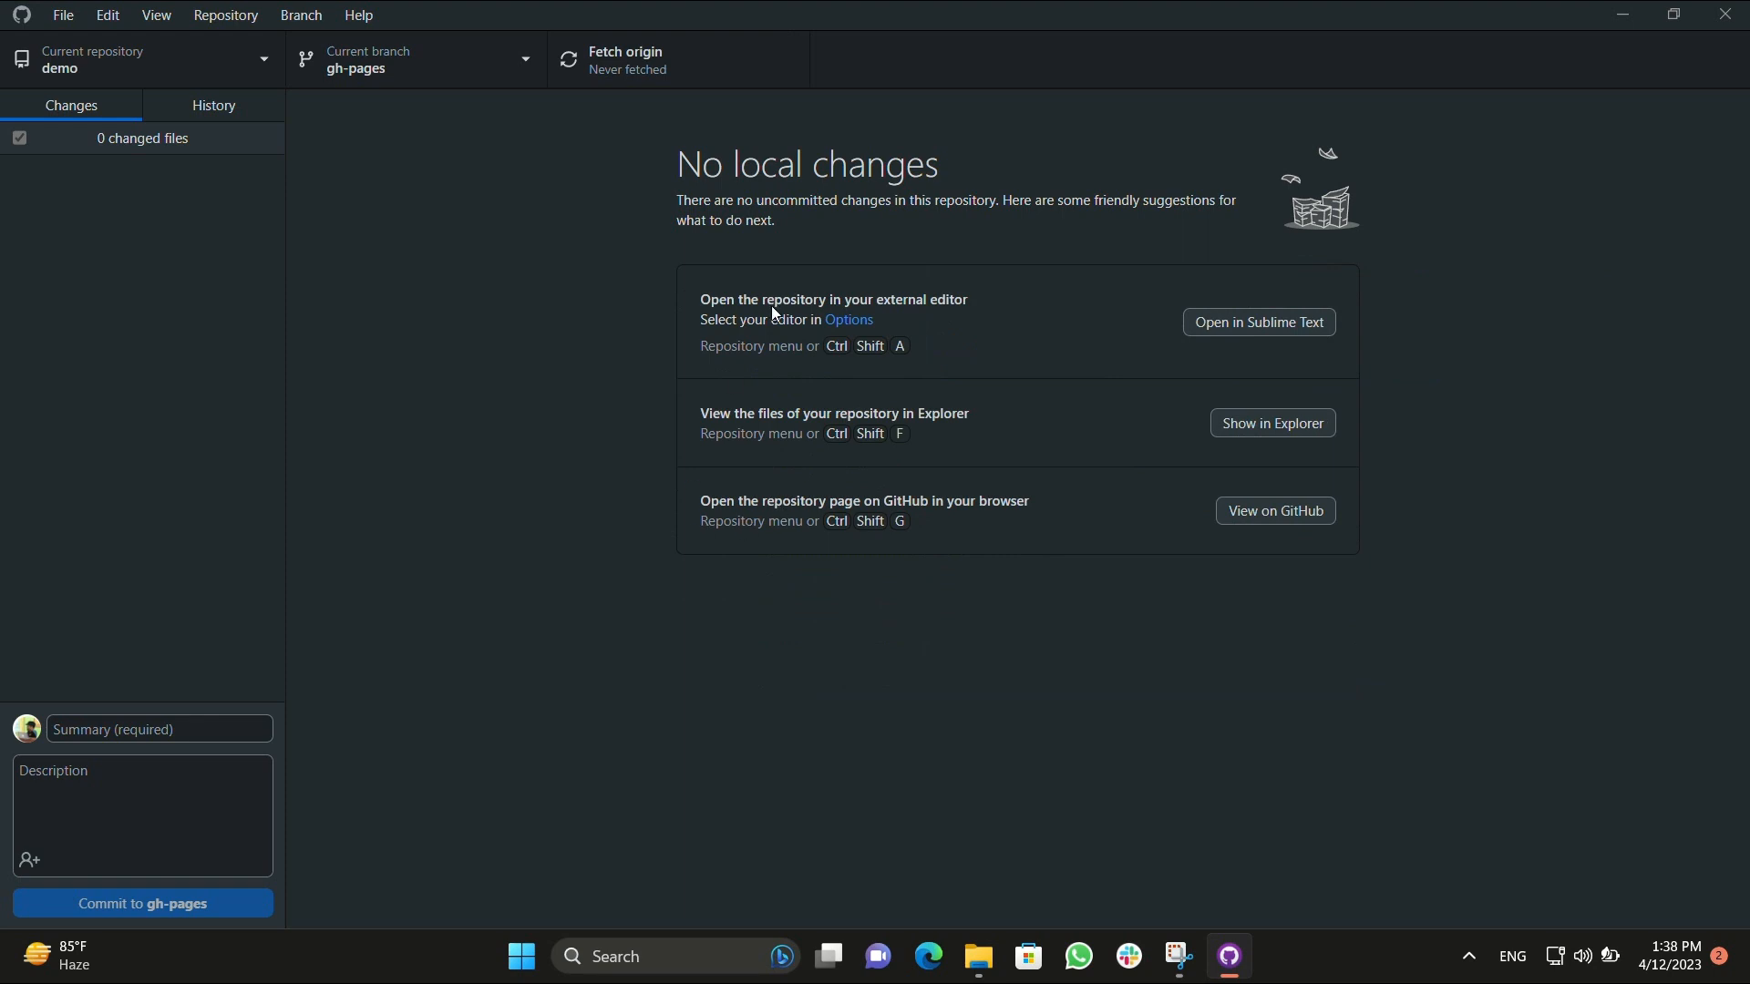
mouse_move(563, 292)
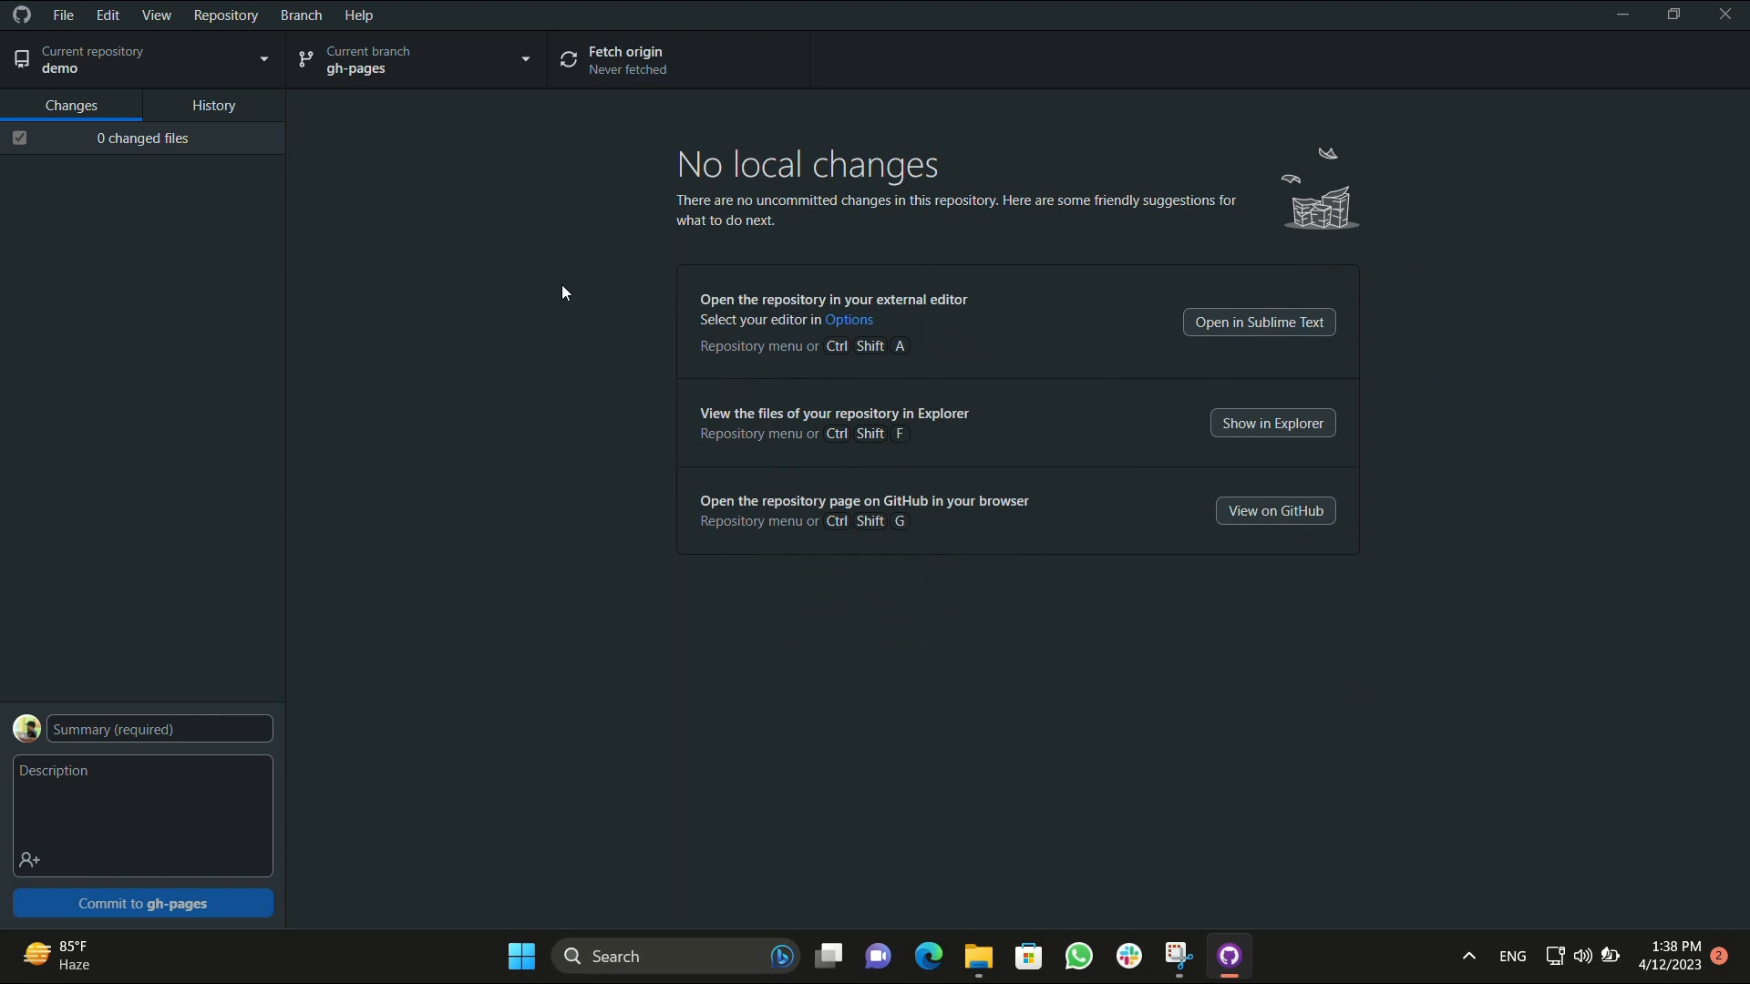
mouse_move(1500, 112)
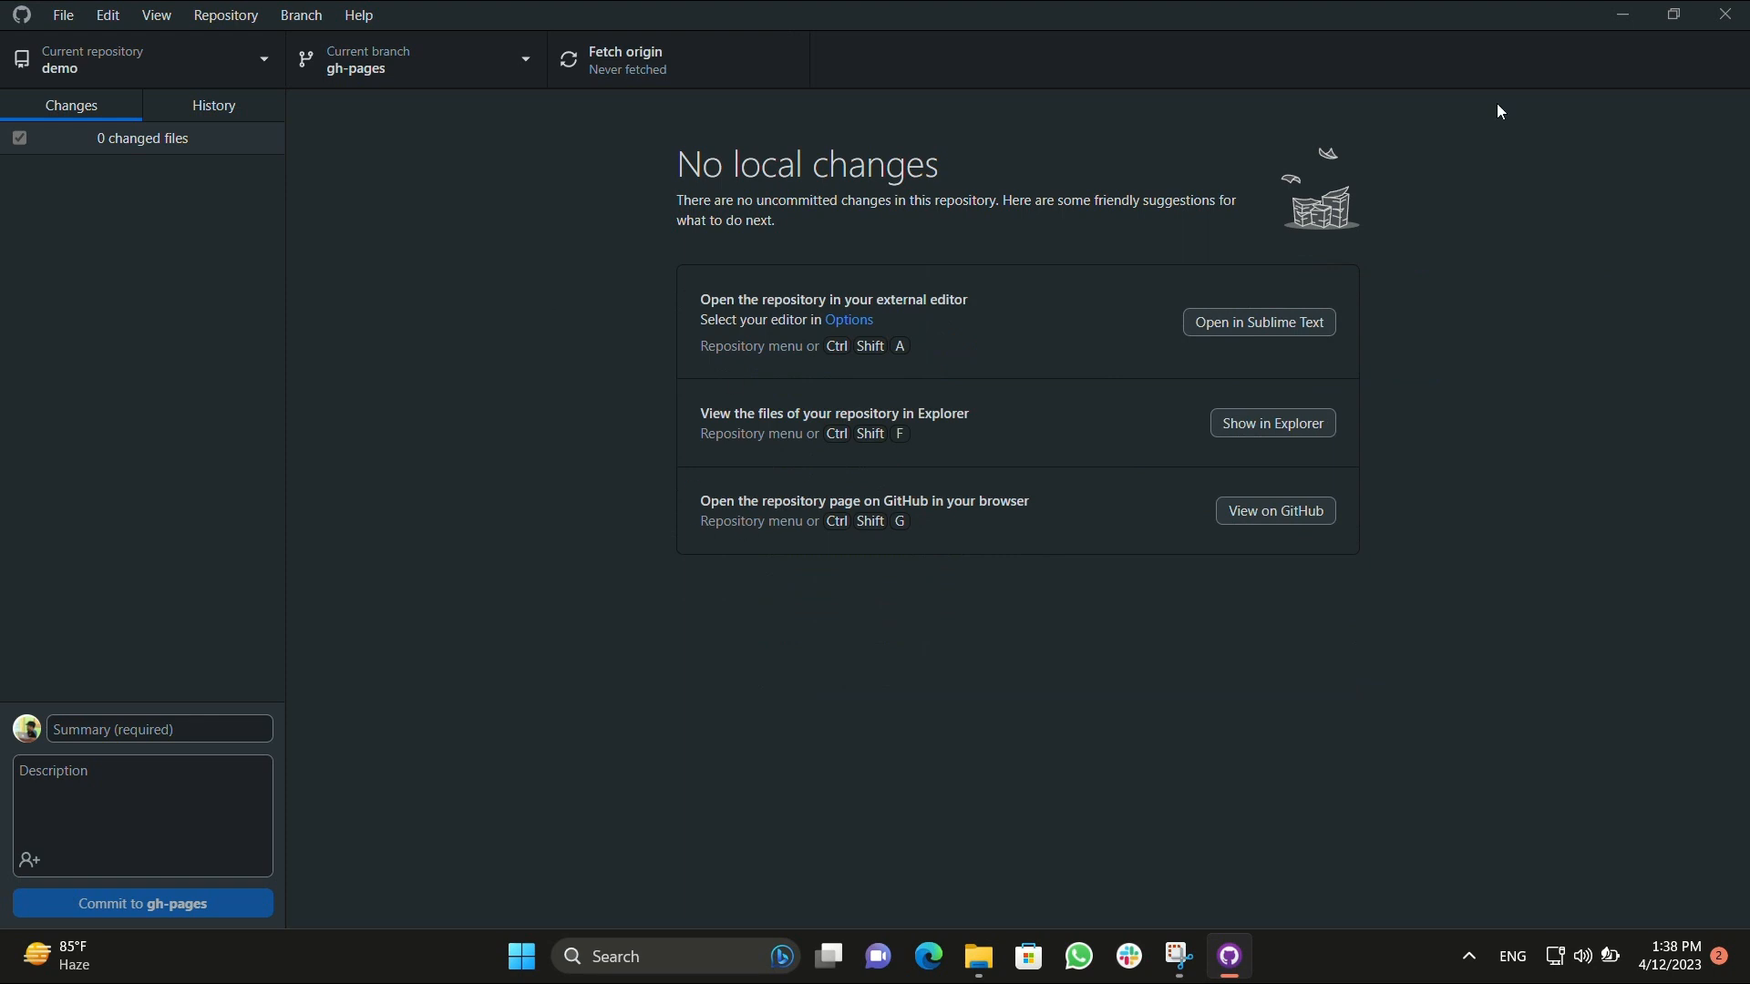
Enter the cloned htdocs\demo folder, then go to the downloaded wordpress-6.2 files.
click(976, 957)
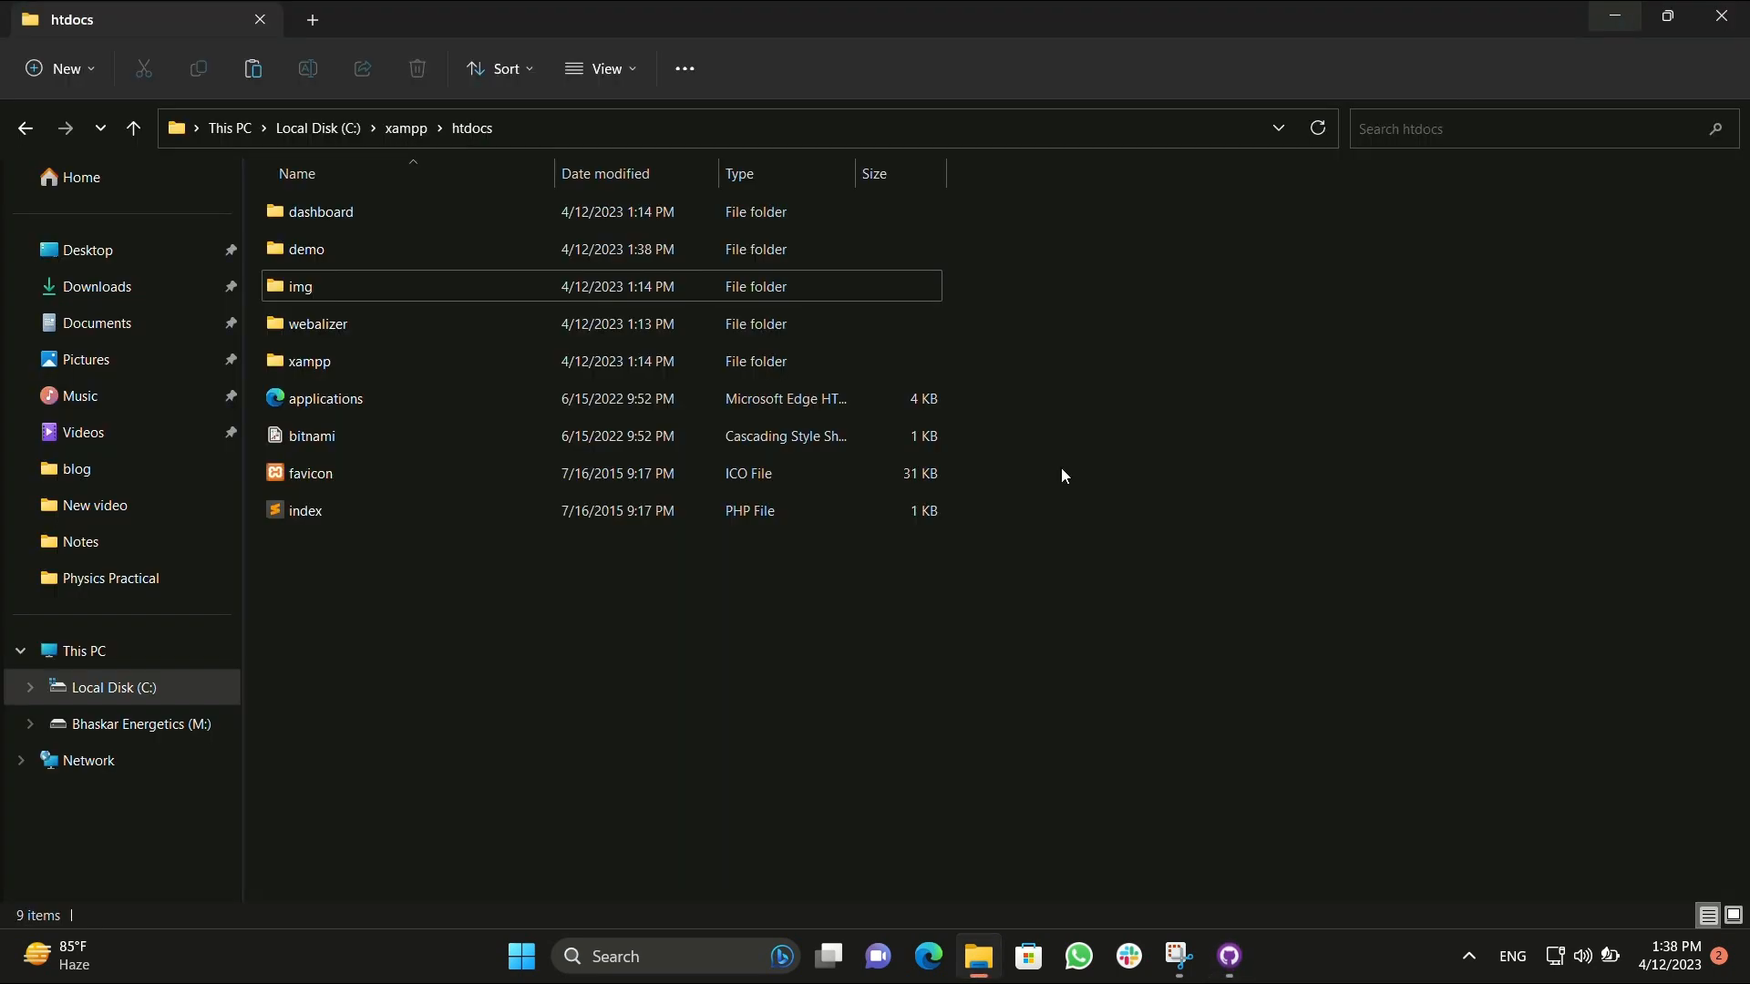
click(306, 250)
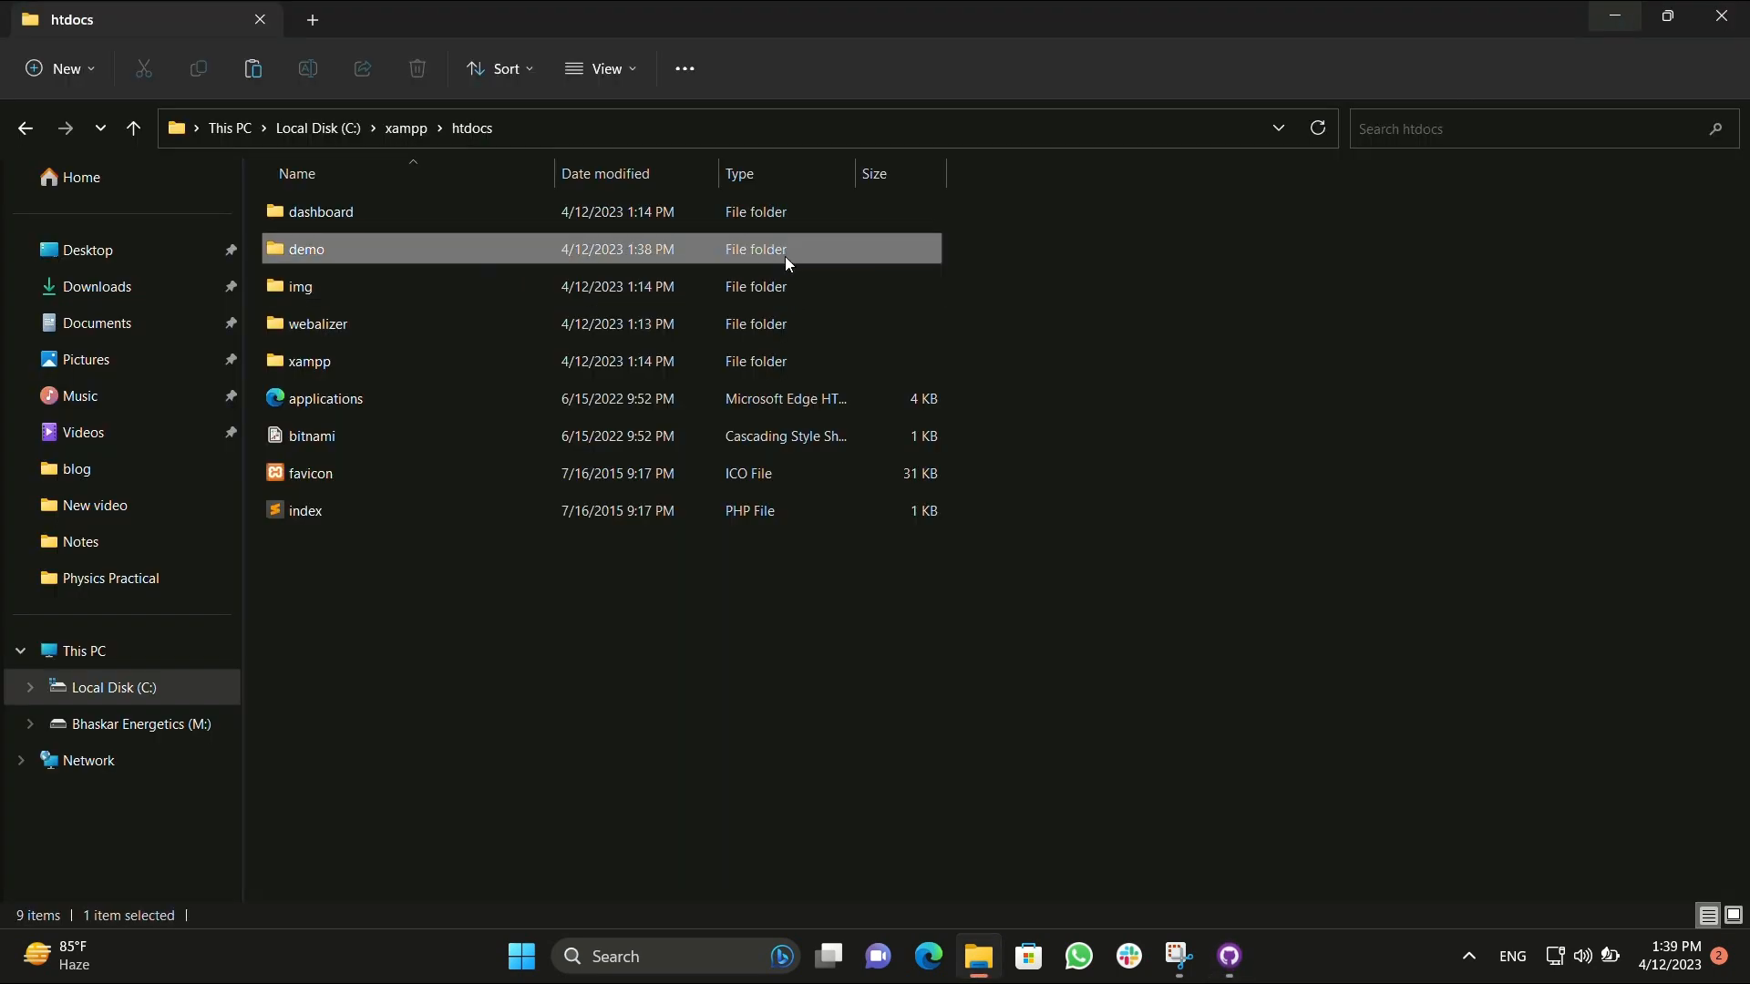
double_click(305, 250)
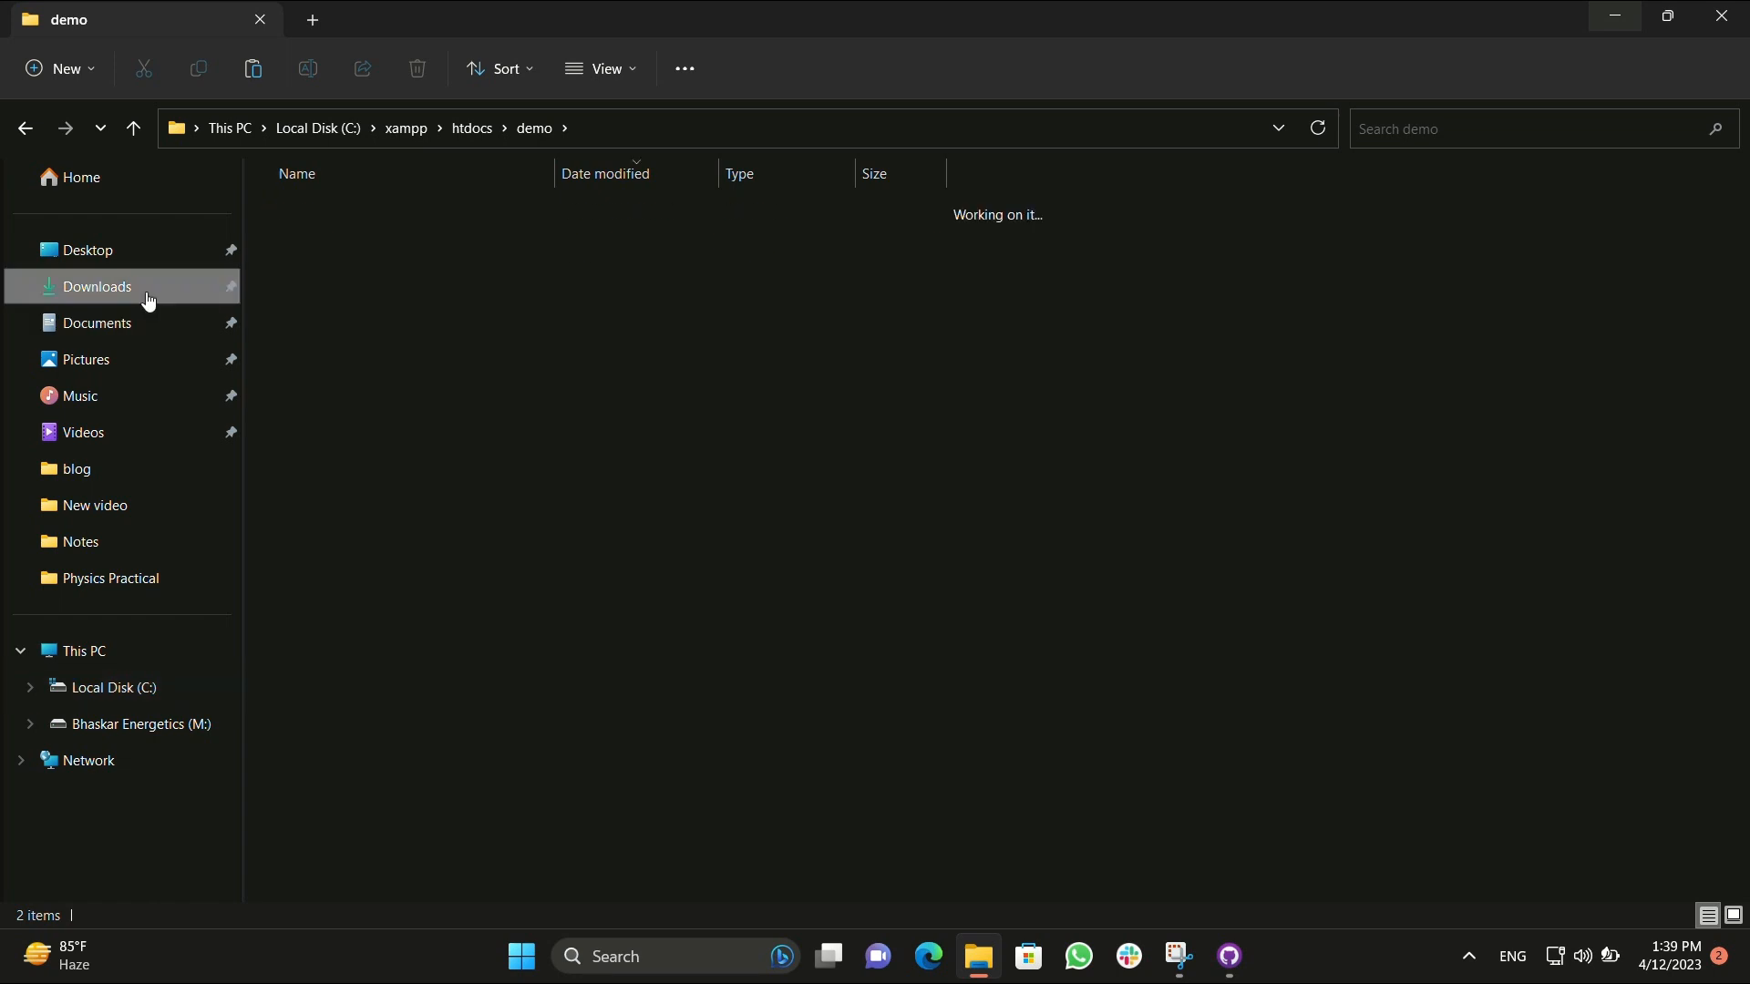
click(96, 286)
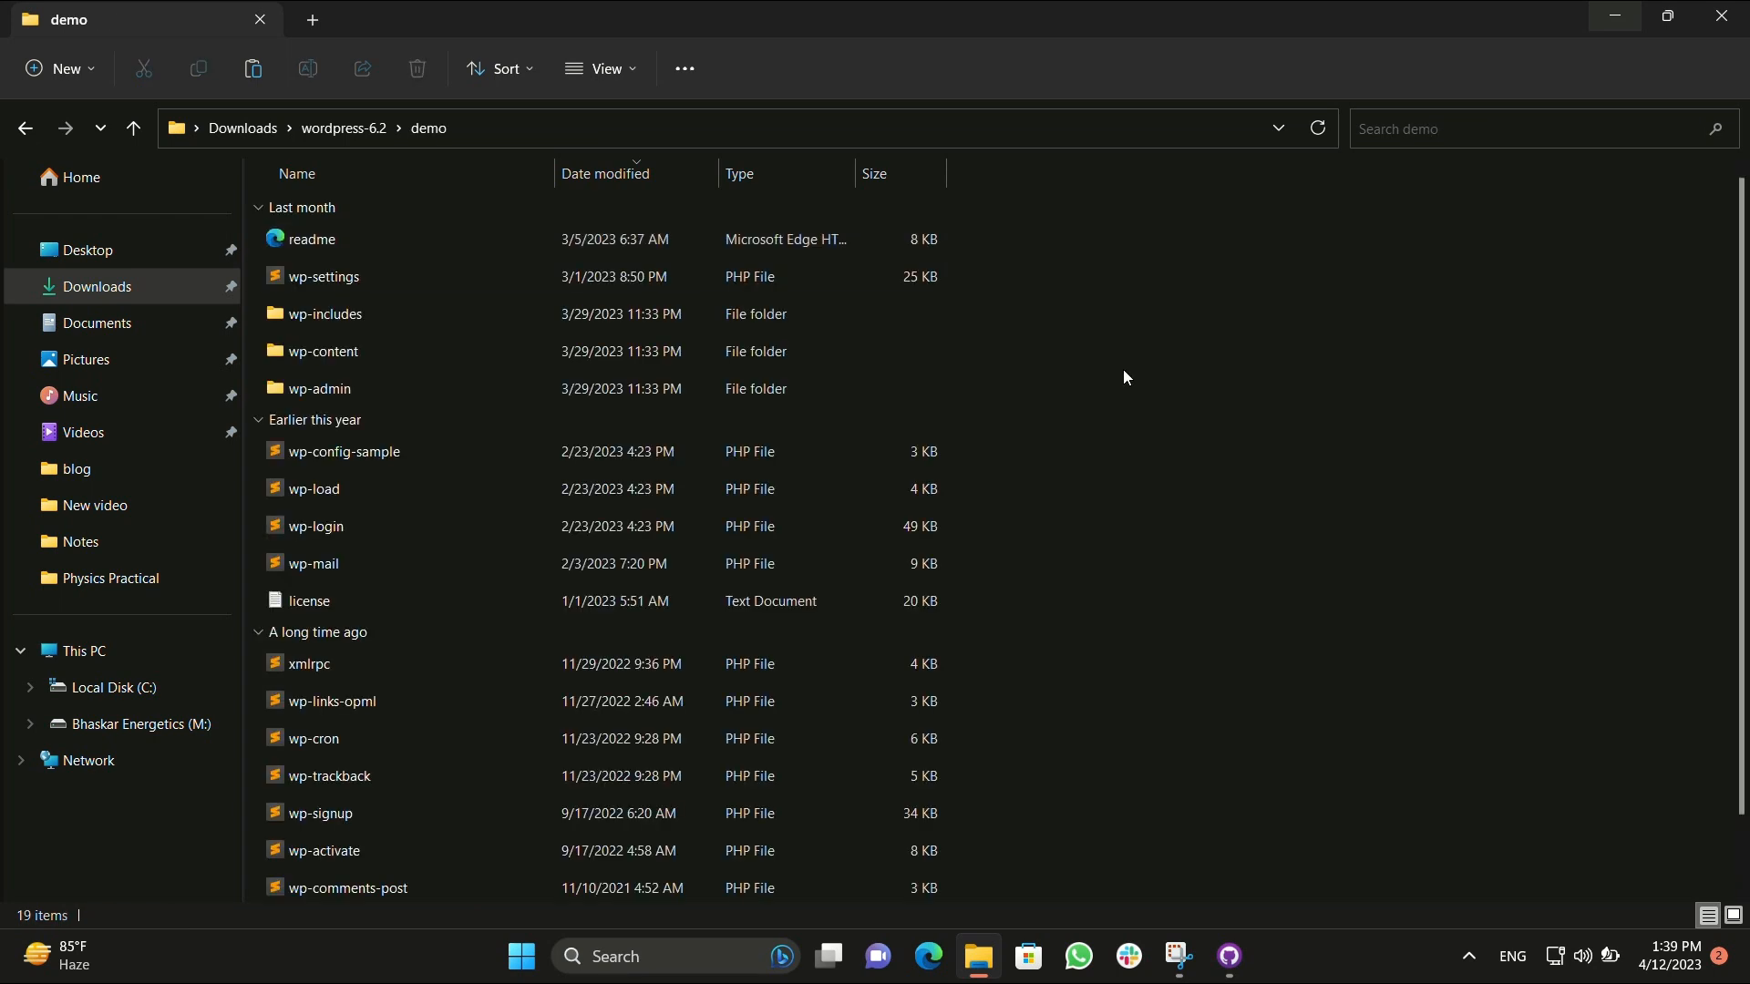
Copy all the WordPress files and paste them into htdocs\demo beside .git and README.md.
key(ctrl+a)
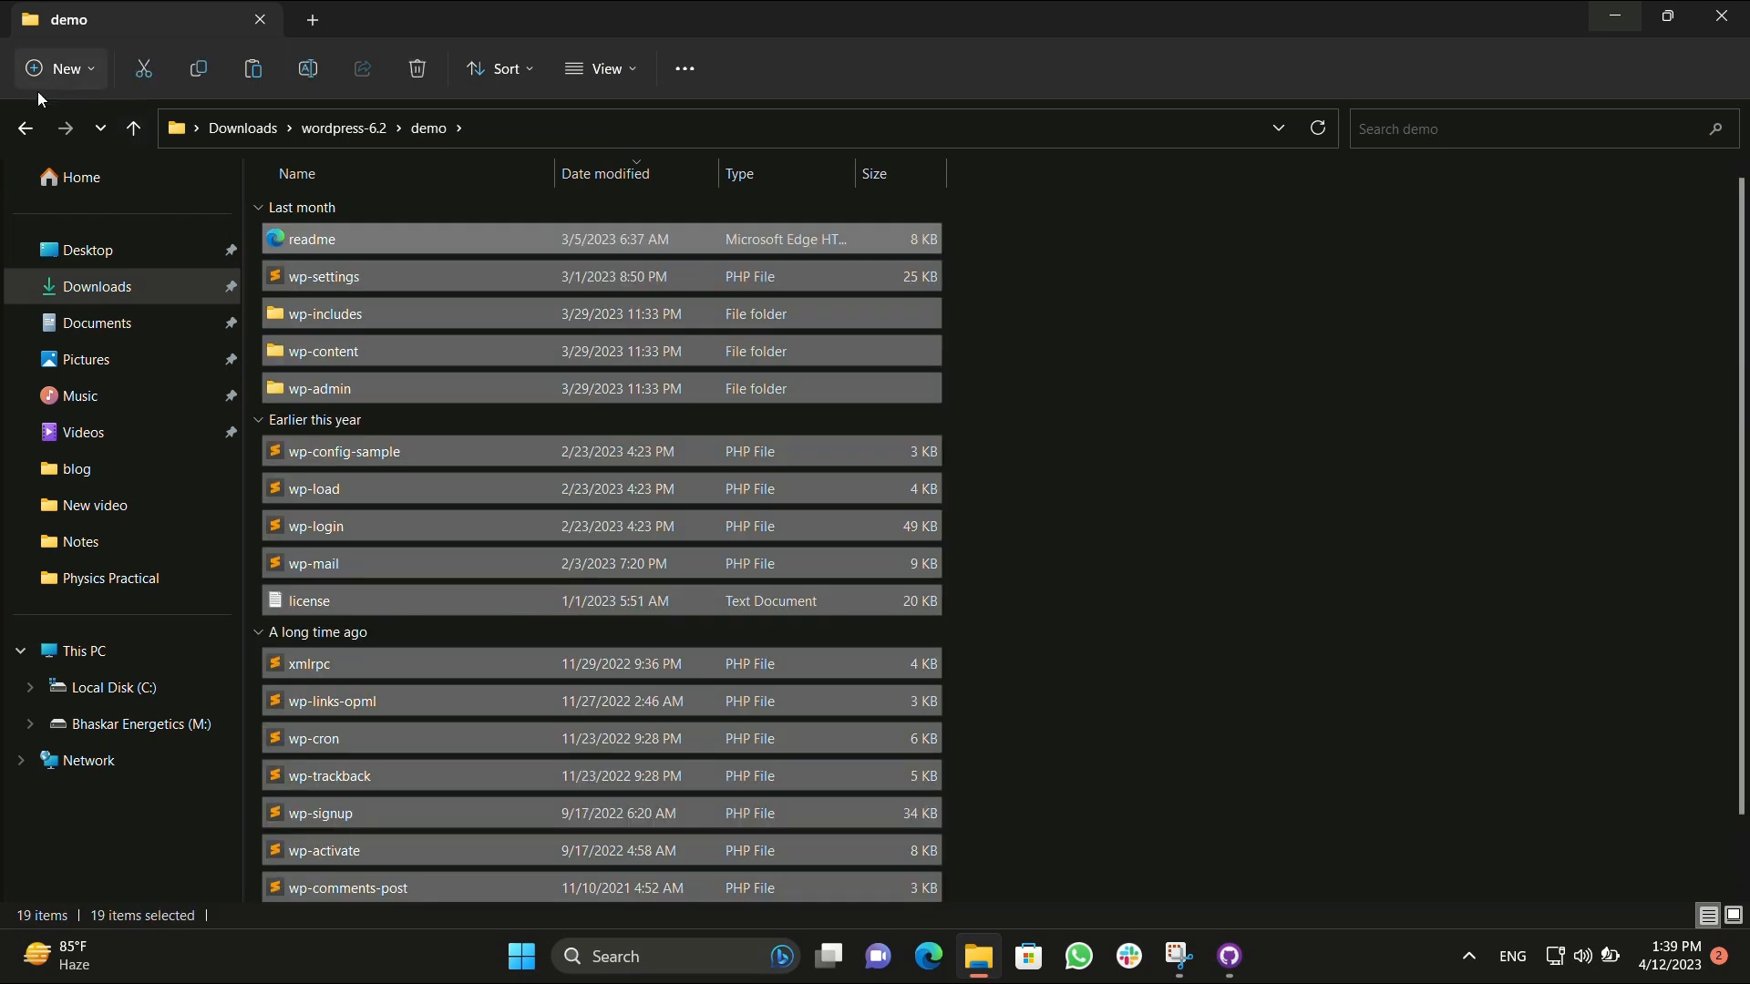
click(23, 130)
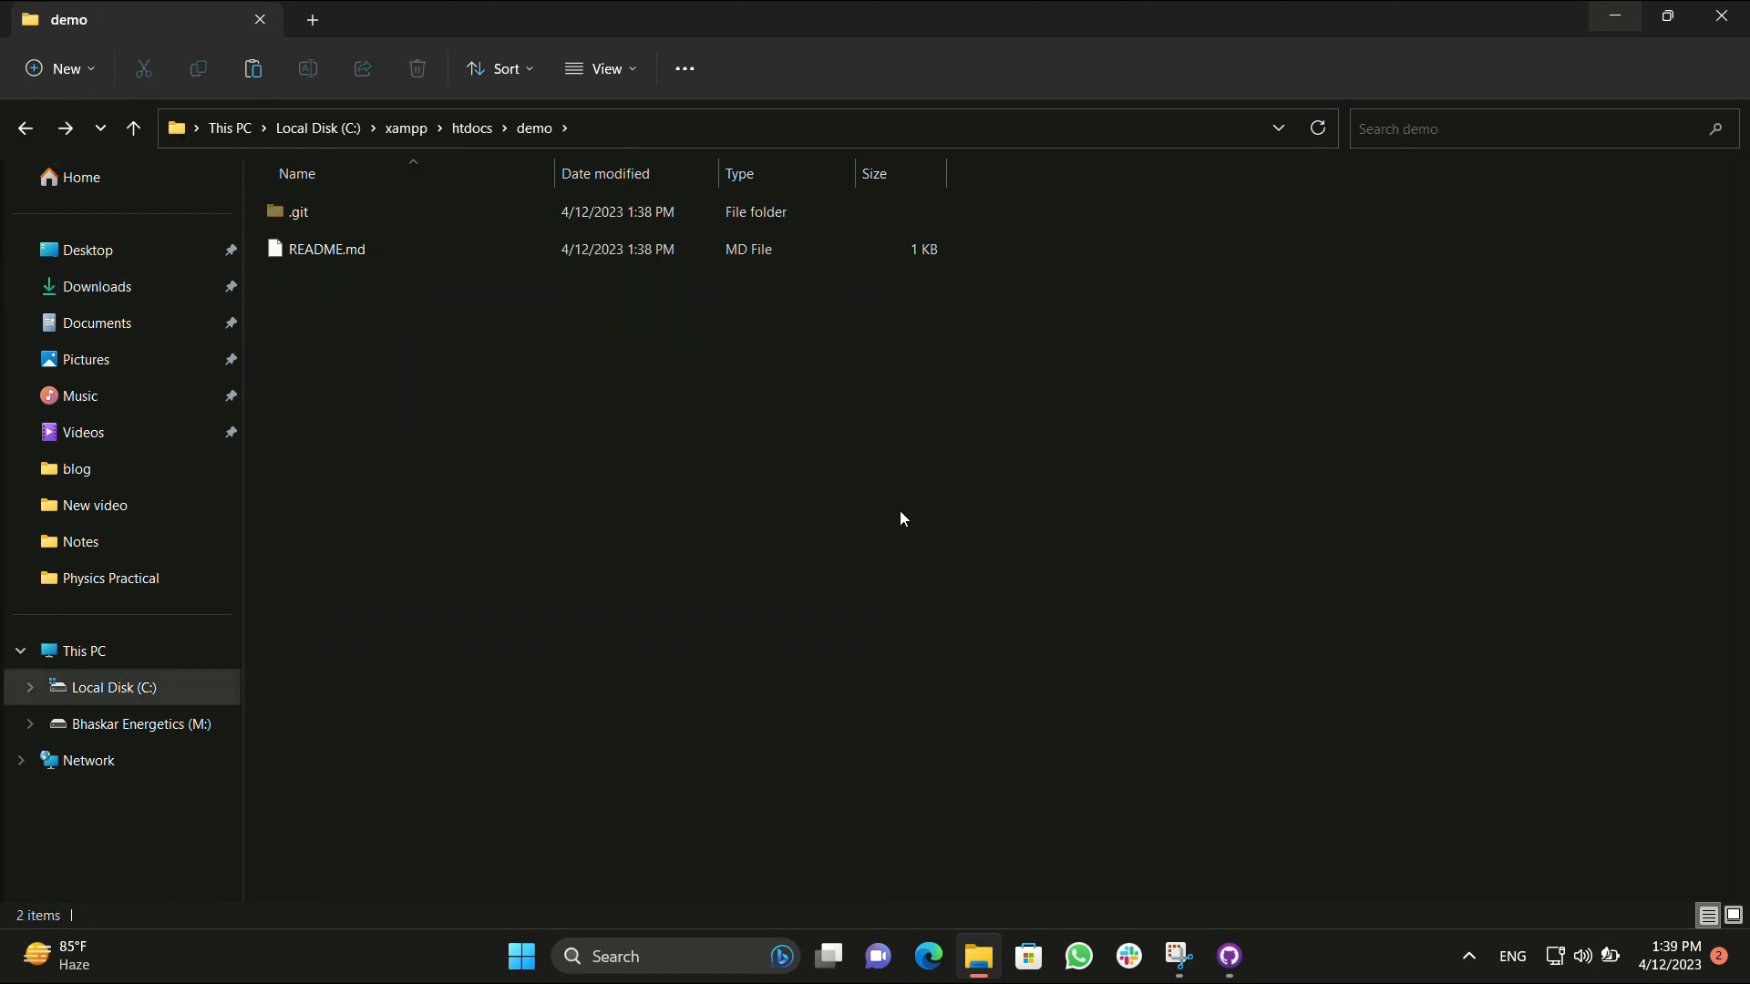
mouse_move(922, 514)
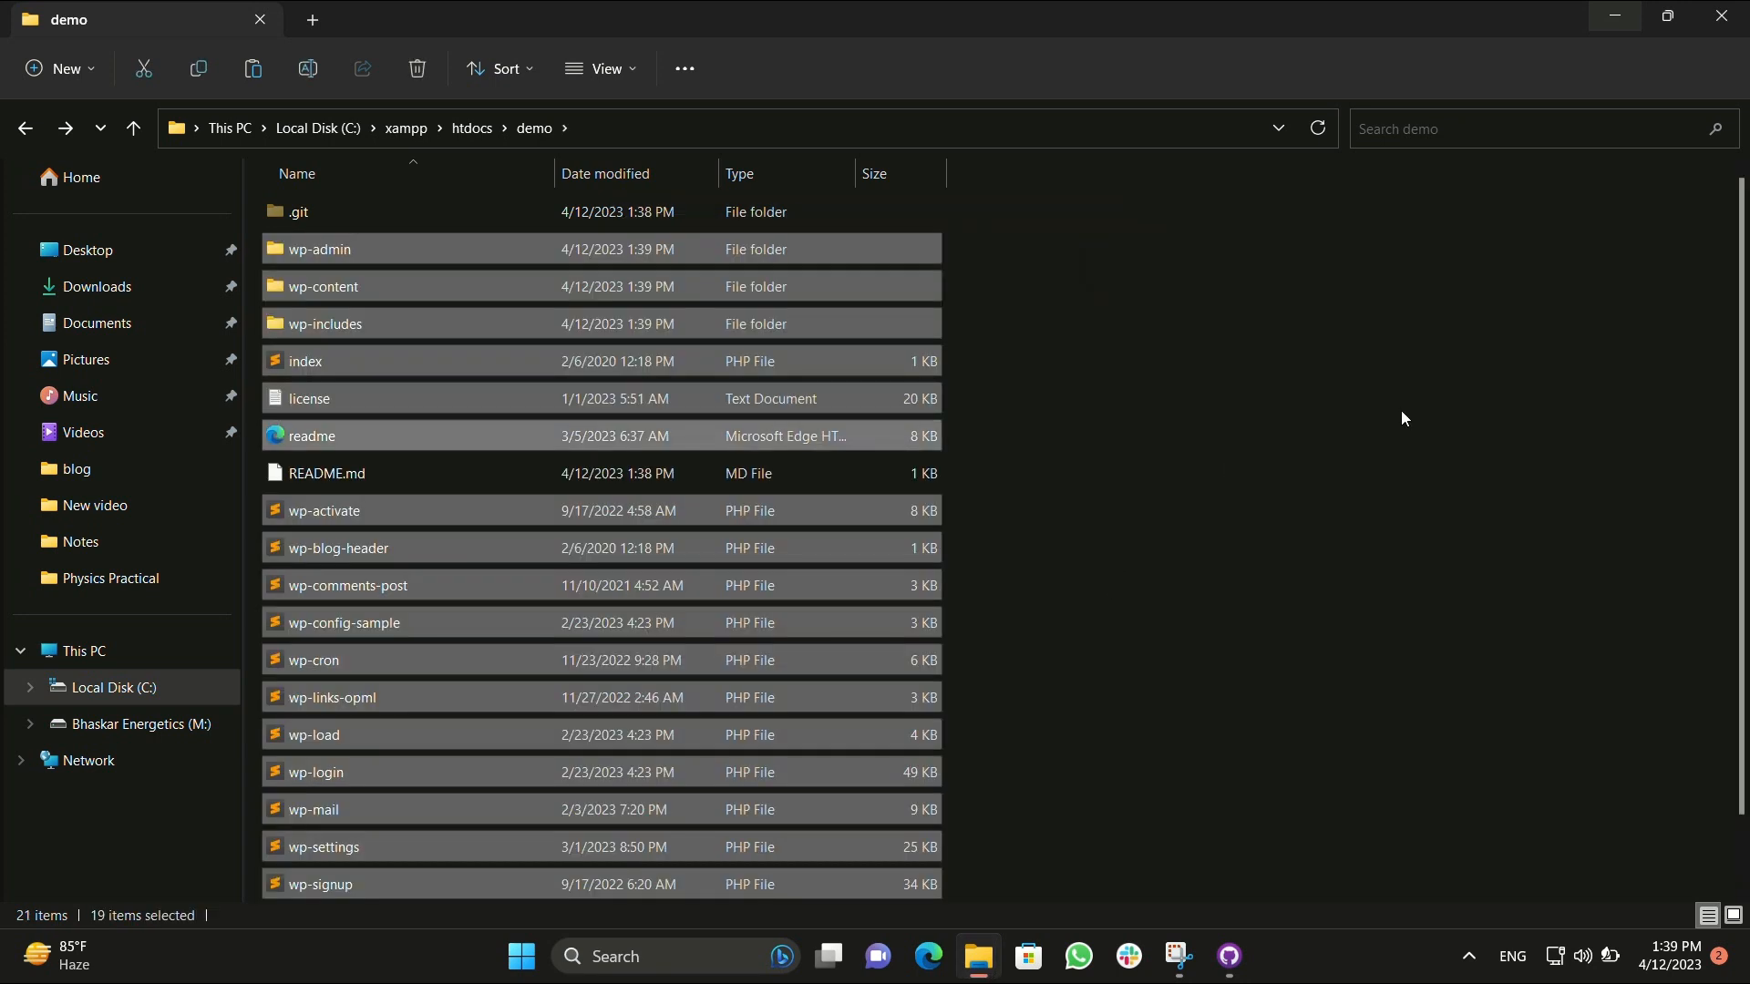
click(1263, 748)
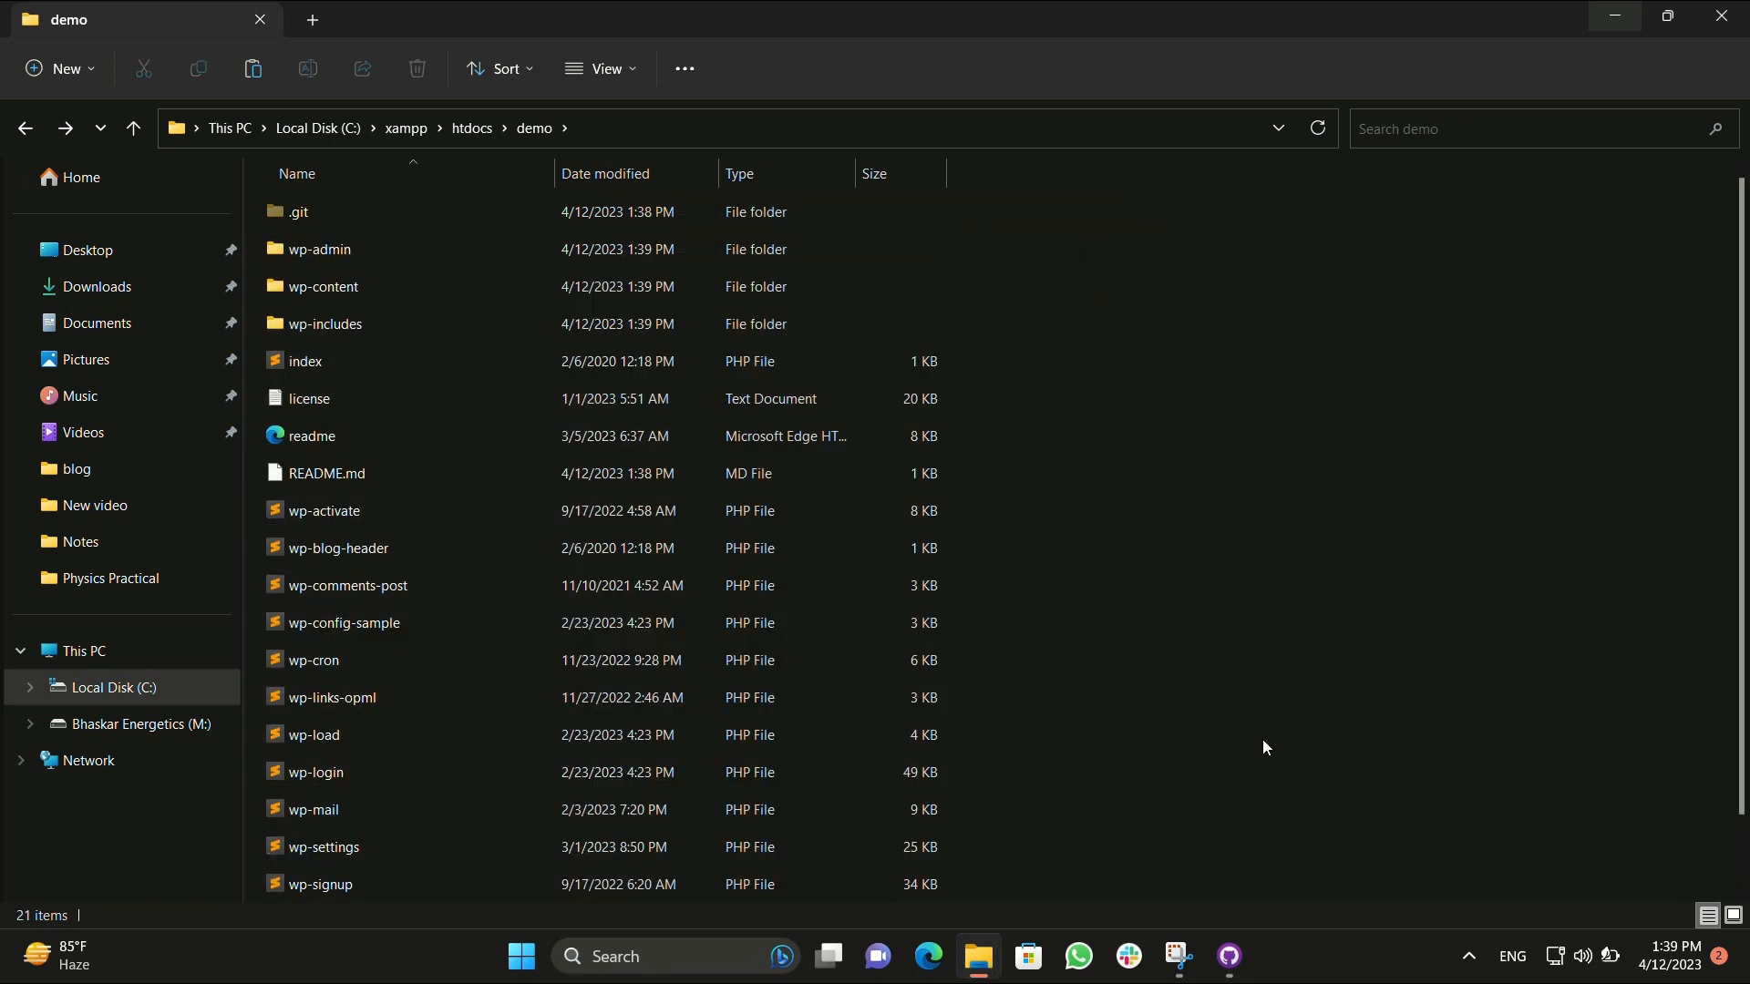
mouse_move(840, 51)
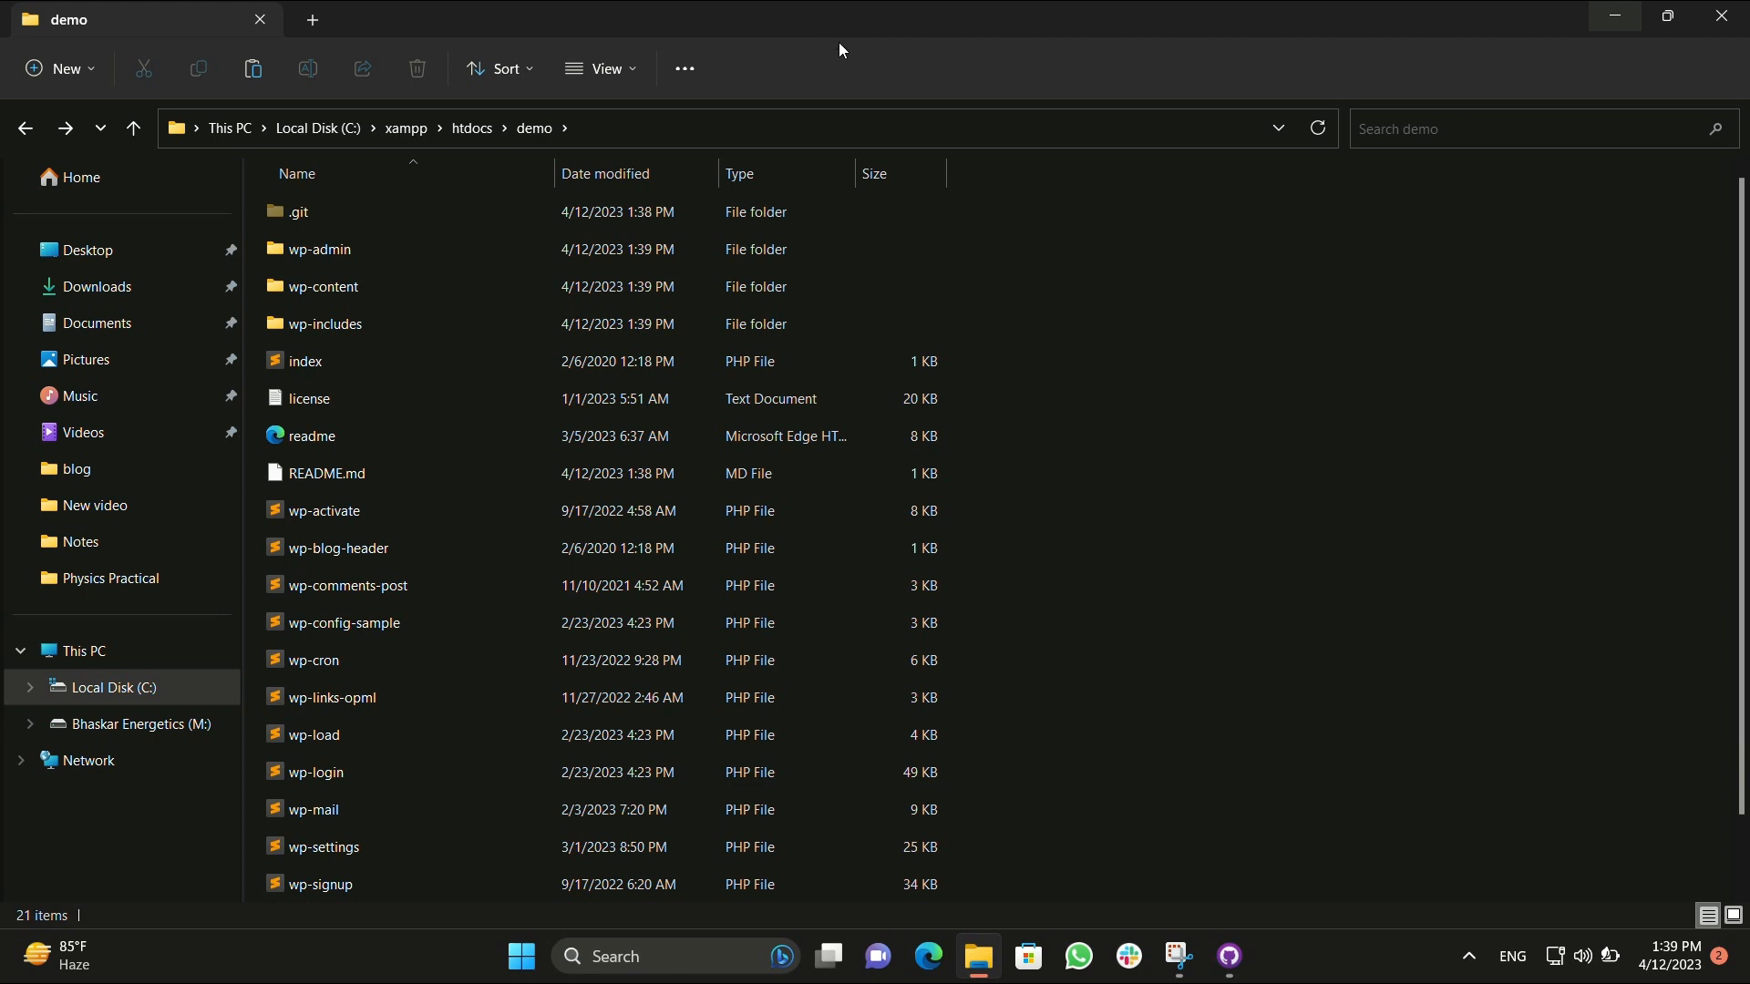
mouse_move(1215, 683)
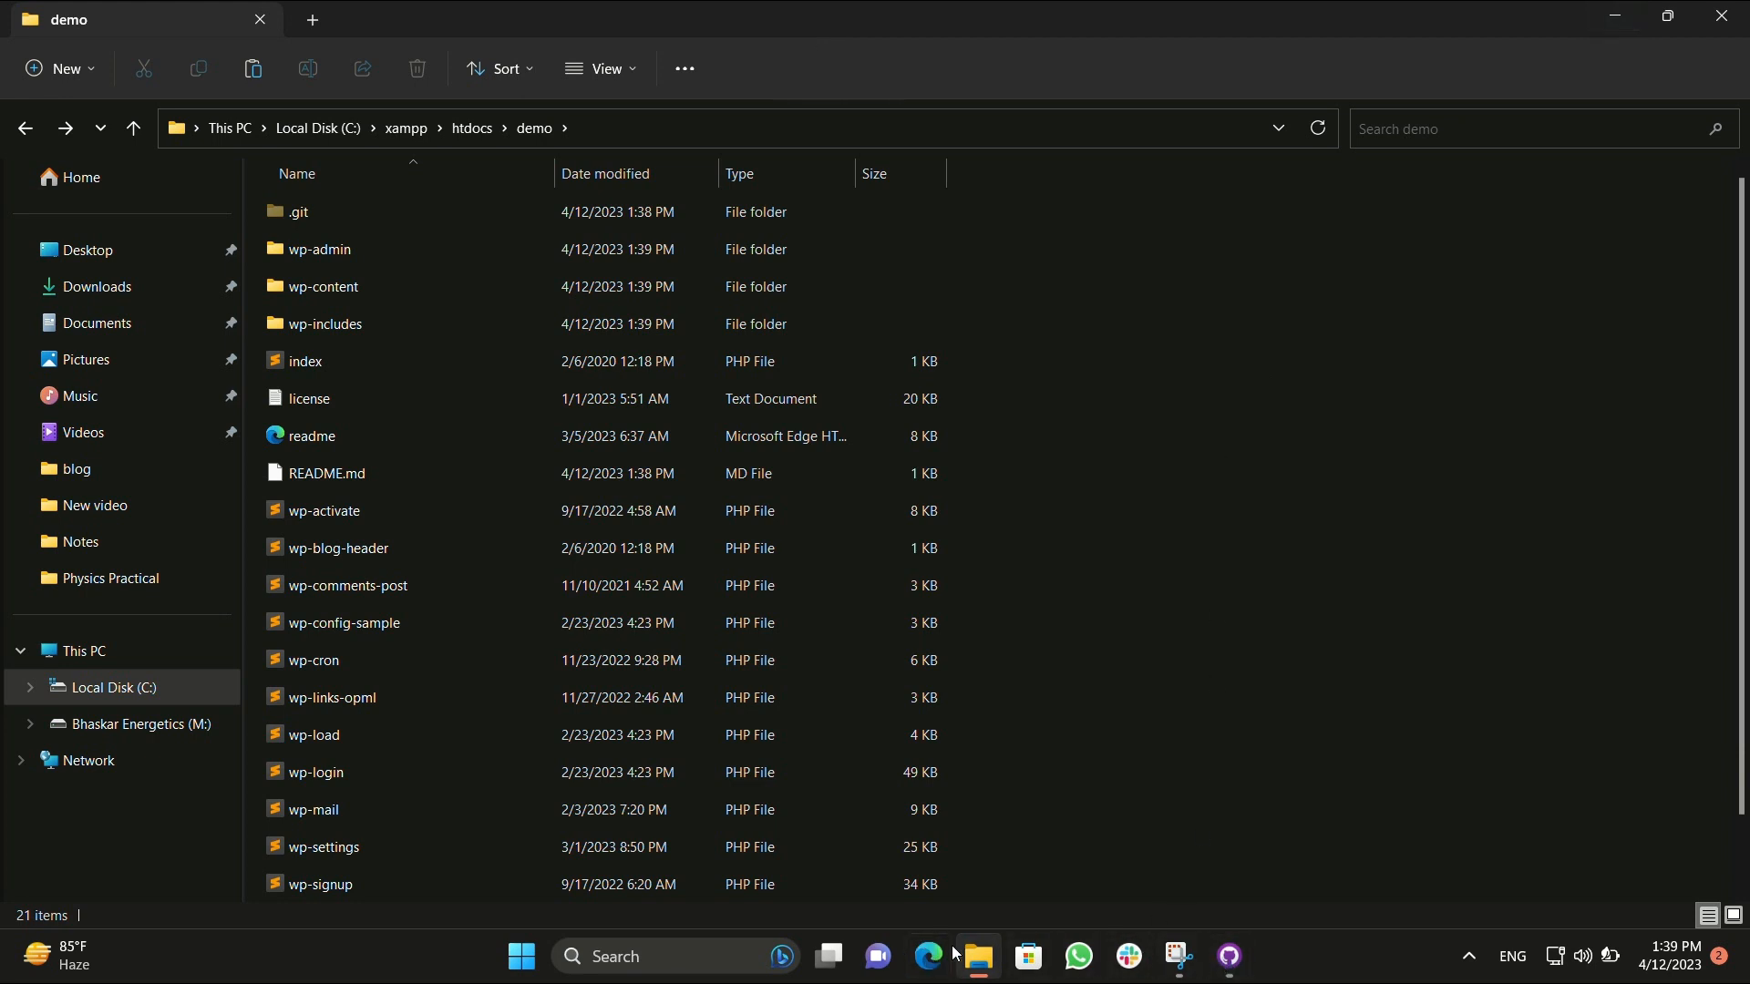
View the local demo site's front page in the browser, then go back to the admin Themes page.
click(928, 957)
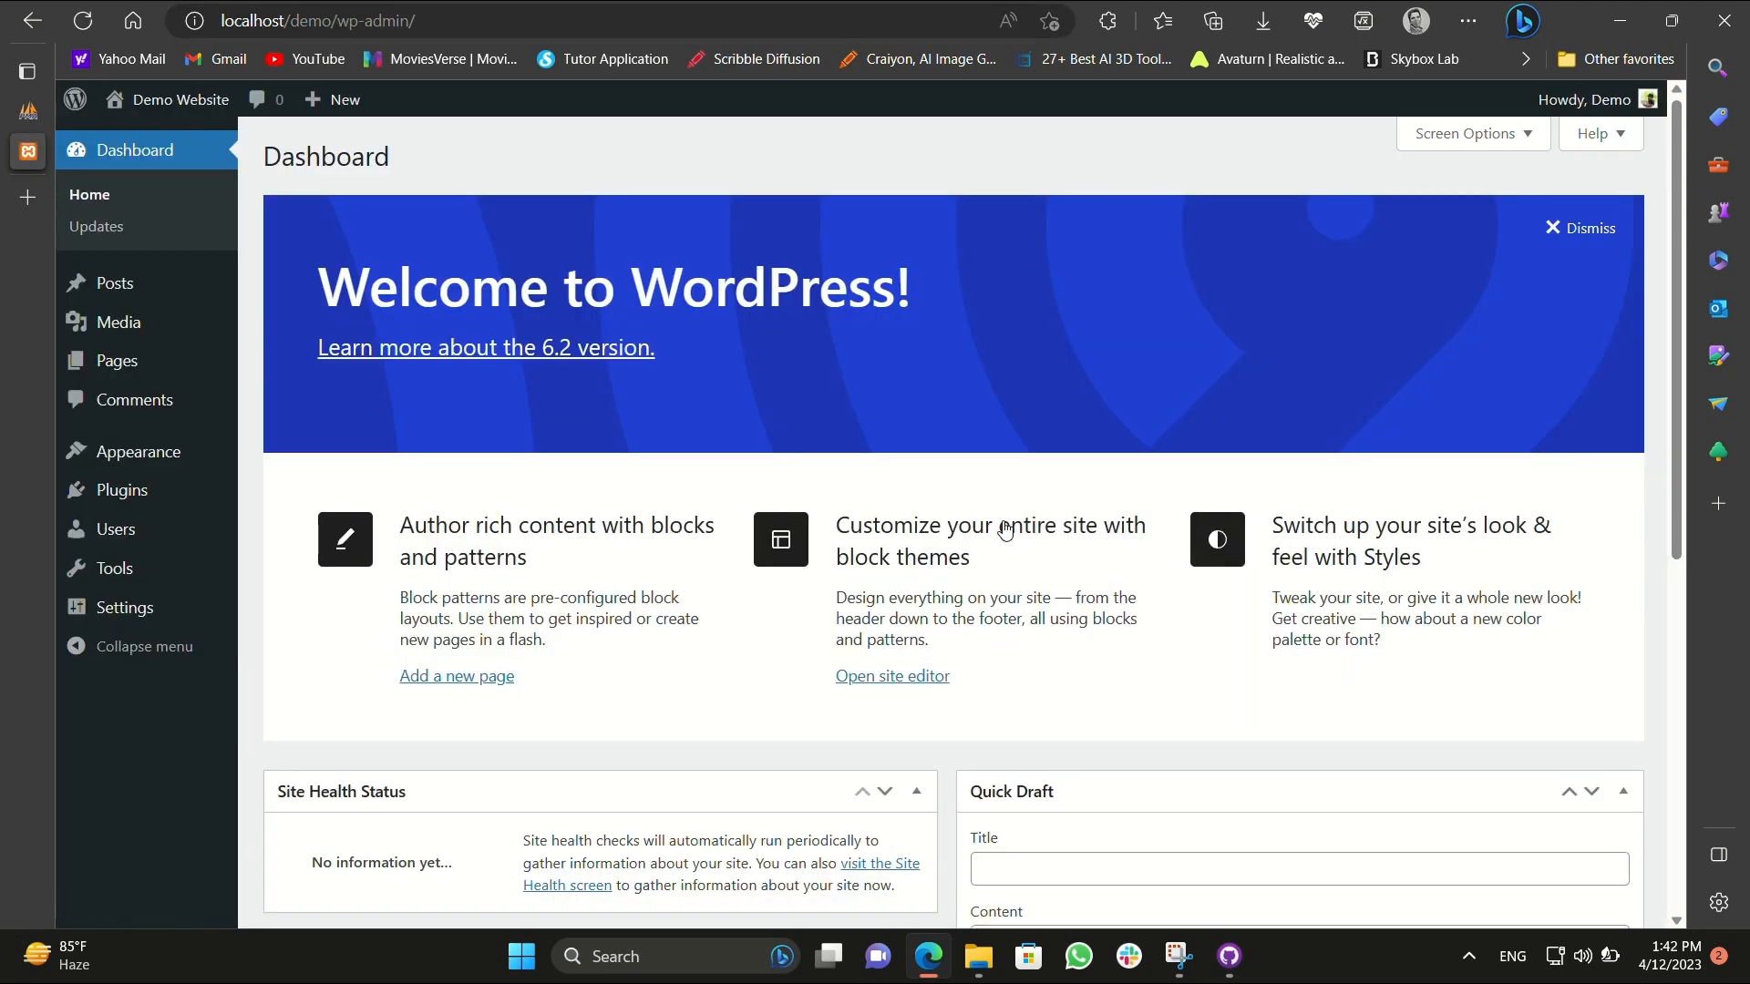
click(180, 99)
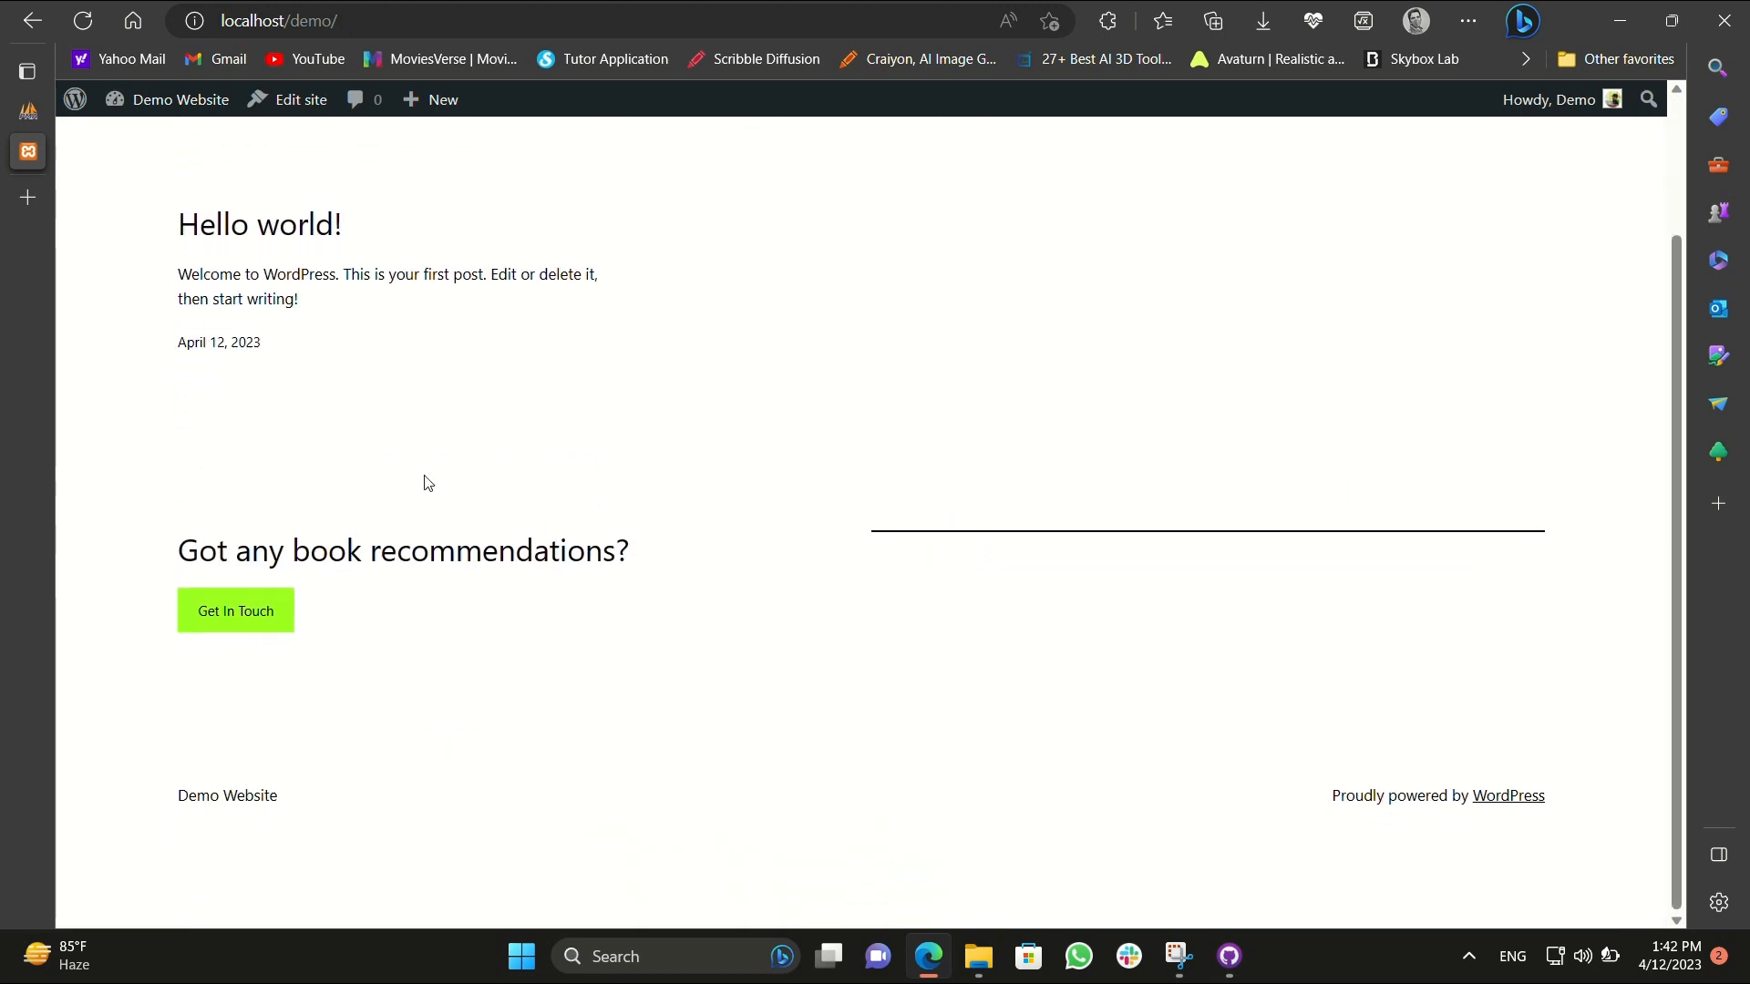
scroll(up, 3)
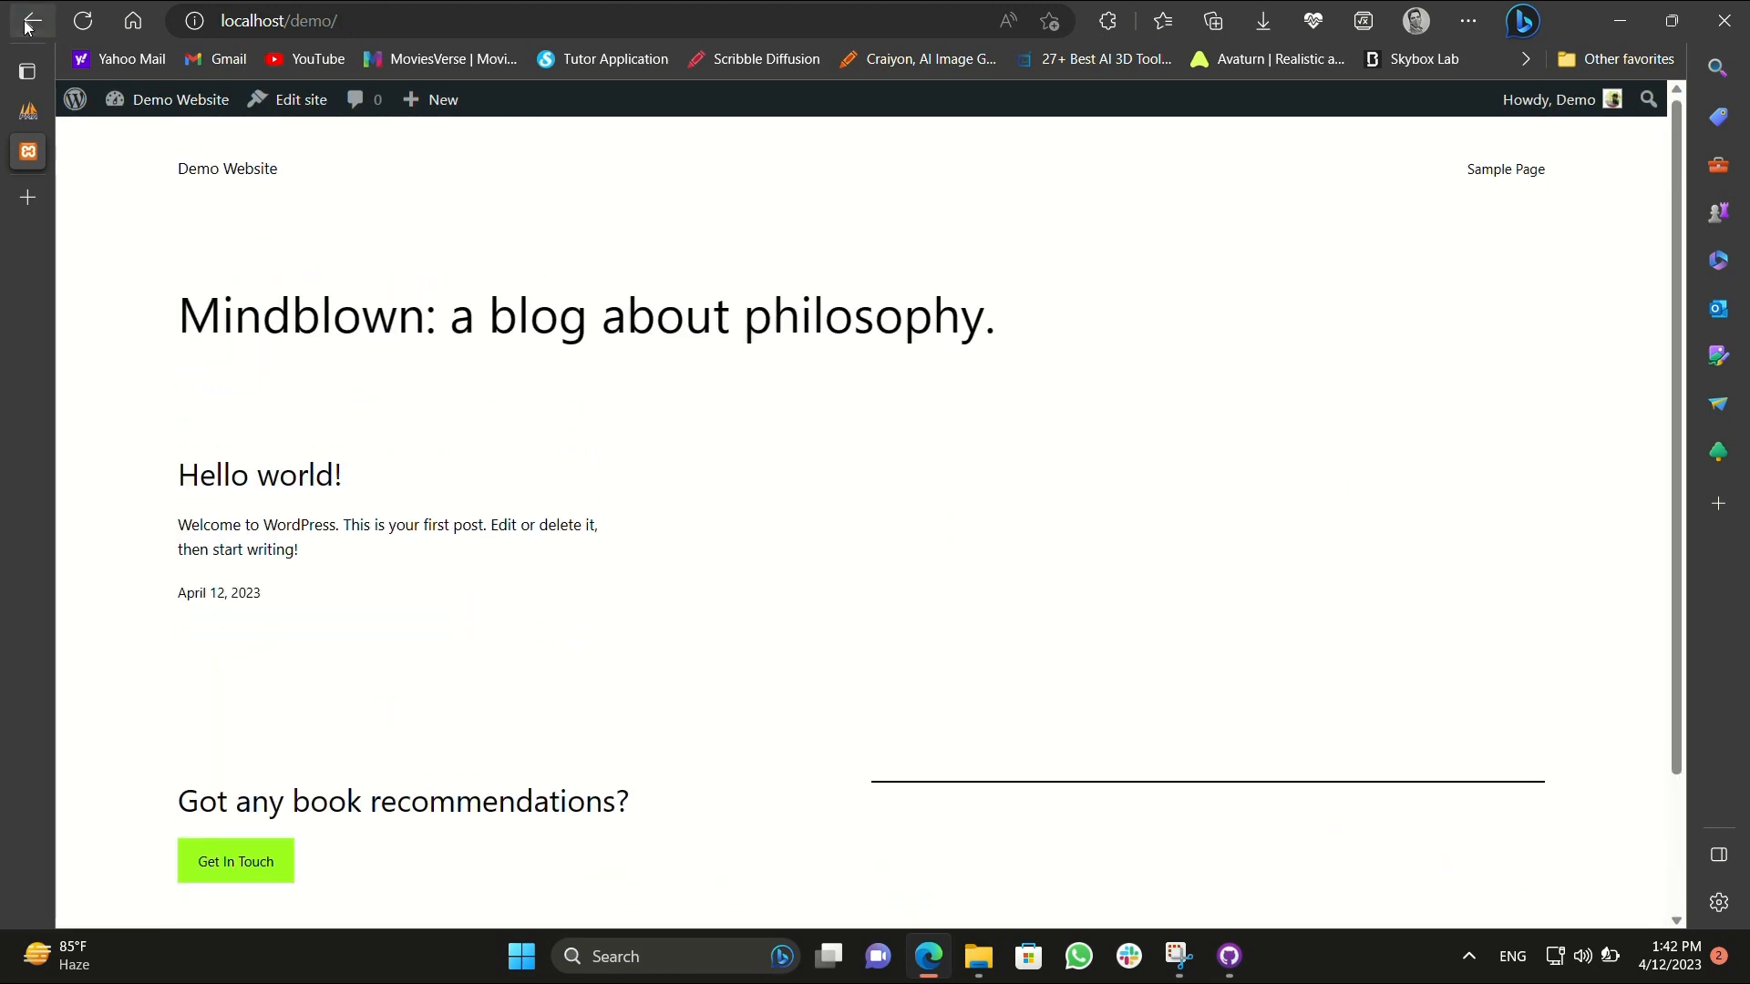
click(93, 414)
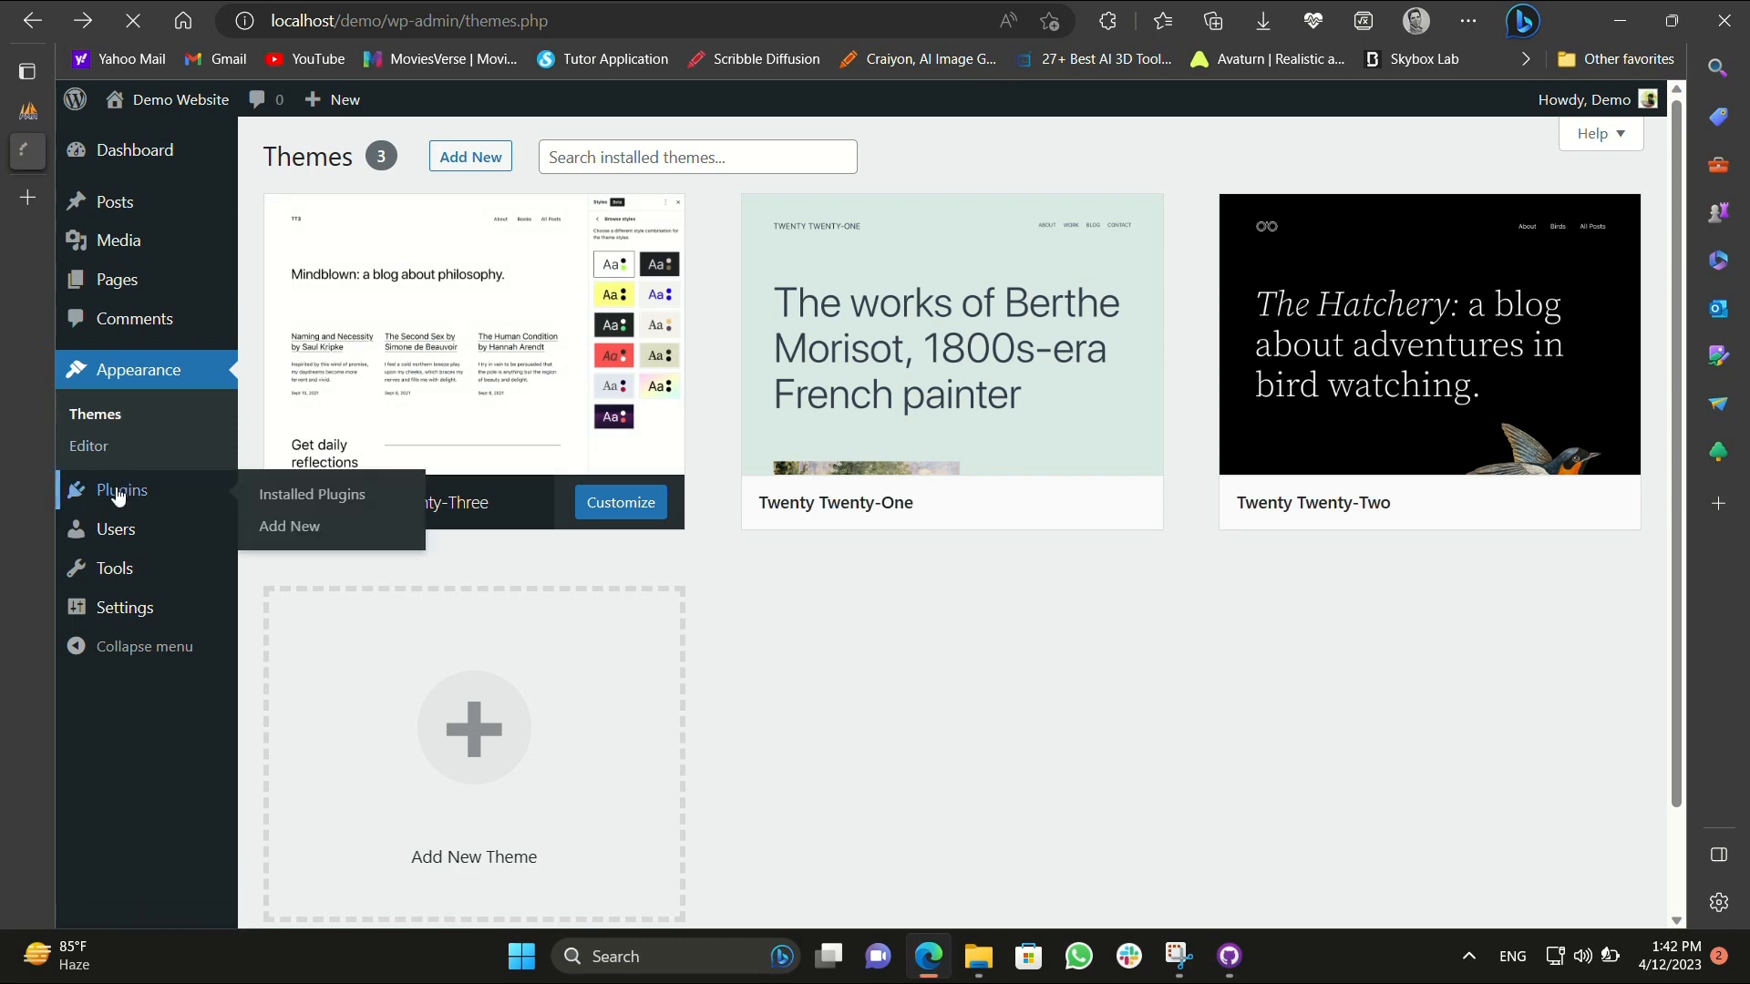
Search 'simply static' under Add New plugins and install Simply Static.
click(312, 493)
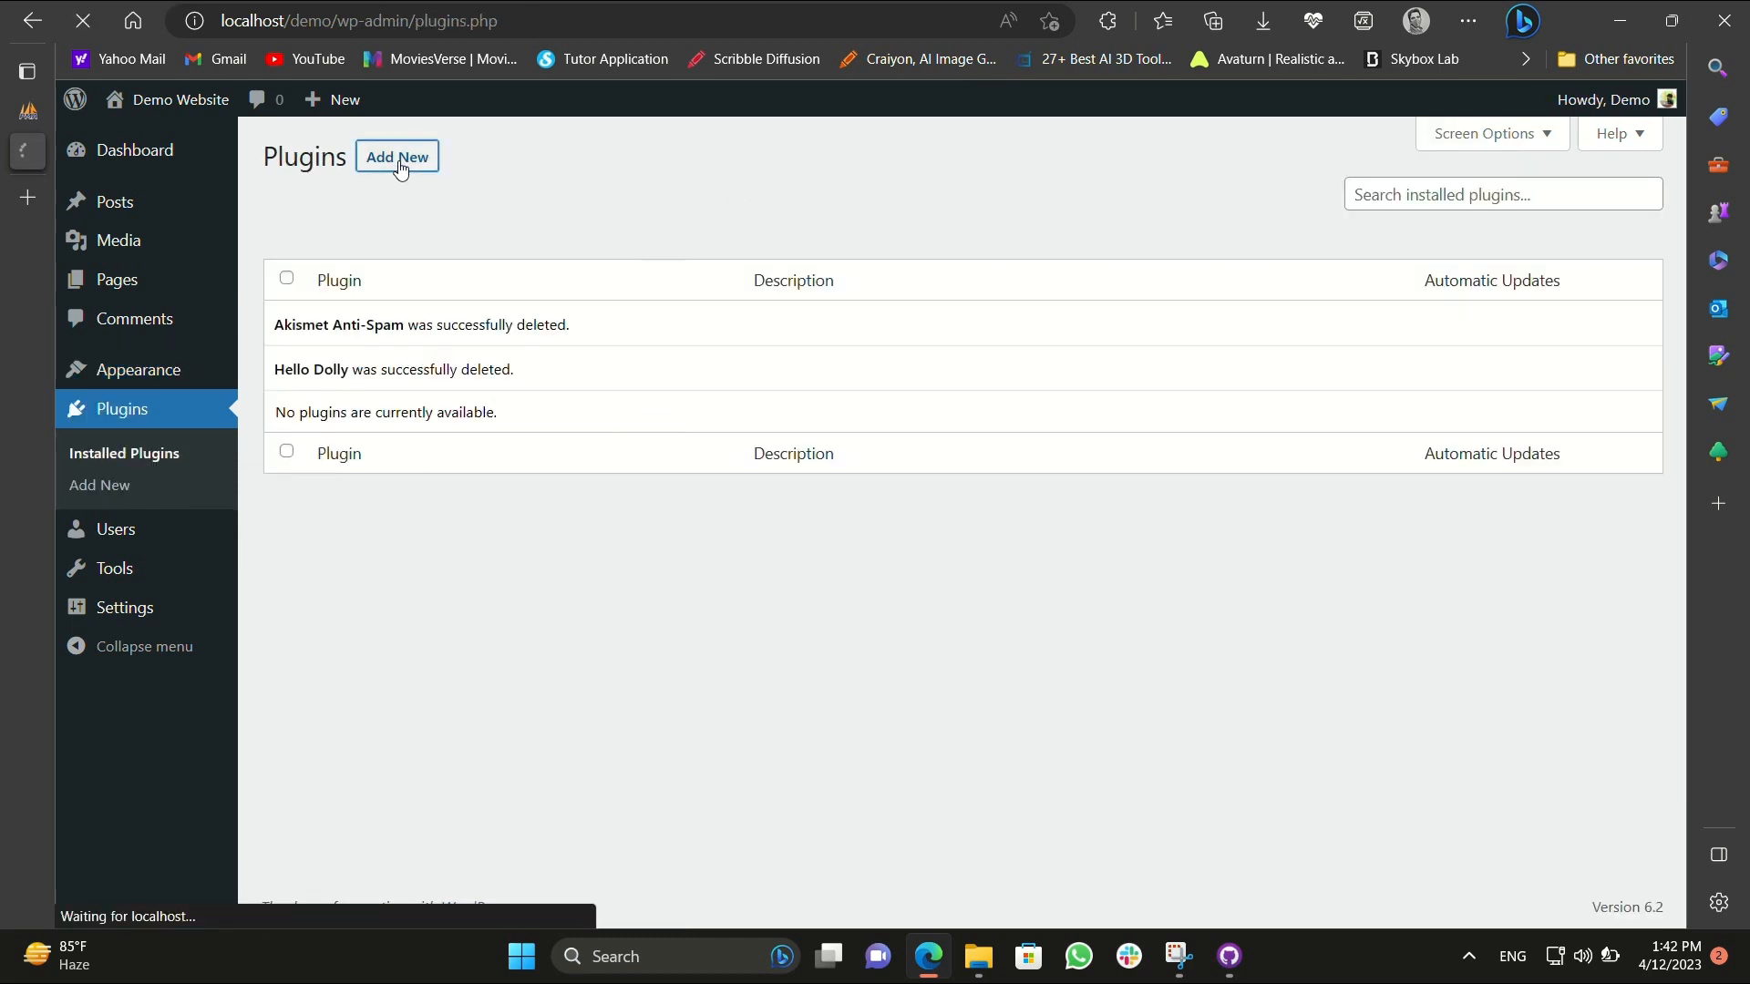
click(395, 157)
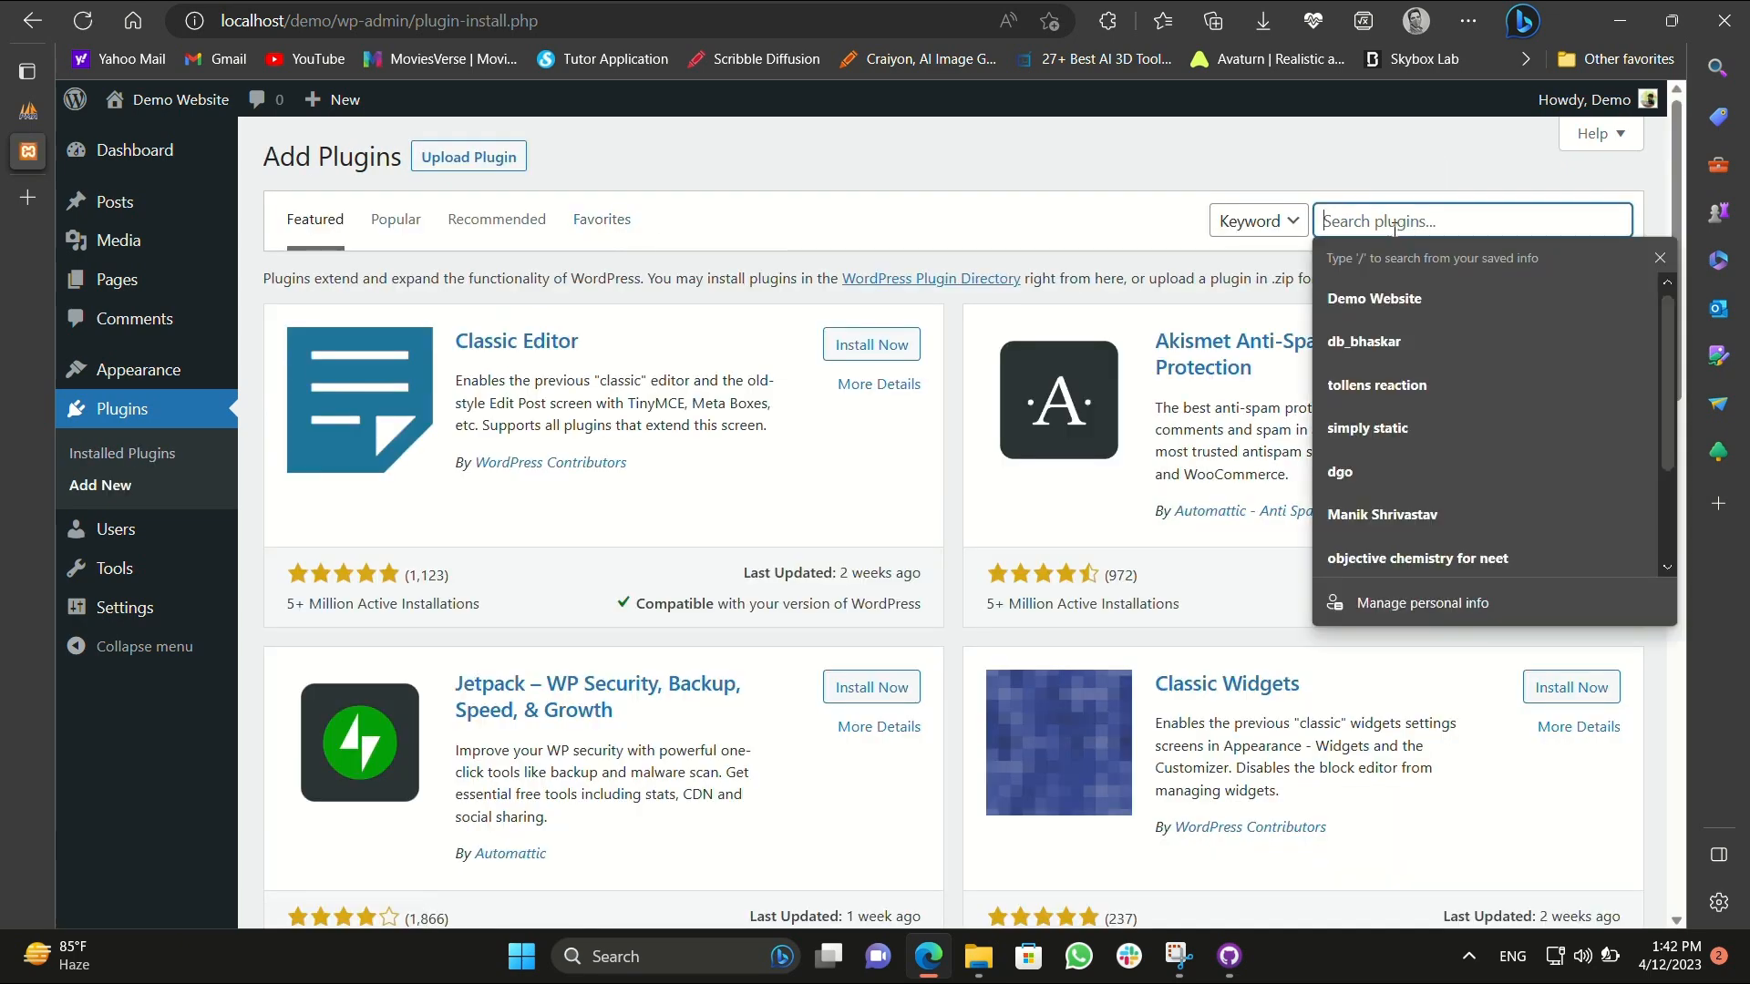
text(simply static)
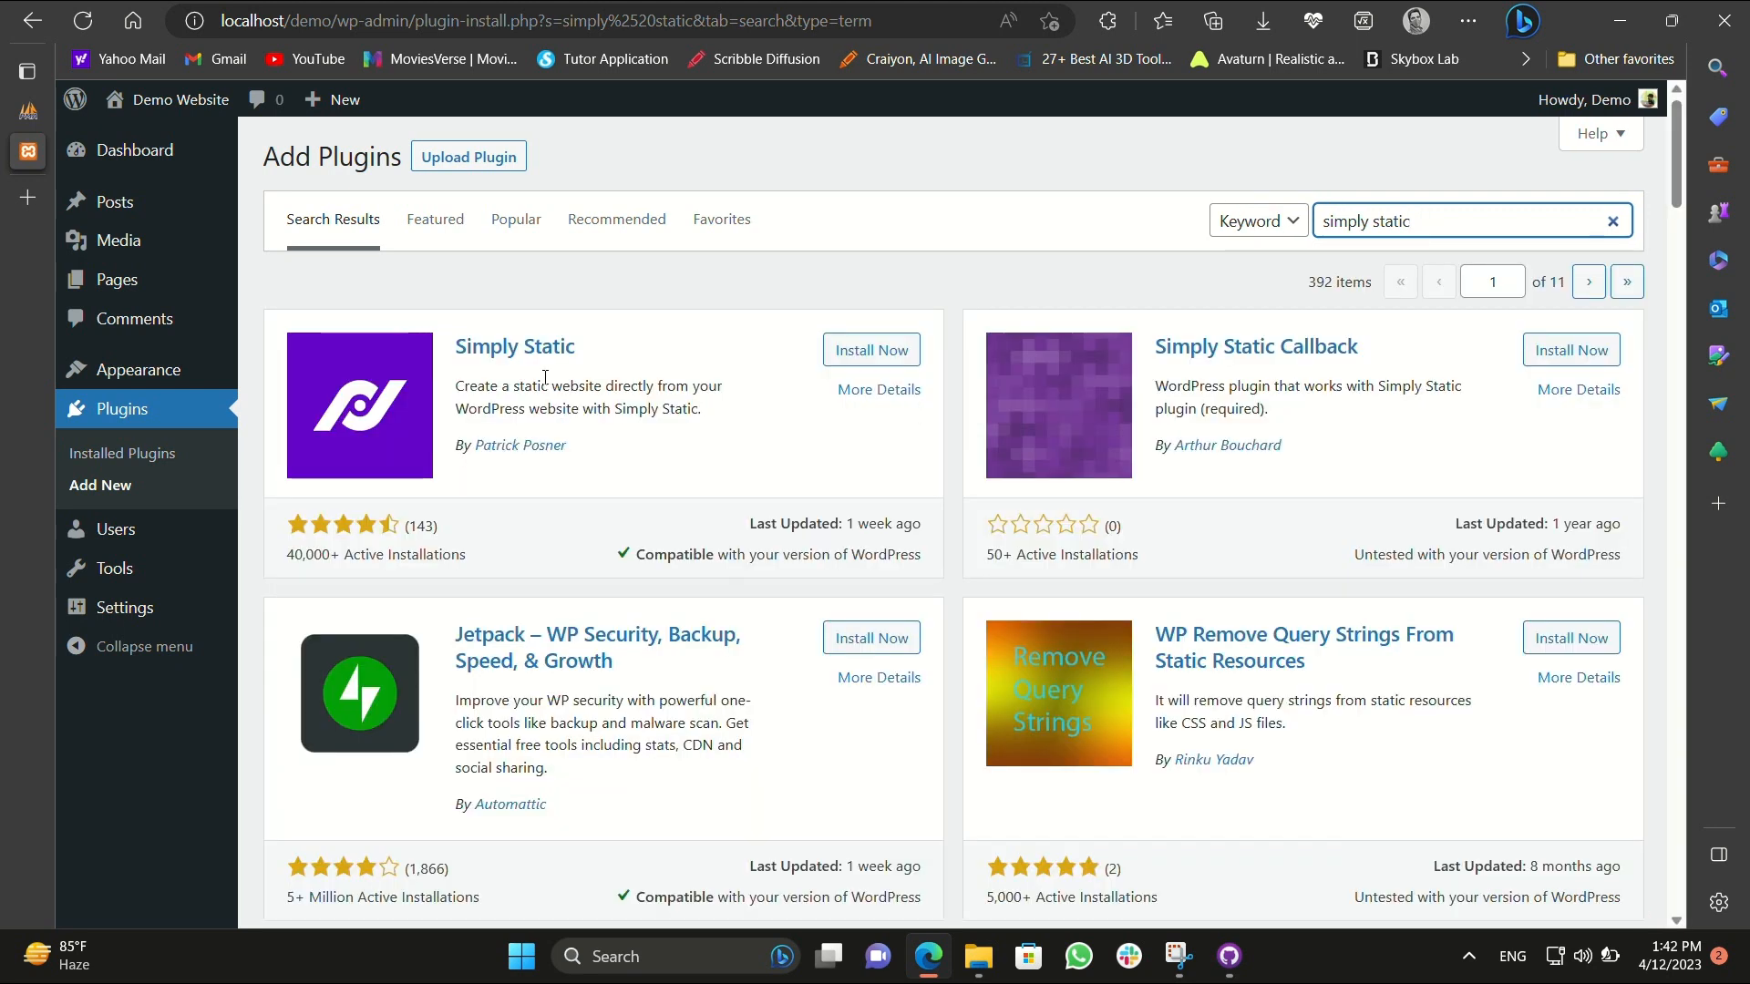
click(871, 350)
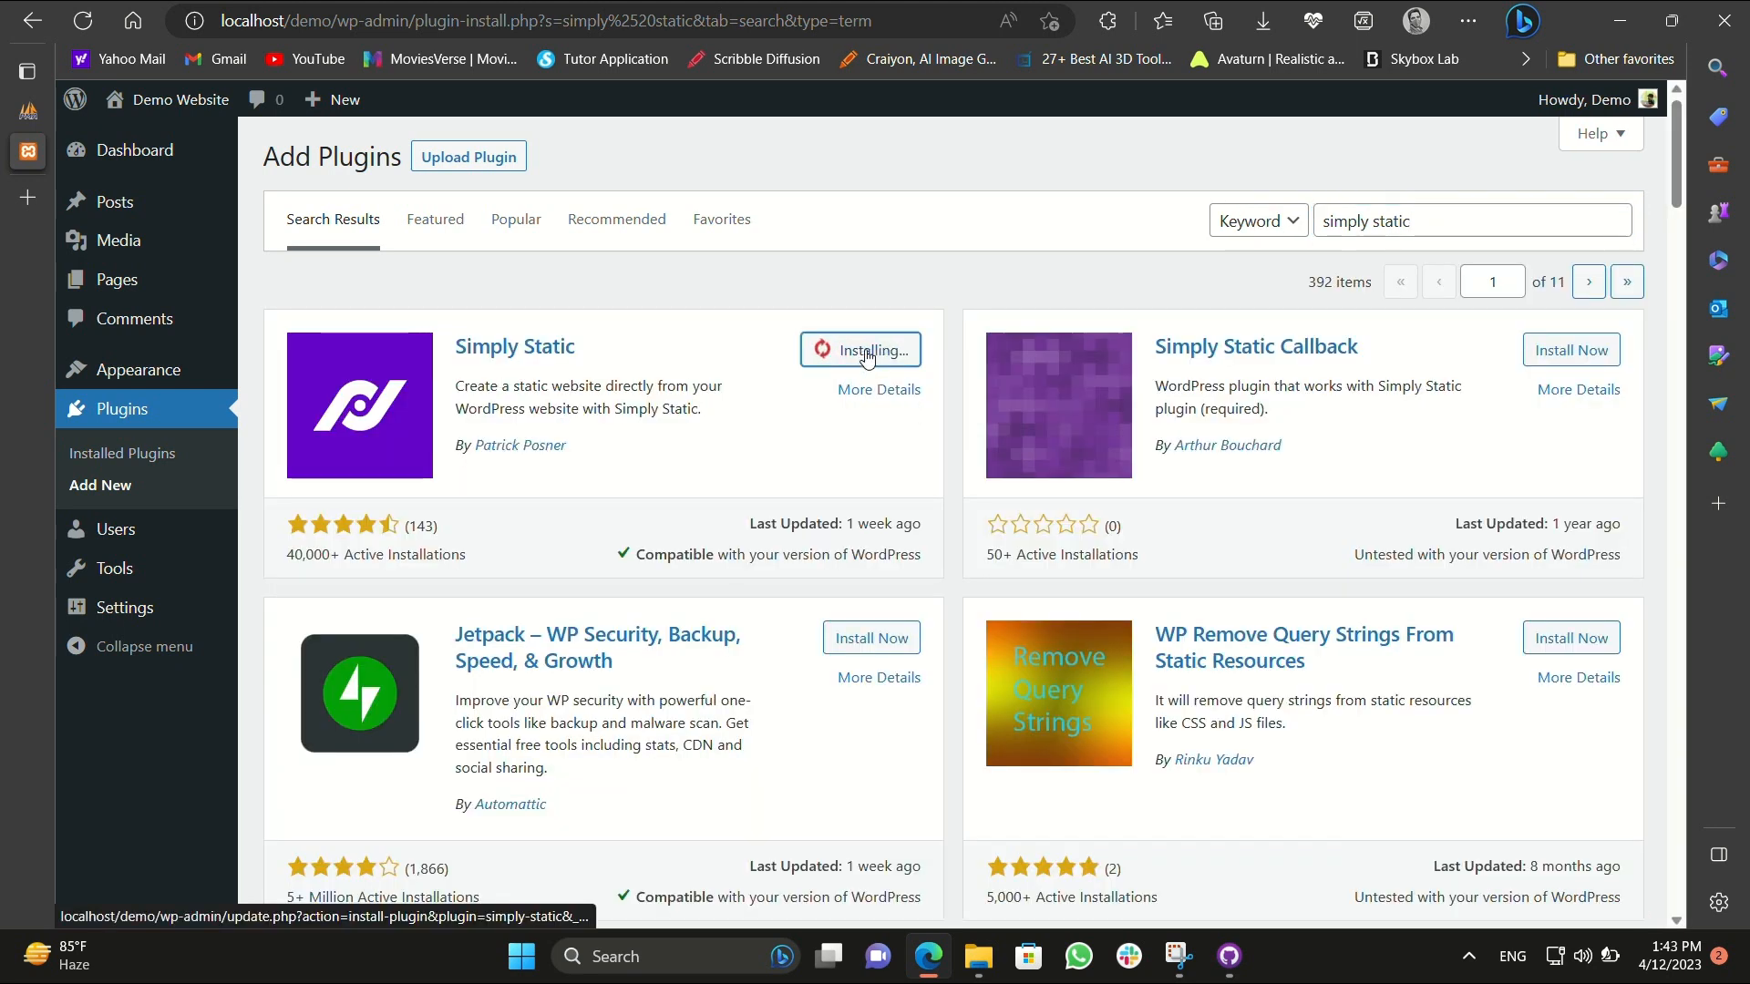
mouse_move(720, 419)
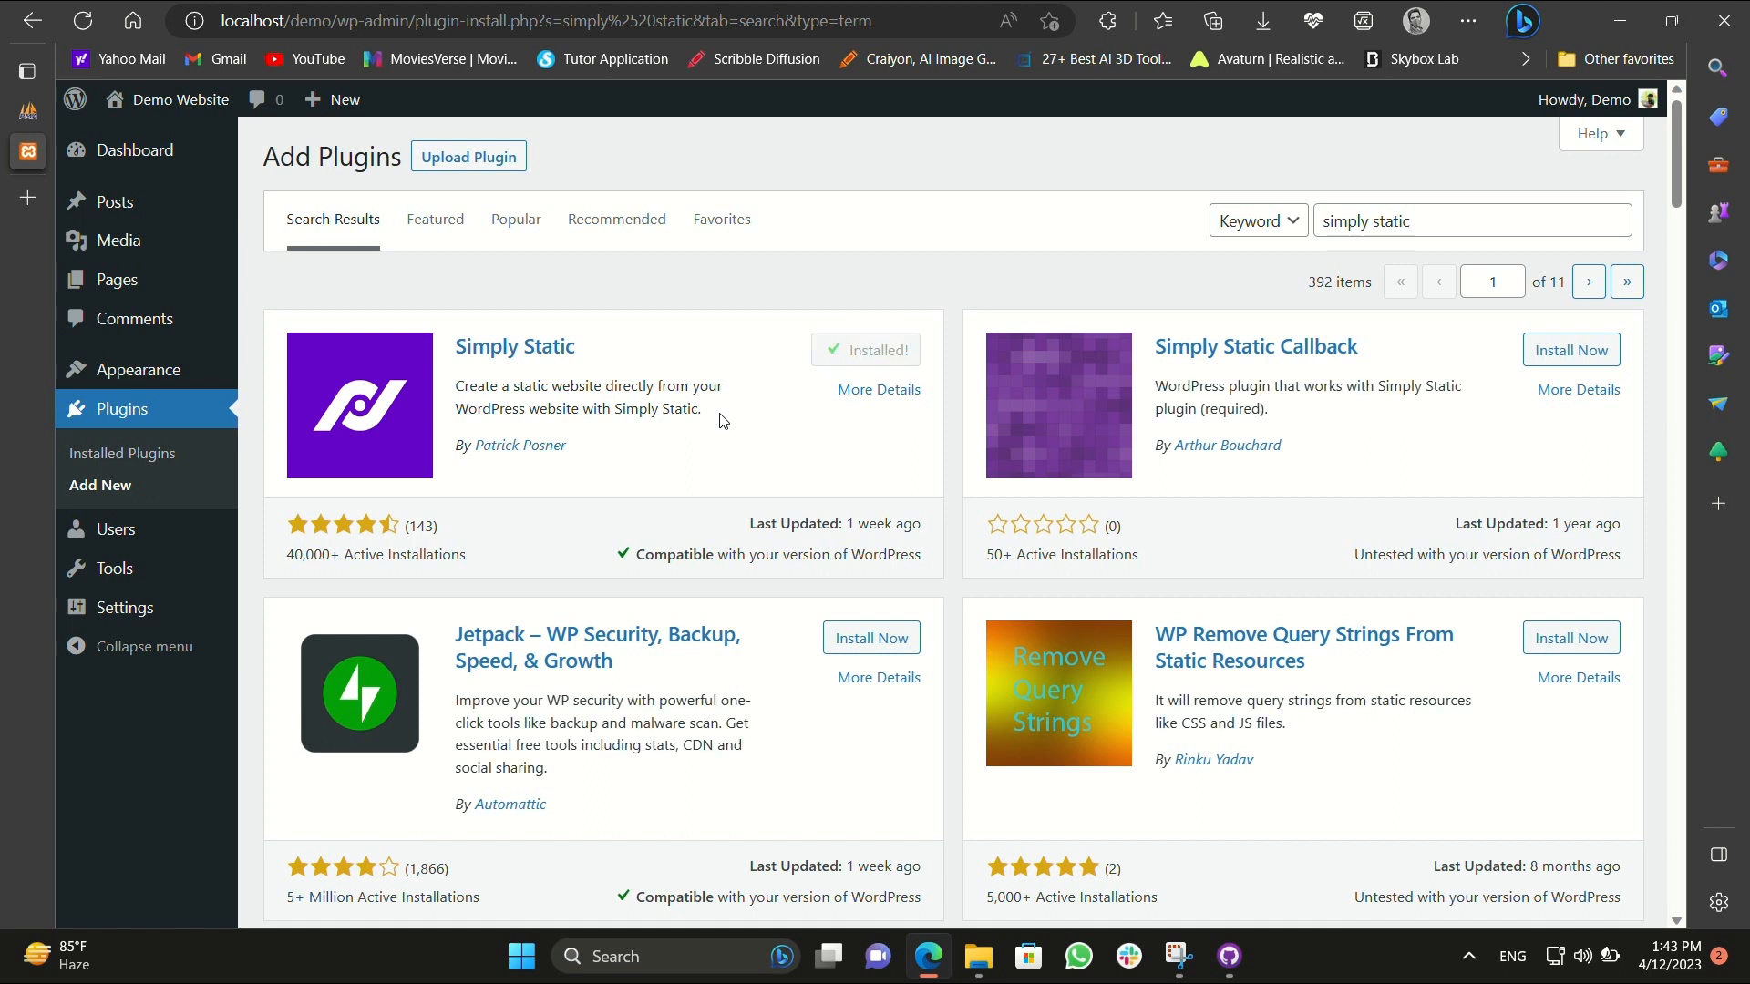
mouse_move(880, 350)
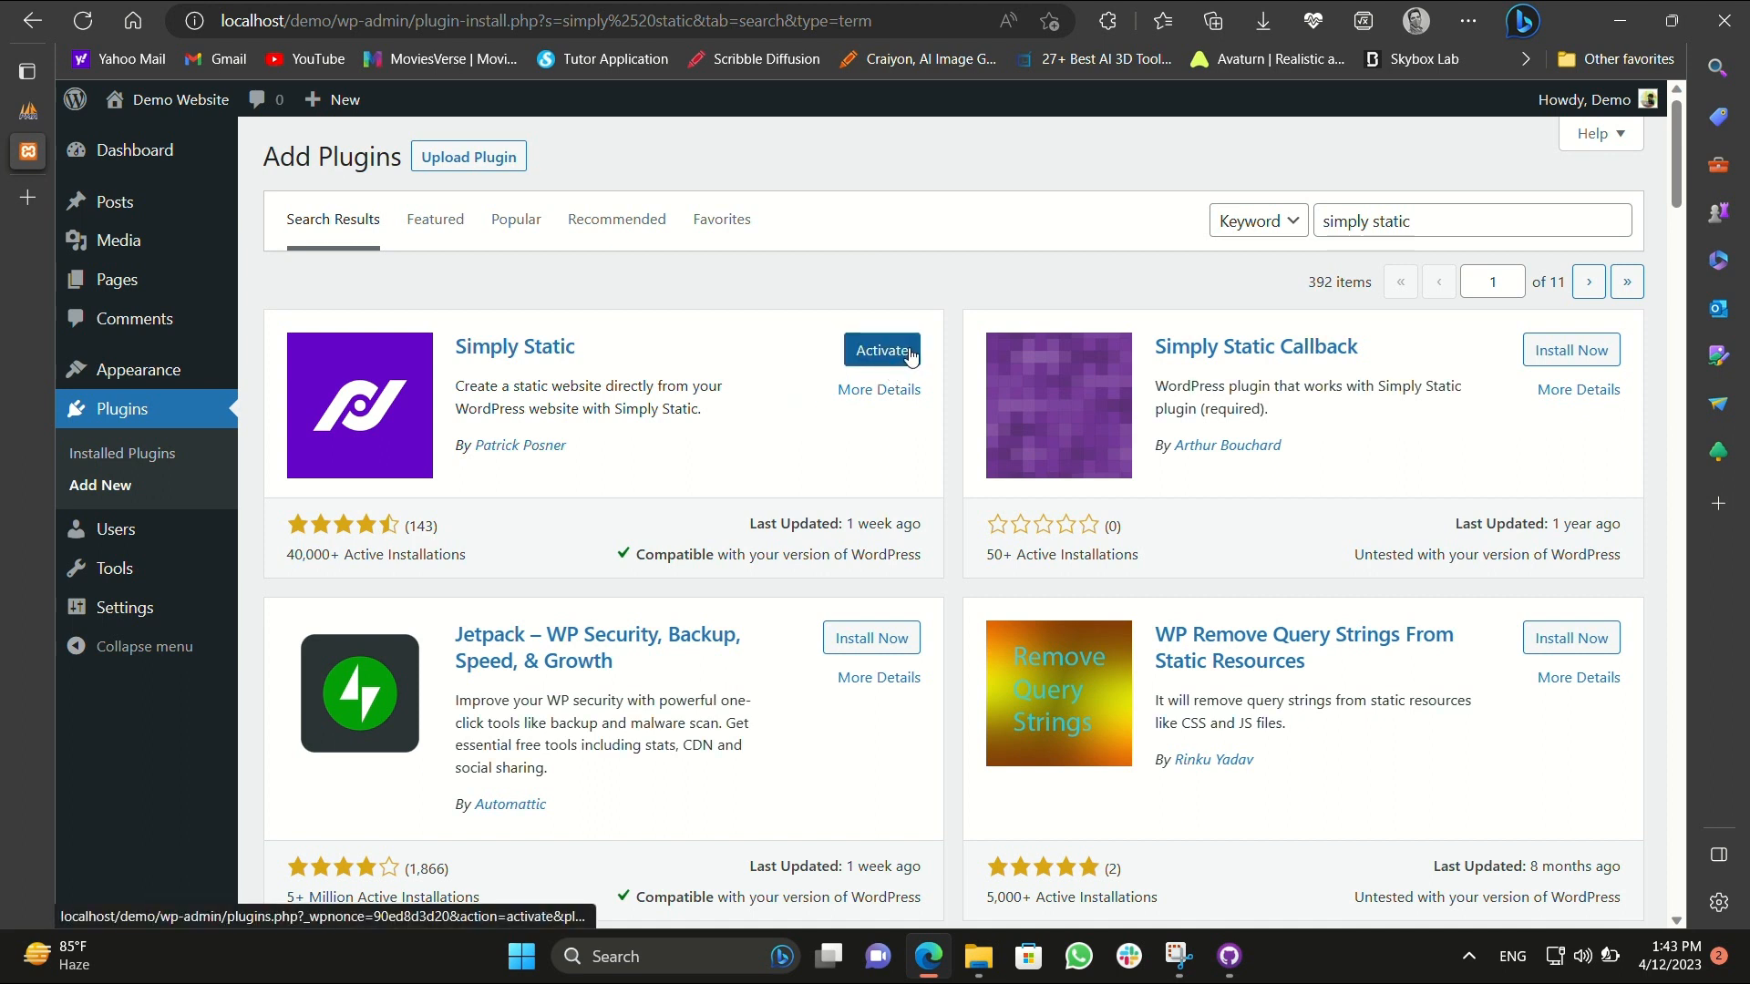
Activate the newly installed Simply Static plugin.
click(880, 350)
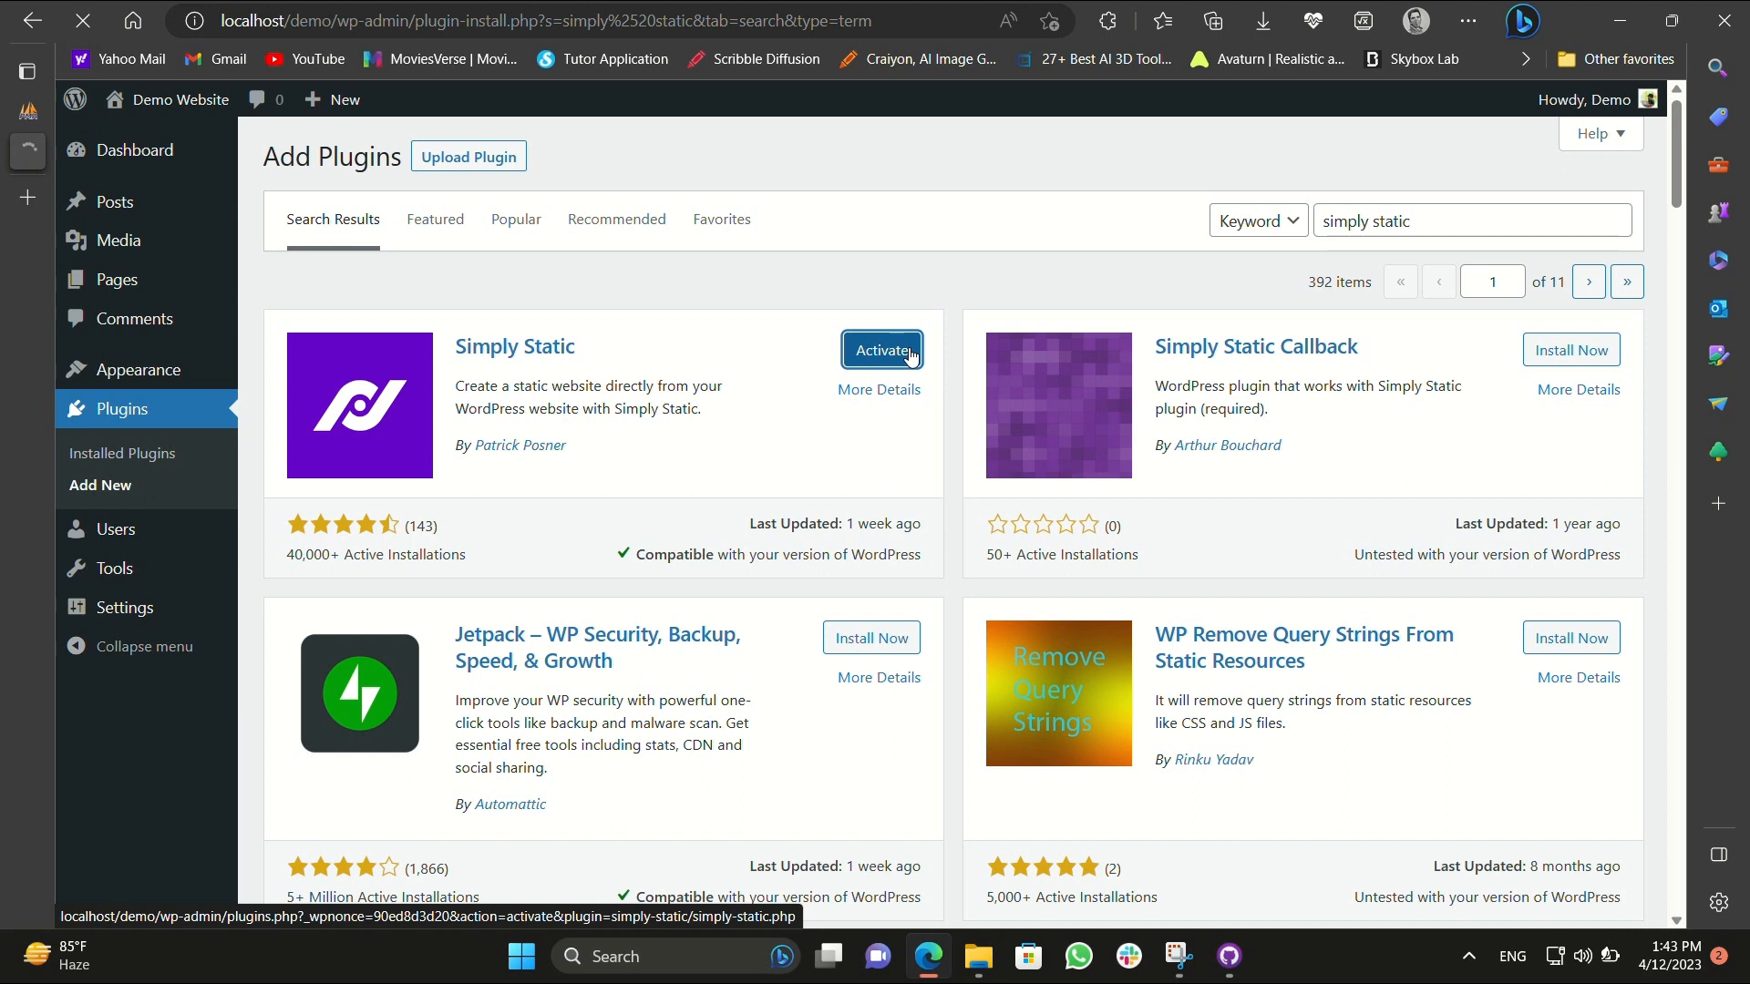
click(882, 350)
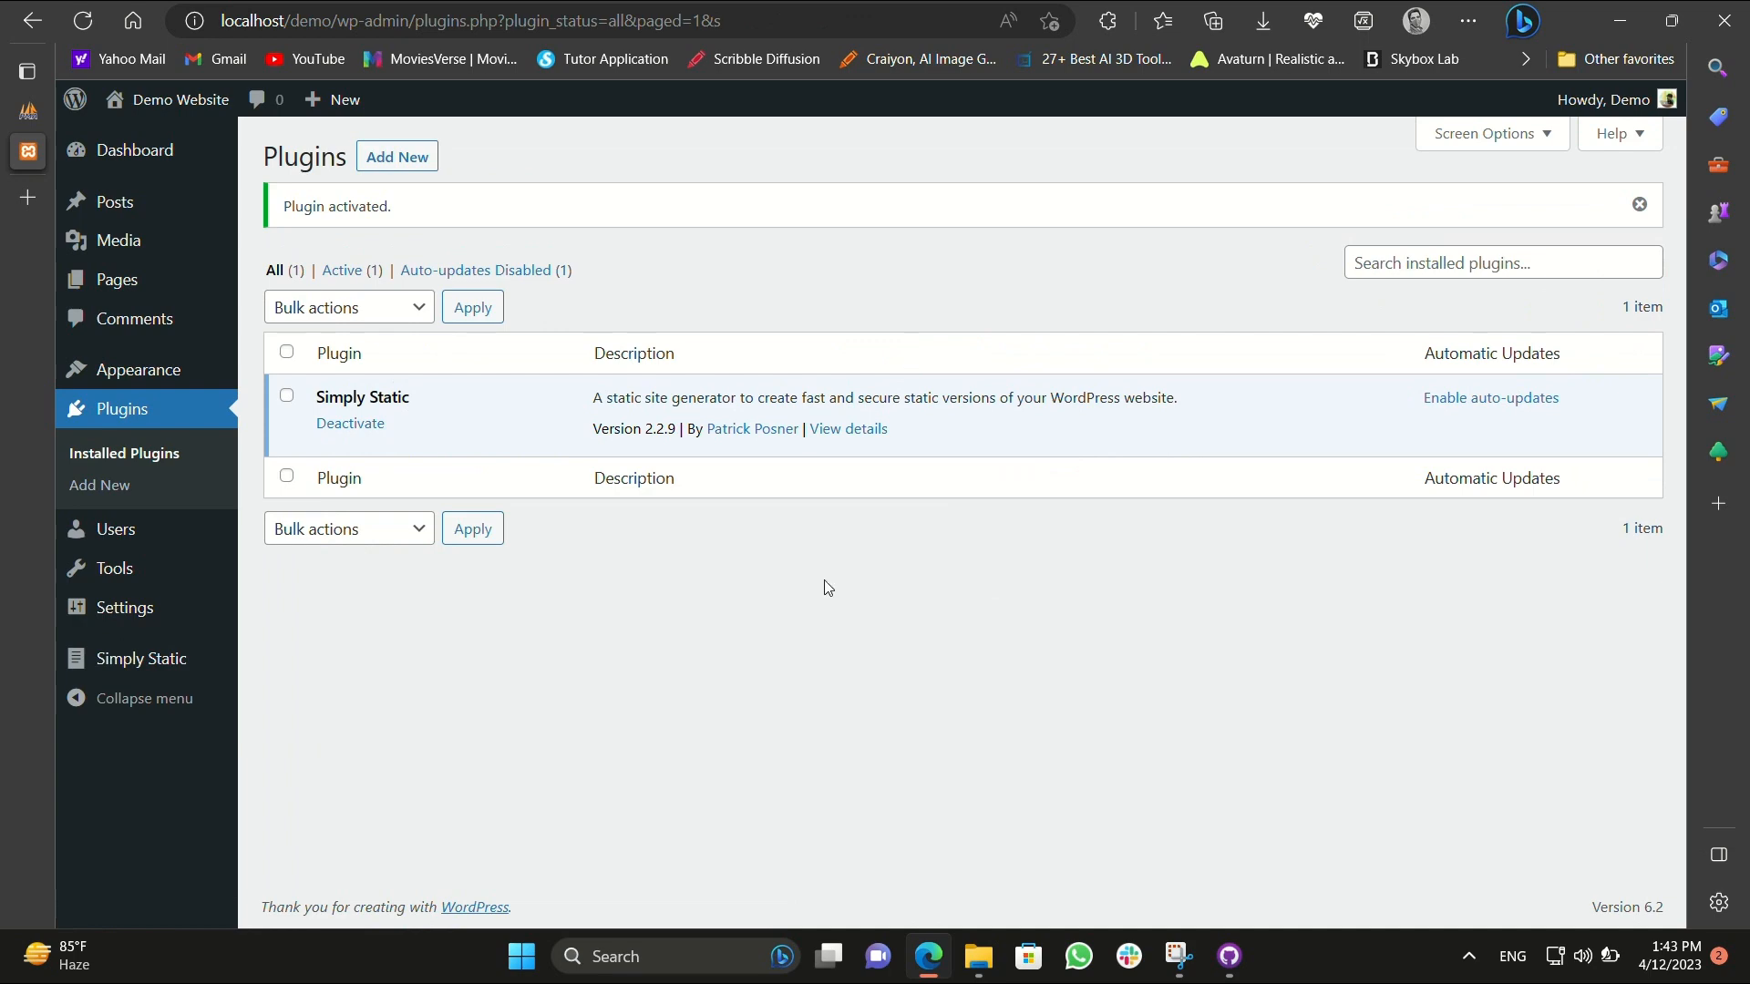
Commit the changed WordPress files to gh-pages with the summary 'Demo Site being ready'.
click(1227, 956)
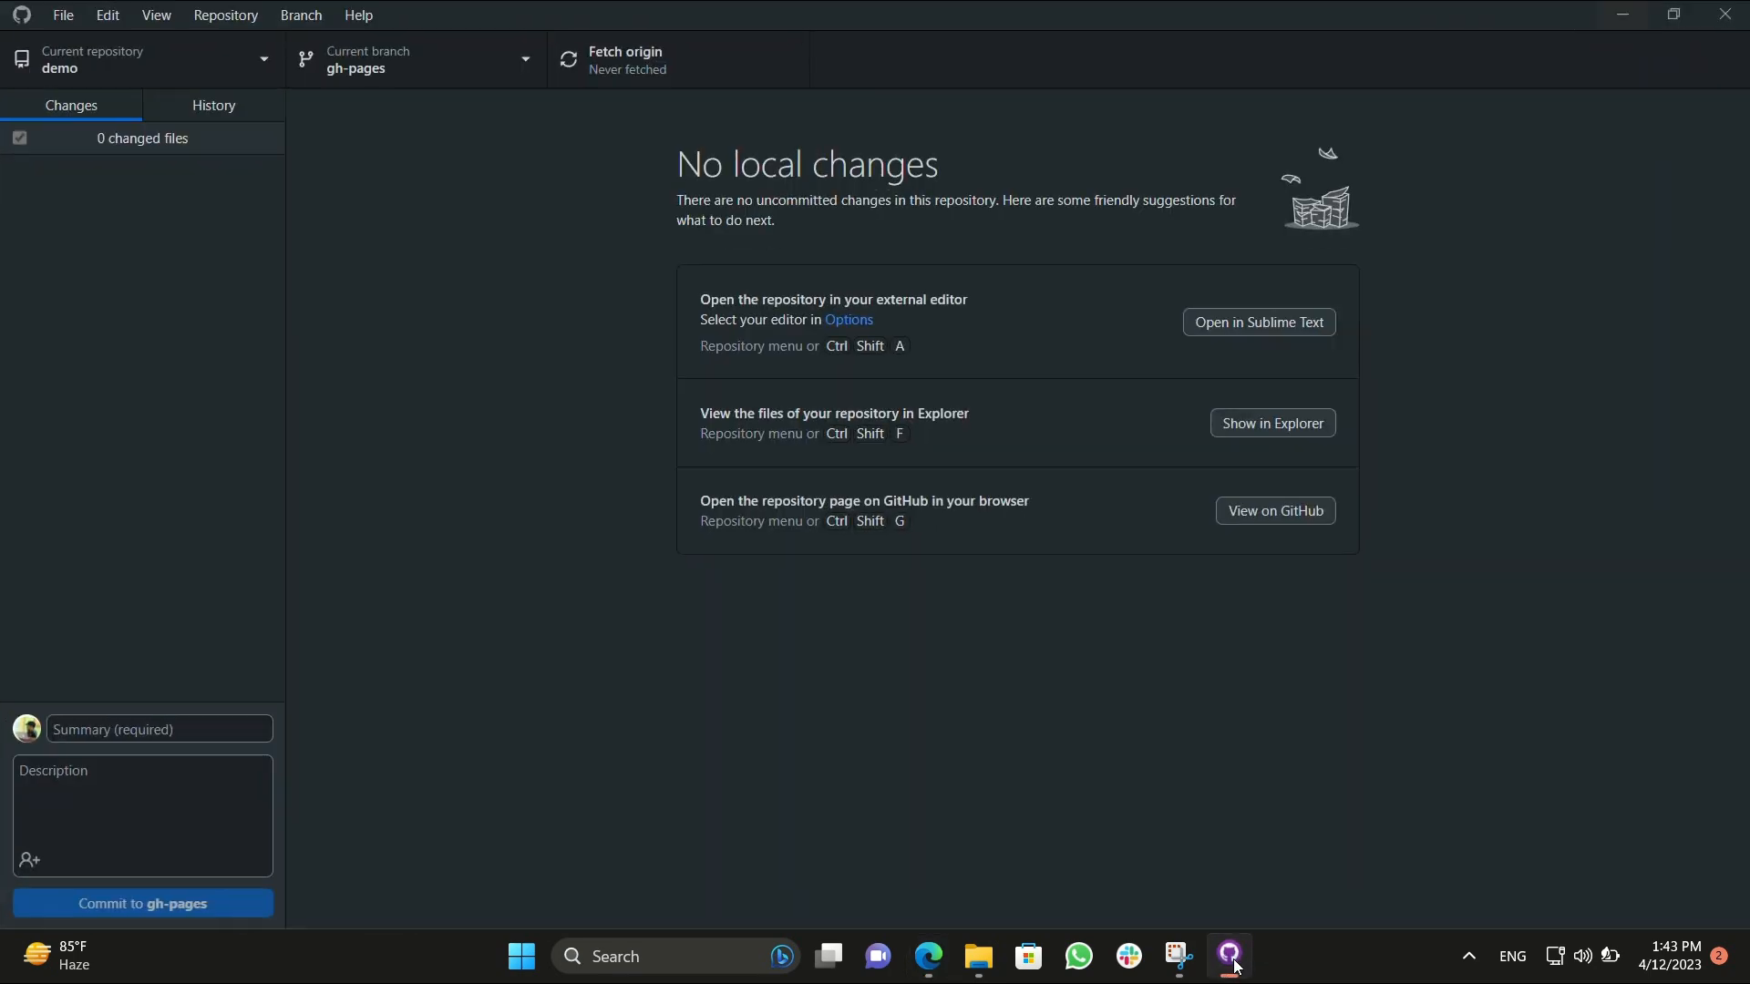
click(623, 59)
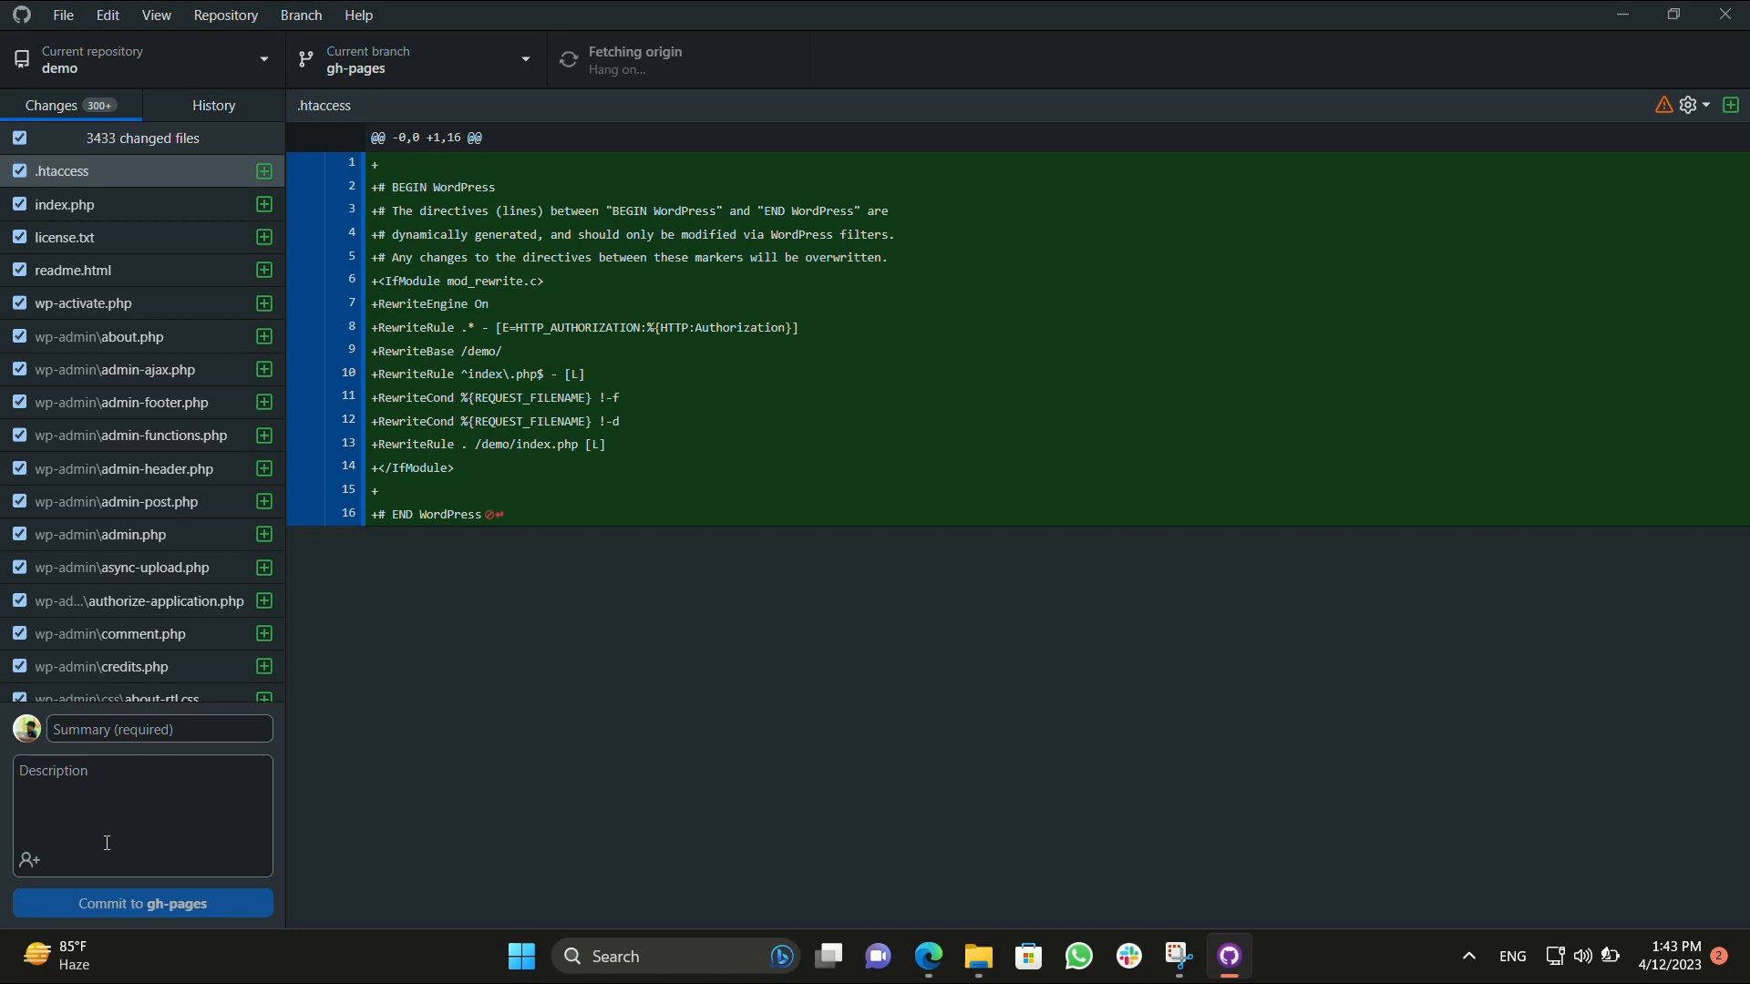
scroll(down, 3)
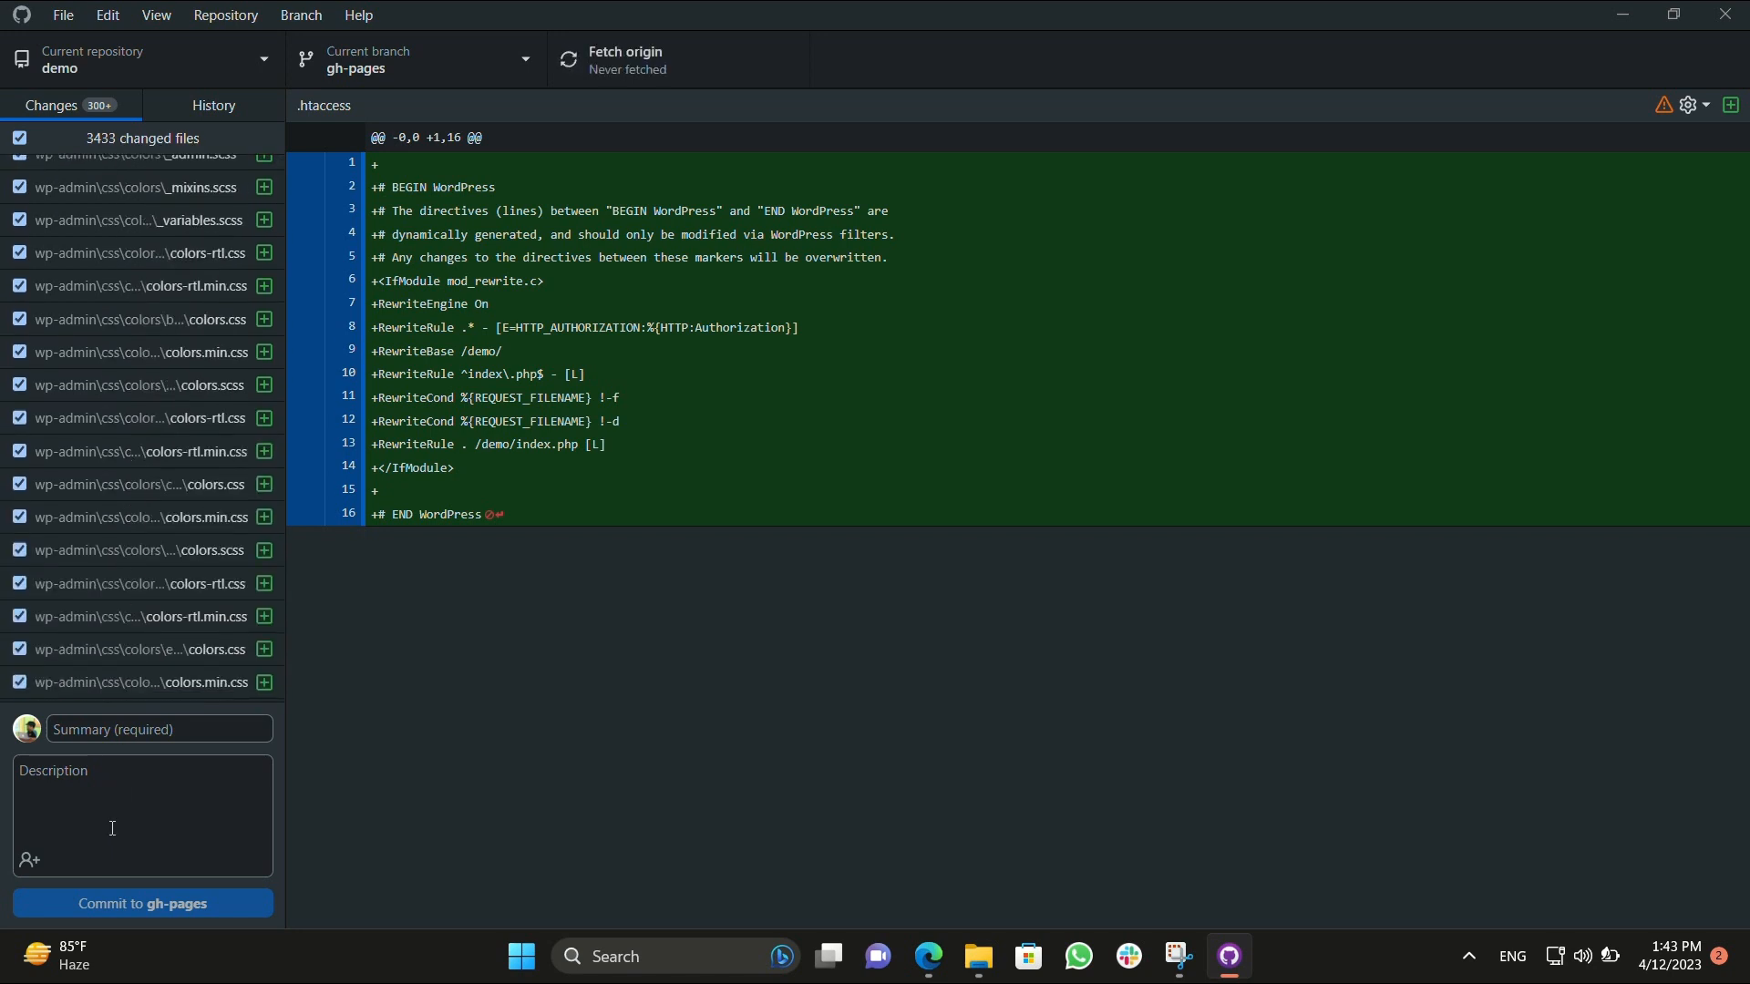
click(159, 729)
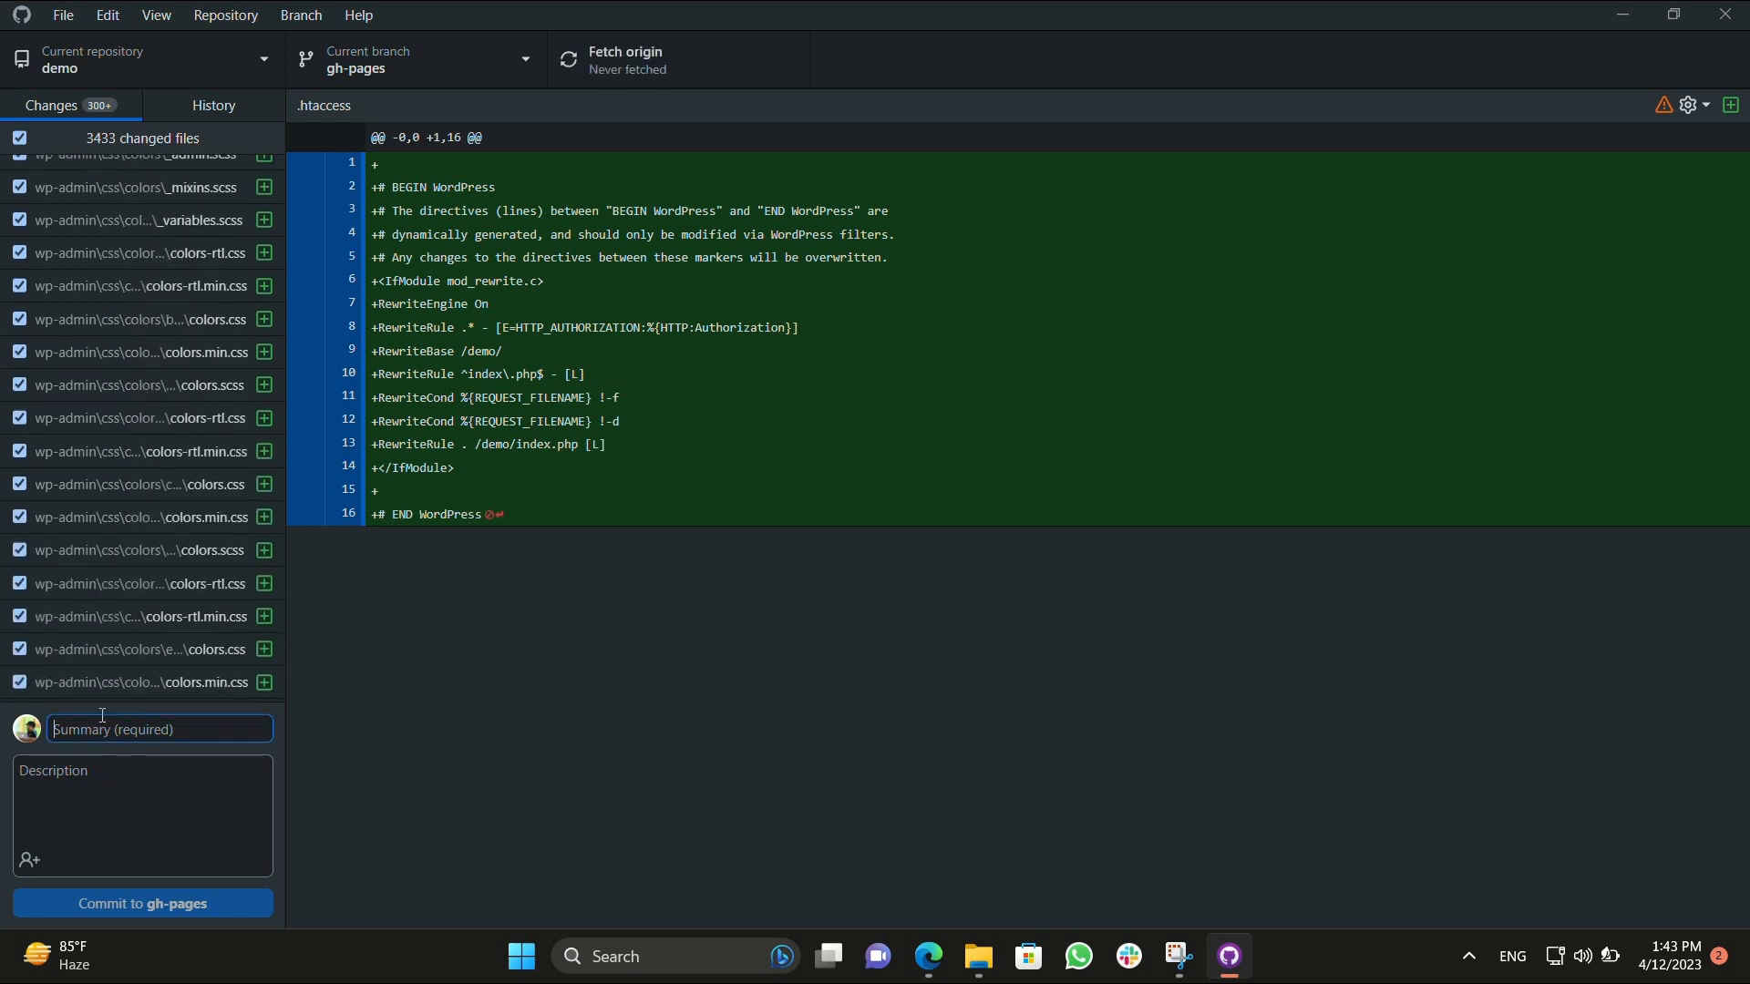
mouse_move(121, 310)
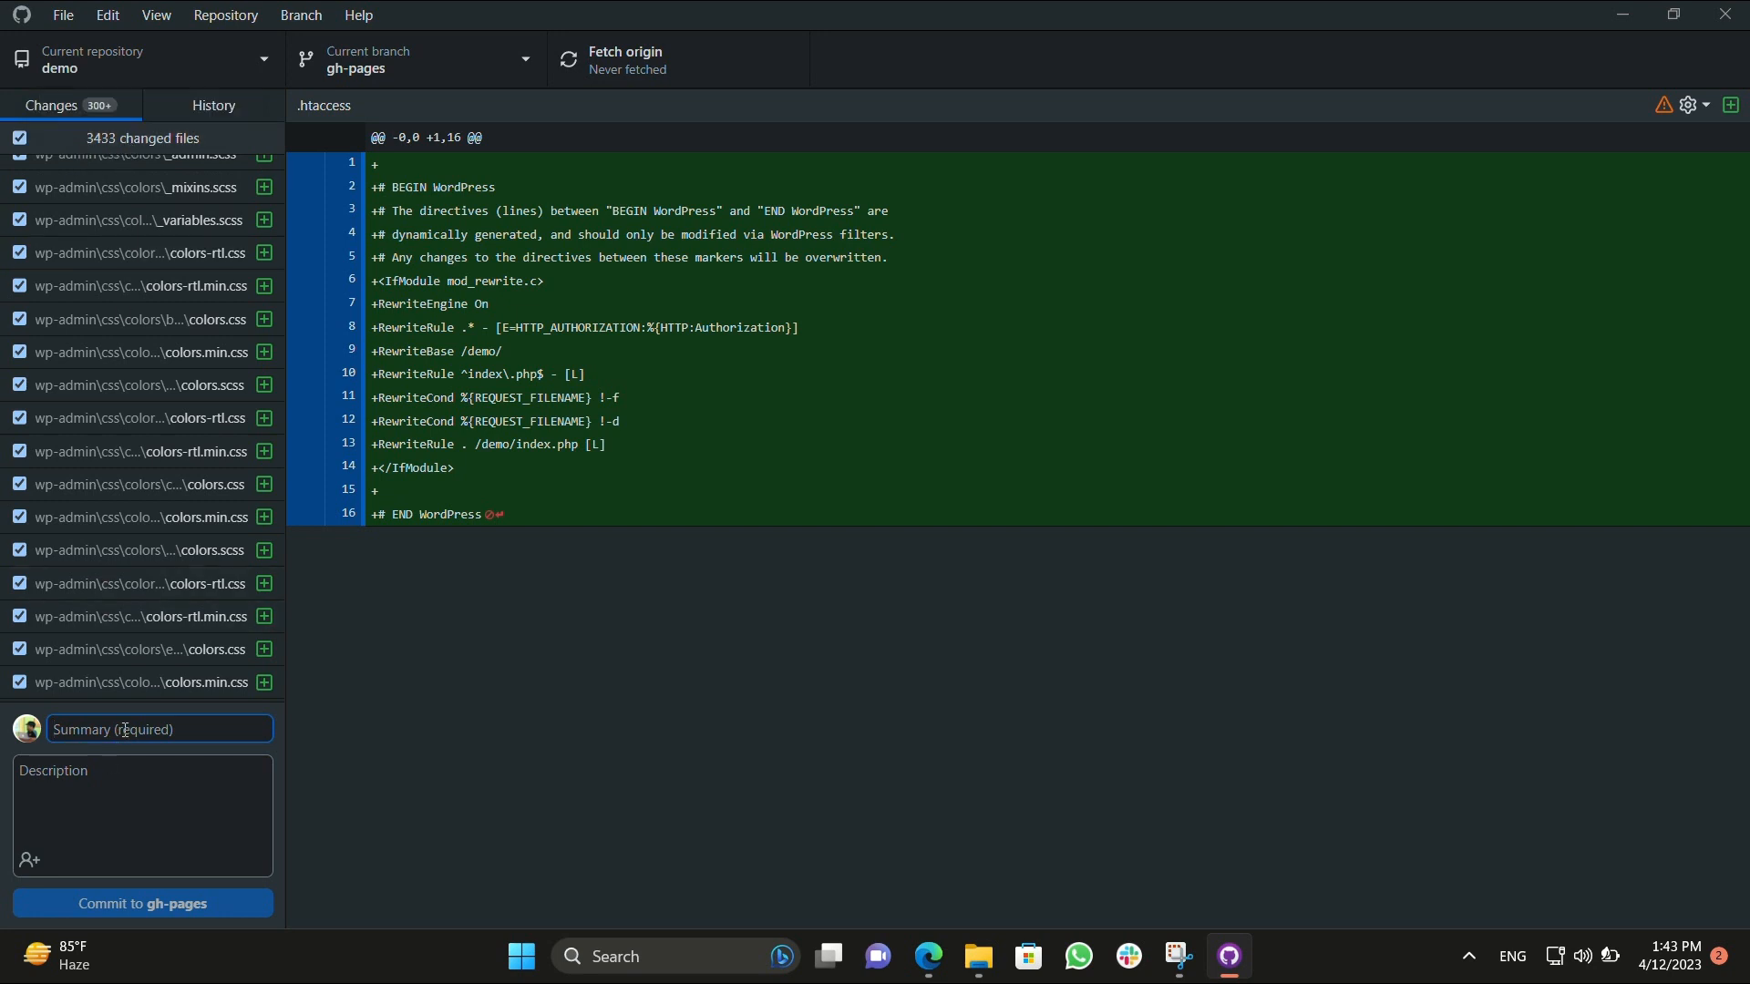
text(Demo)
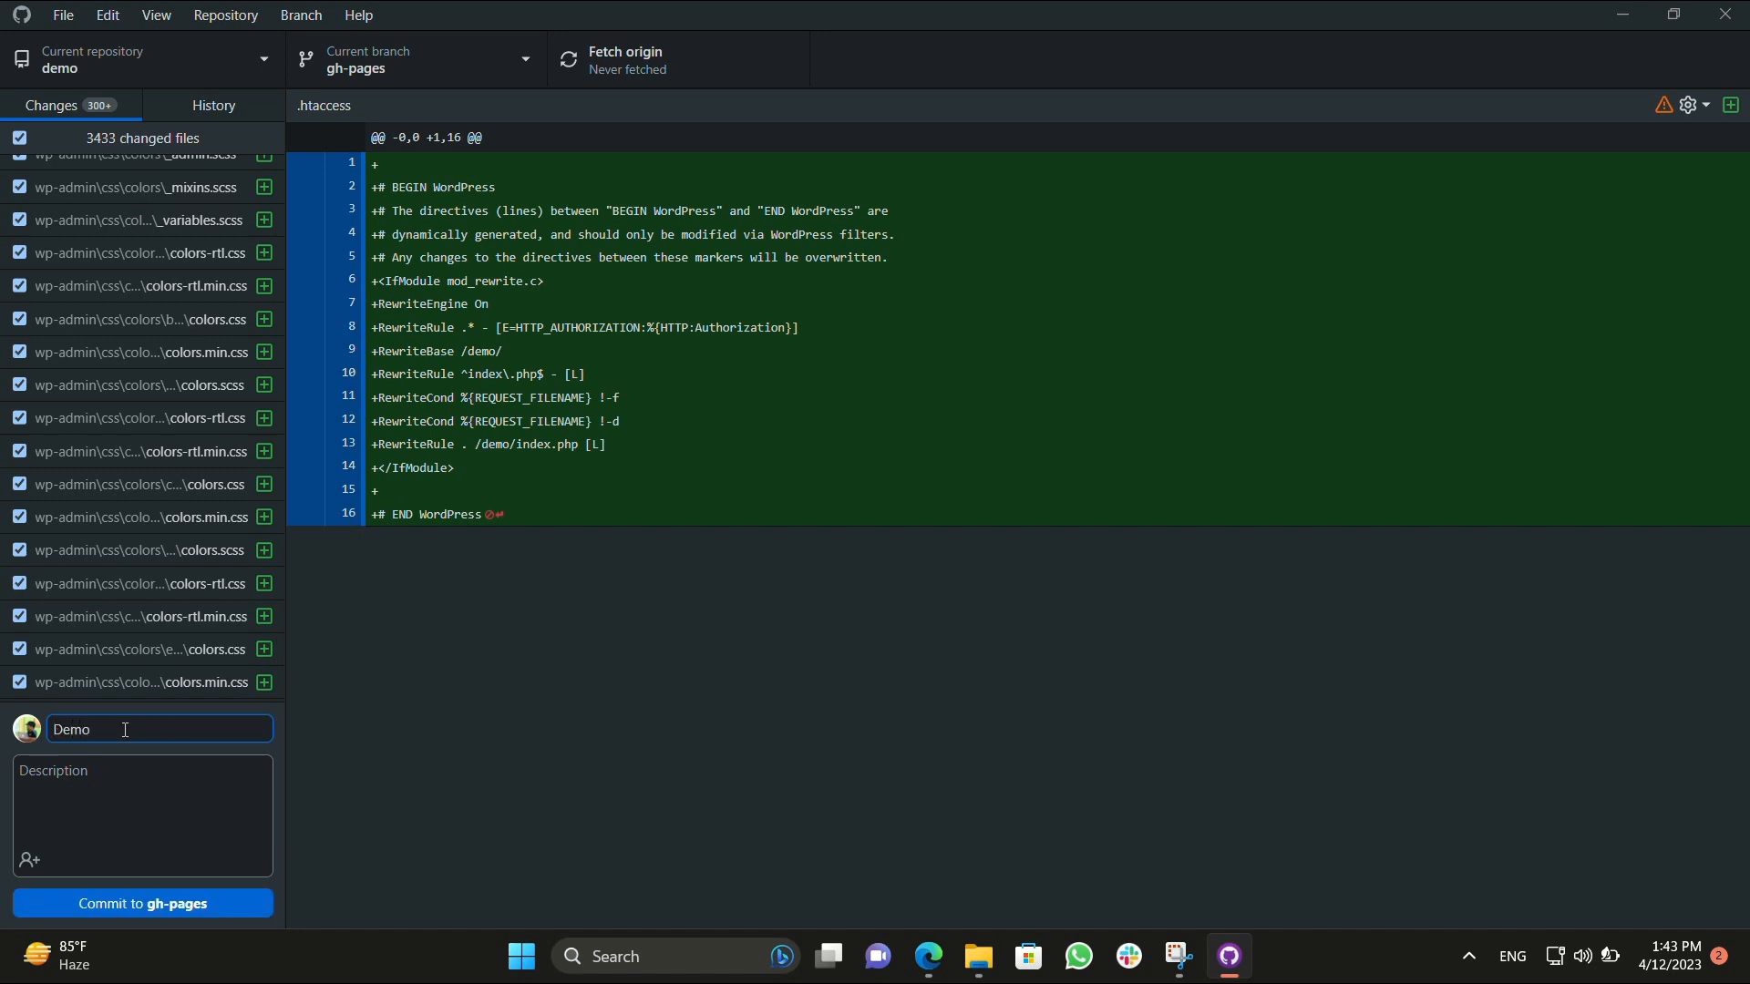
text(Site)
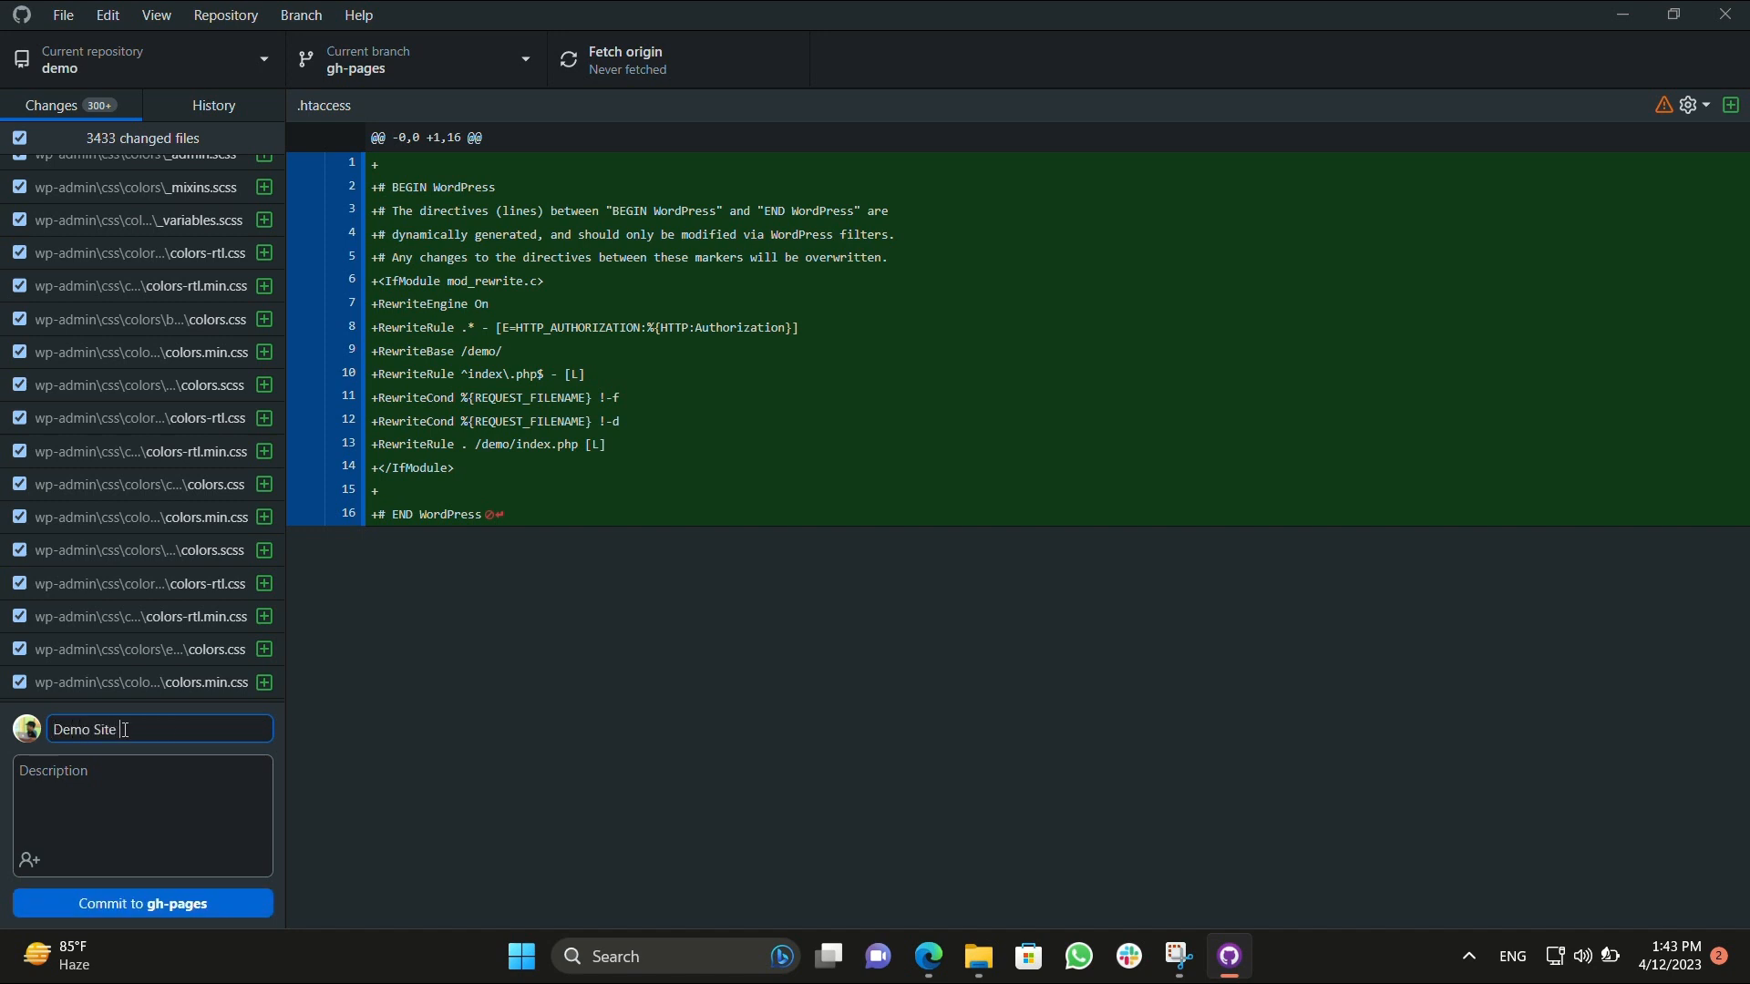
text(being r)
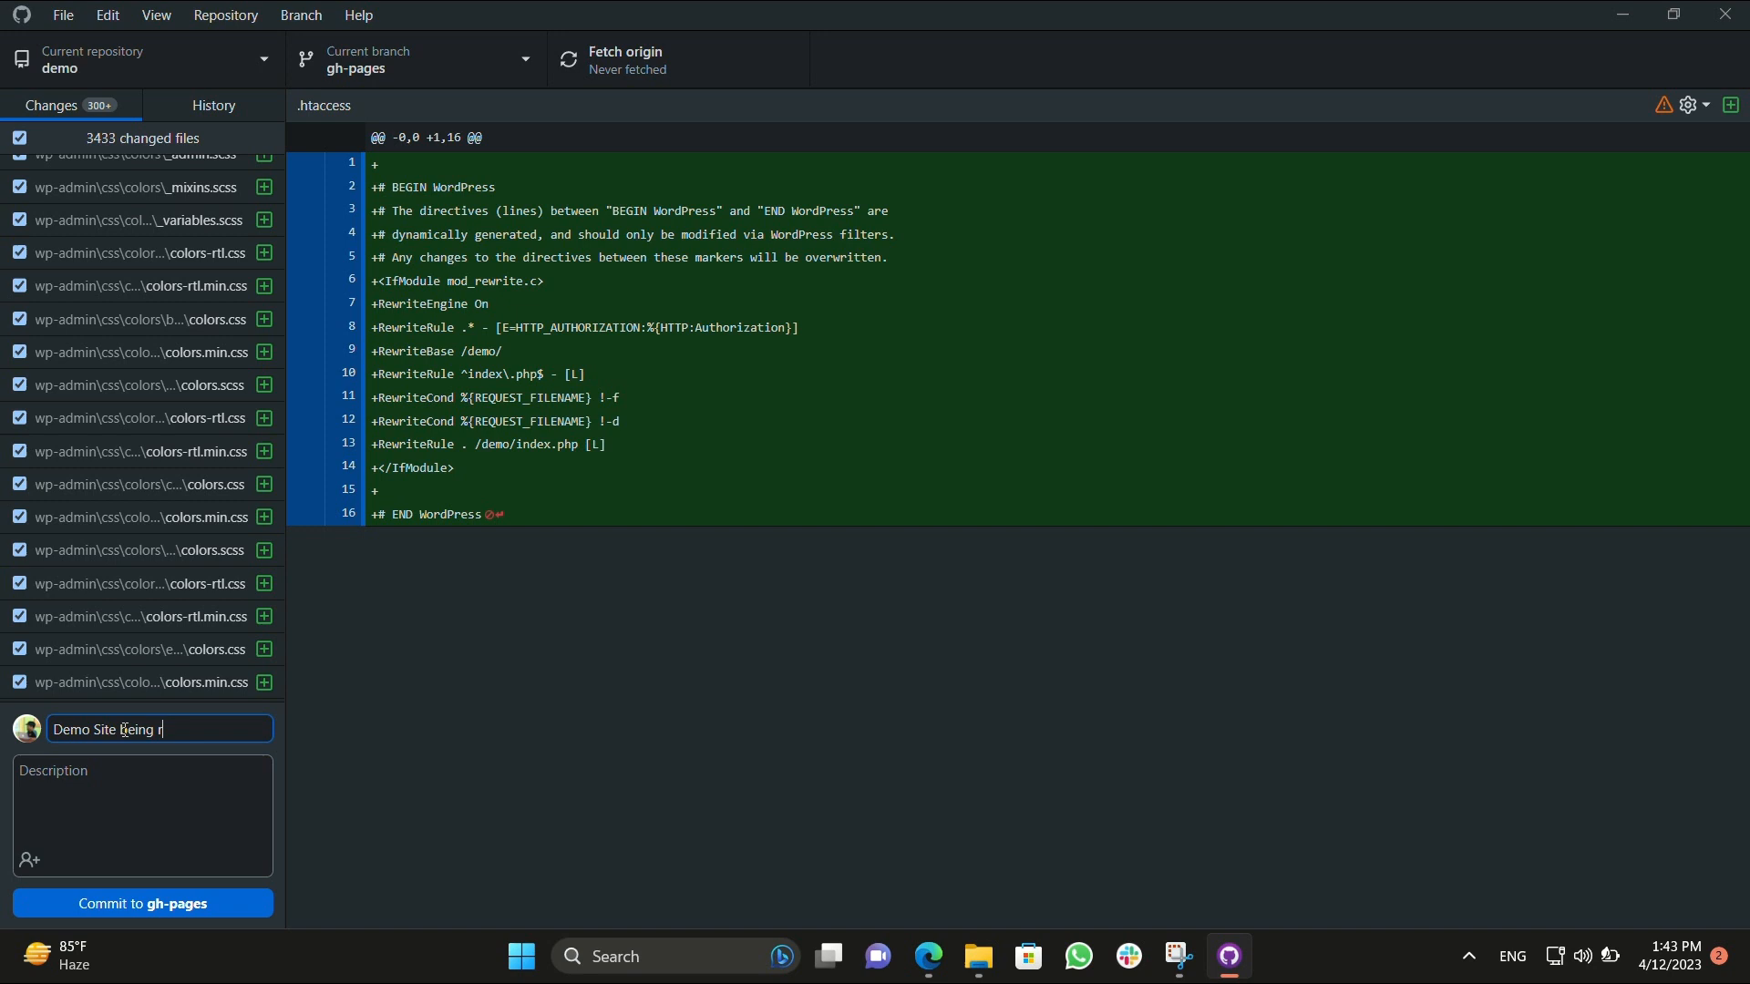
text(eady)
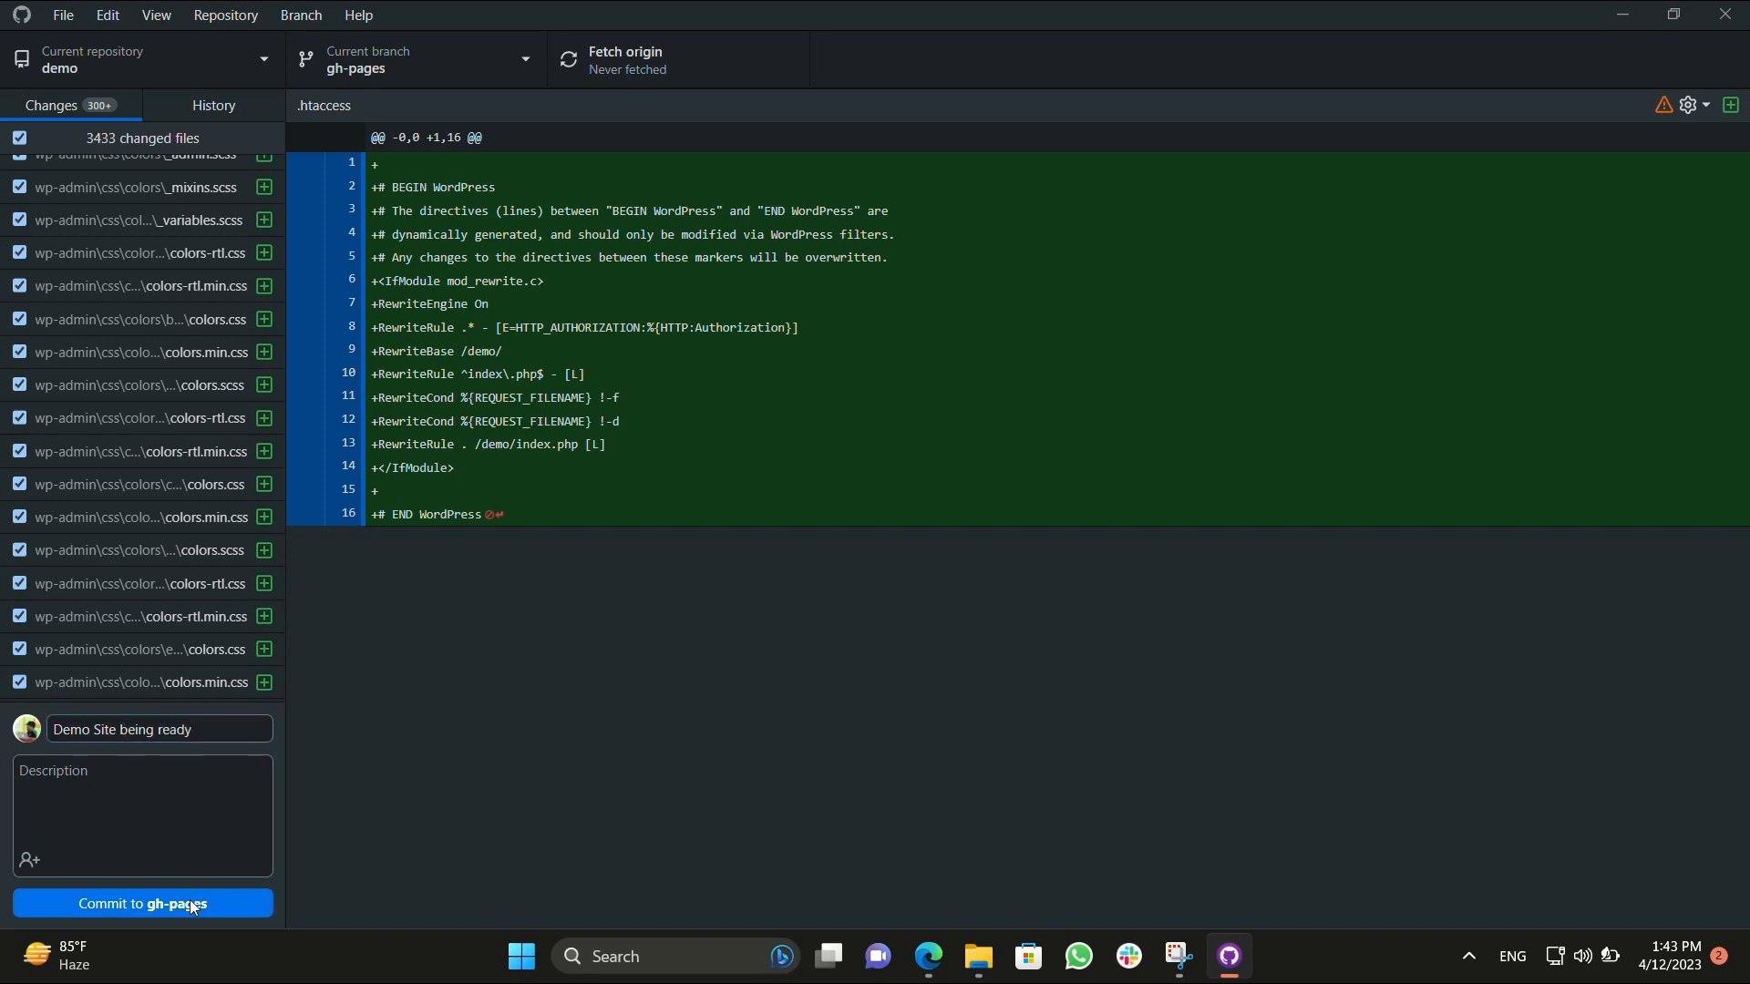
click(142, 904)
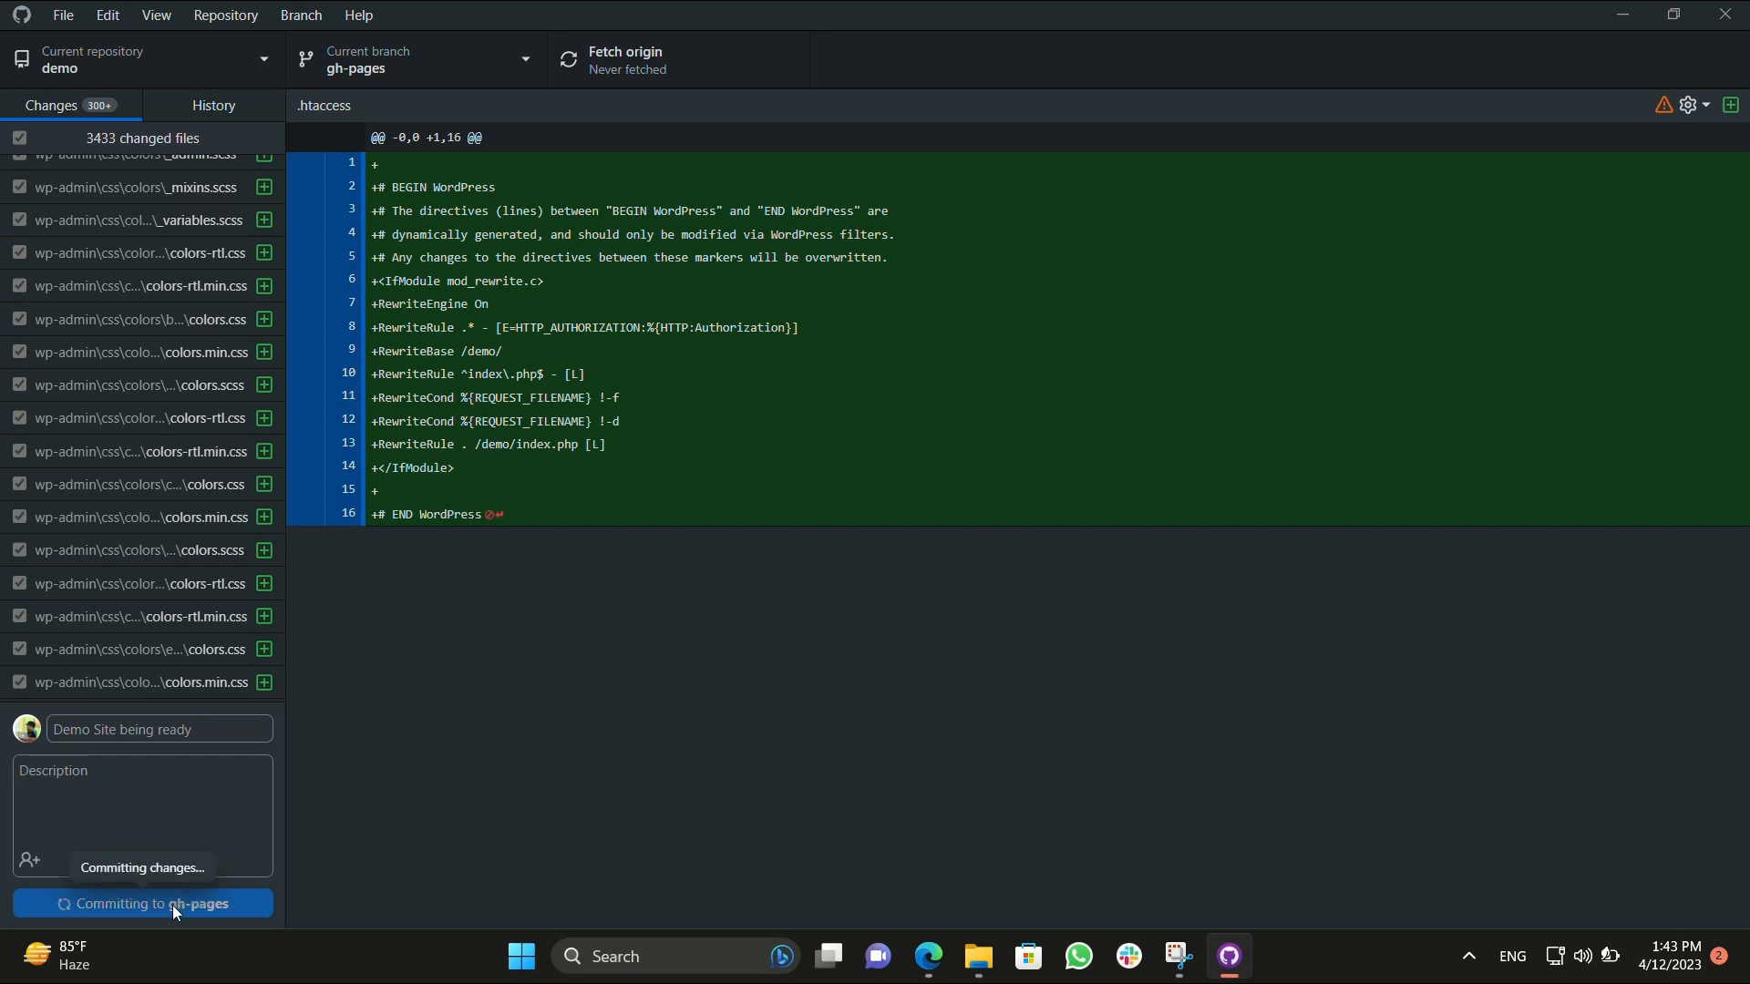
mouse_move(534, 807)
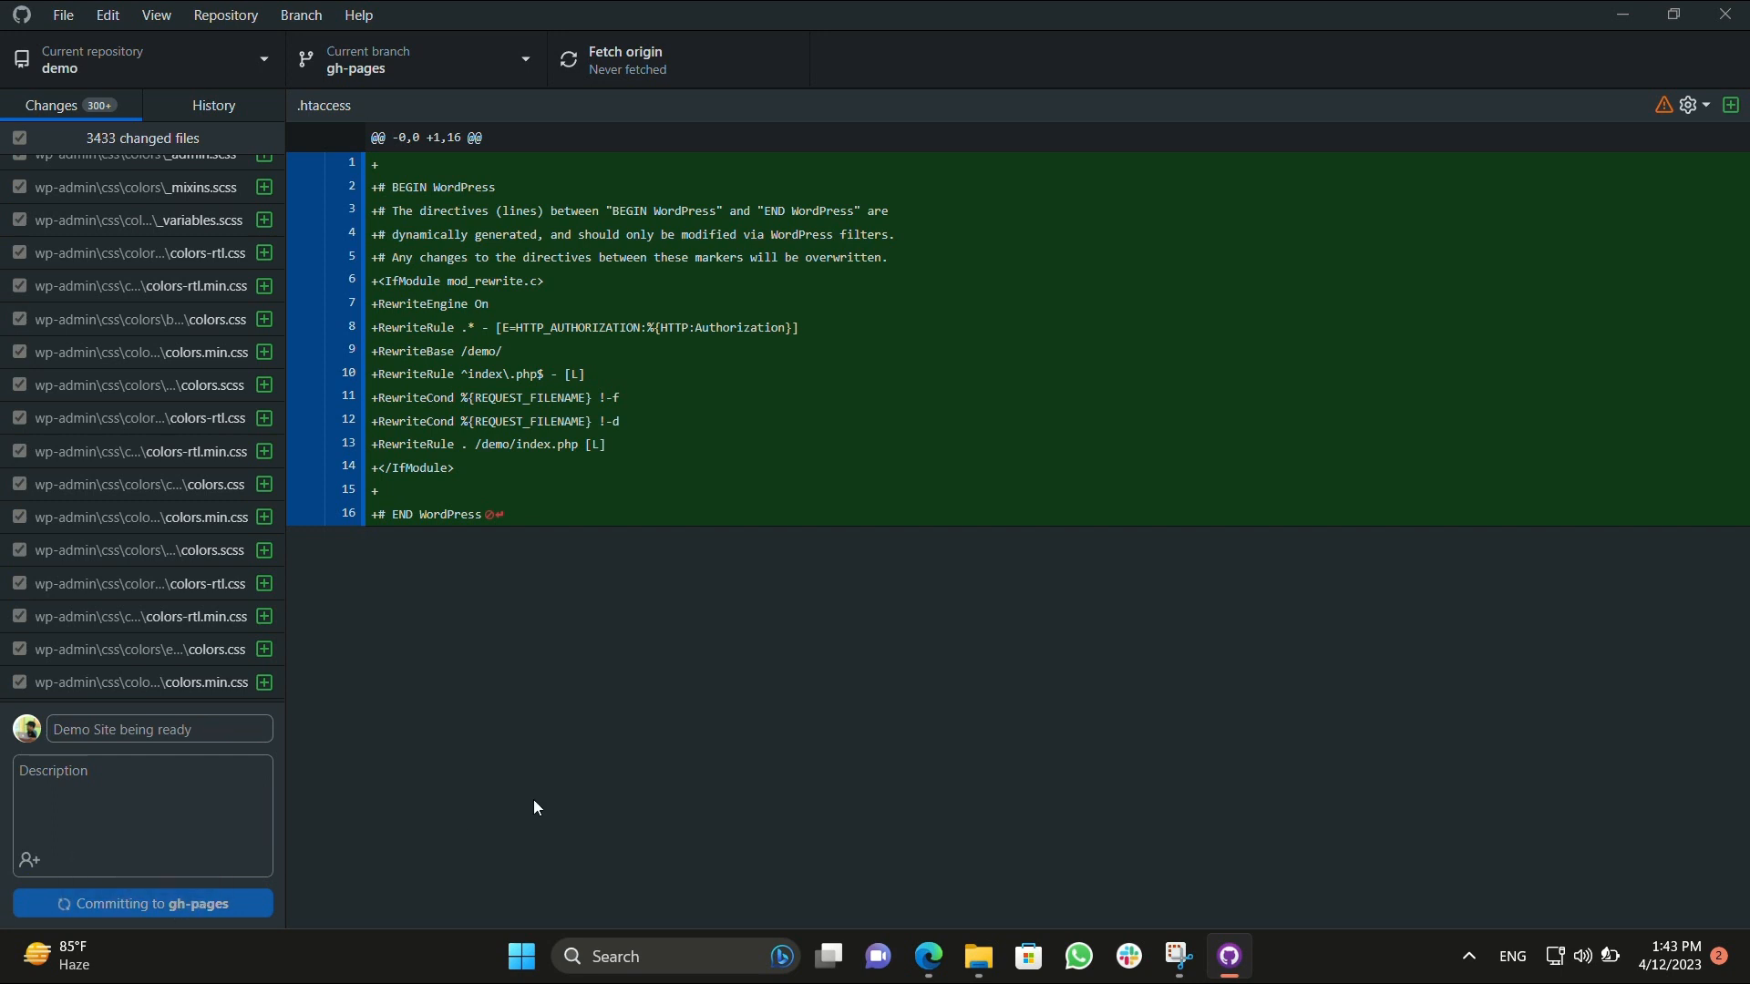
mouse_move(784, 44)
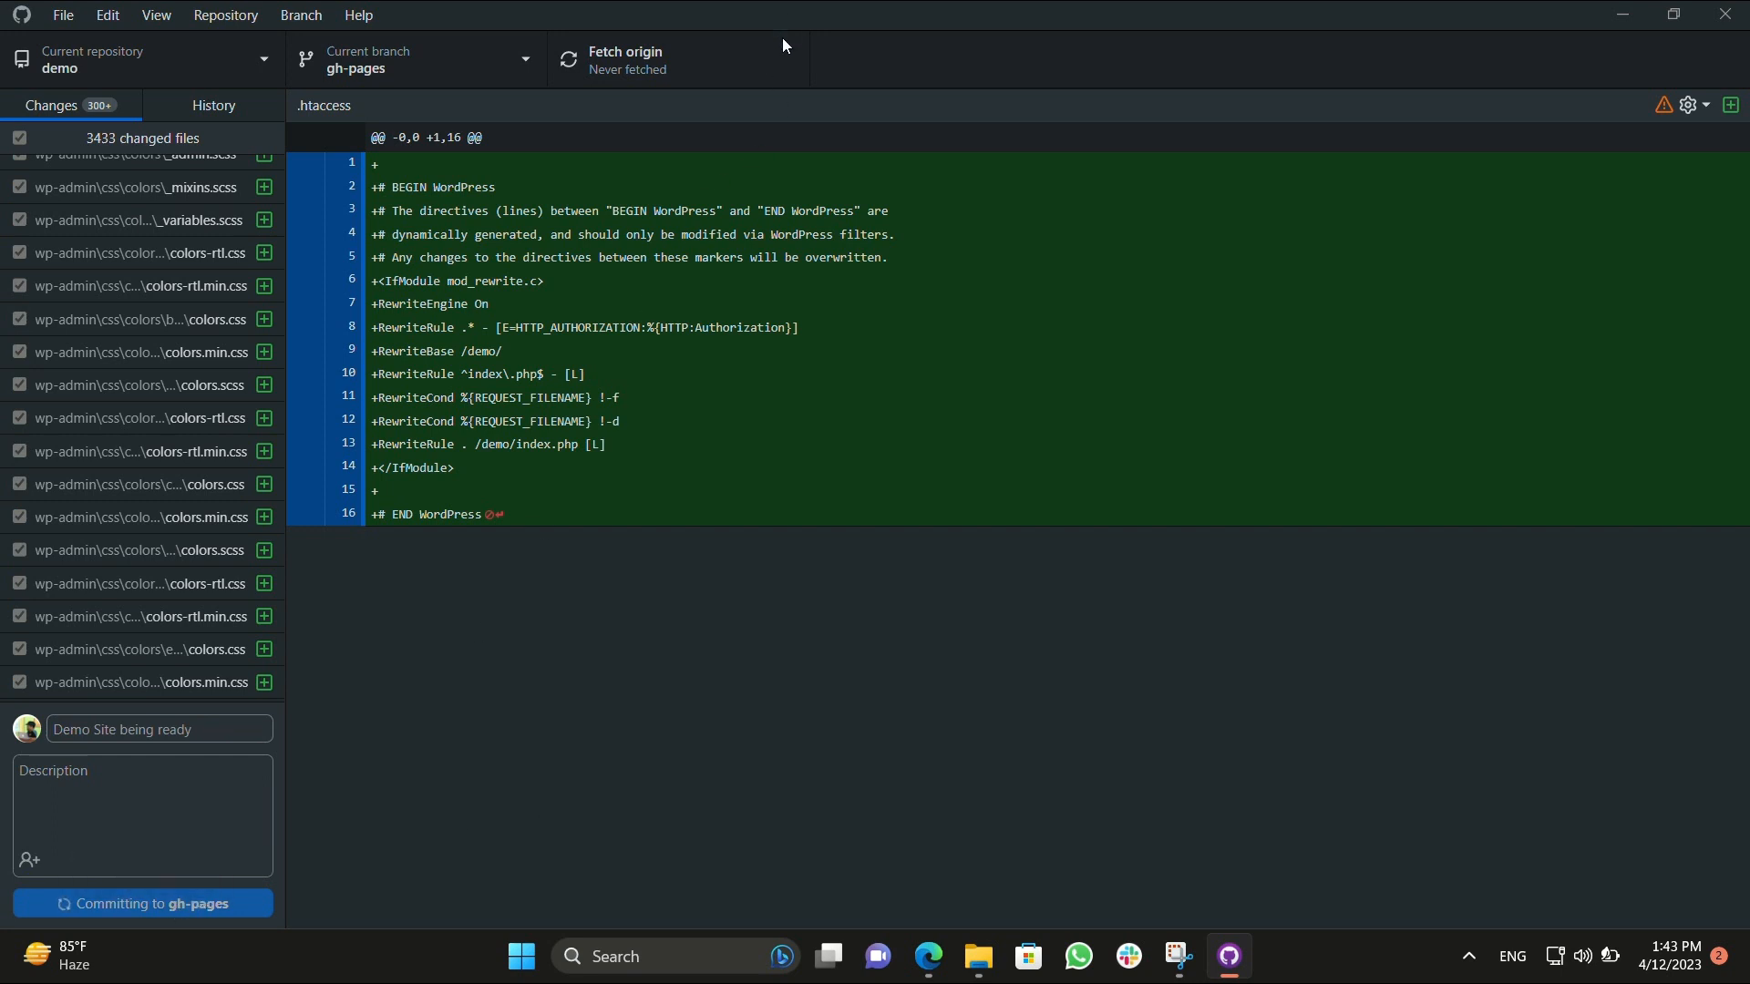
click(142, 902)
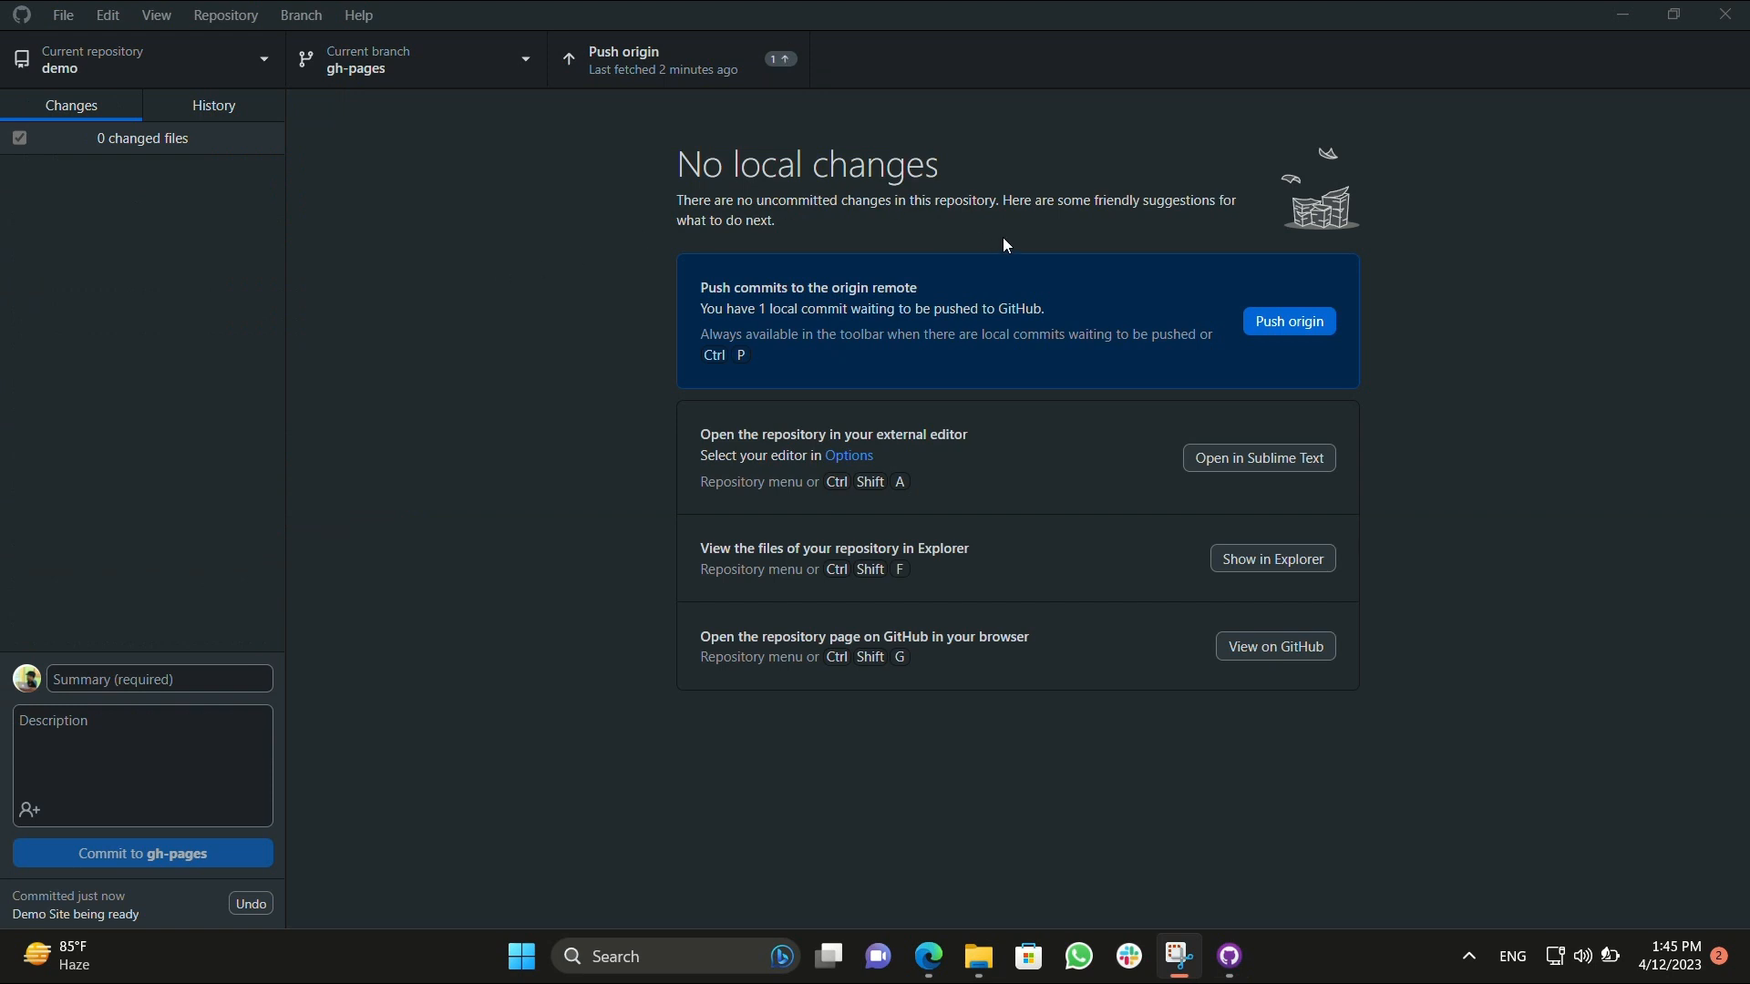
Push the new commit to origin on GitHub.
click(1289, 321)
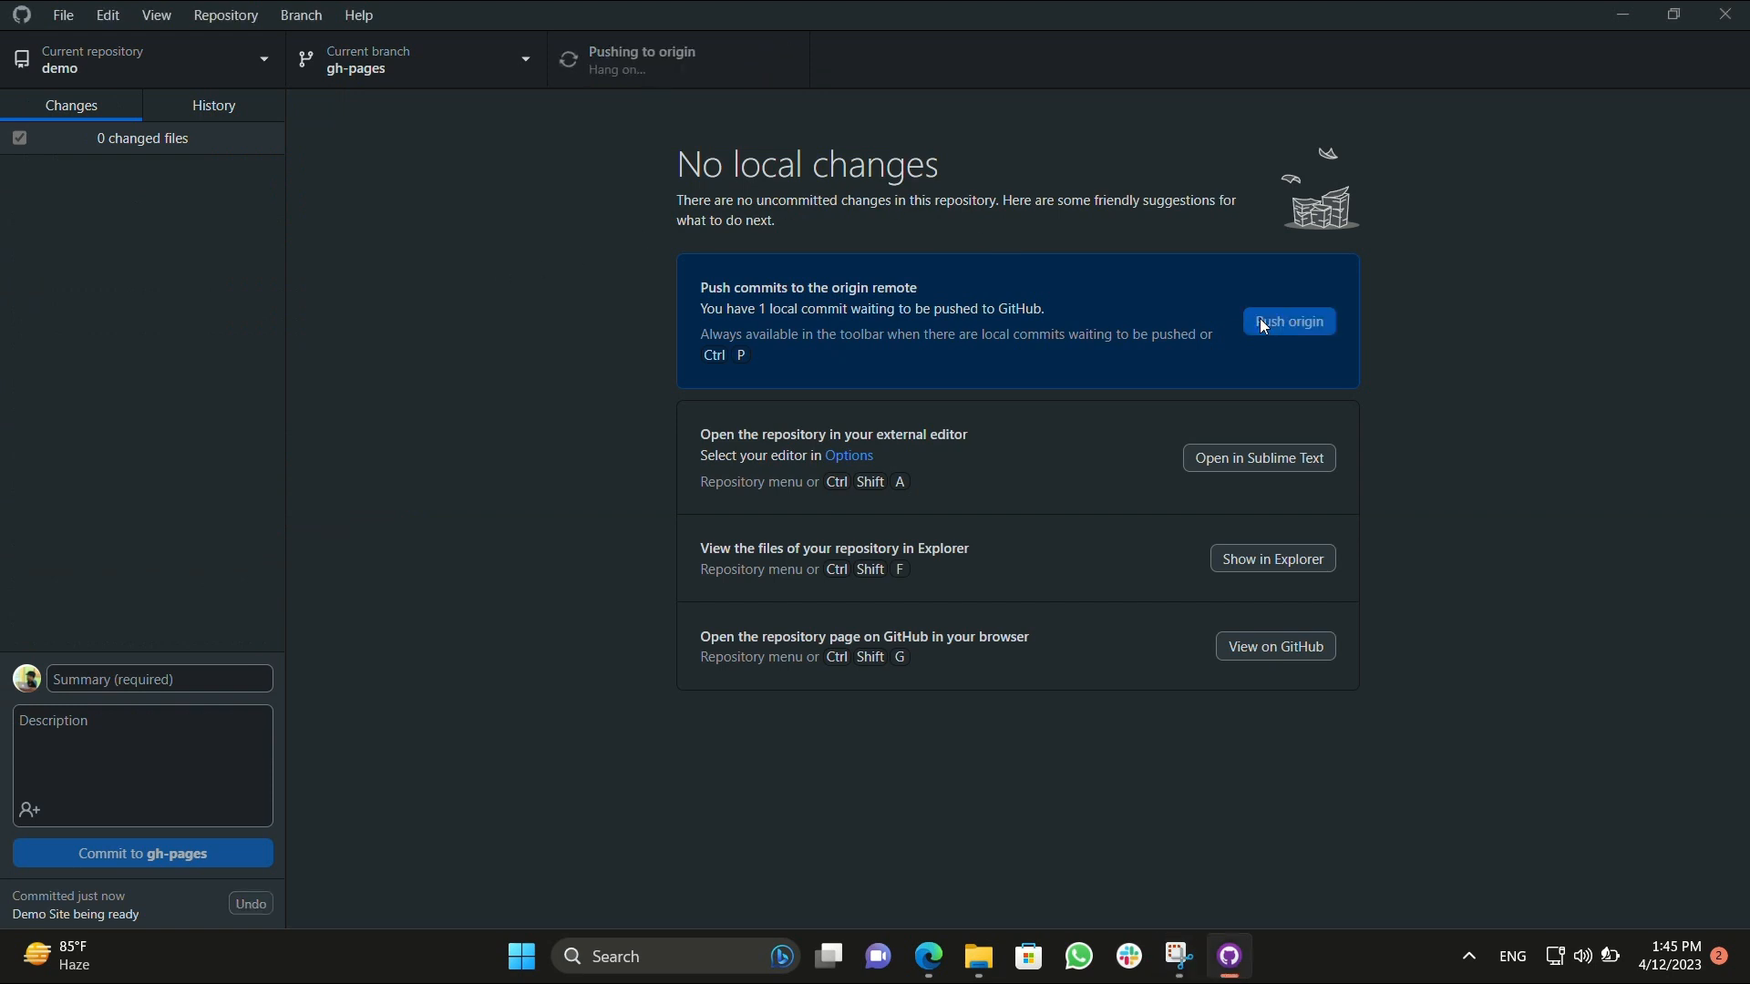
click(1288, 321)
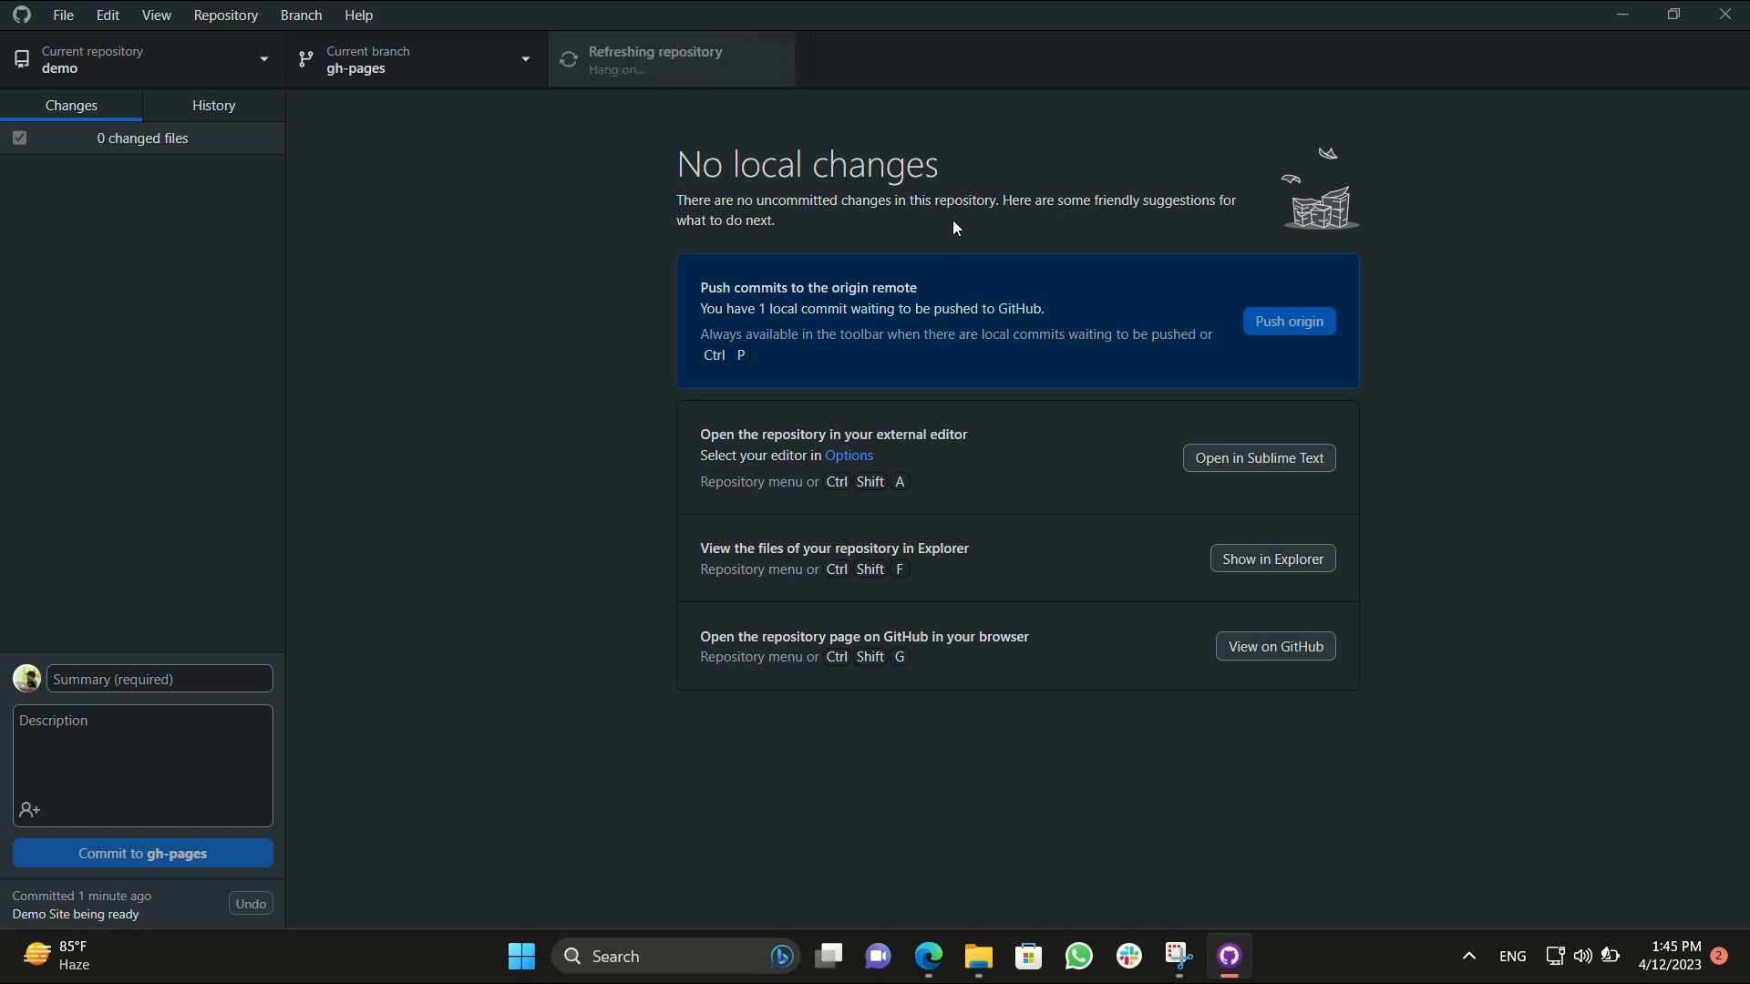
click(1285, 321)
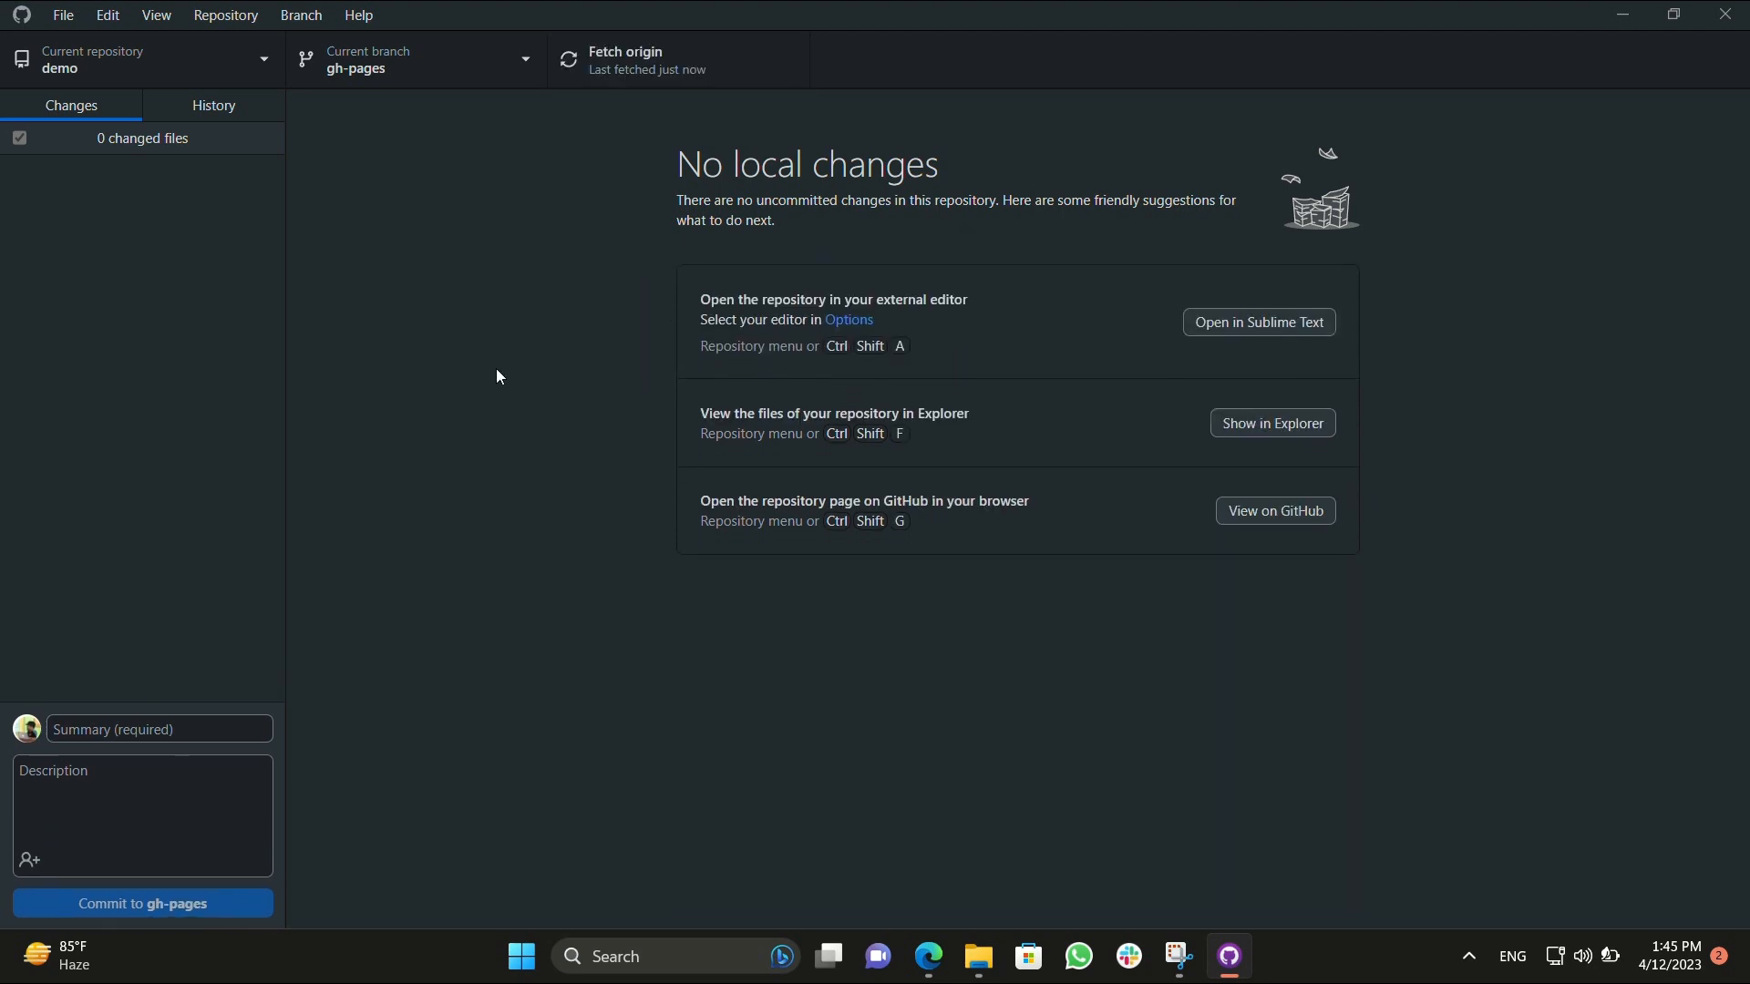
Visit the Simply Static generate and settings pages, then start a new browser tab for GitHub.
click(928, 957)
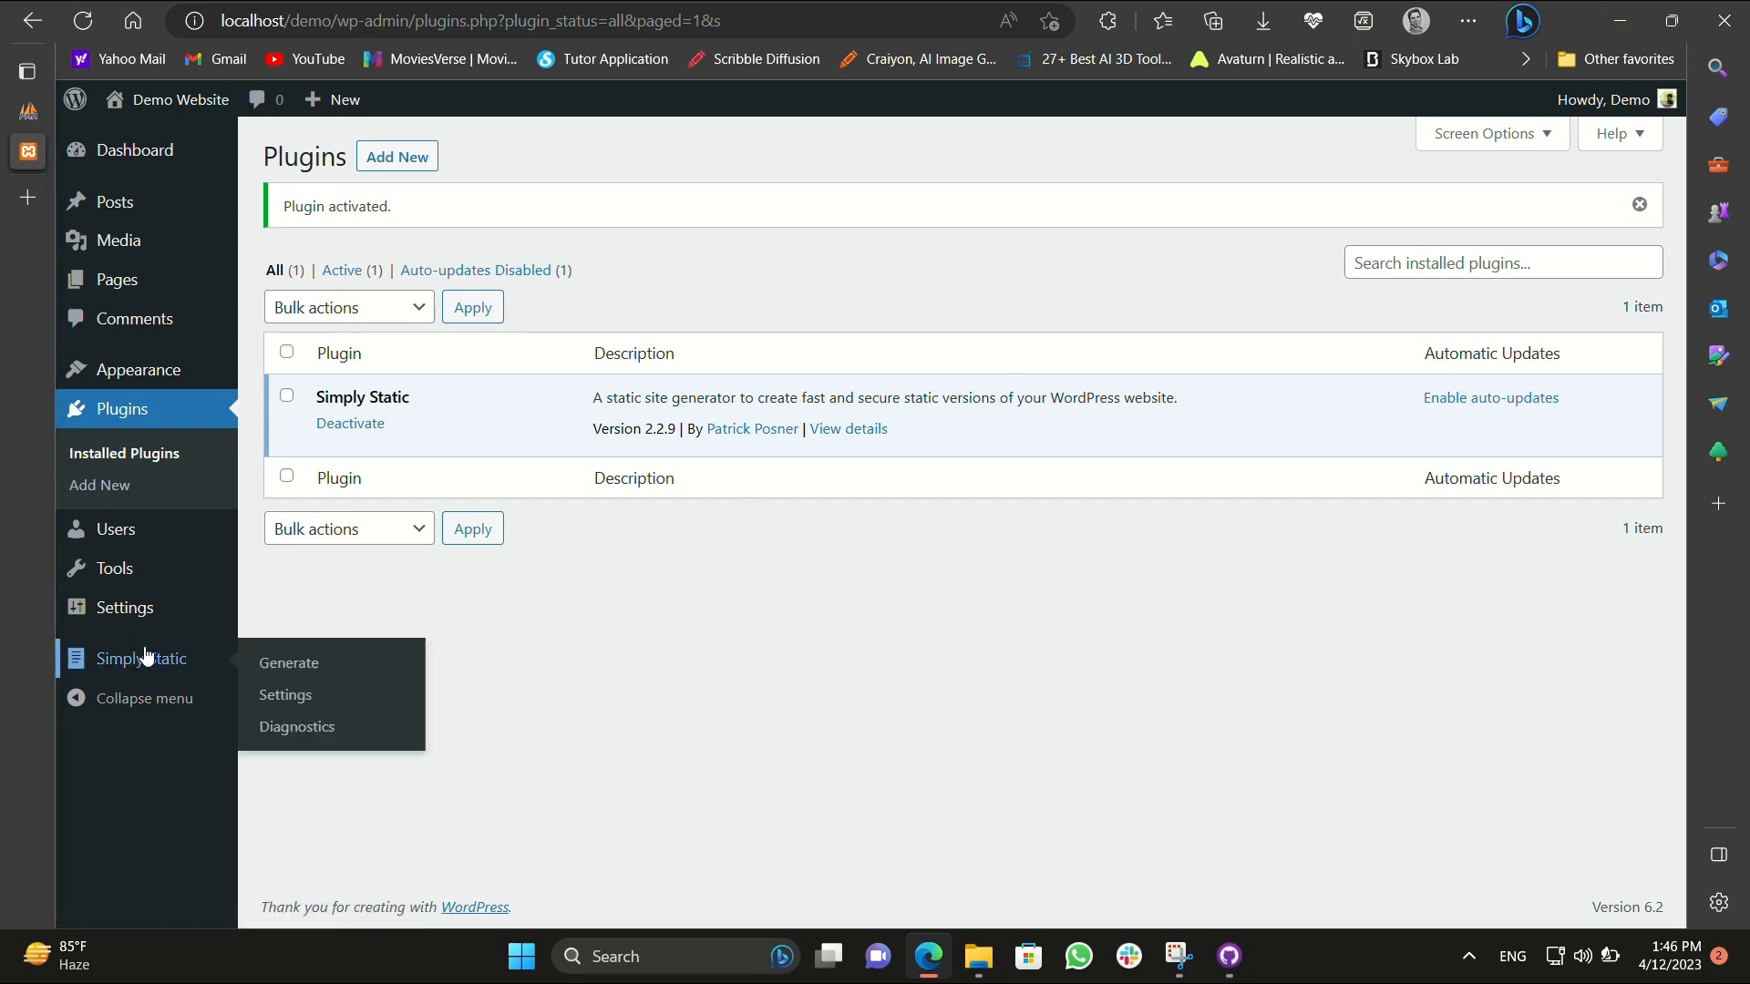
click(288, 663)
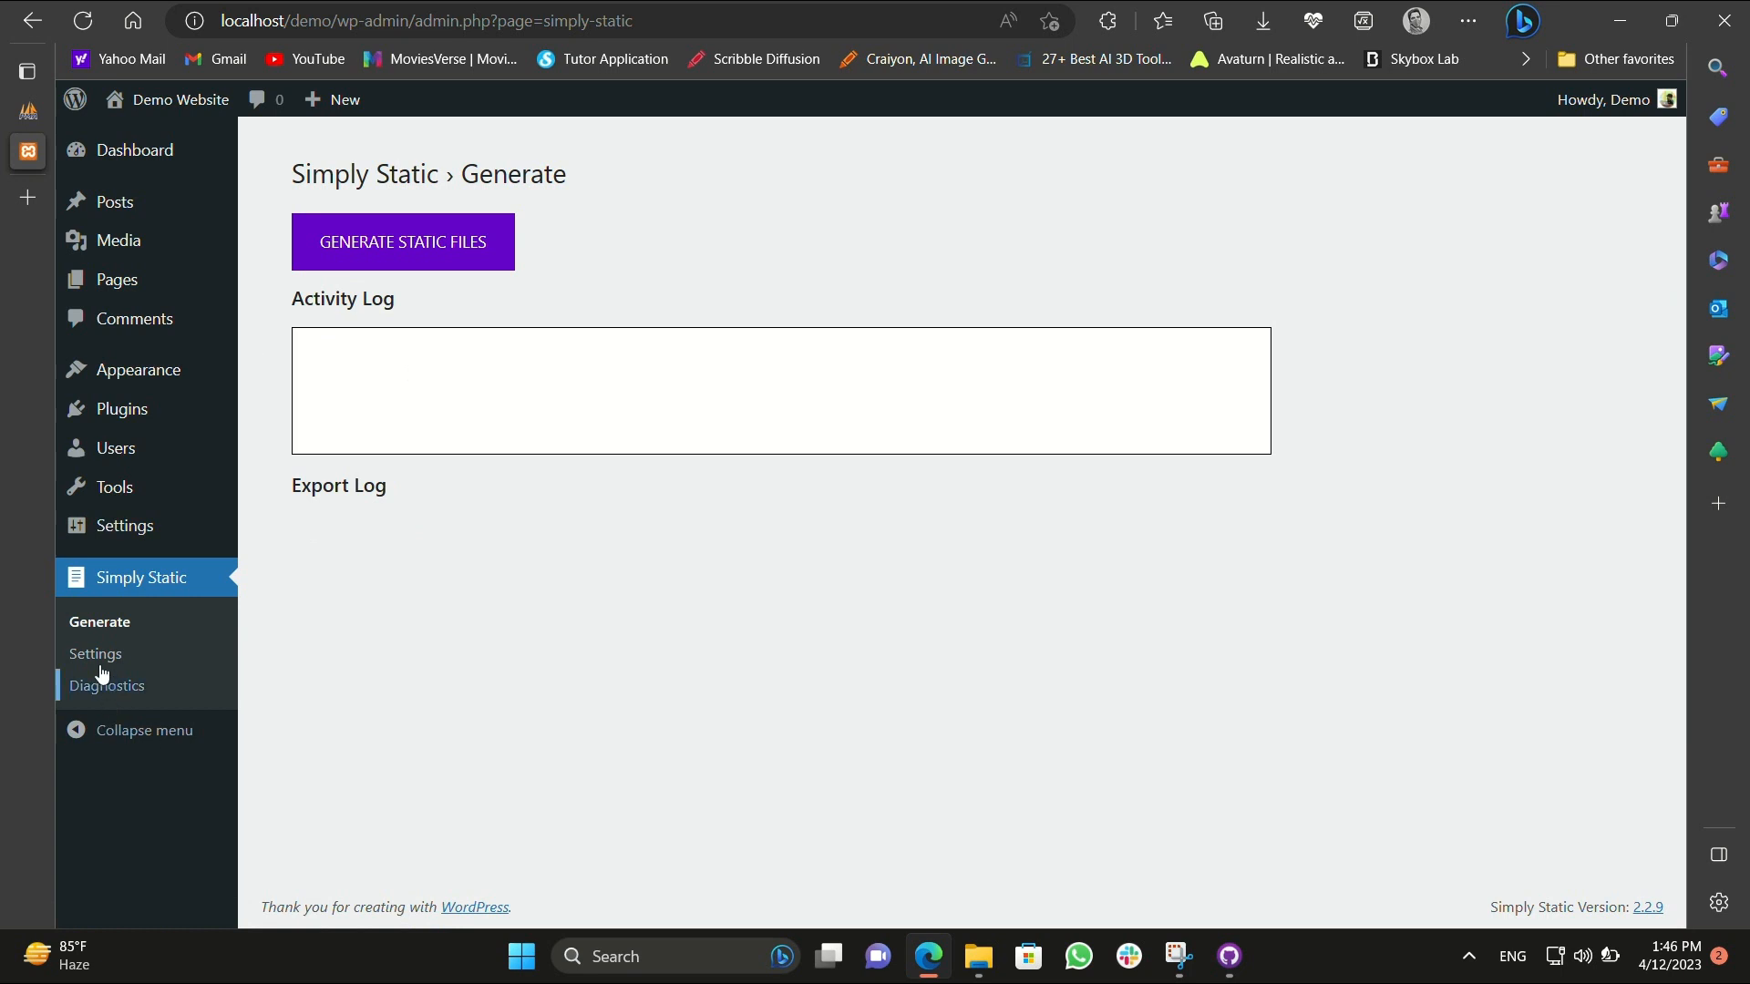
click(95, 655)
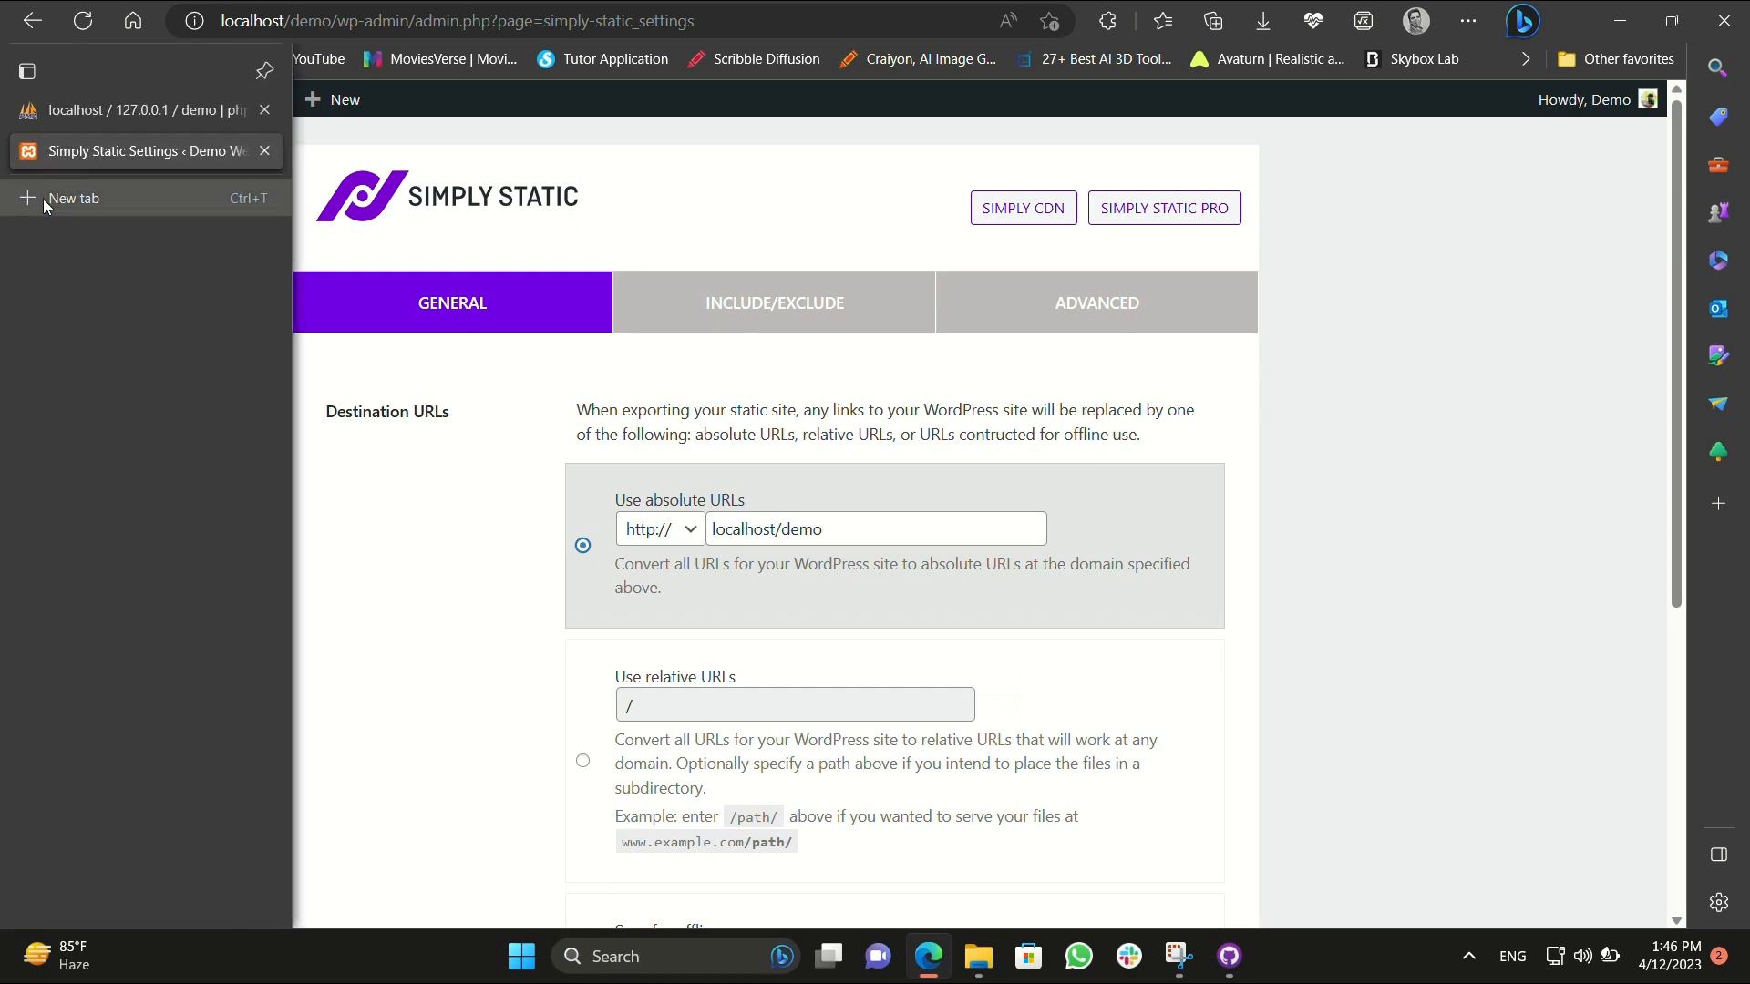
click(73, 197)
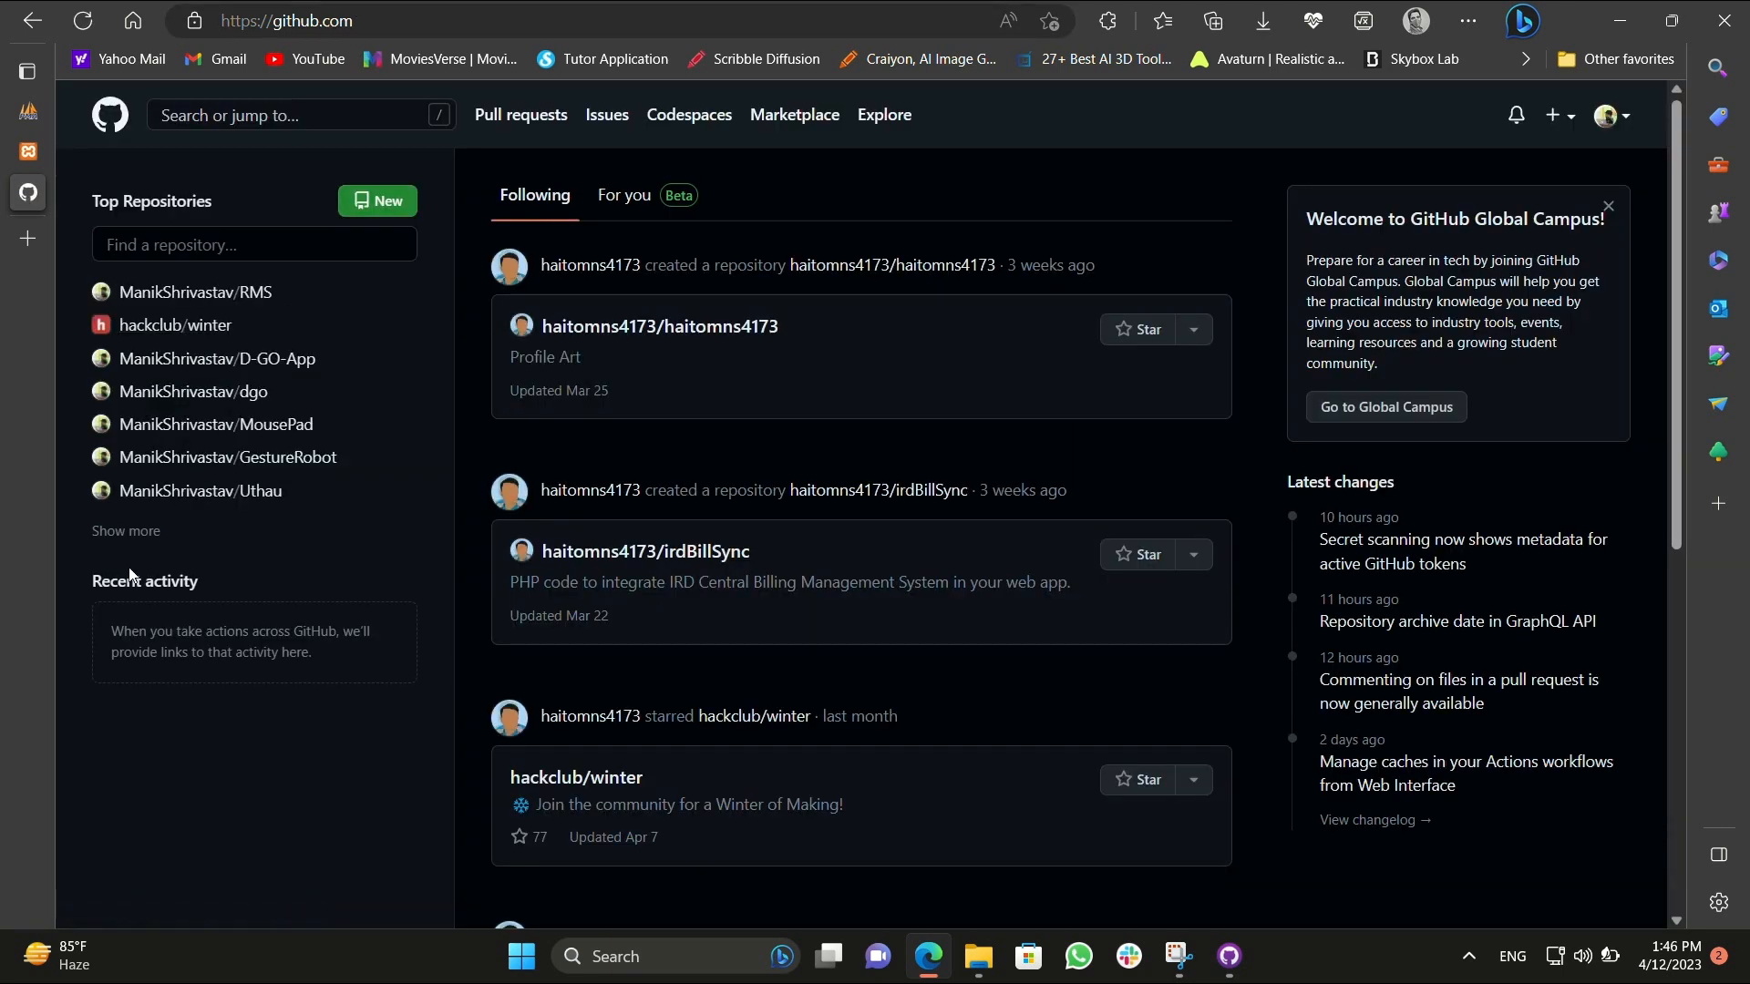
Reach the demo repository's Settings > Pages showing the live site address.
click(126, 534)
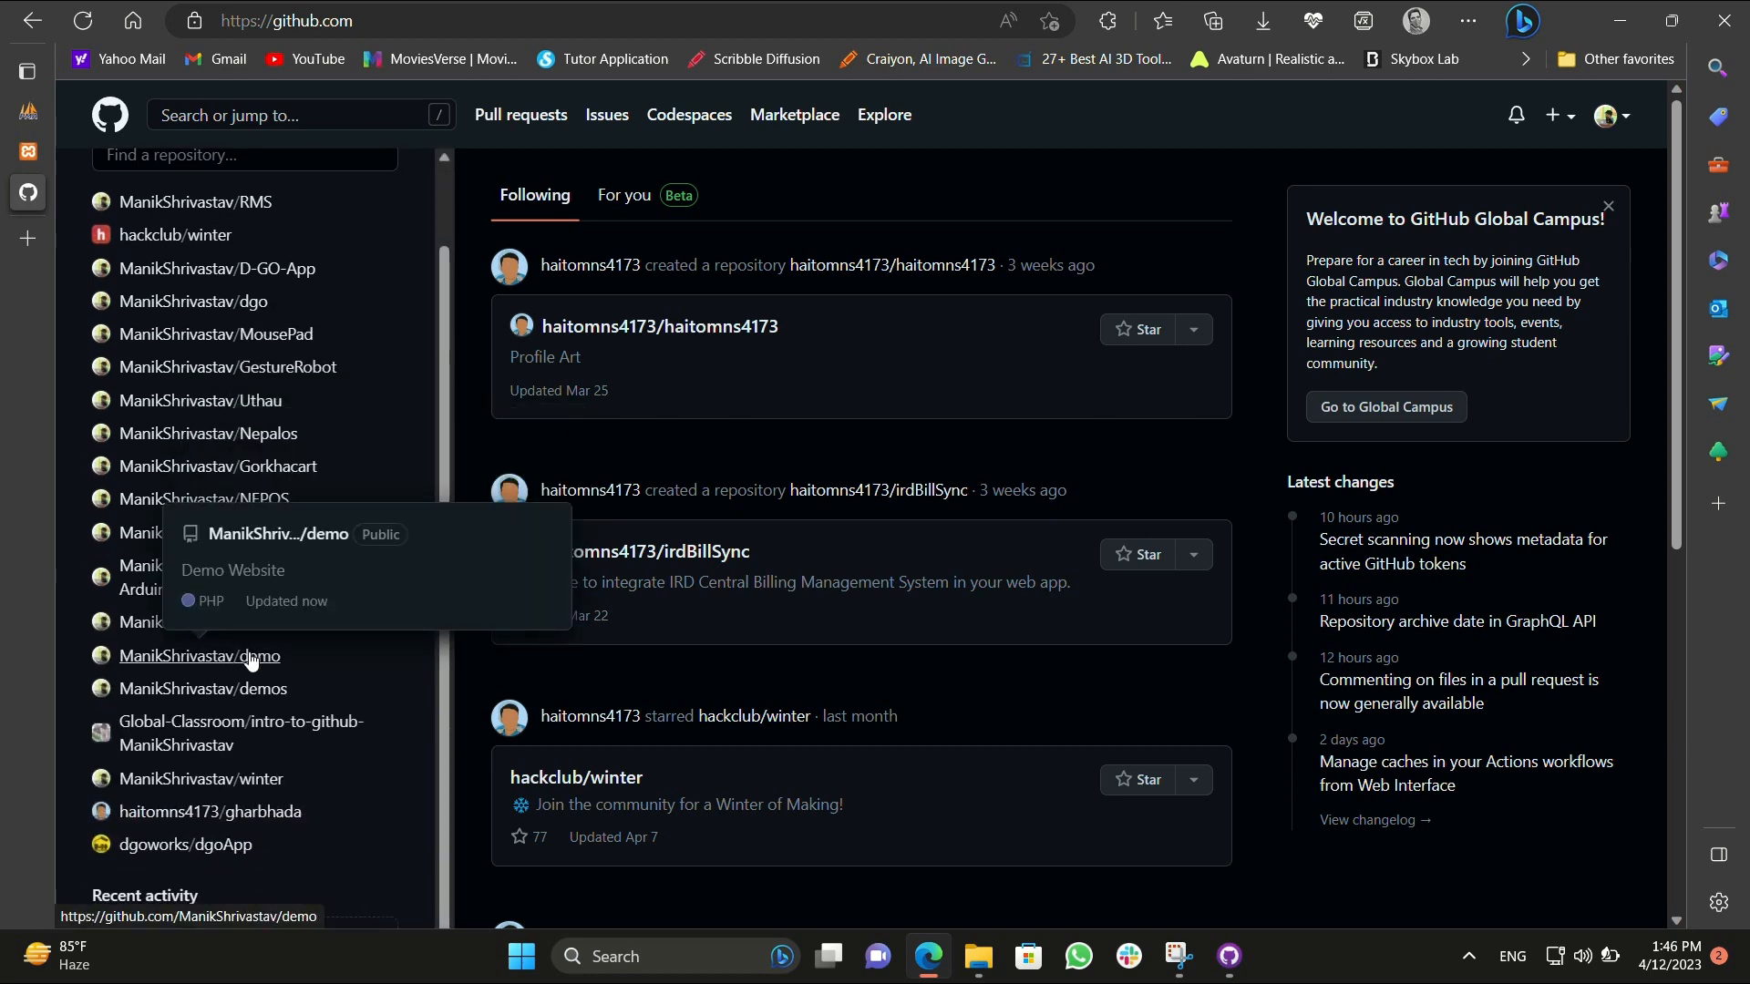
click(200, 654)
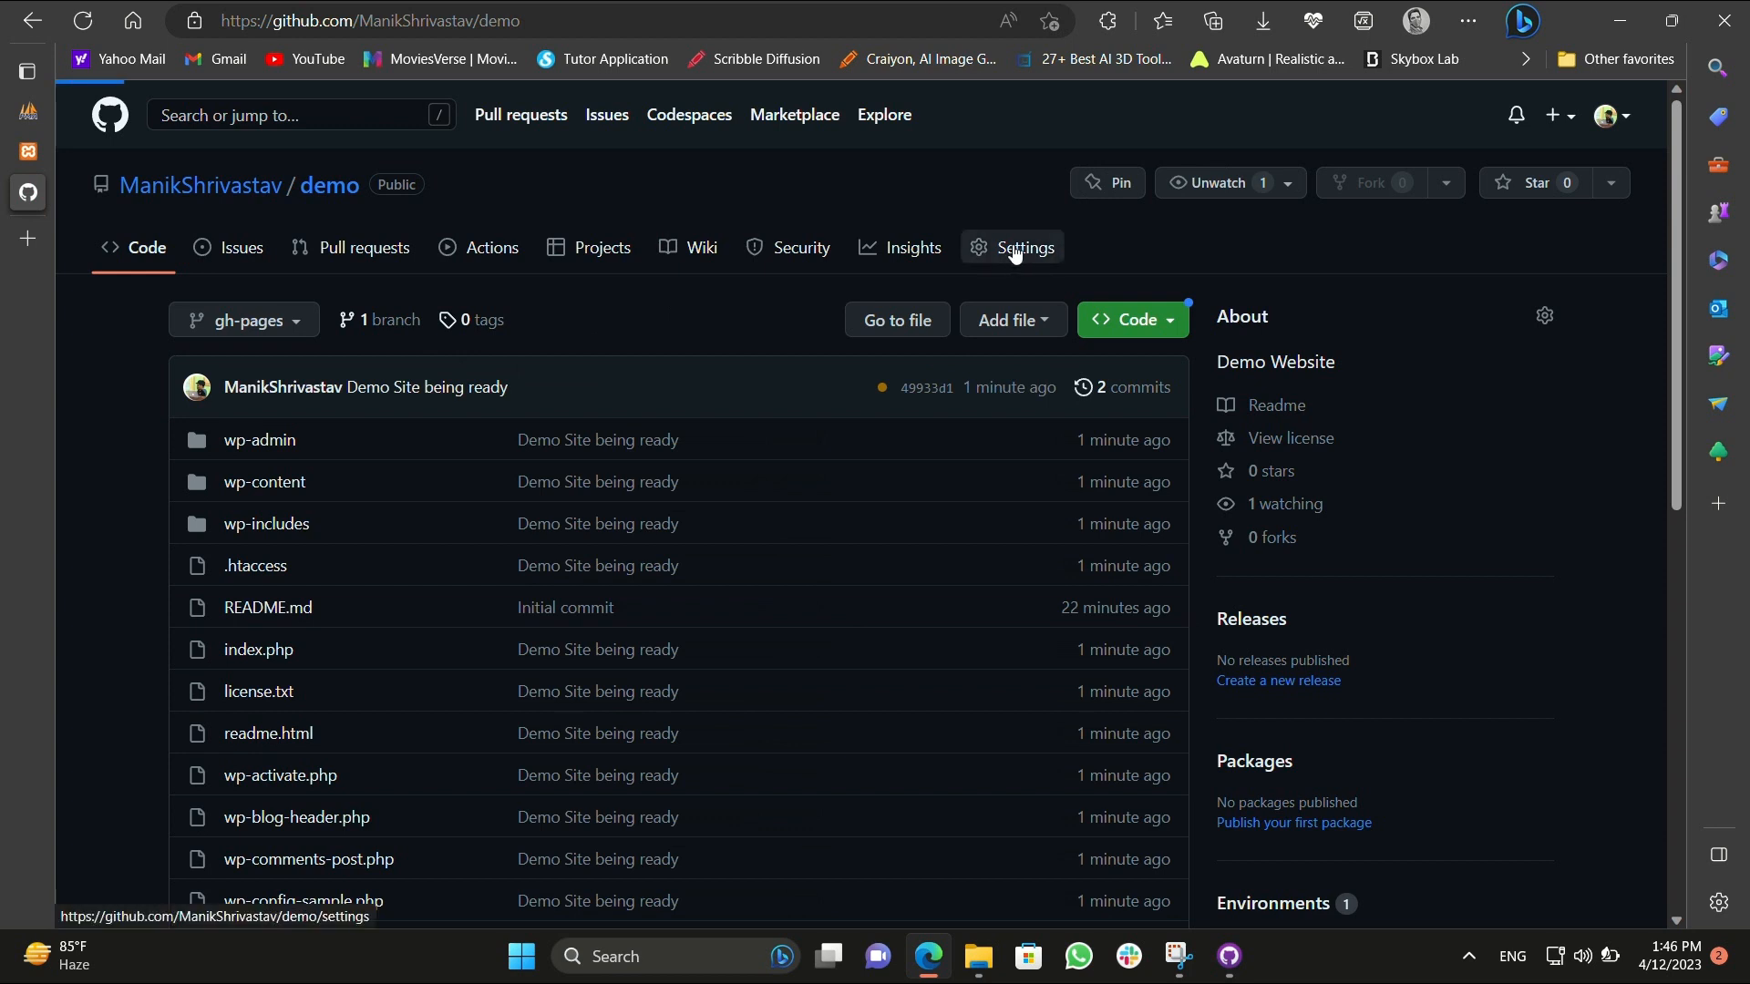
click(1021, 246)
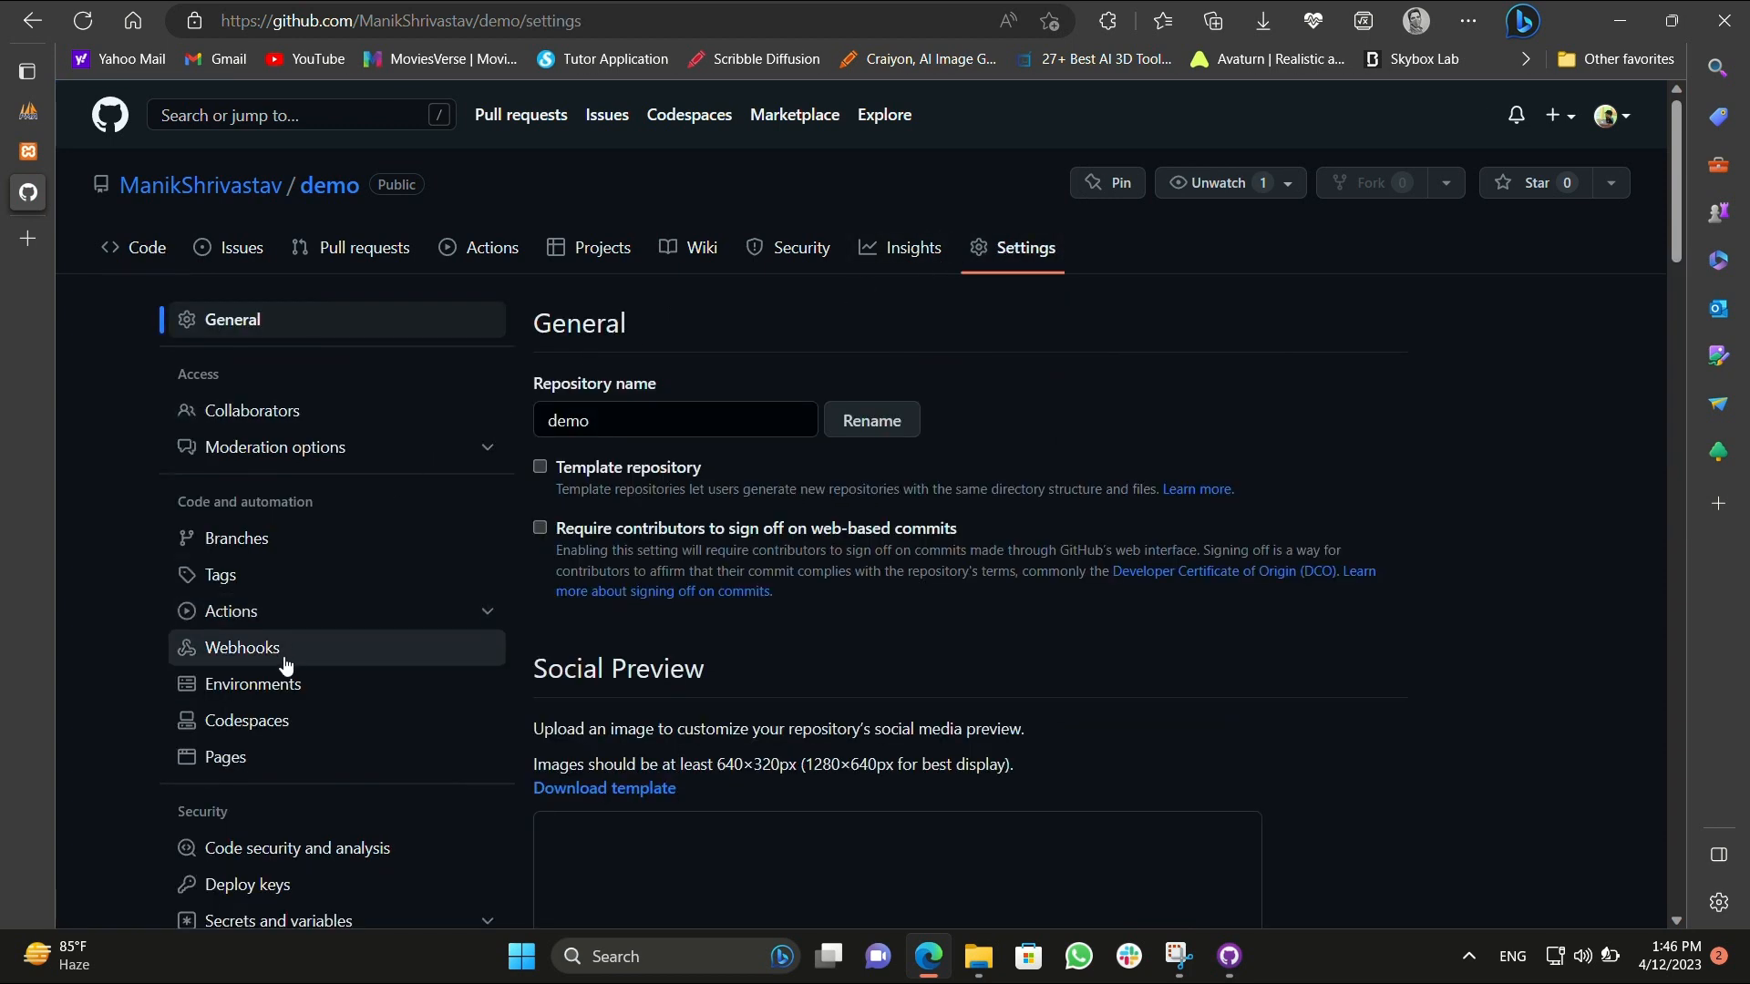
mouse_move(224, 757)
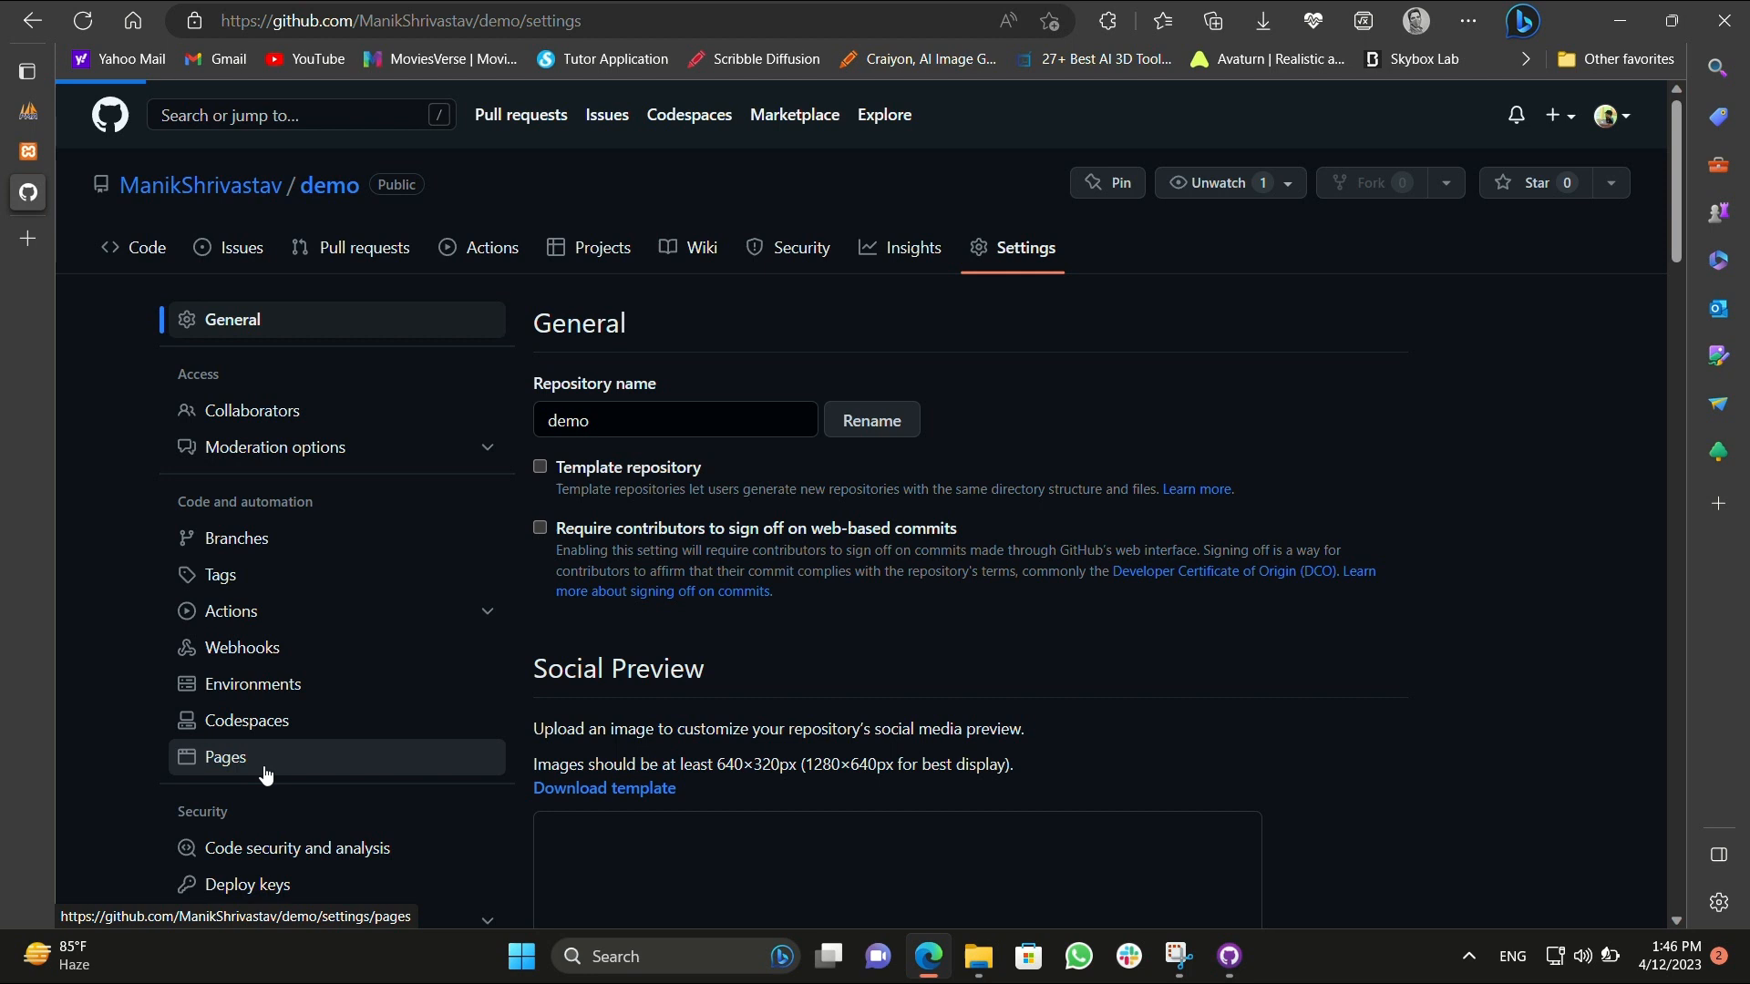
click(224, 757)
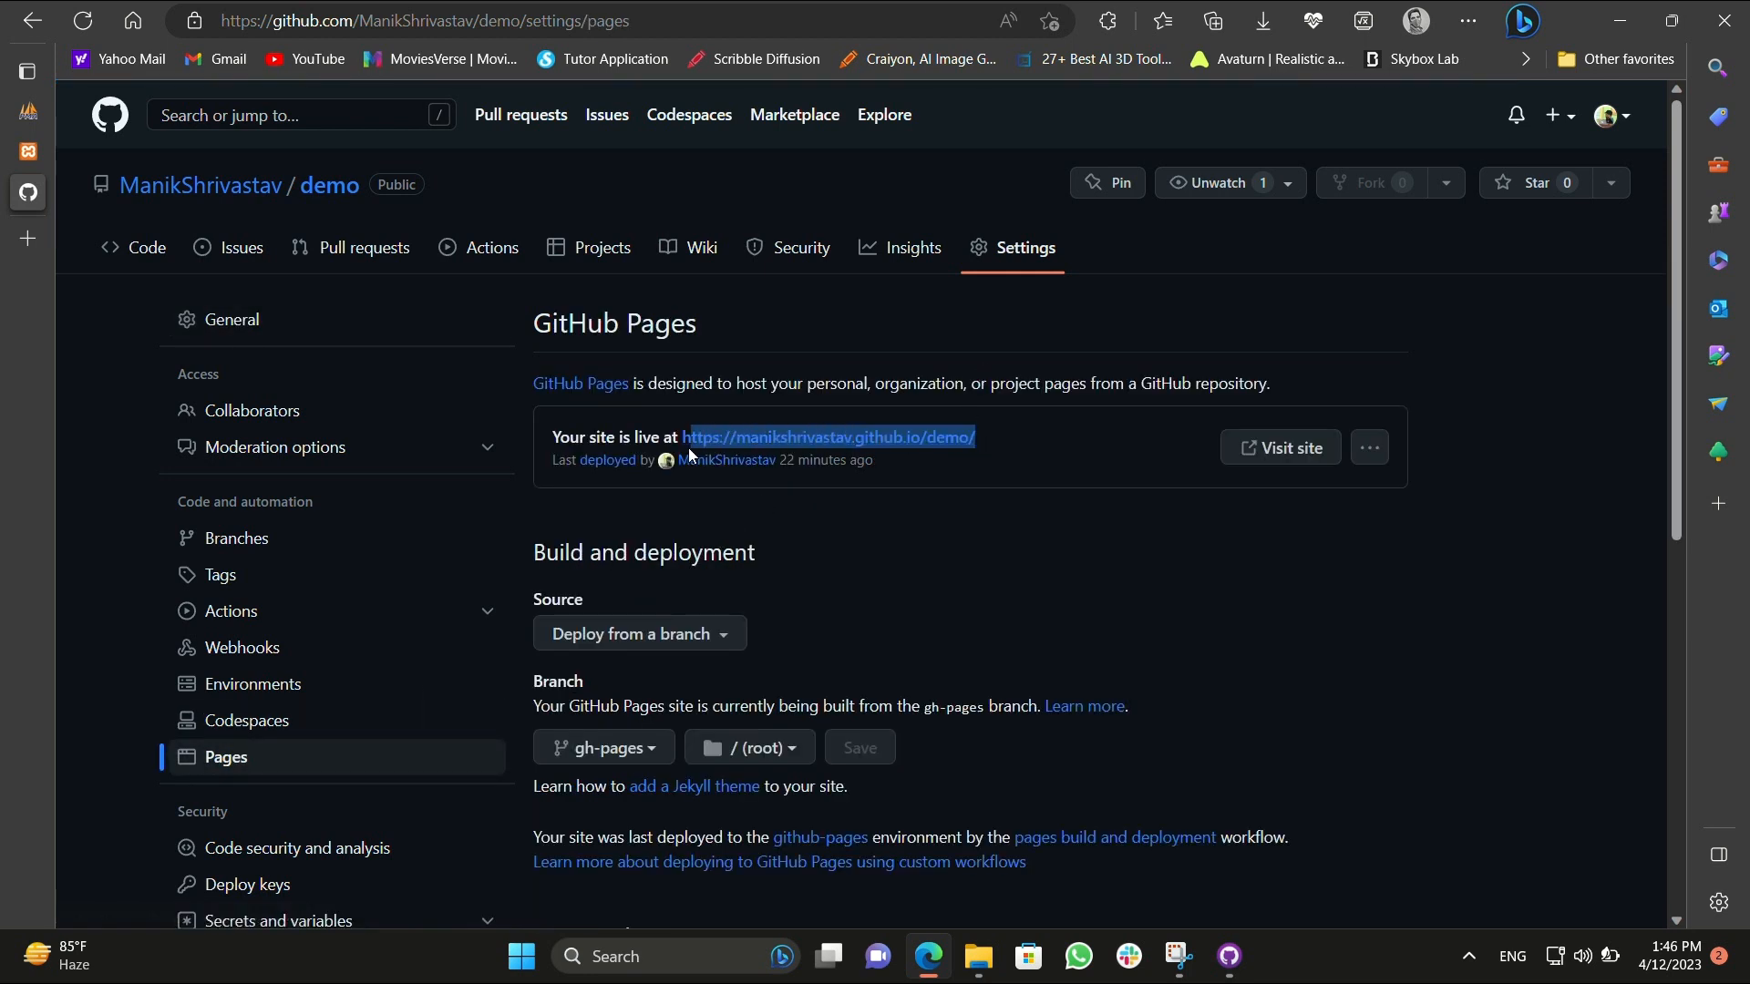
mouse_move(687, 447)
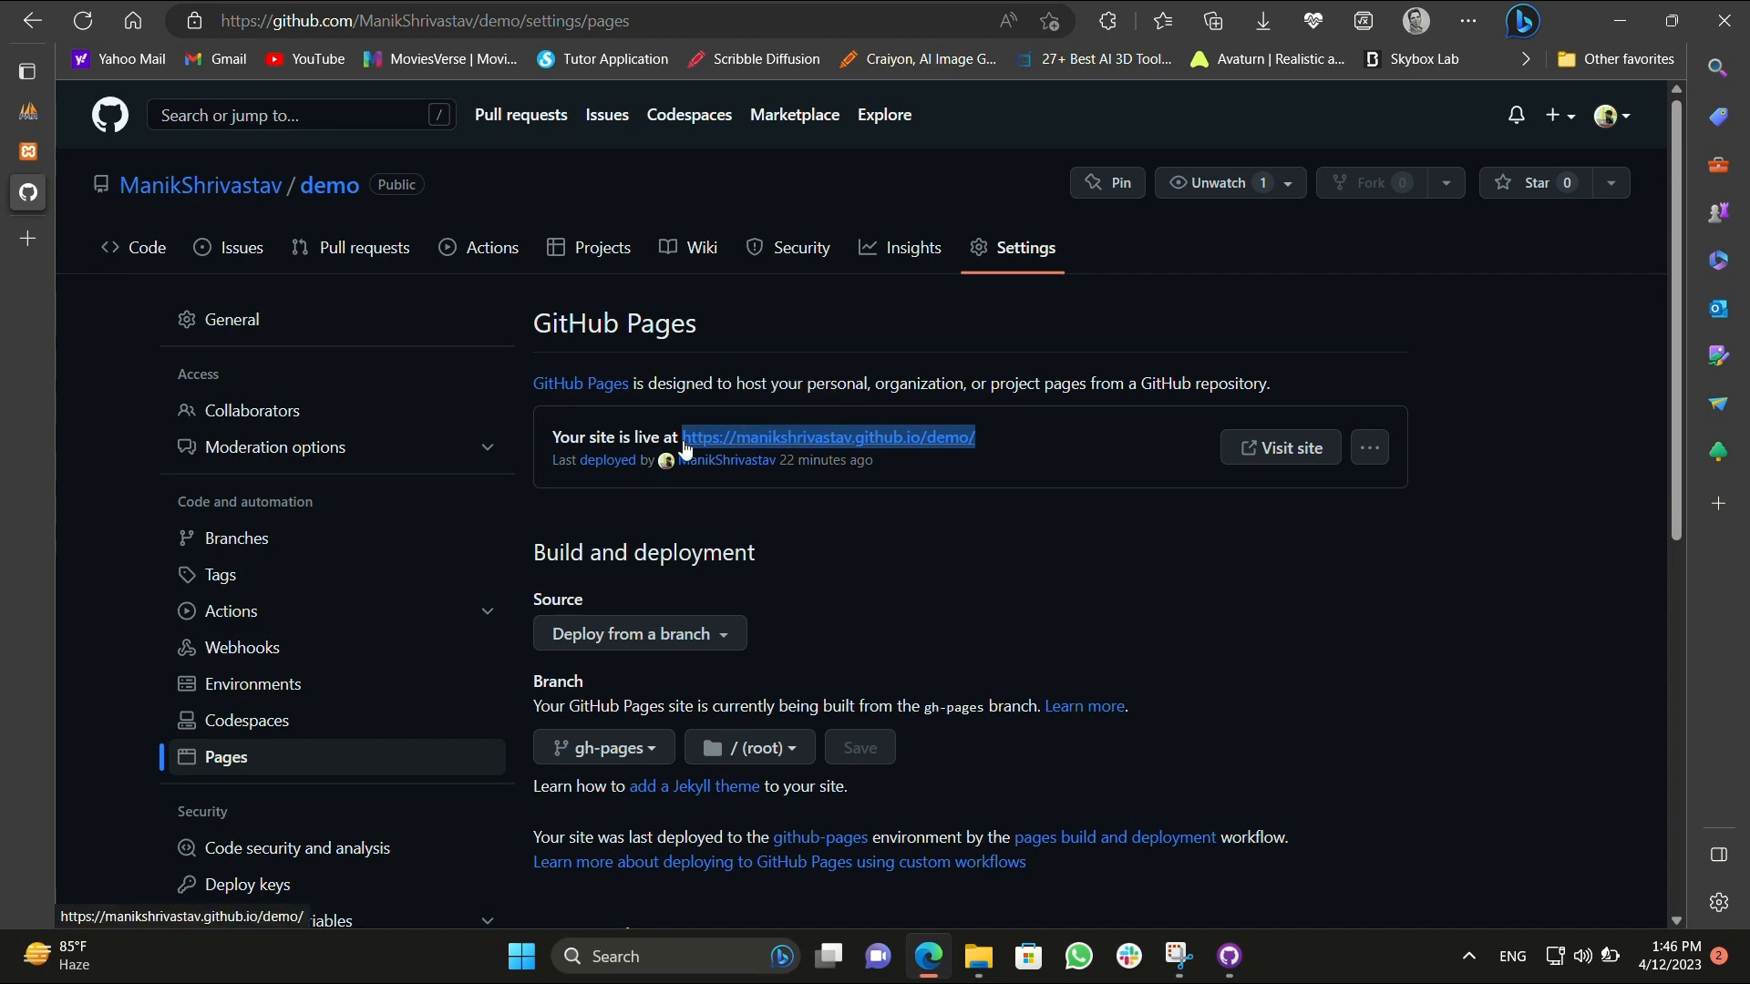
click(24, 71)
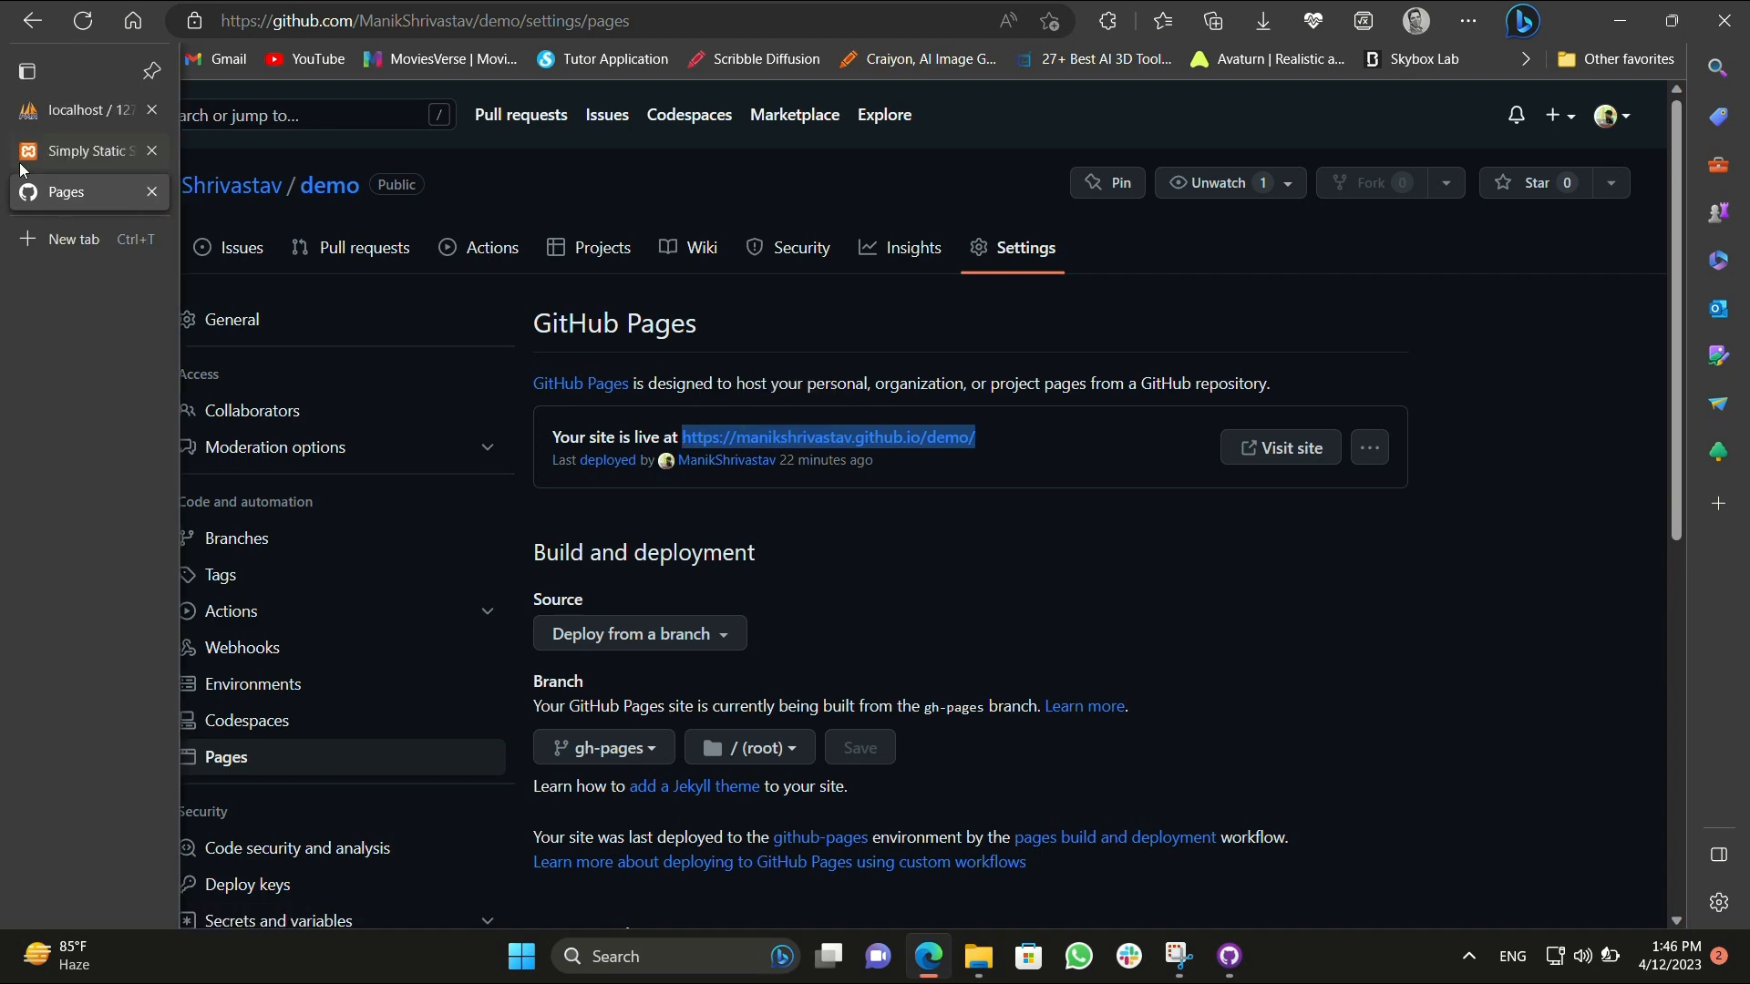
click(78, 151)
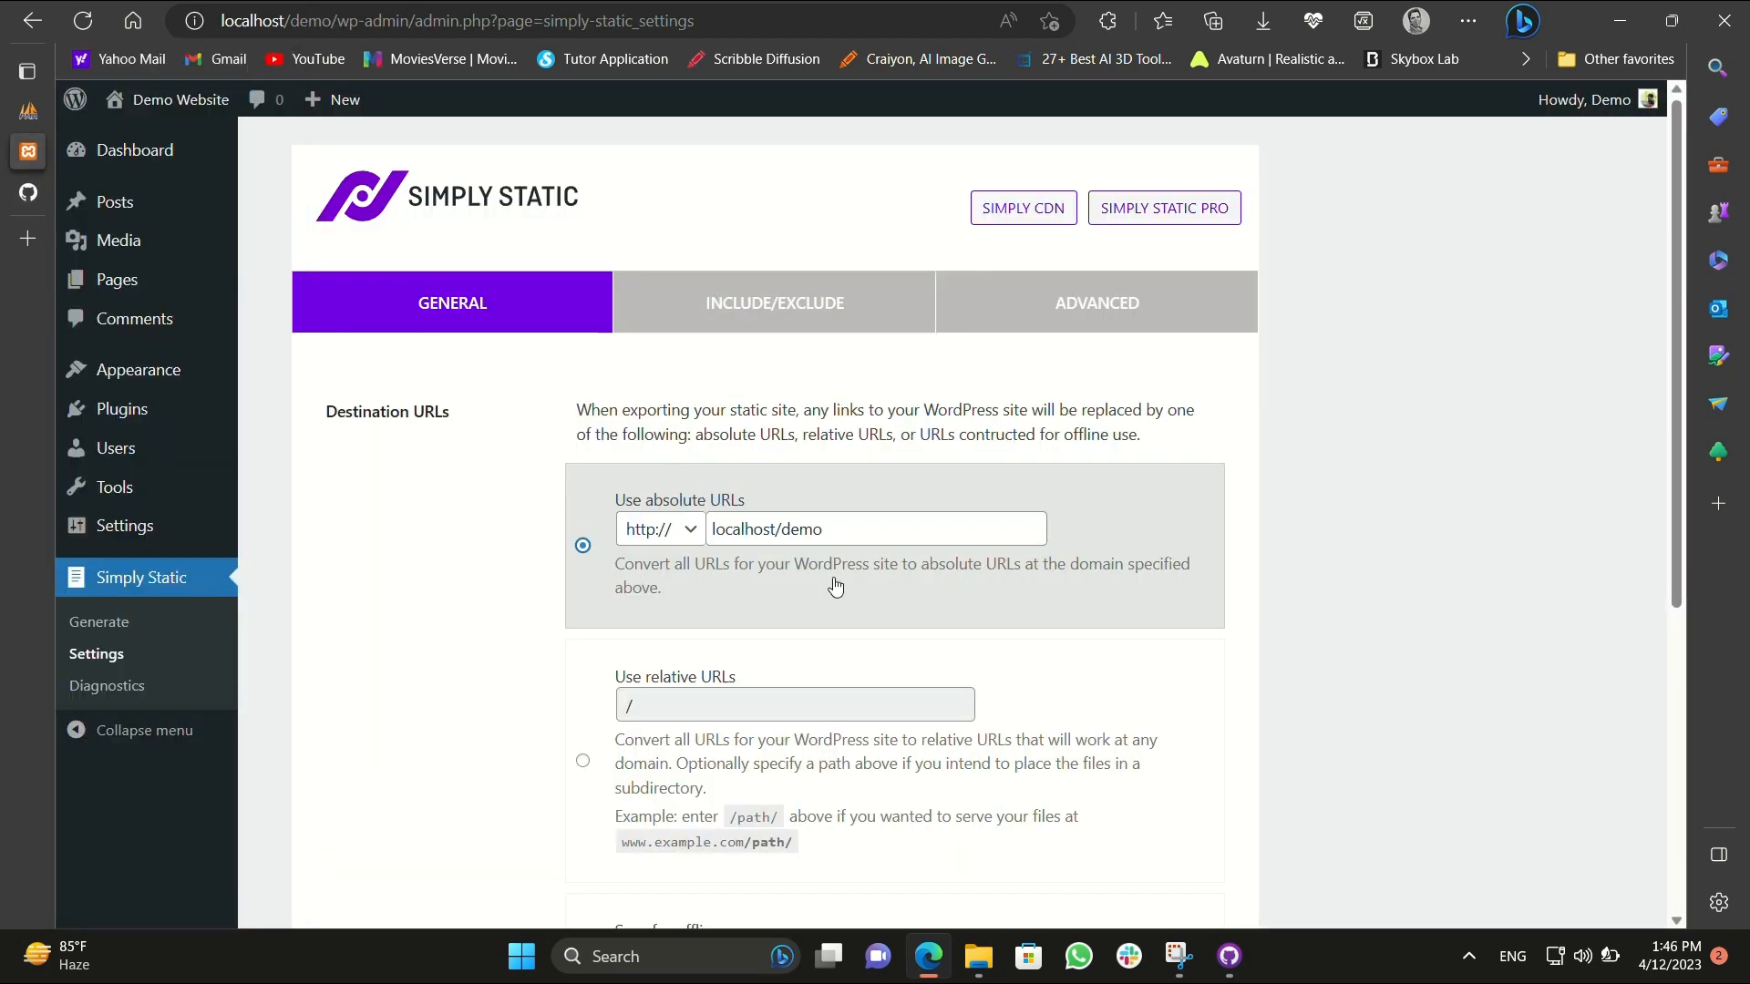
click(658, 529)
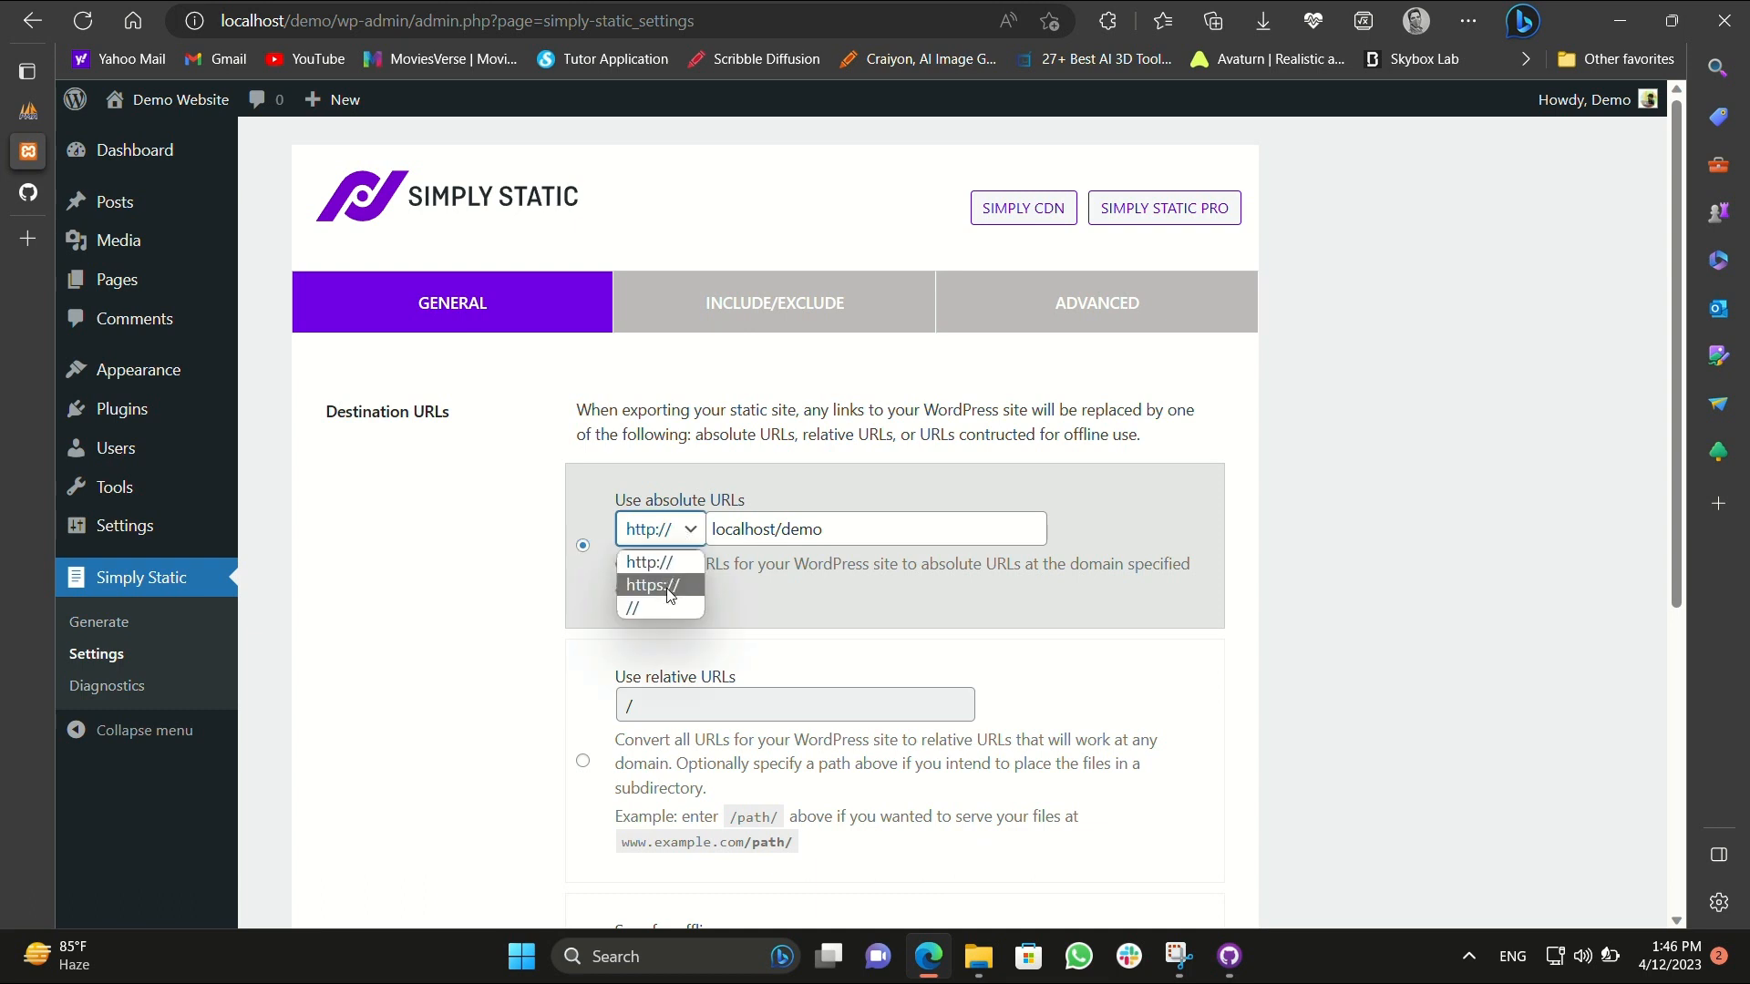
click(651, 585)
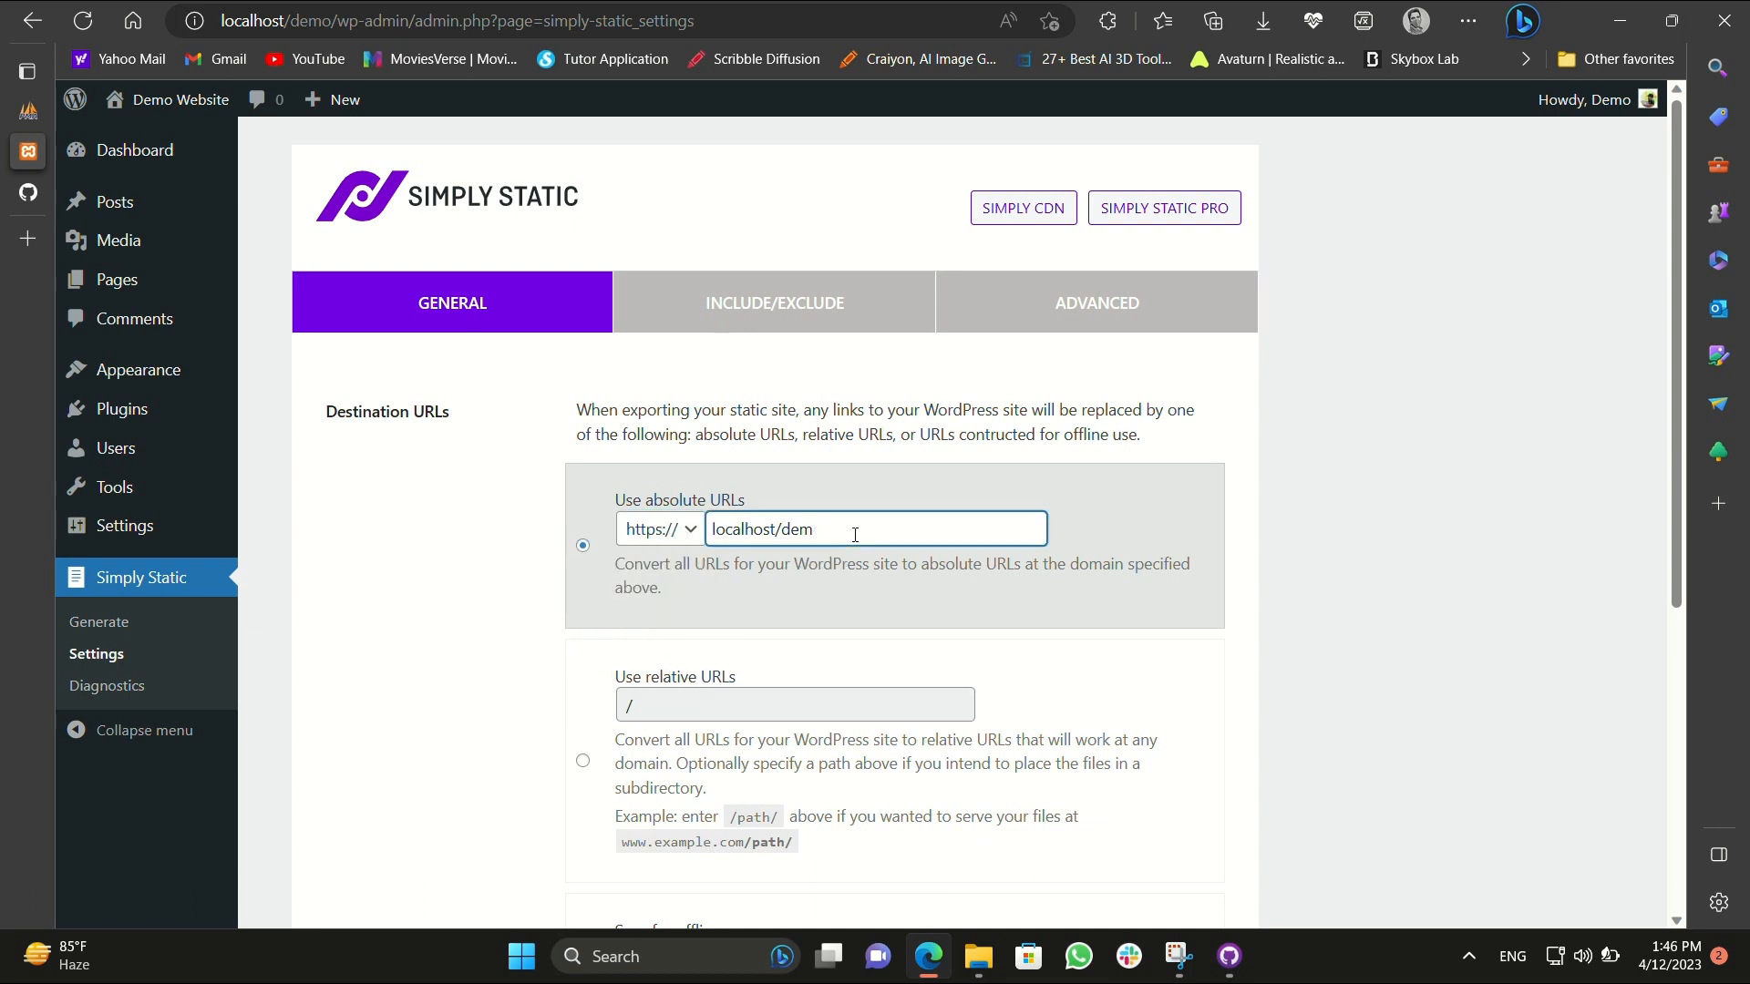
text(https://manikshrivastav.github.io/demo/)
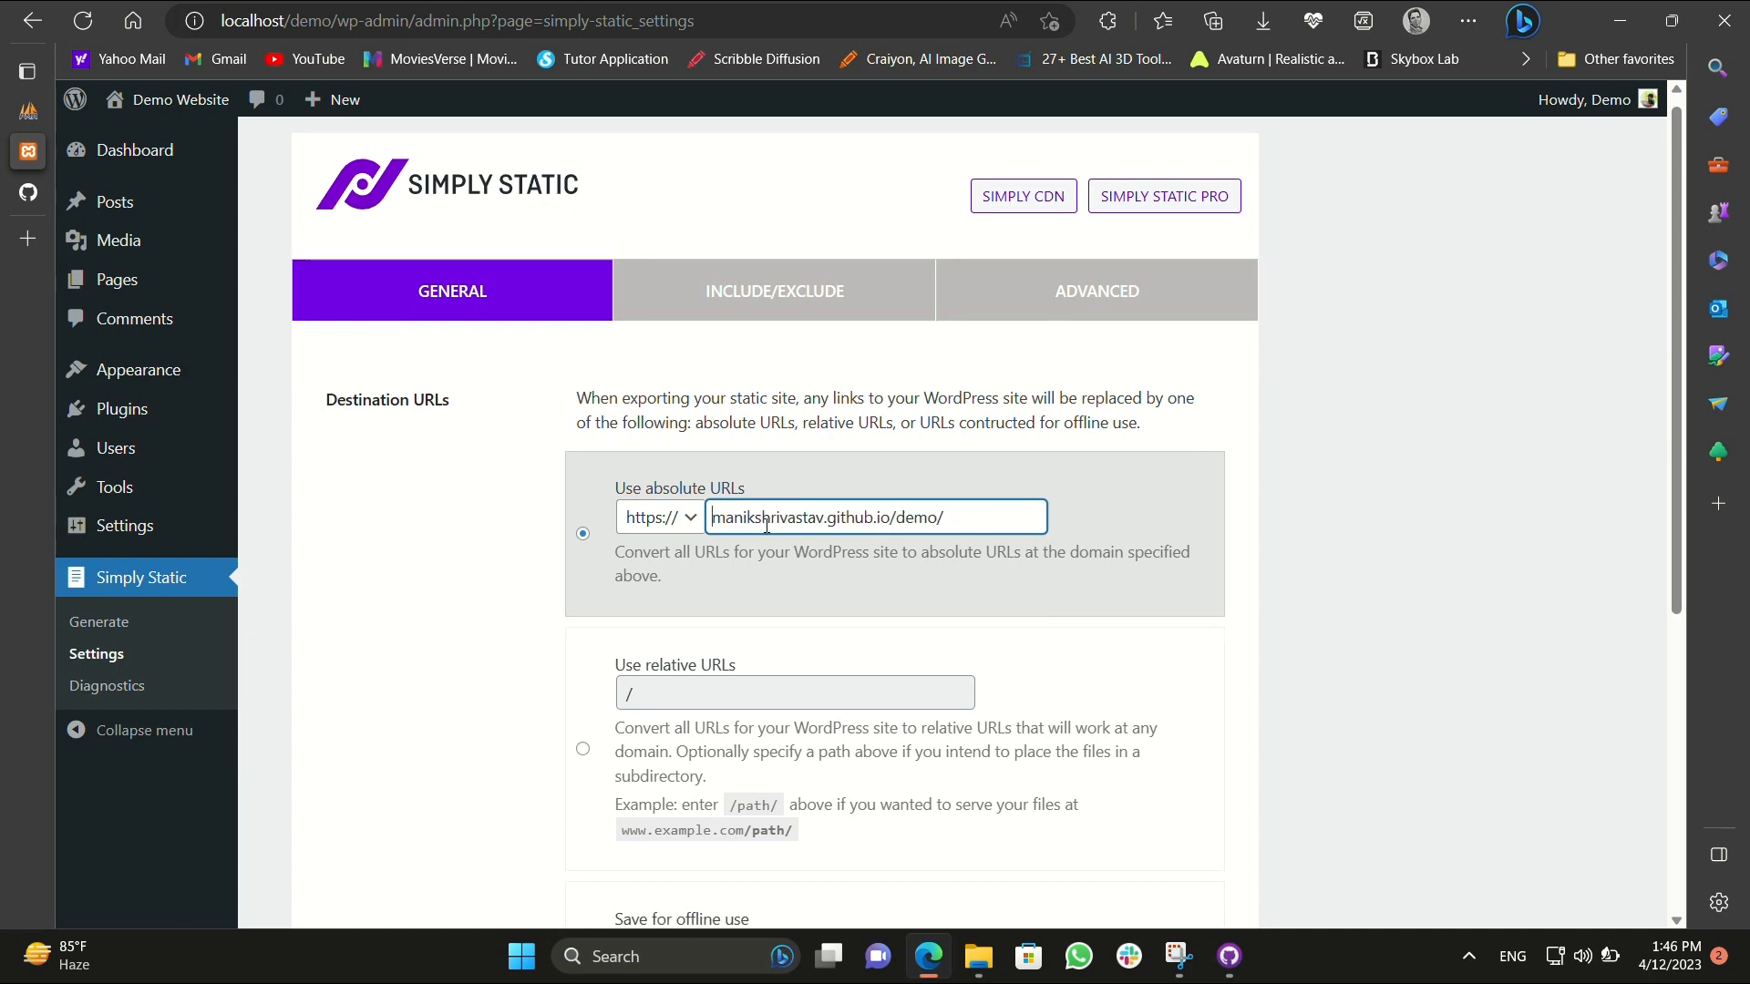
scroll(down, 3)
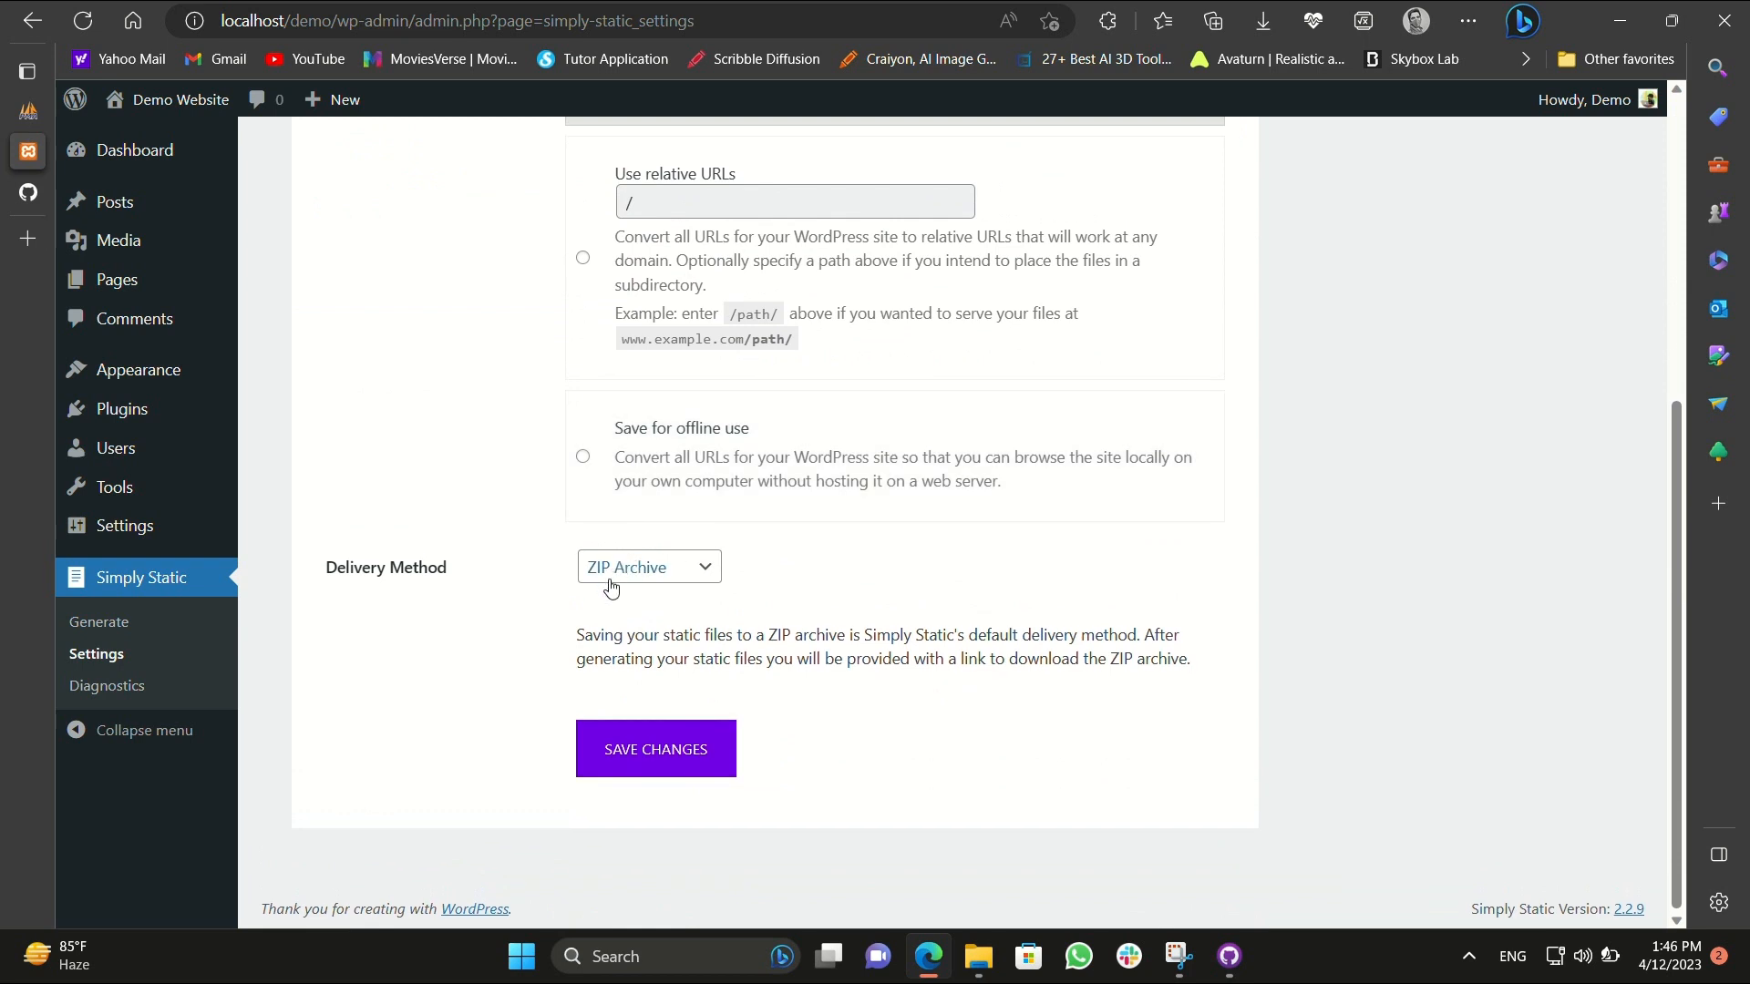
Choose Local Directory delivery to C:\xampp\htdocs\demo and save the settings.
click(649, 567)
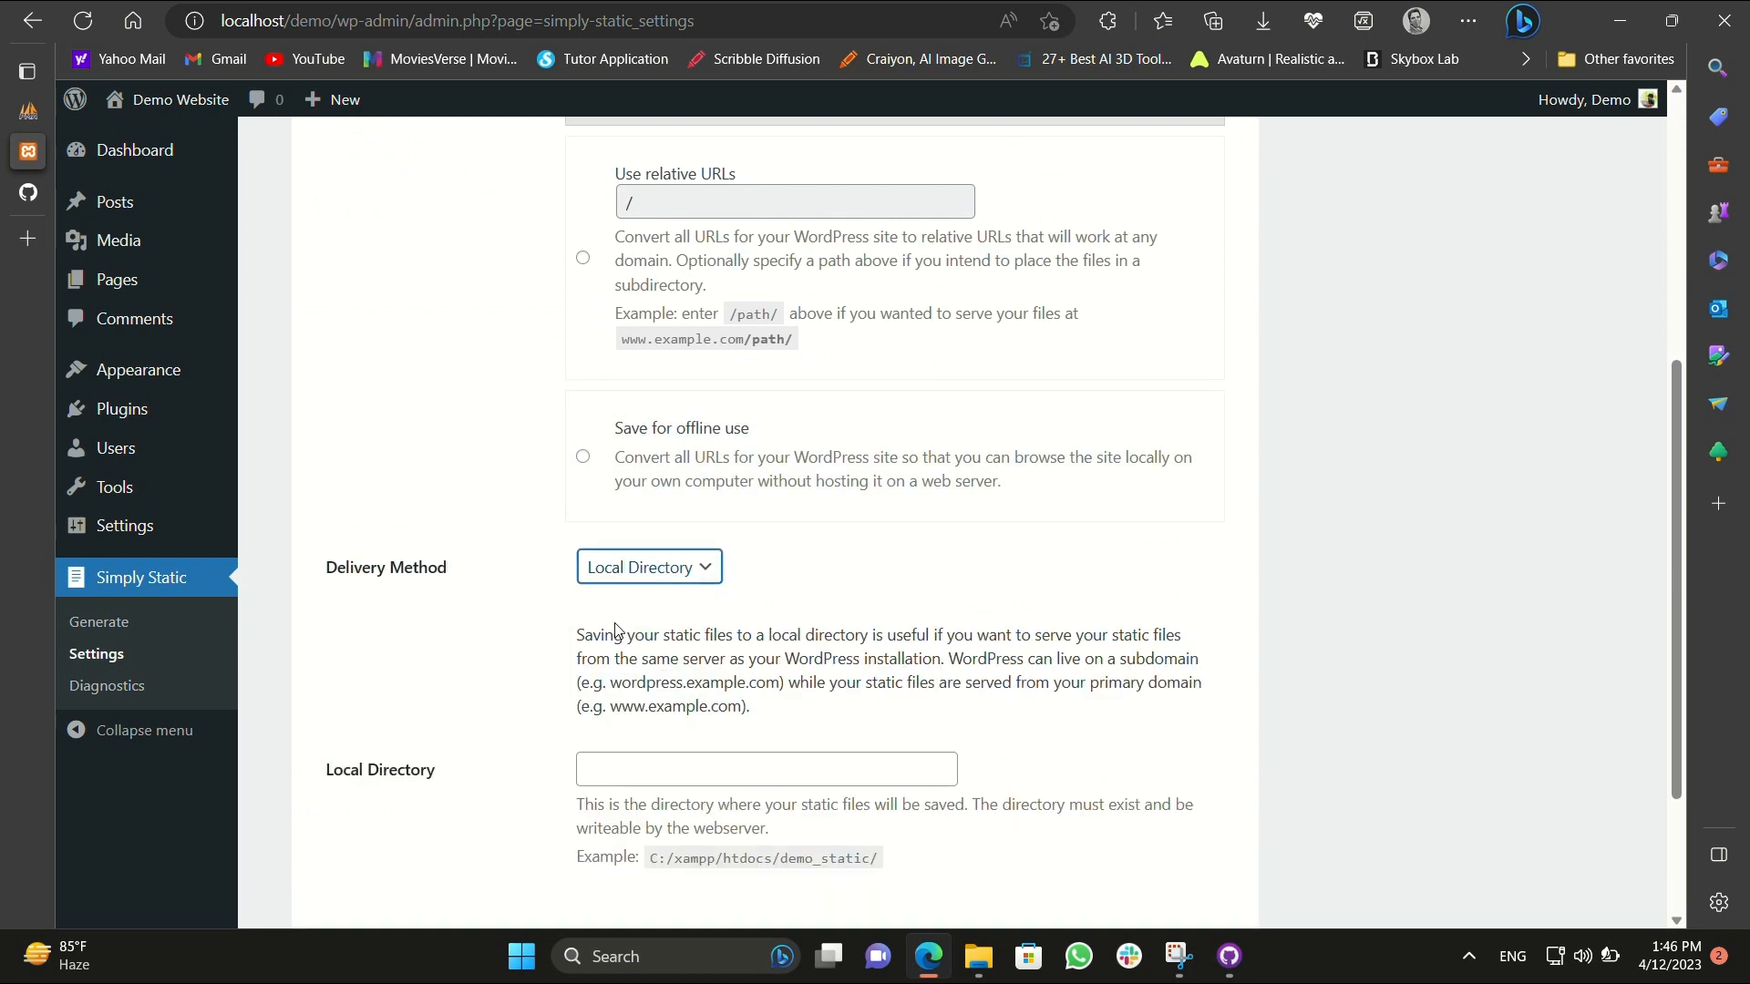
mouse_move(973, 896)
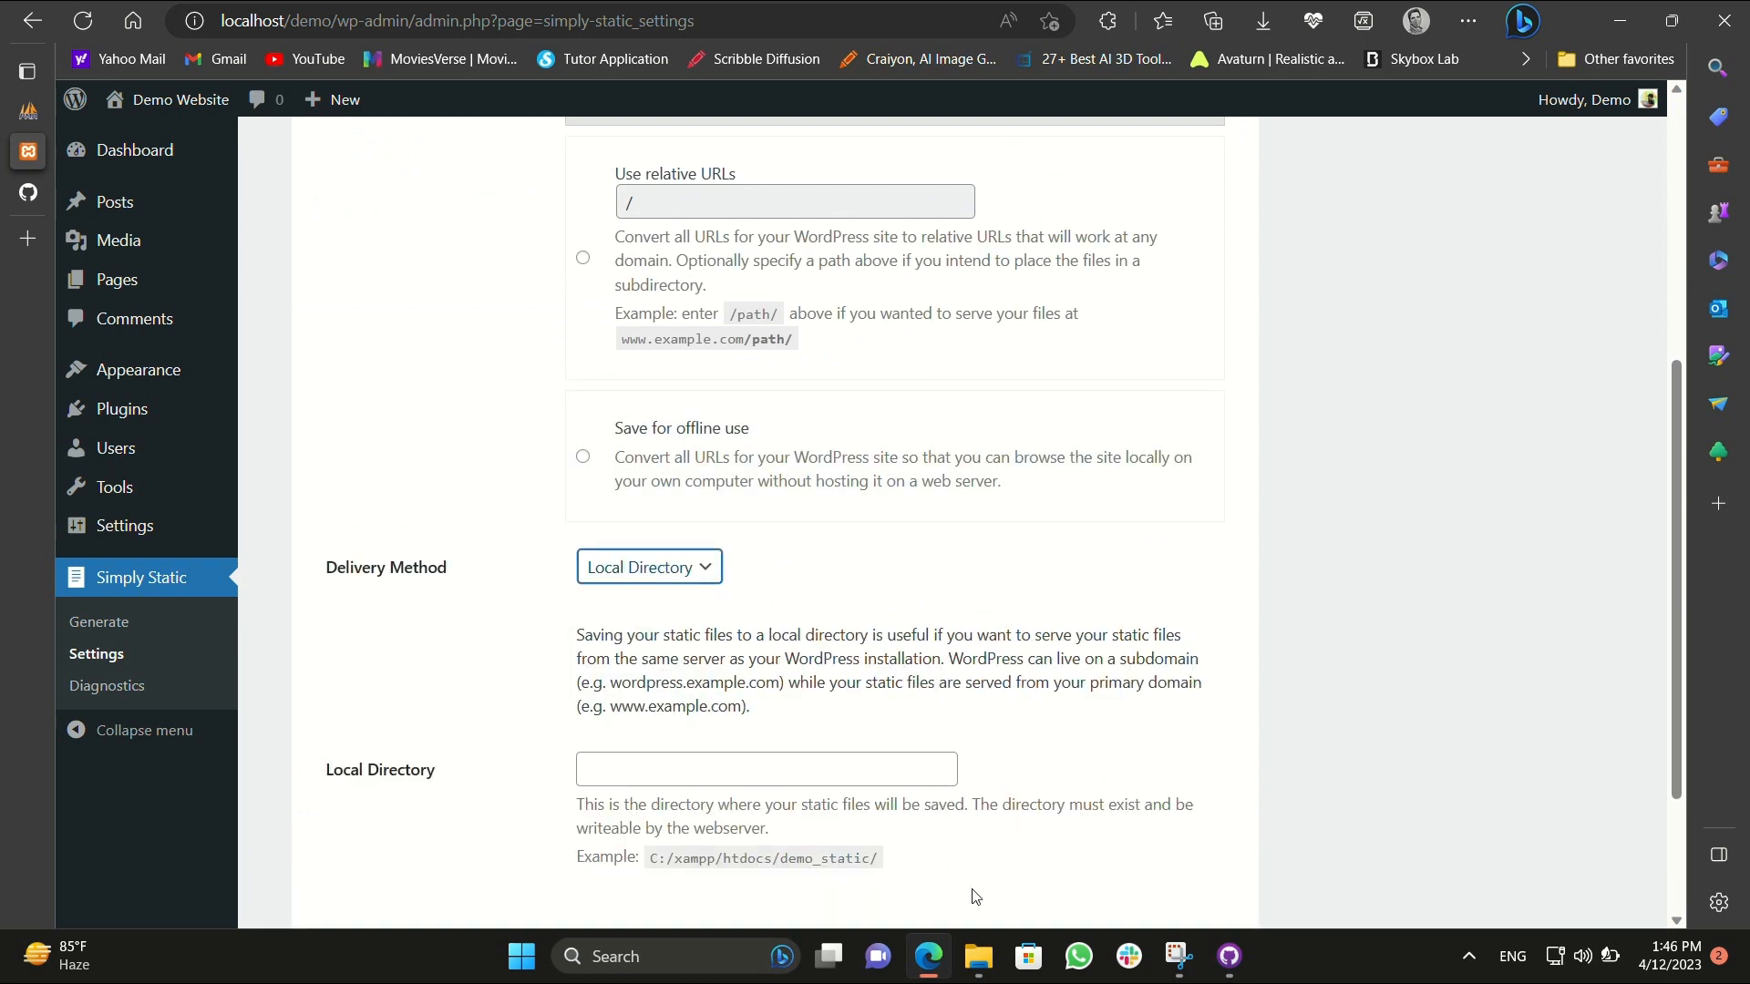
click(976, 957)
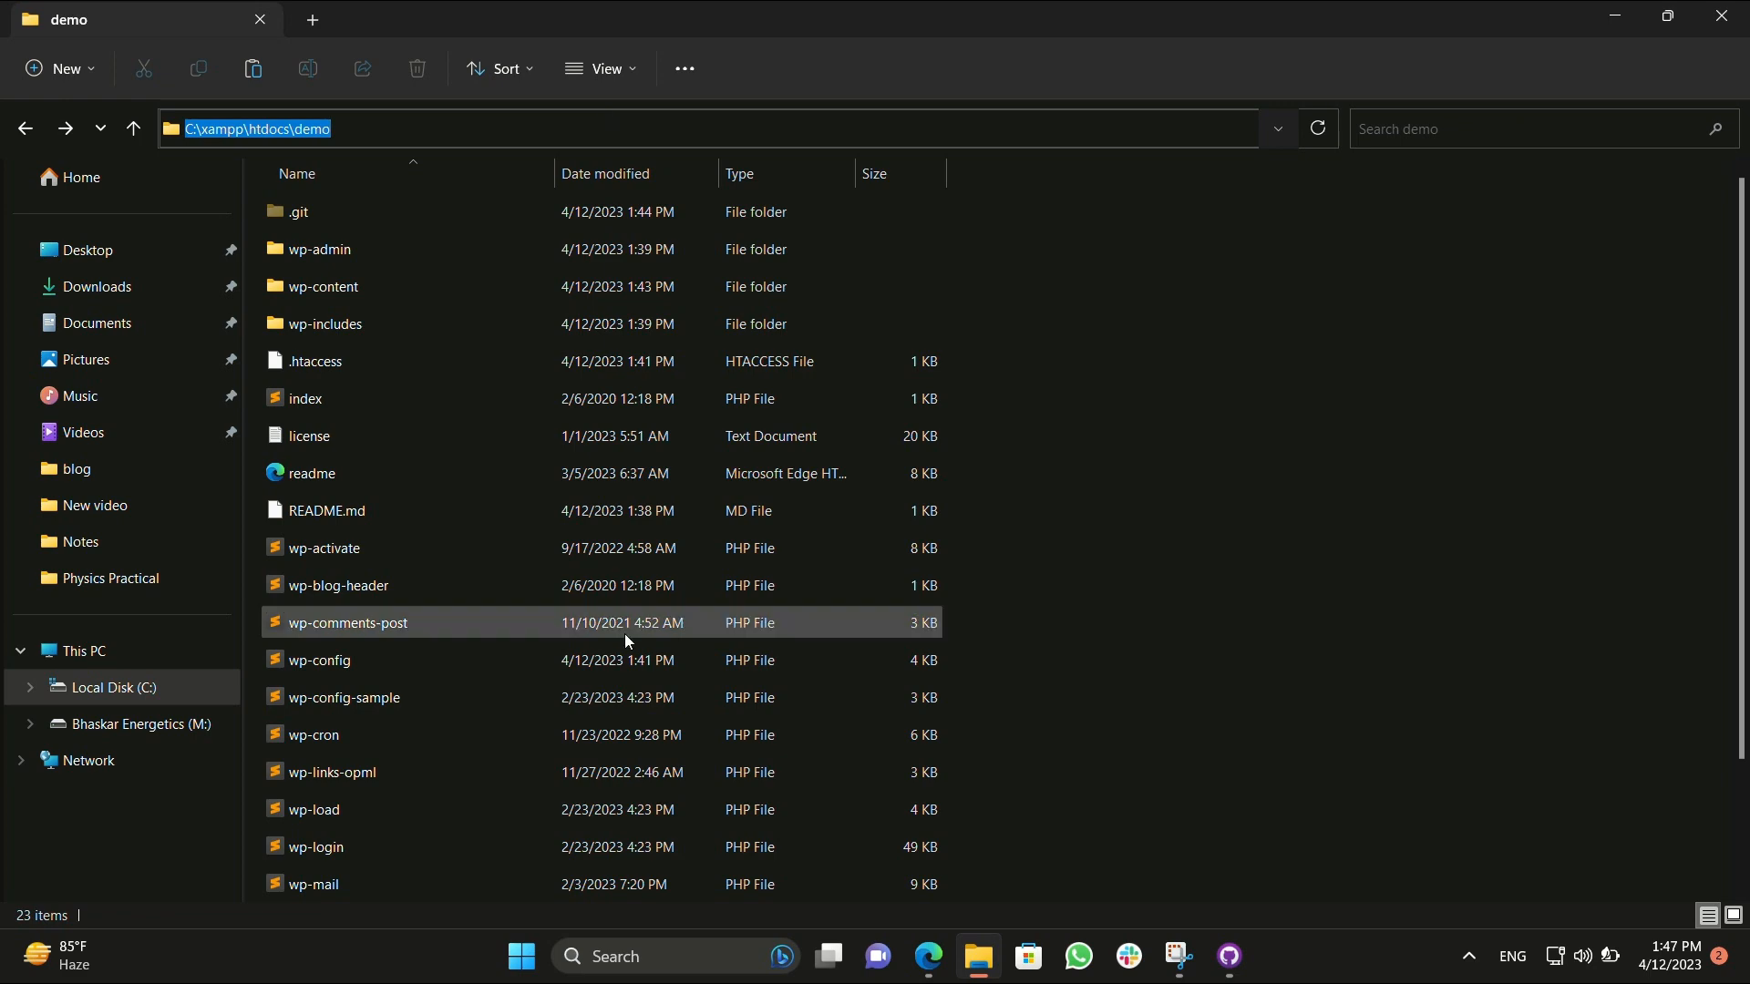
click(928, 957)
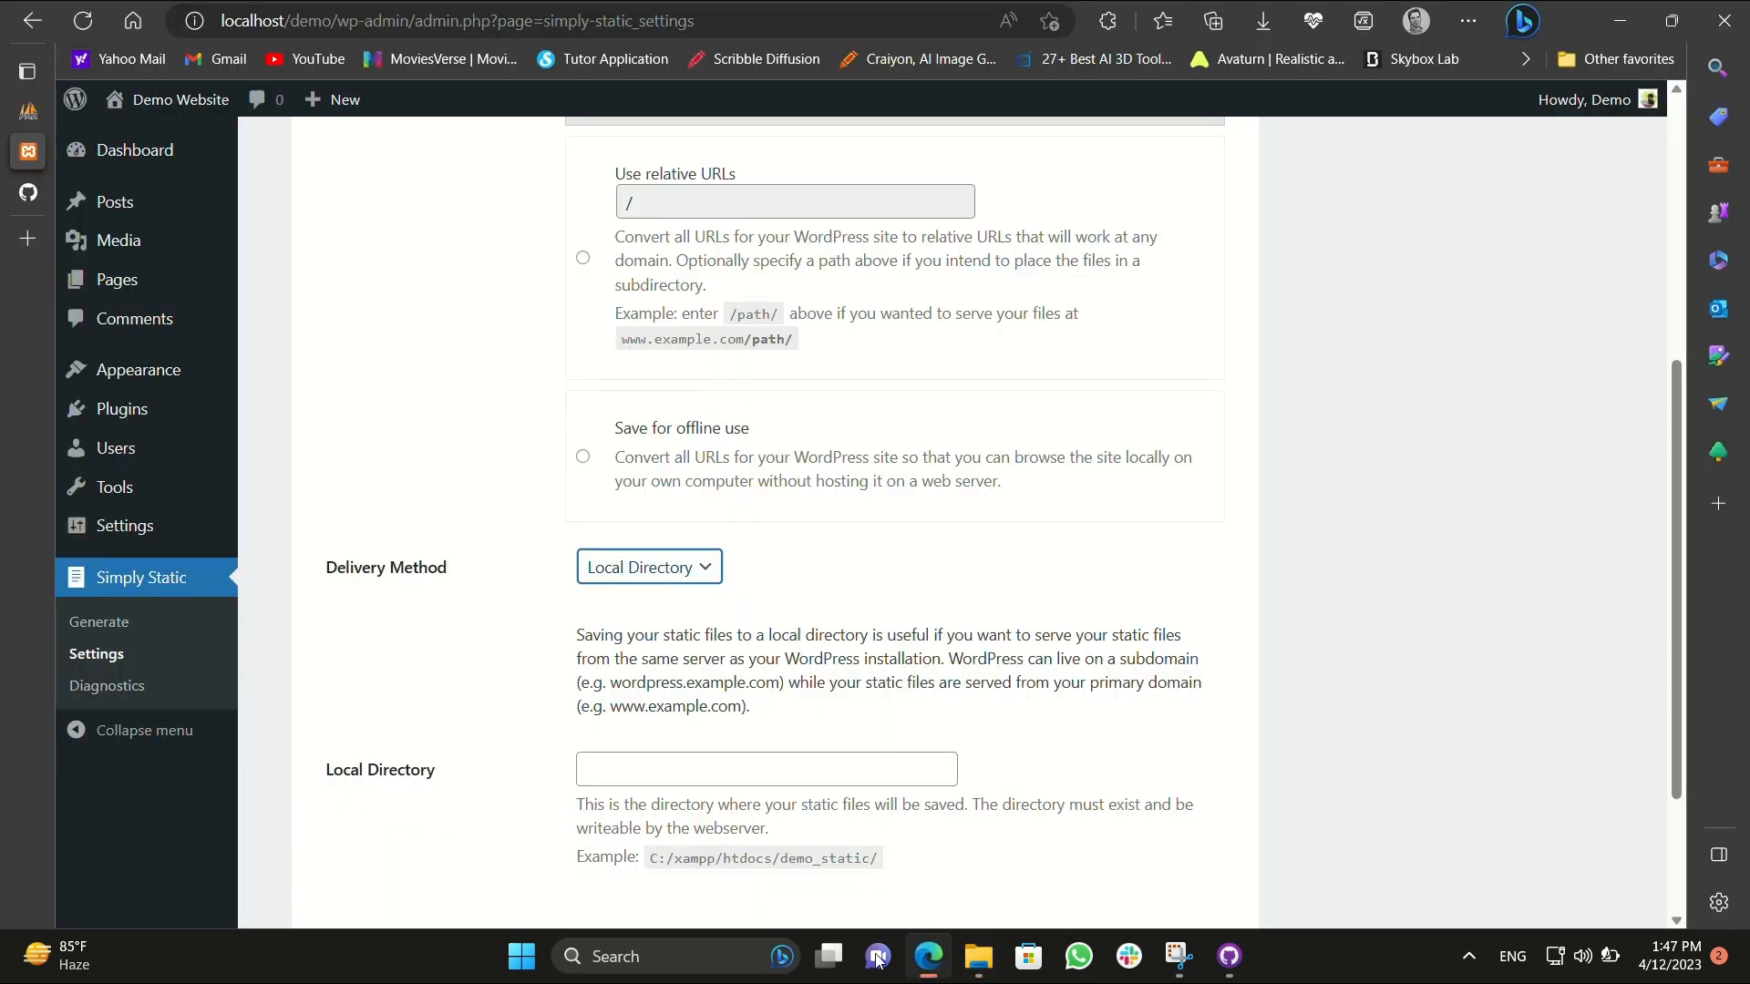
click(764, 767)
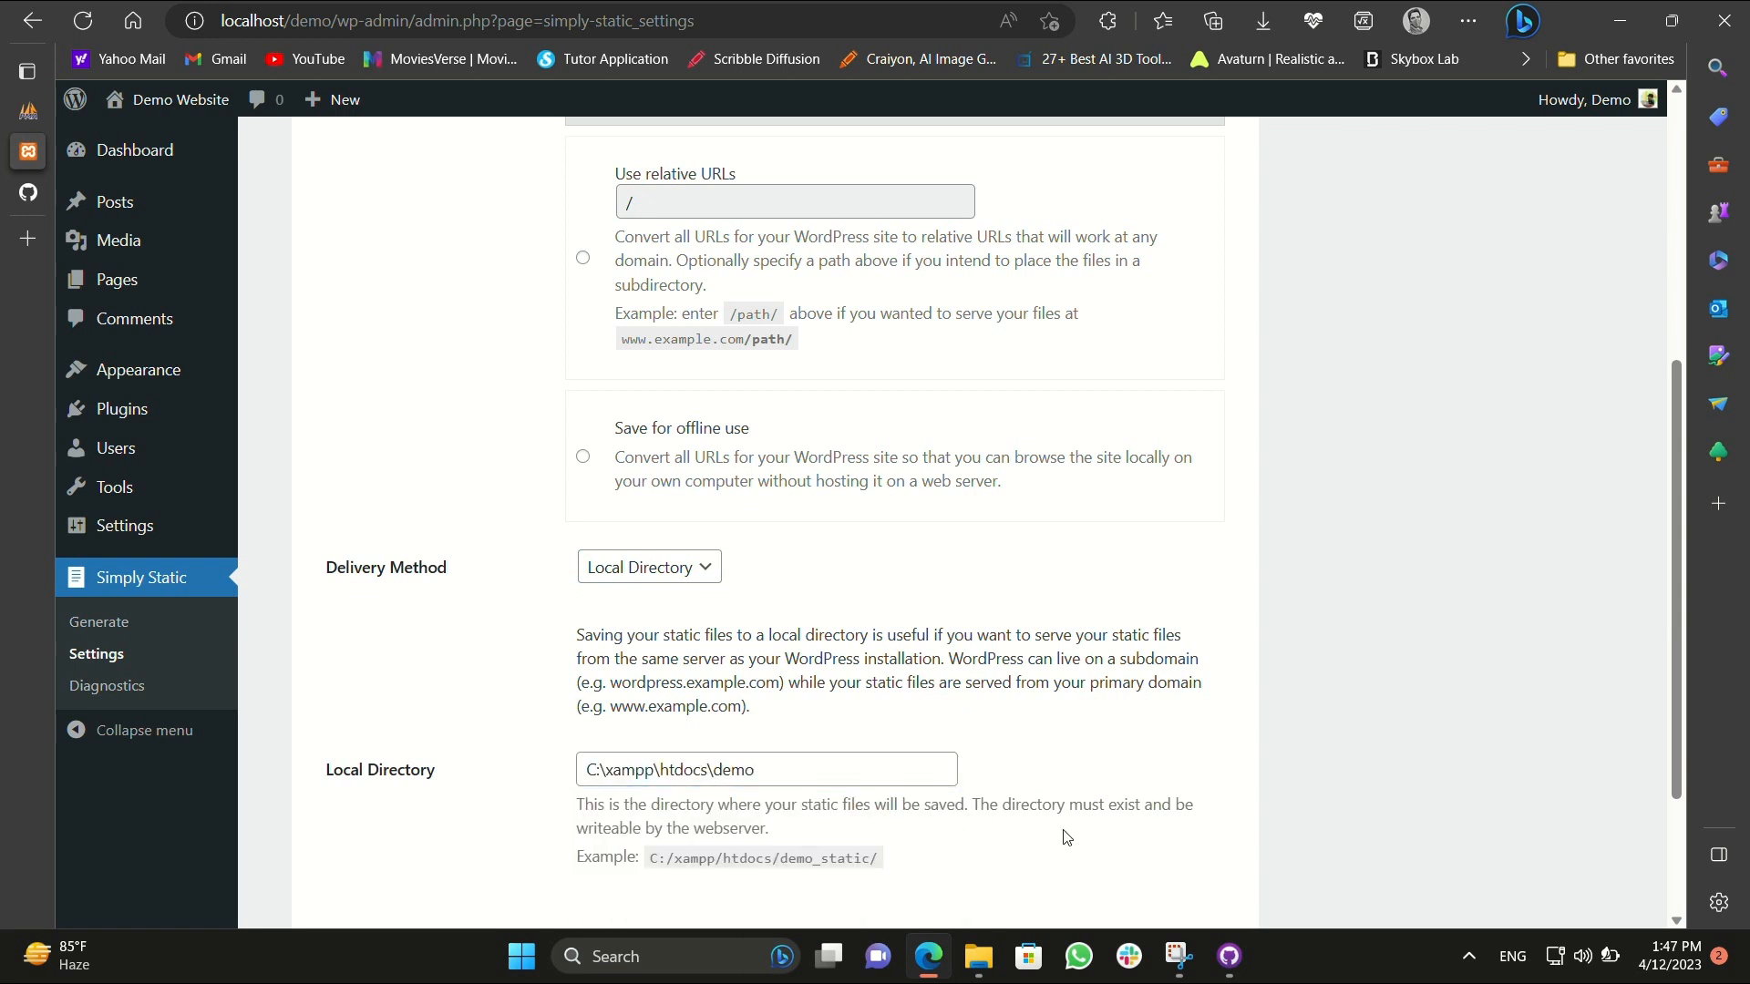
scroll(up, 3)
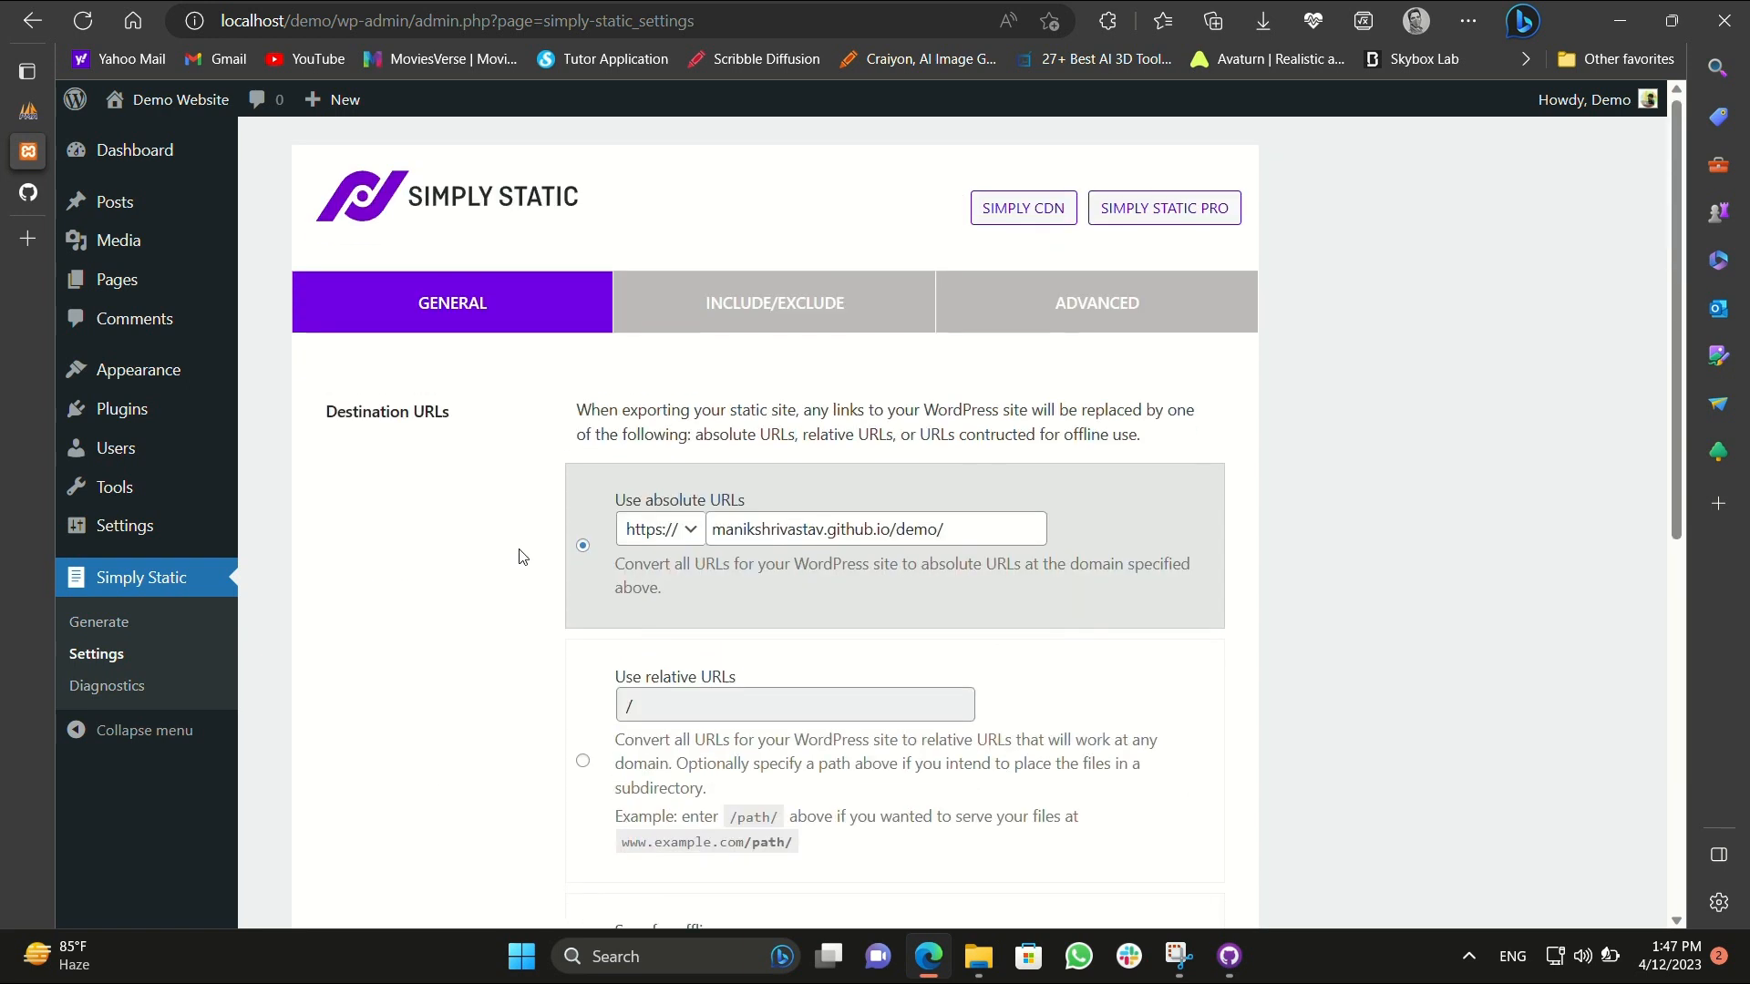
scroll(down, 3)
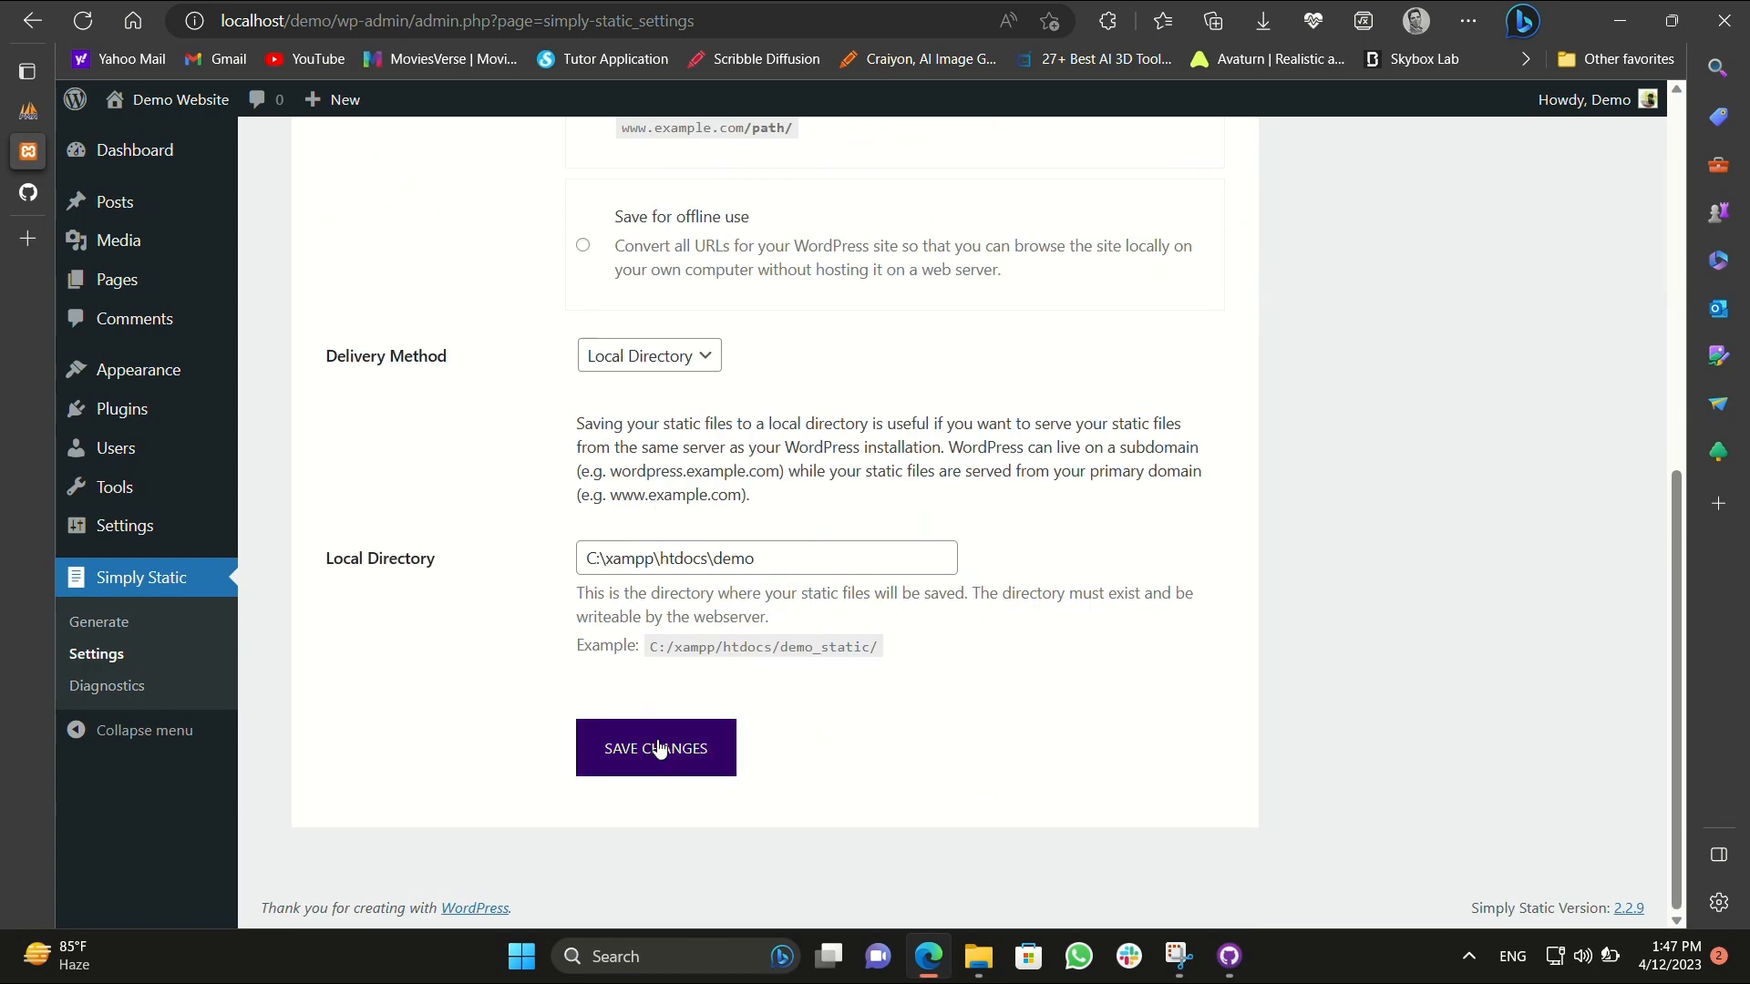
click(656, 748)
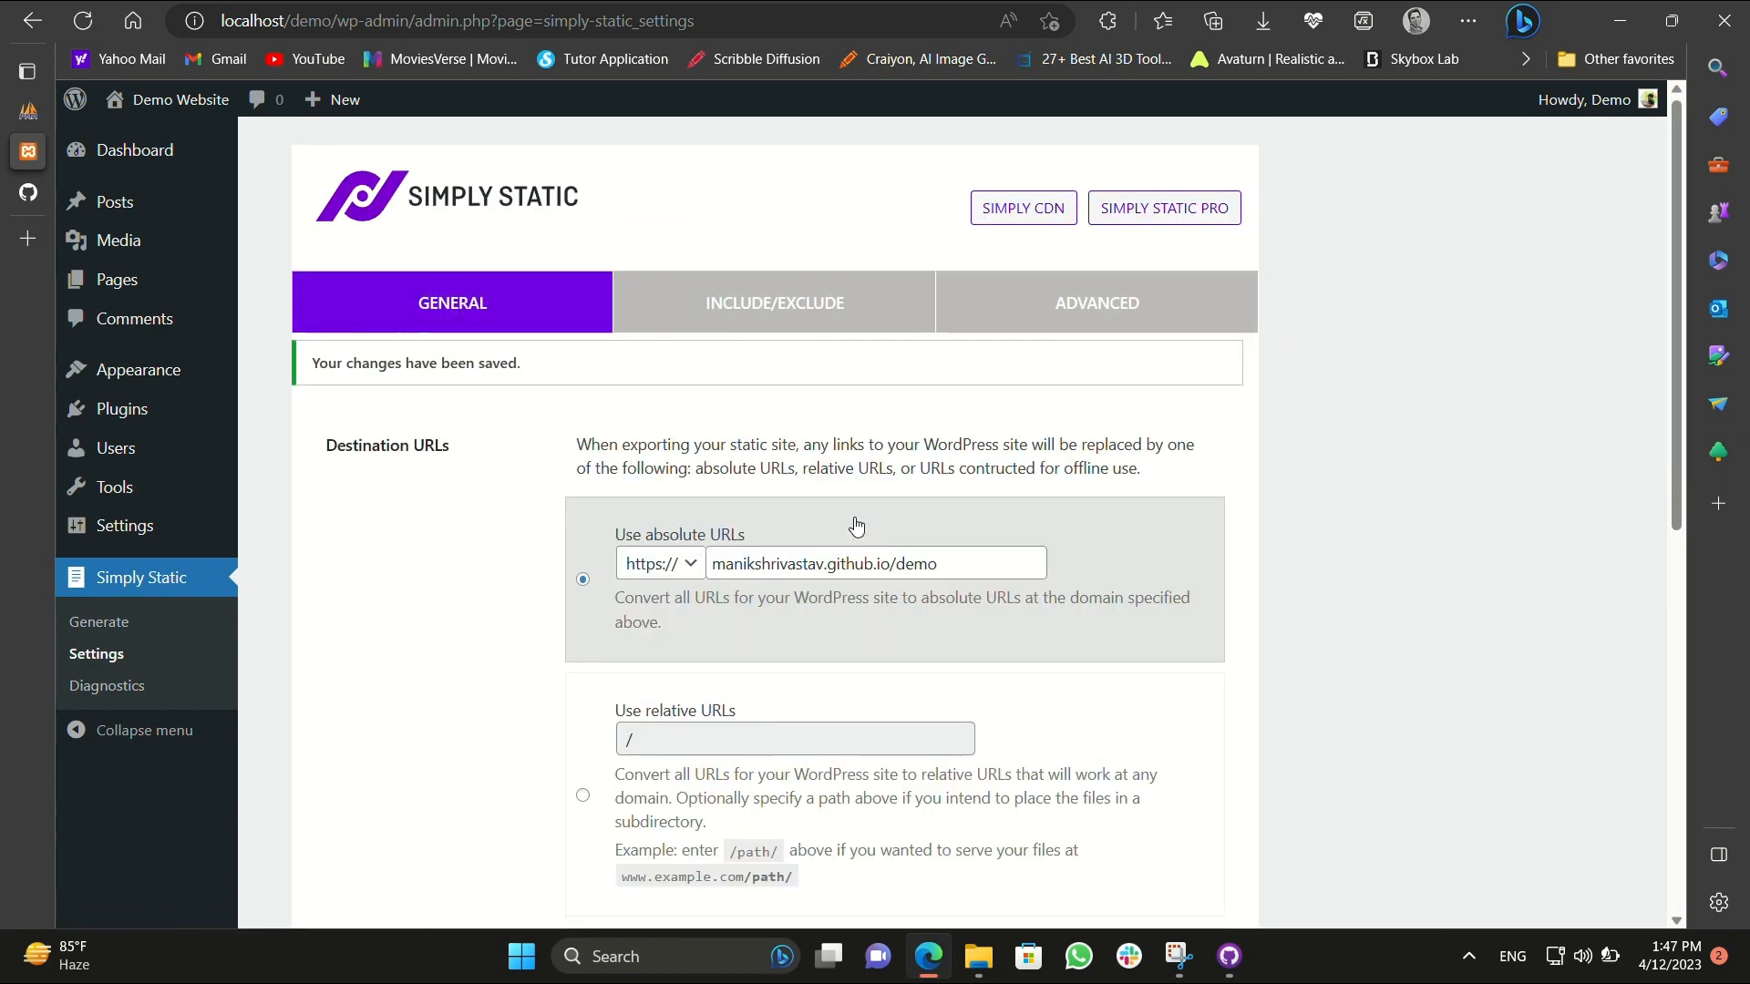
Go to Include/Exclude and look up the wp-content folder path in File Explorer.
click(773, 303)
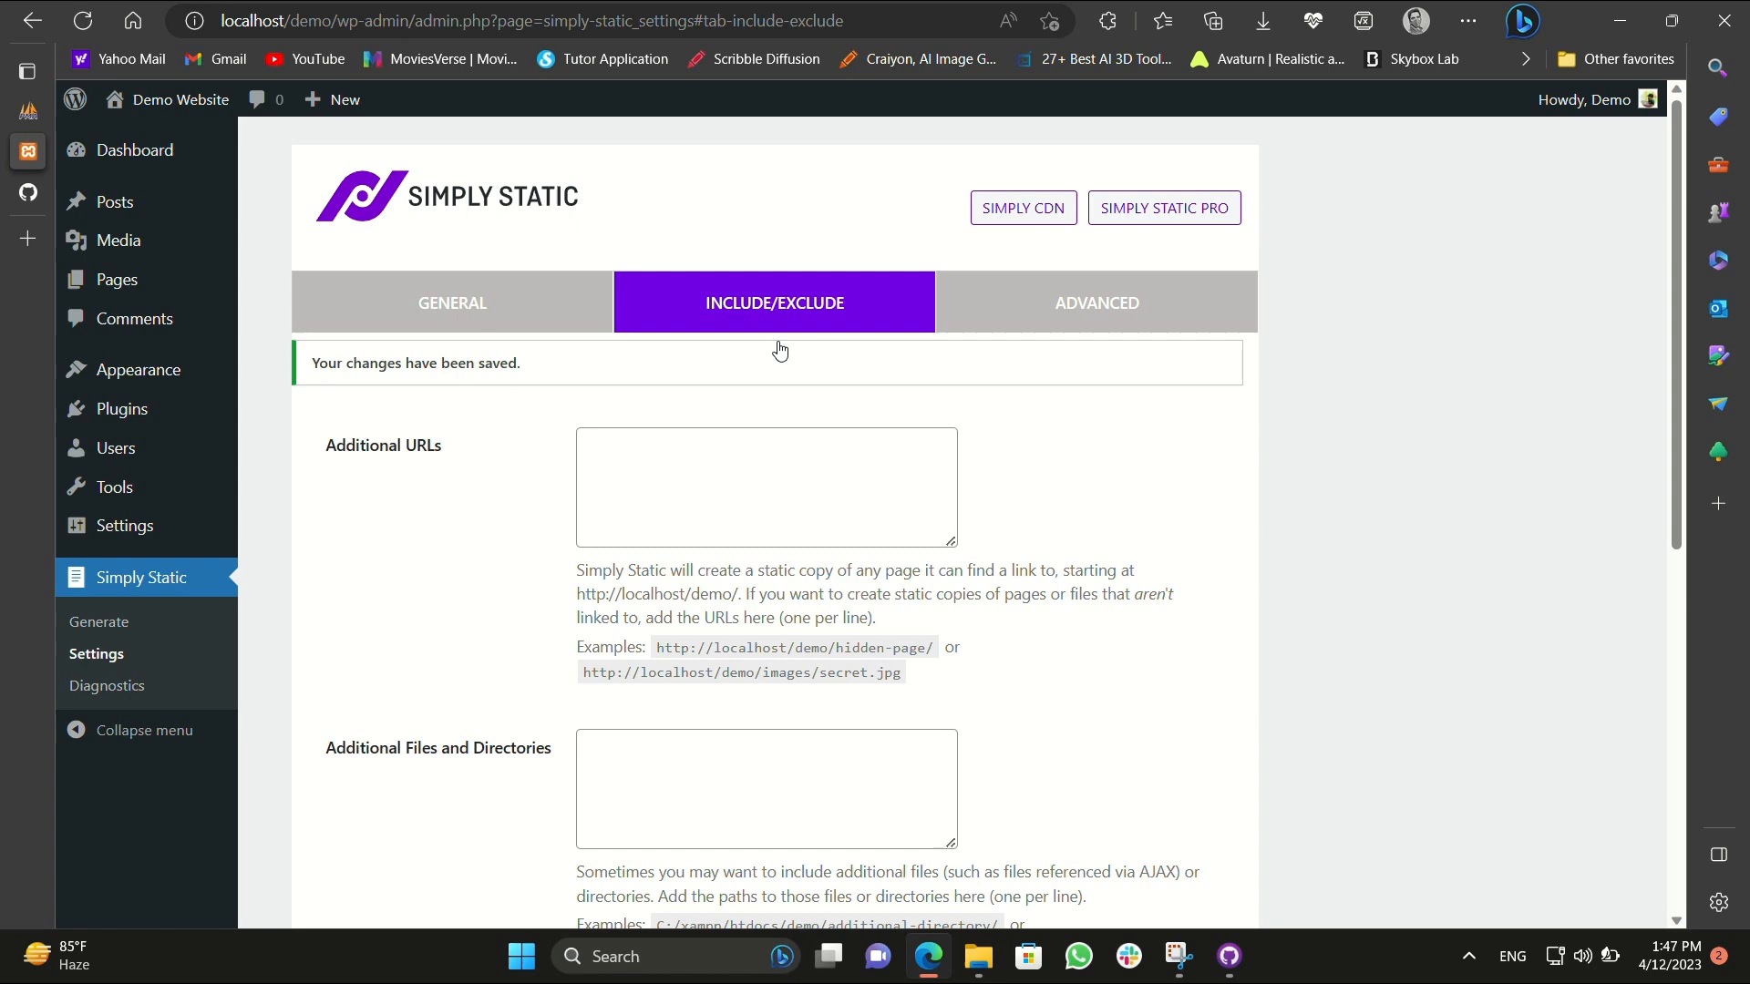
scroll(down, 3)
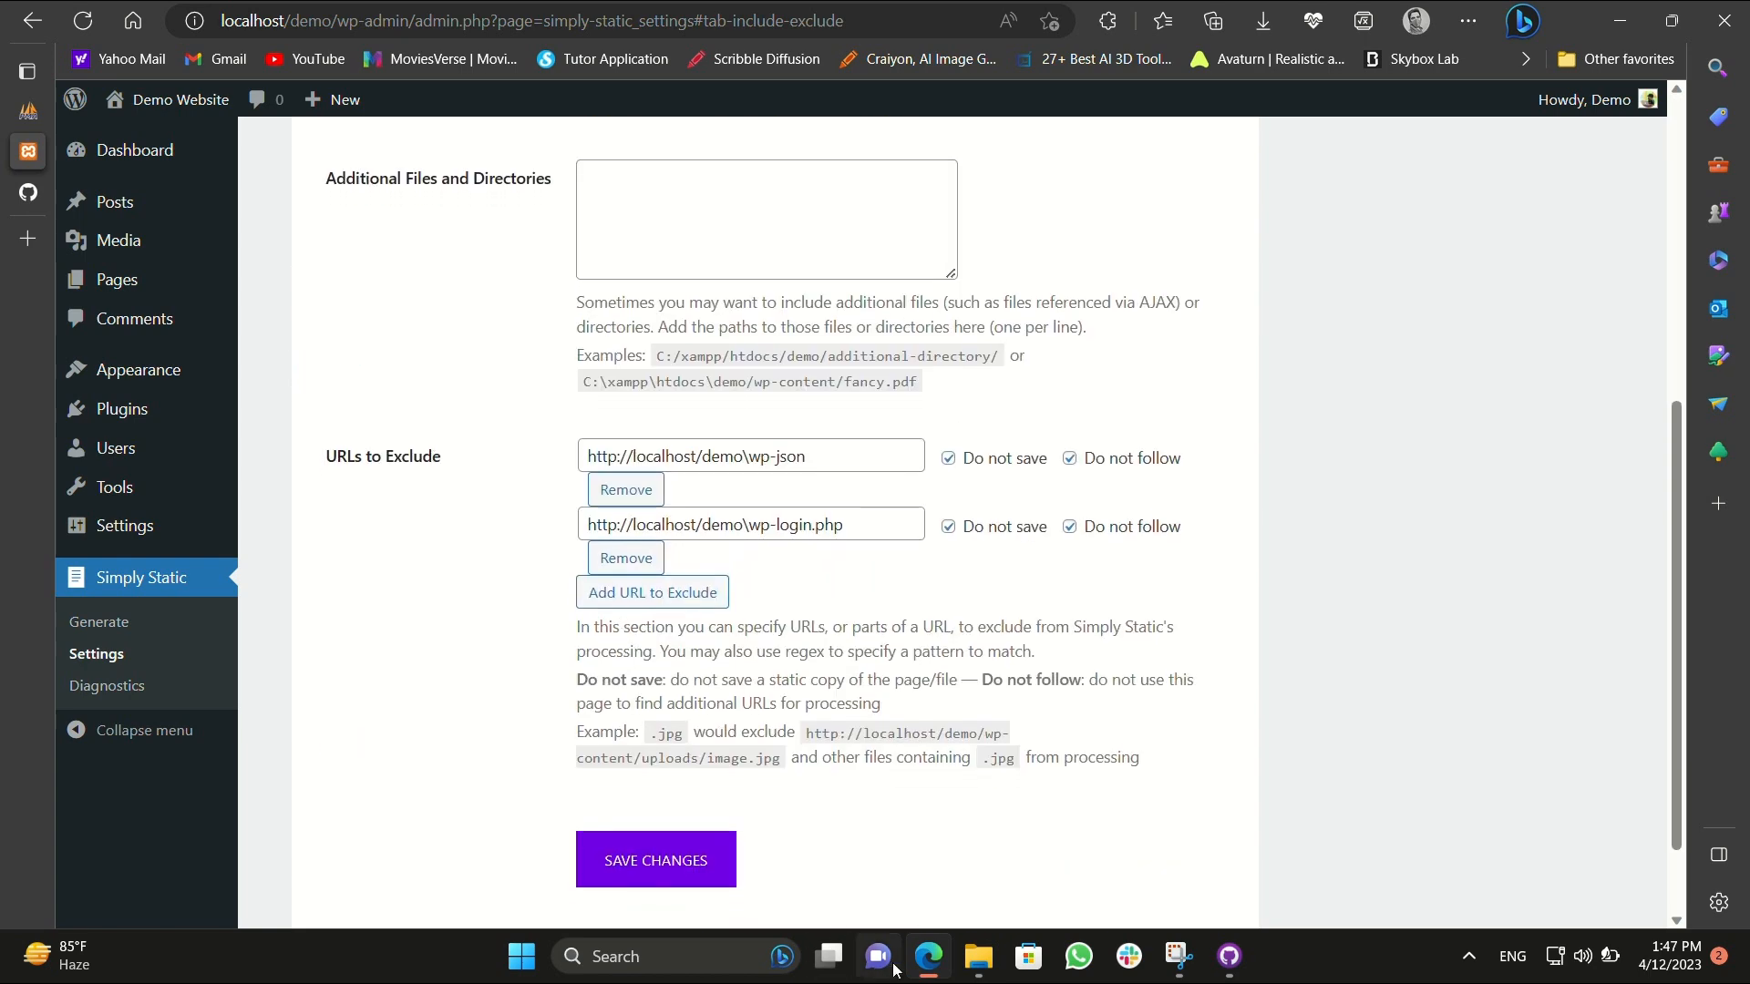
click(977, 962)
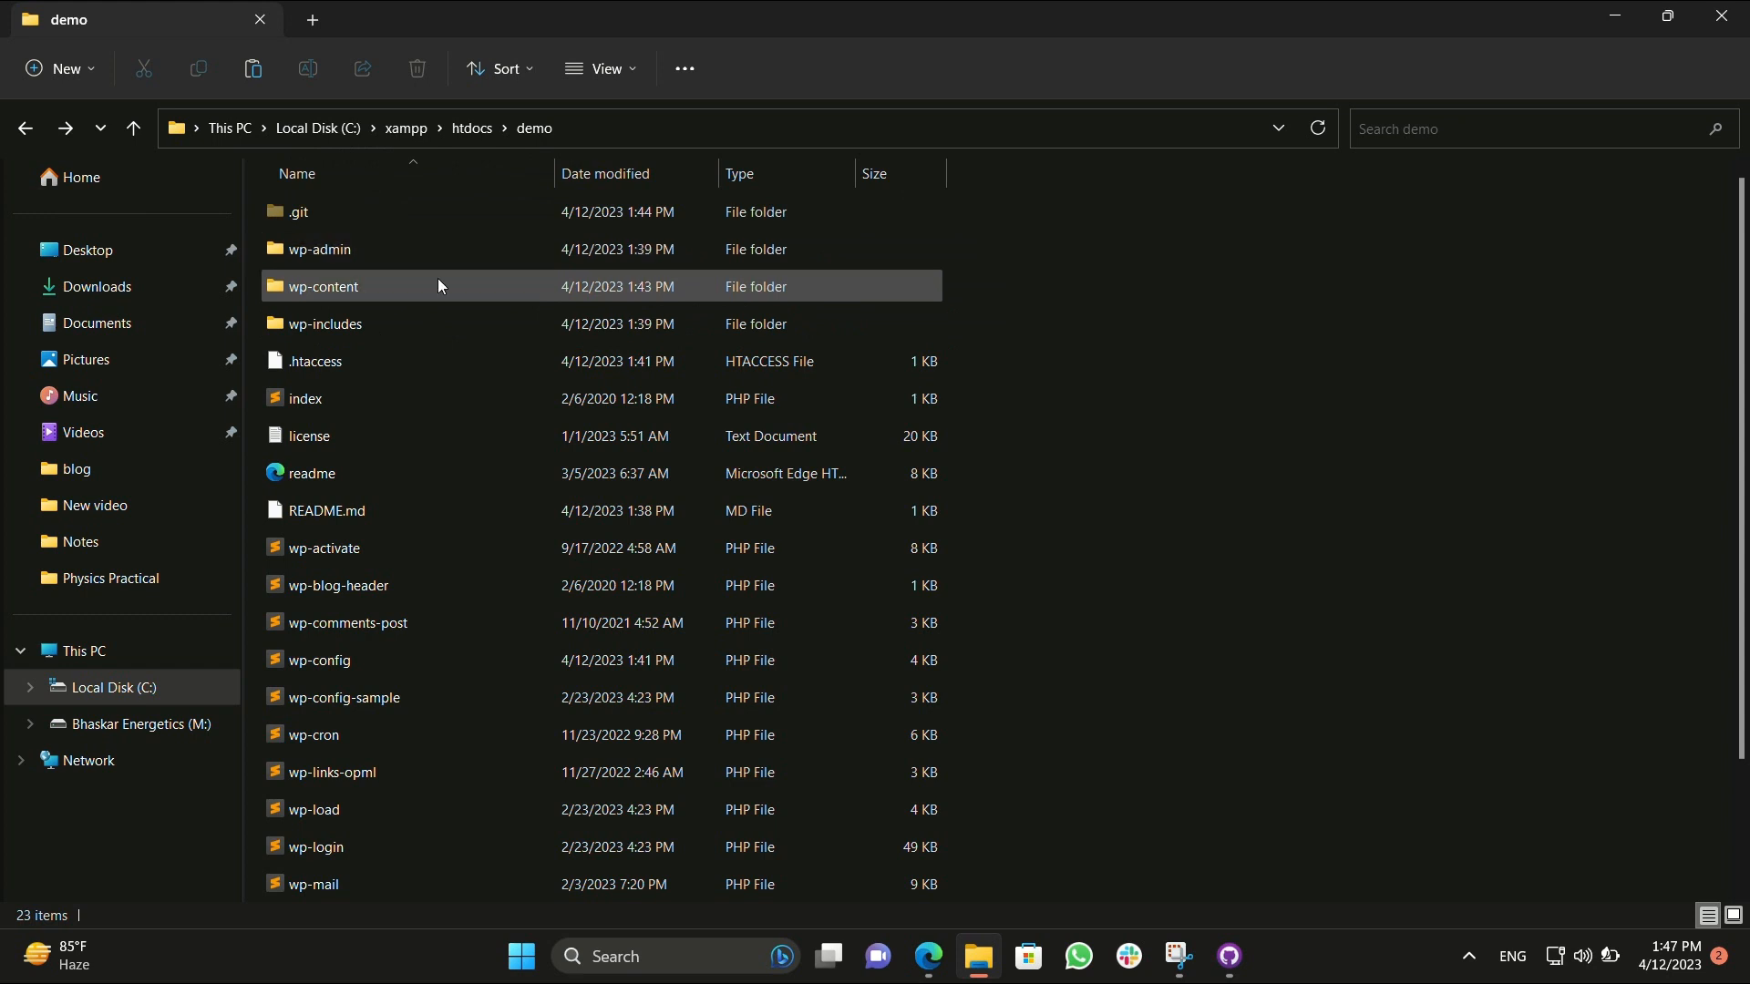
double_click(323, 287)
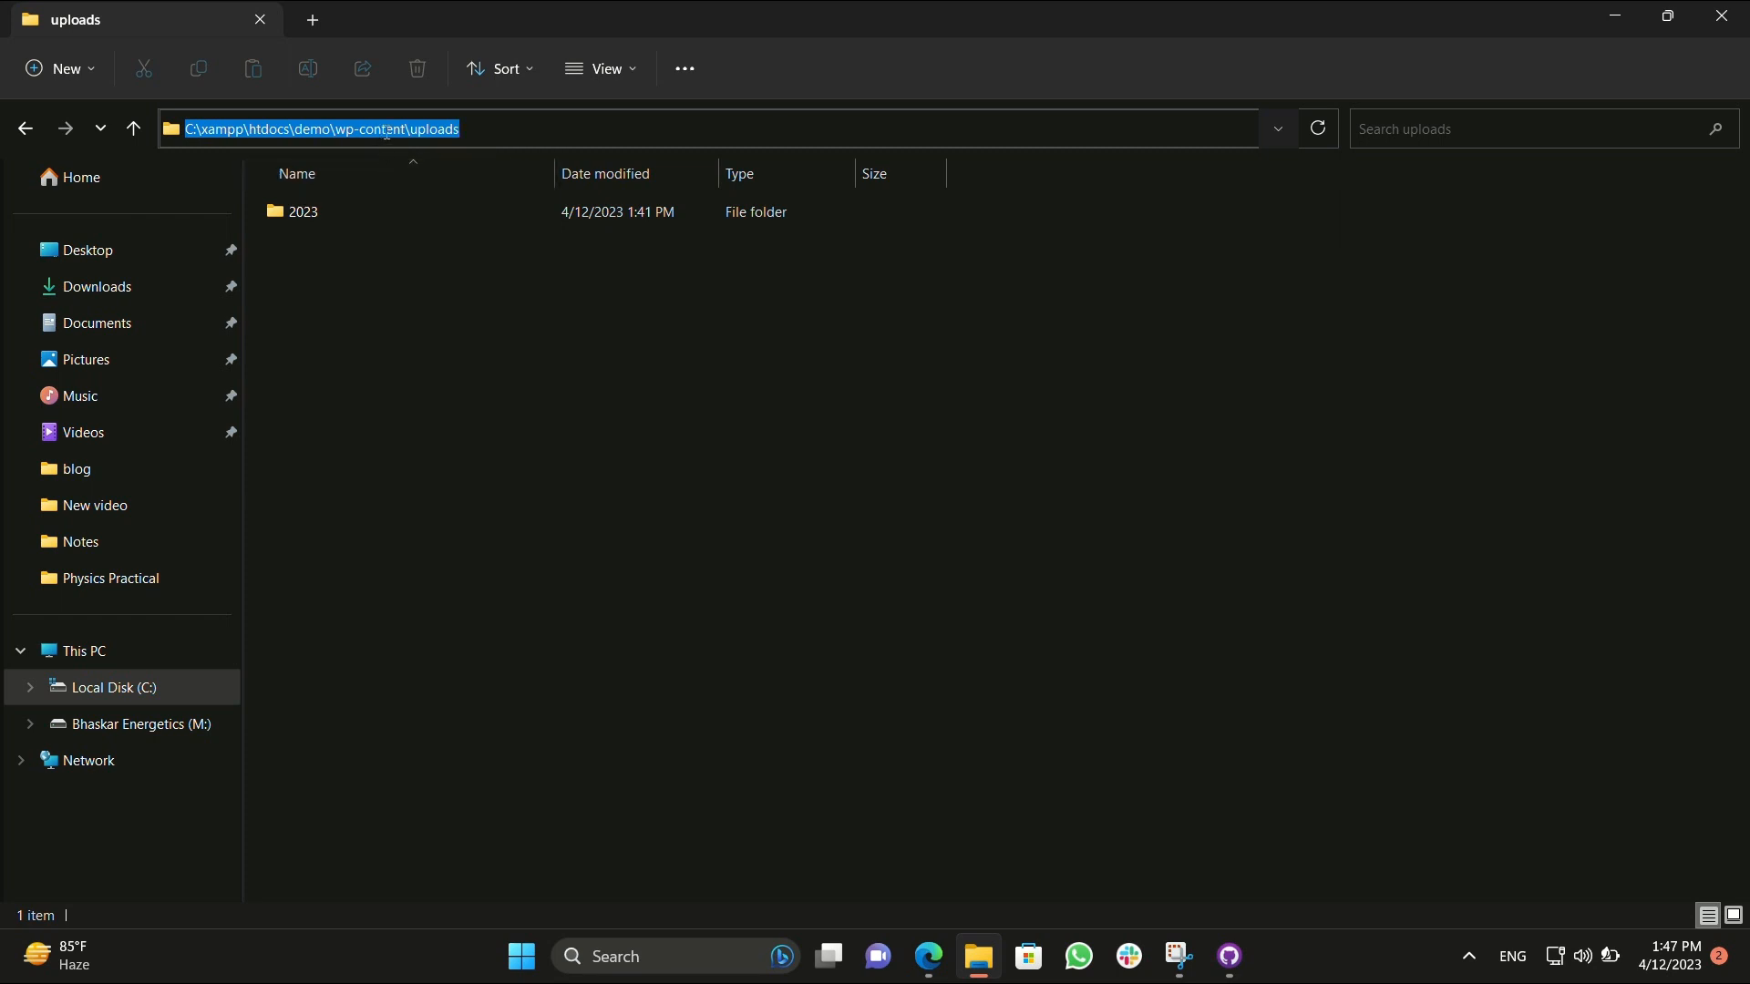
click(926, 965)
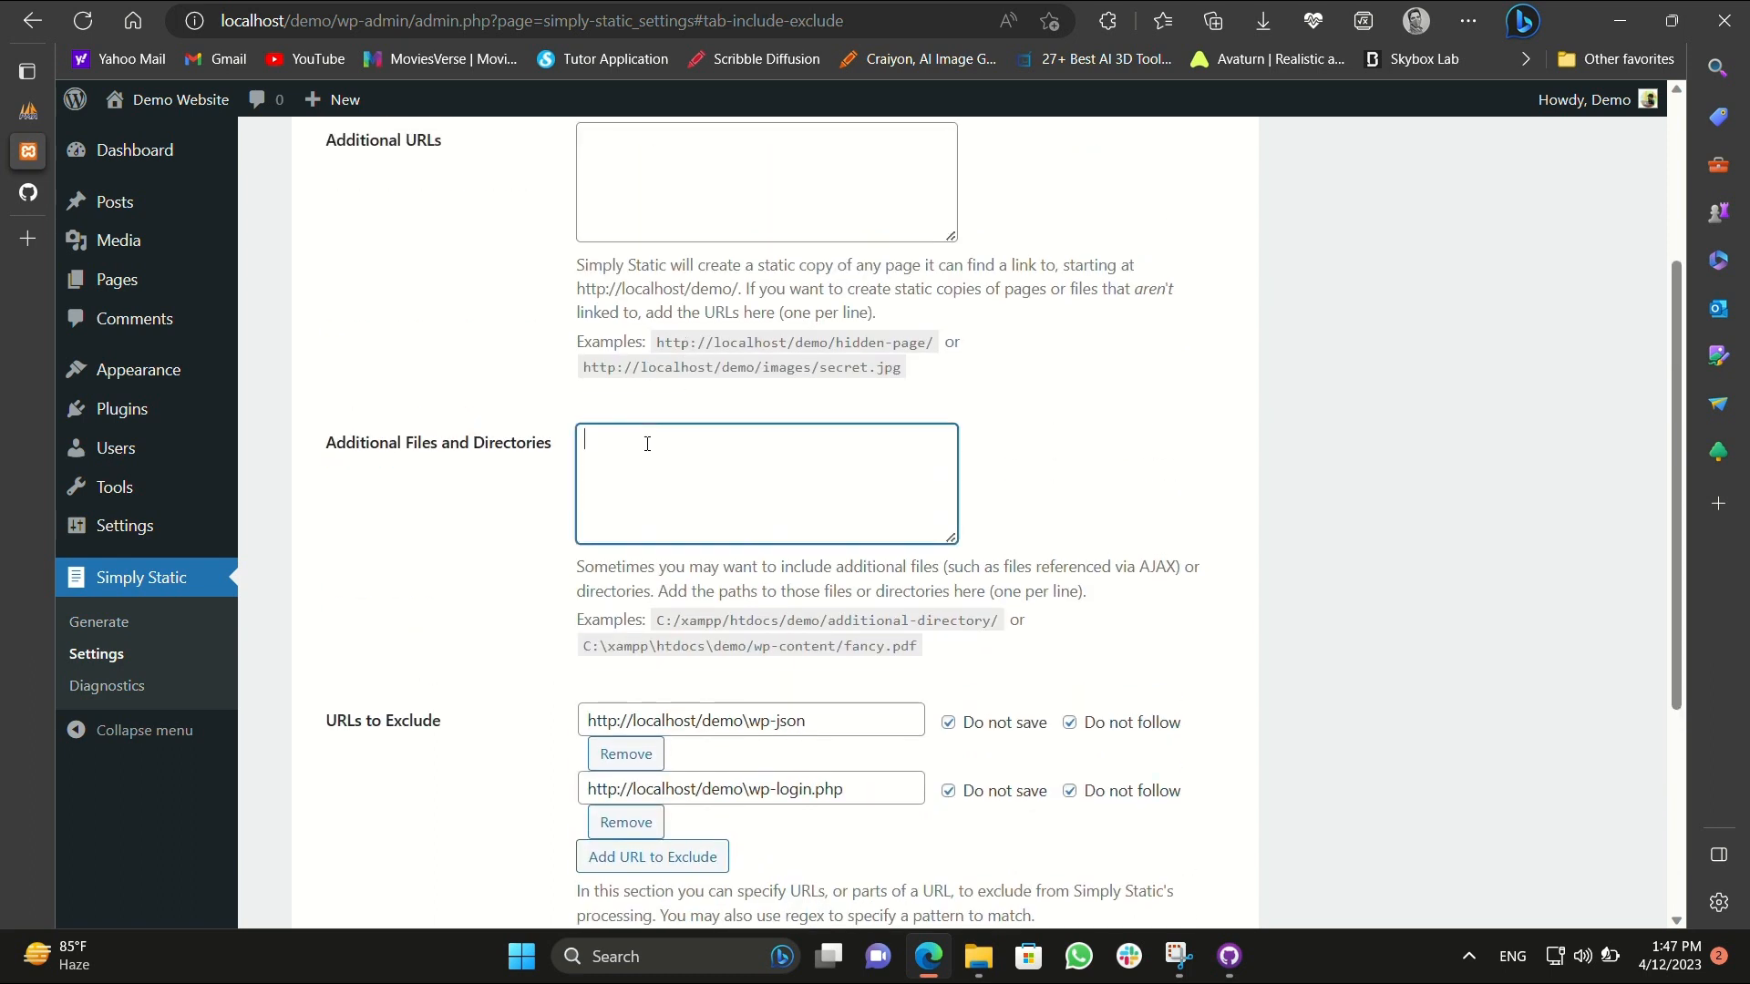
Add C:\xampp\htdocs\demo\wp-content\uploads and wp-content as additional directories and save.
text(C:\xampp\htdocs\demo\wp-content\uploads)
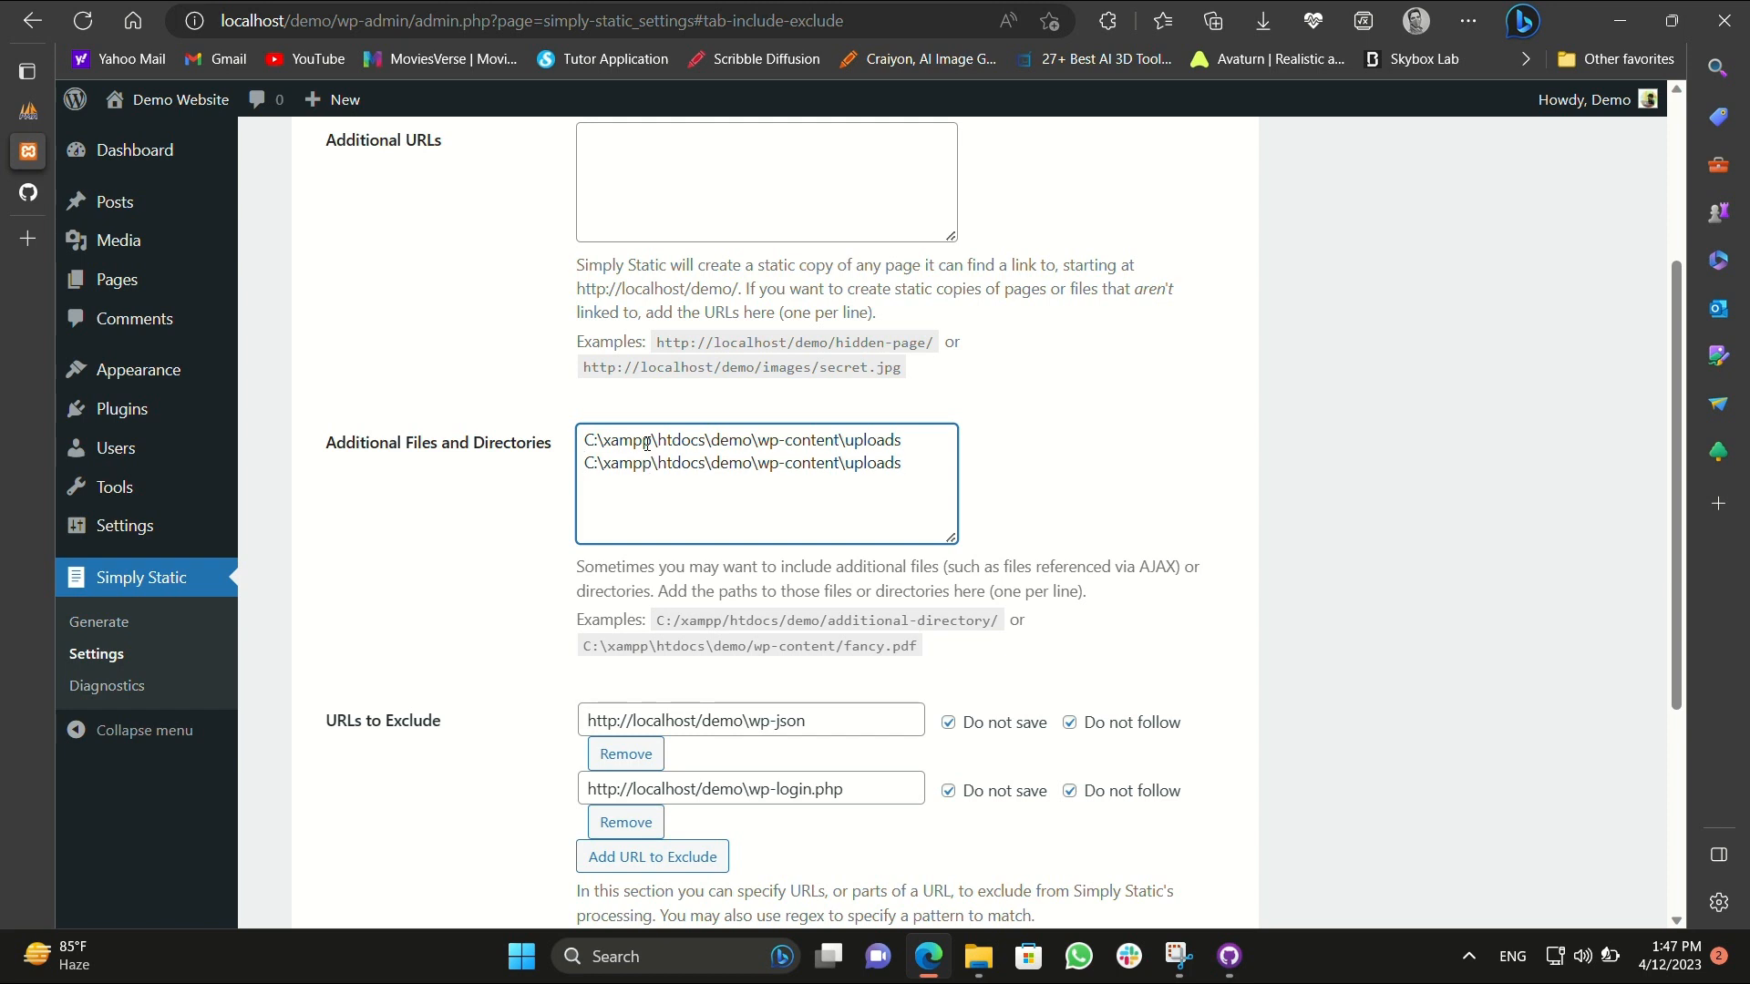
key(Backspace)
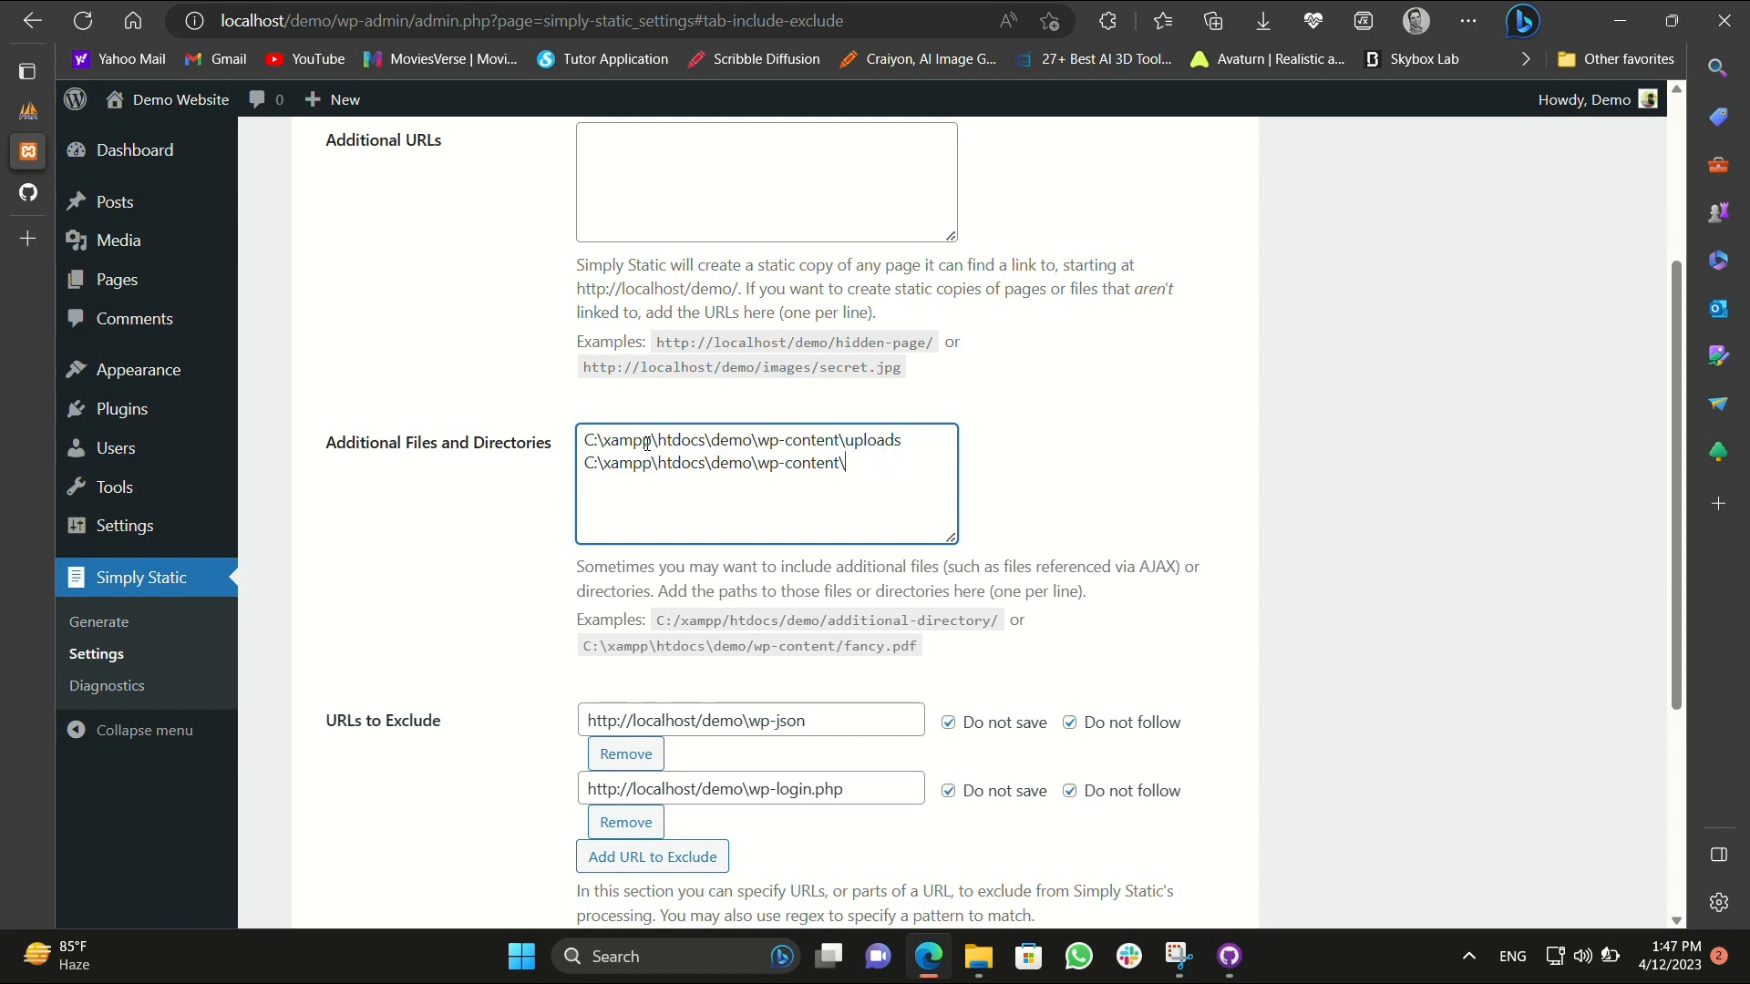
scroll(down, 3)
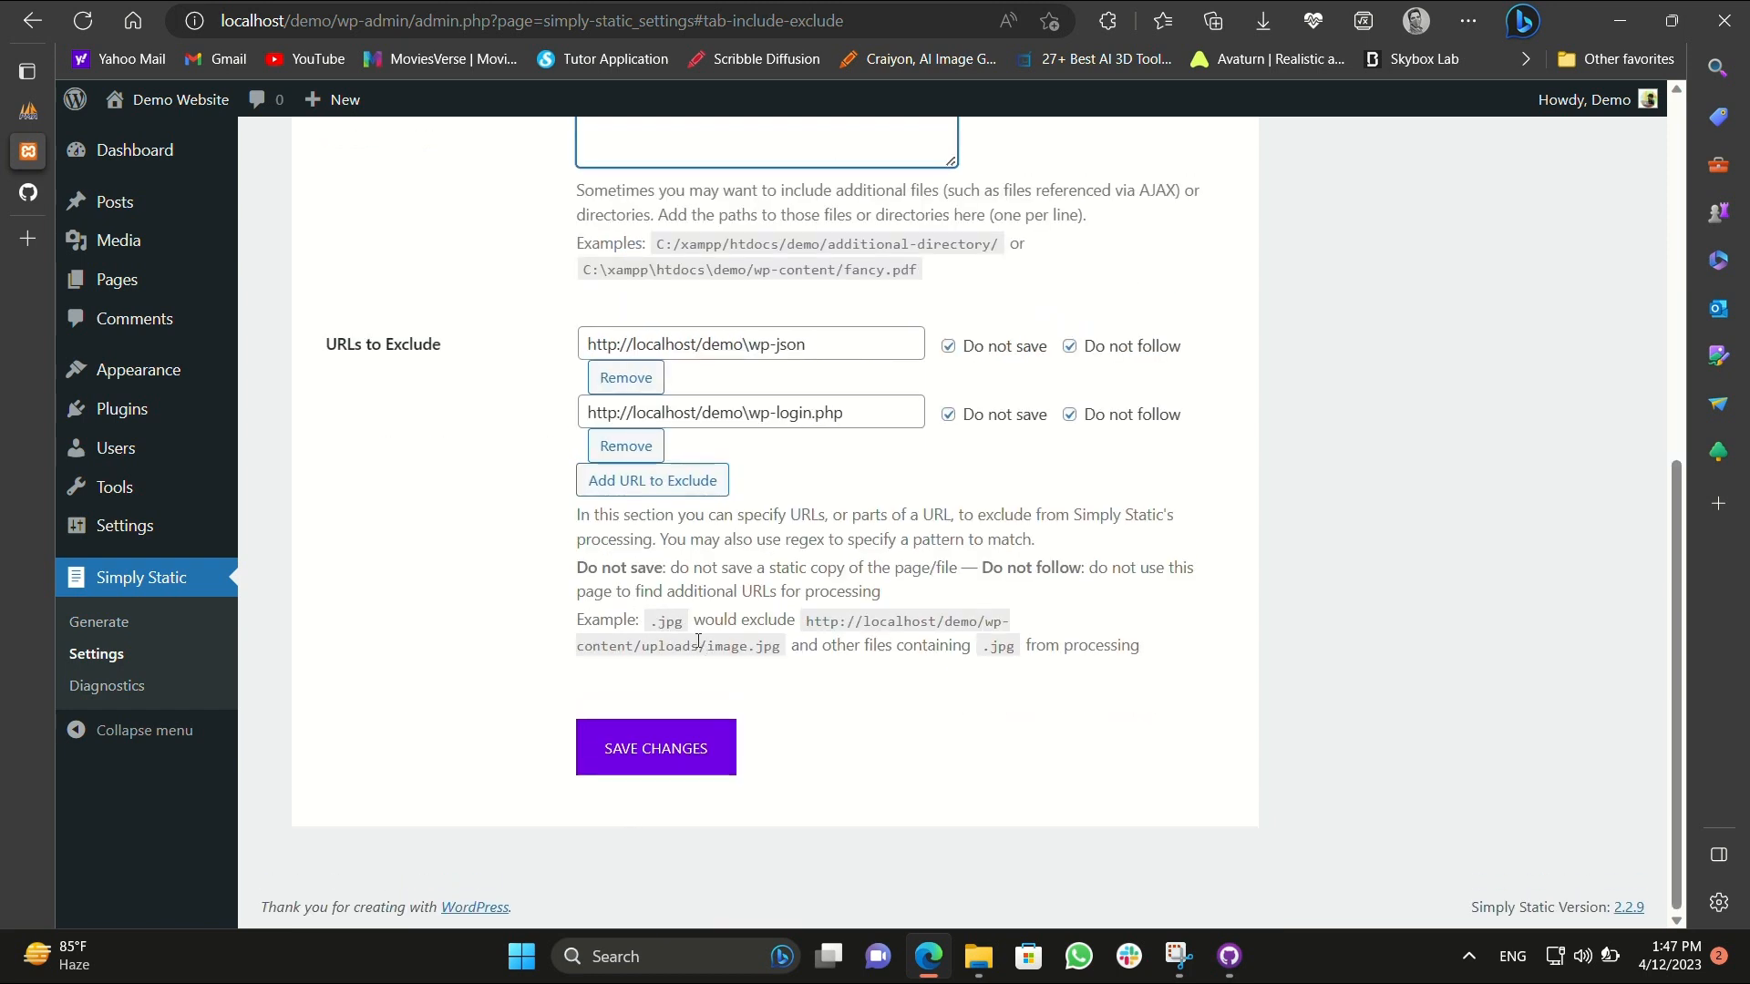
click(654, 748)
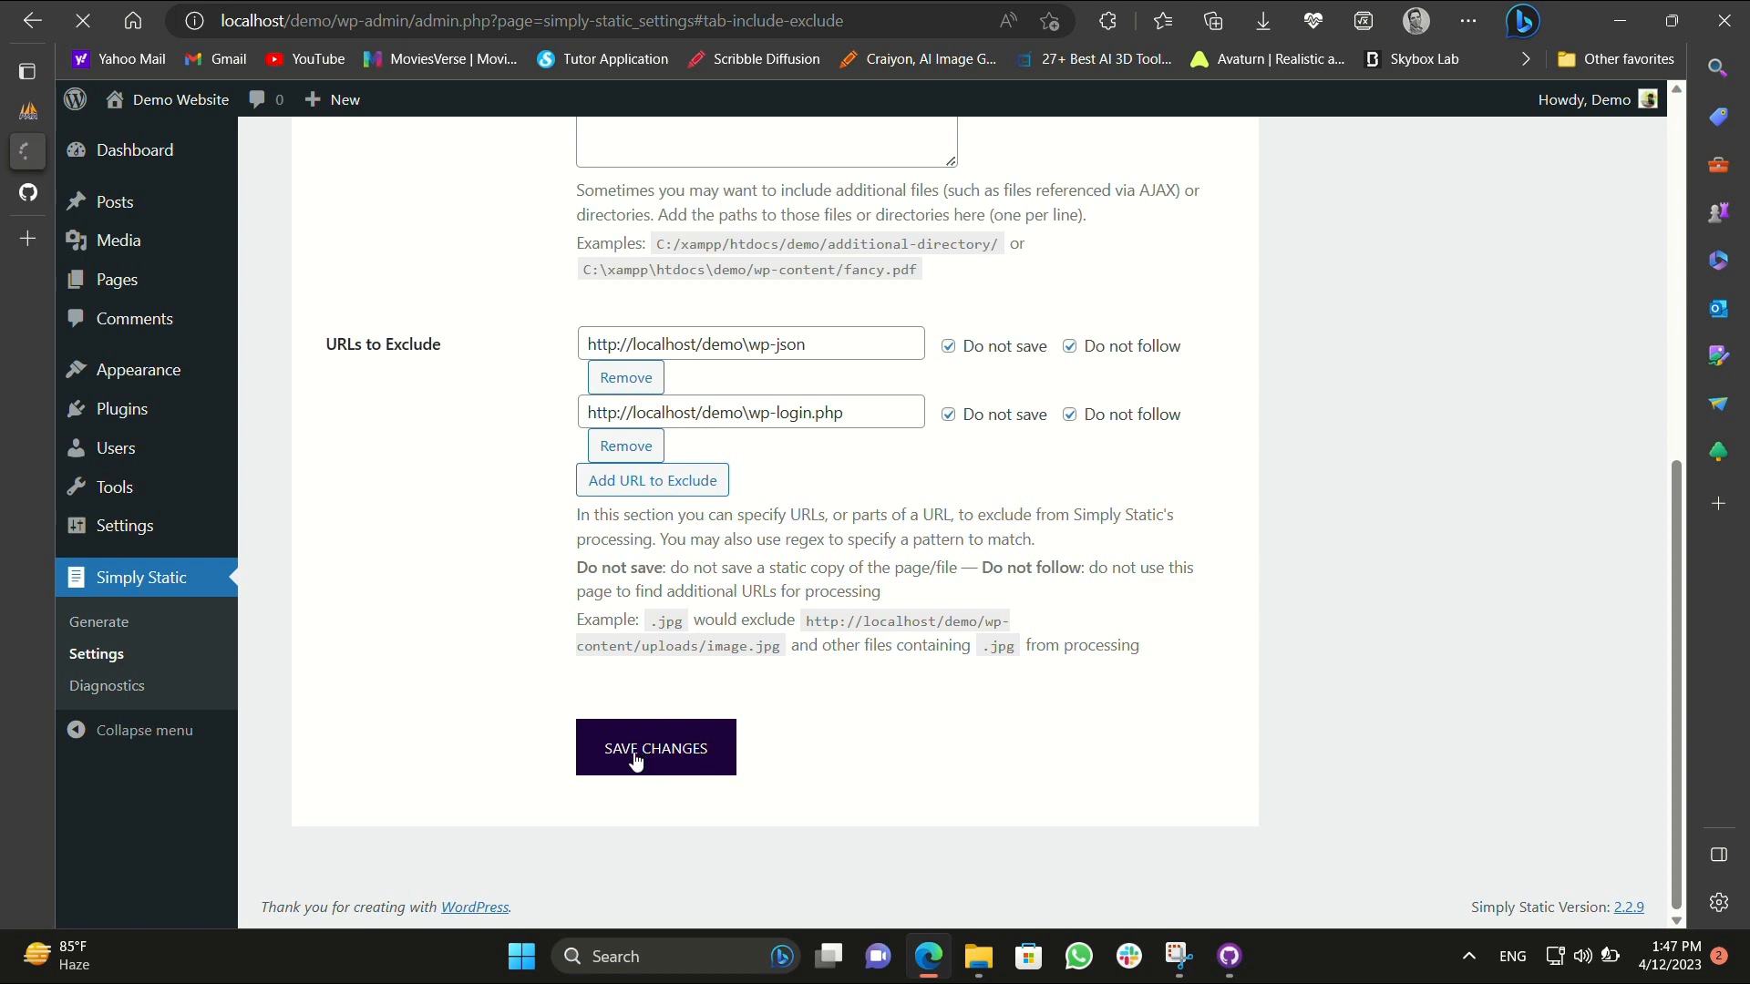
click(655, 747)
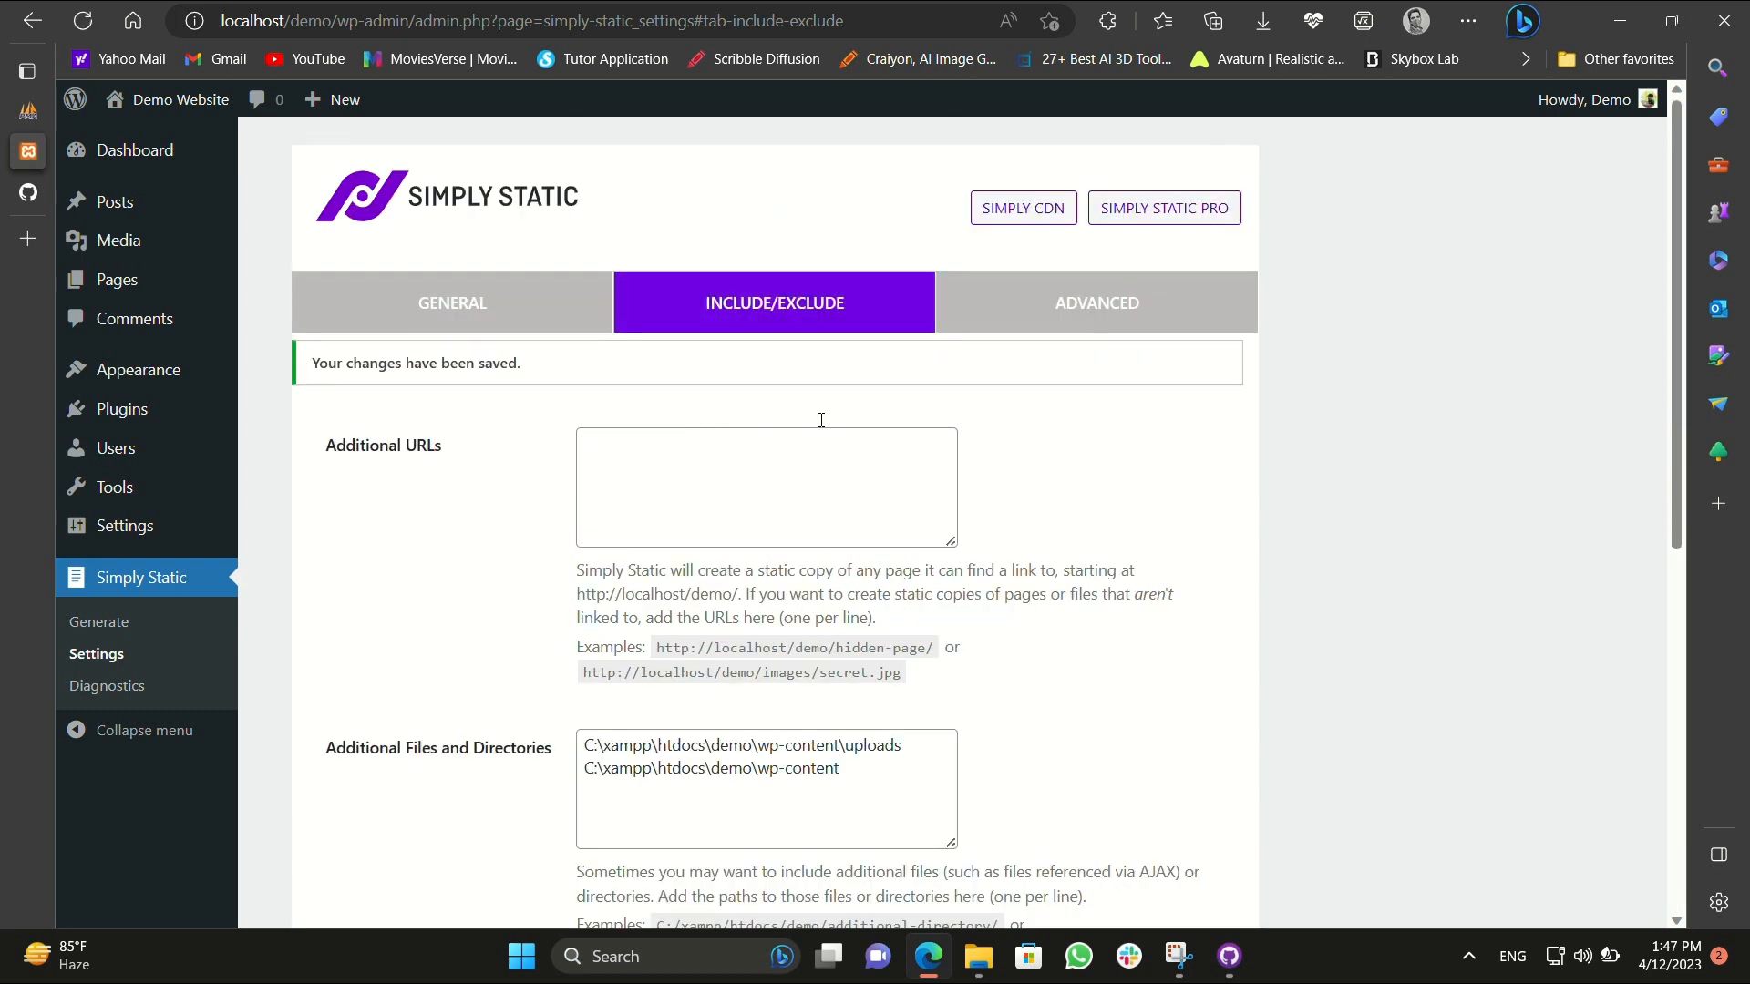
click(28, 71)
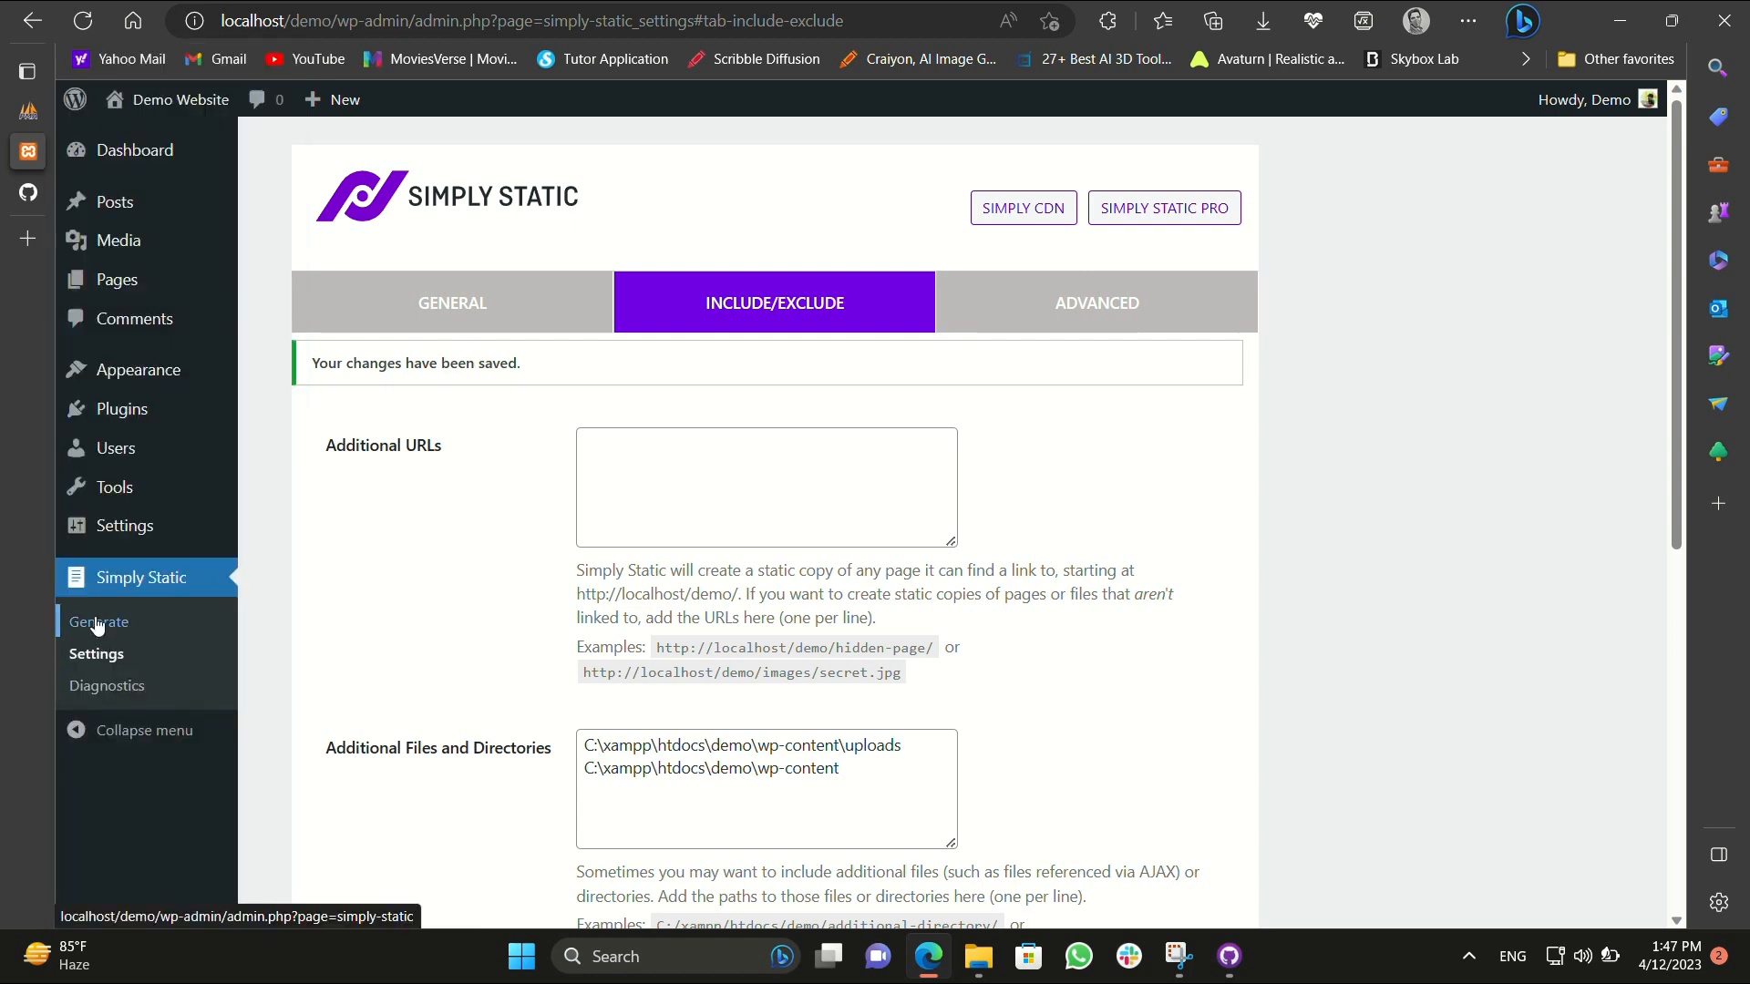
Generate the static files and wait for the export to finish with 929 pages fetched.
click(98, 622)
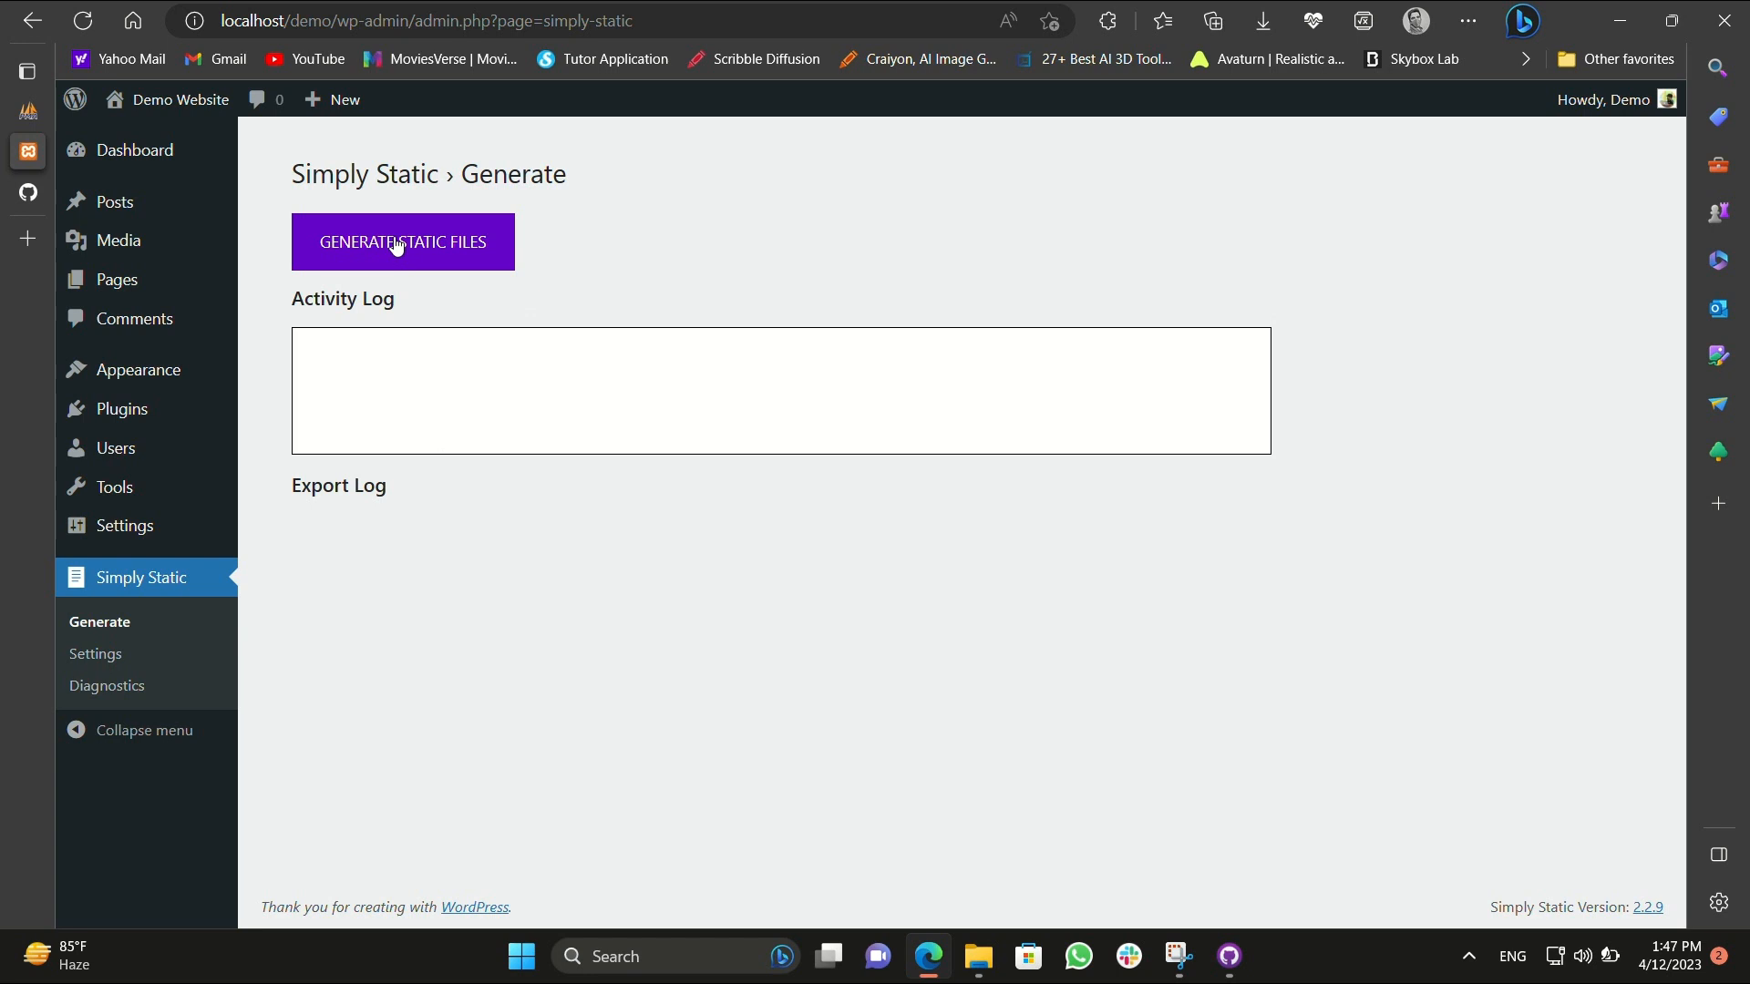
click(401, 242)
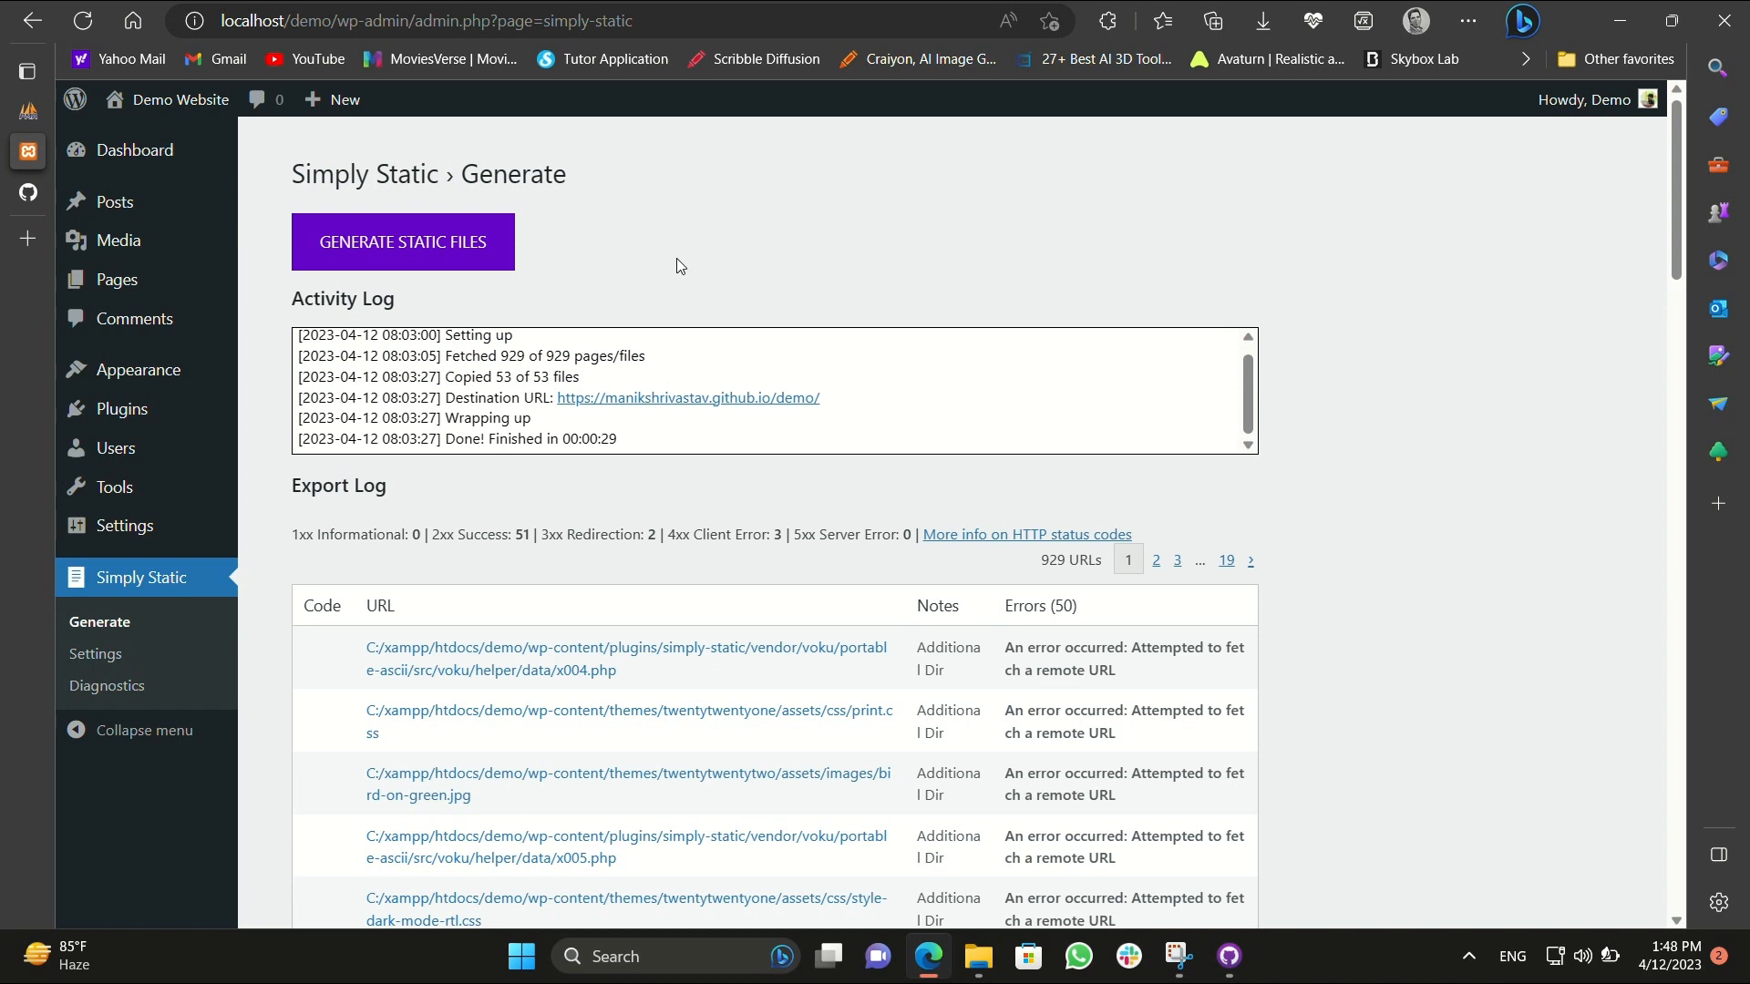
mouse_move(282, 535)
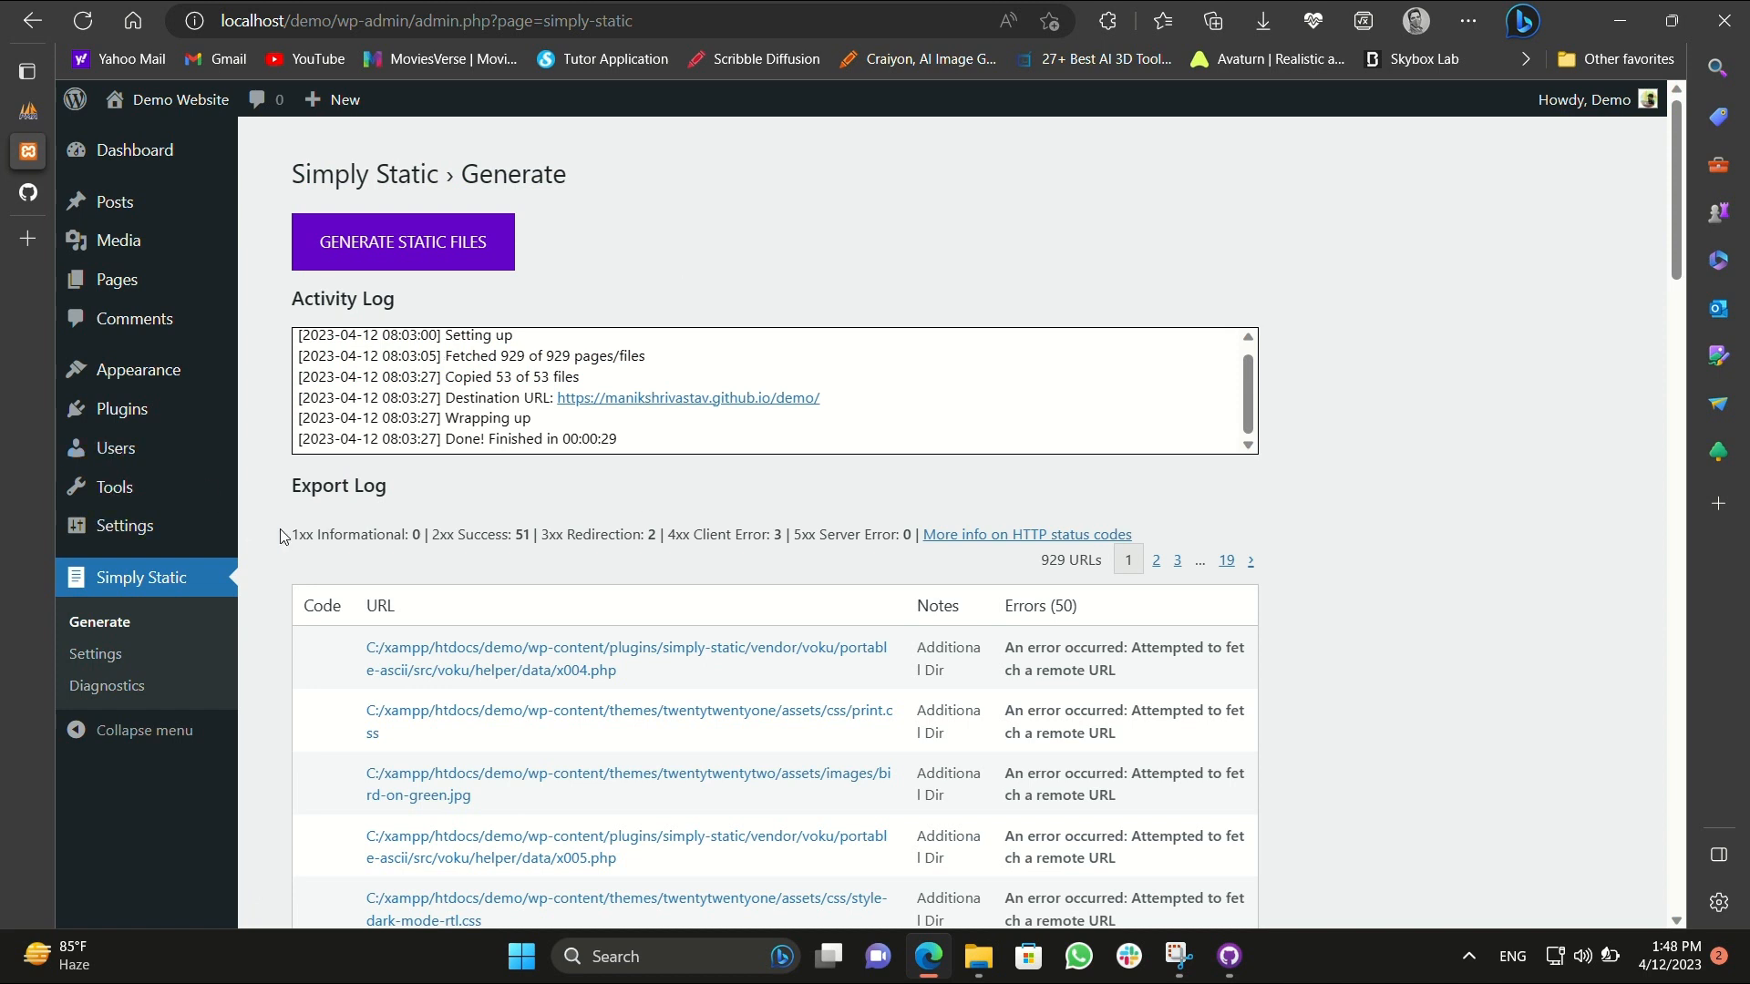
click(1227, 957)
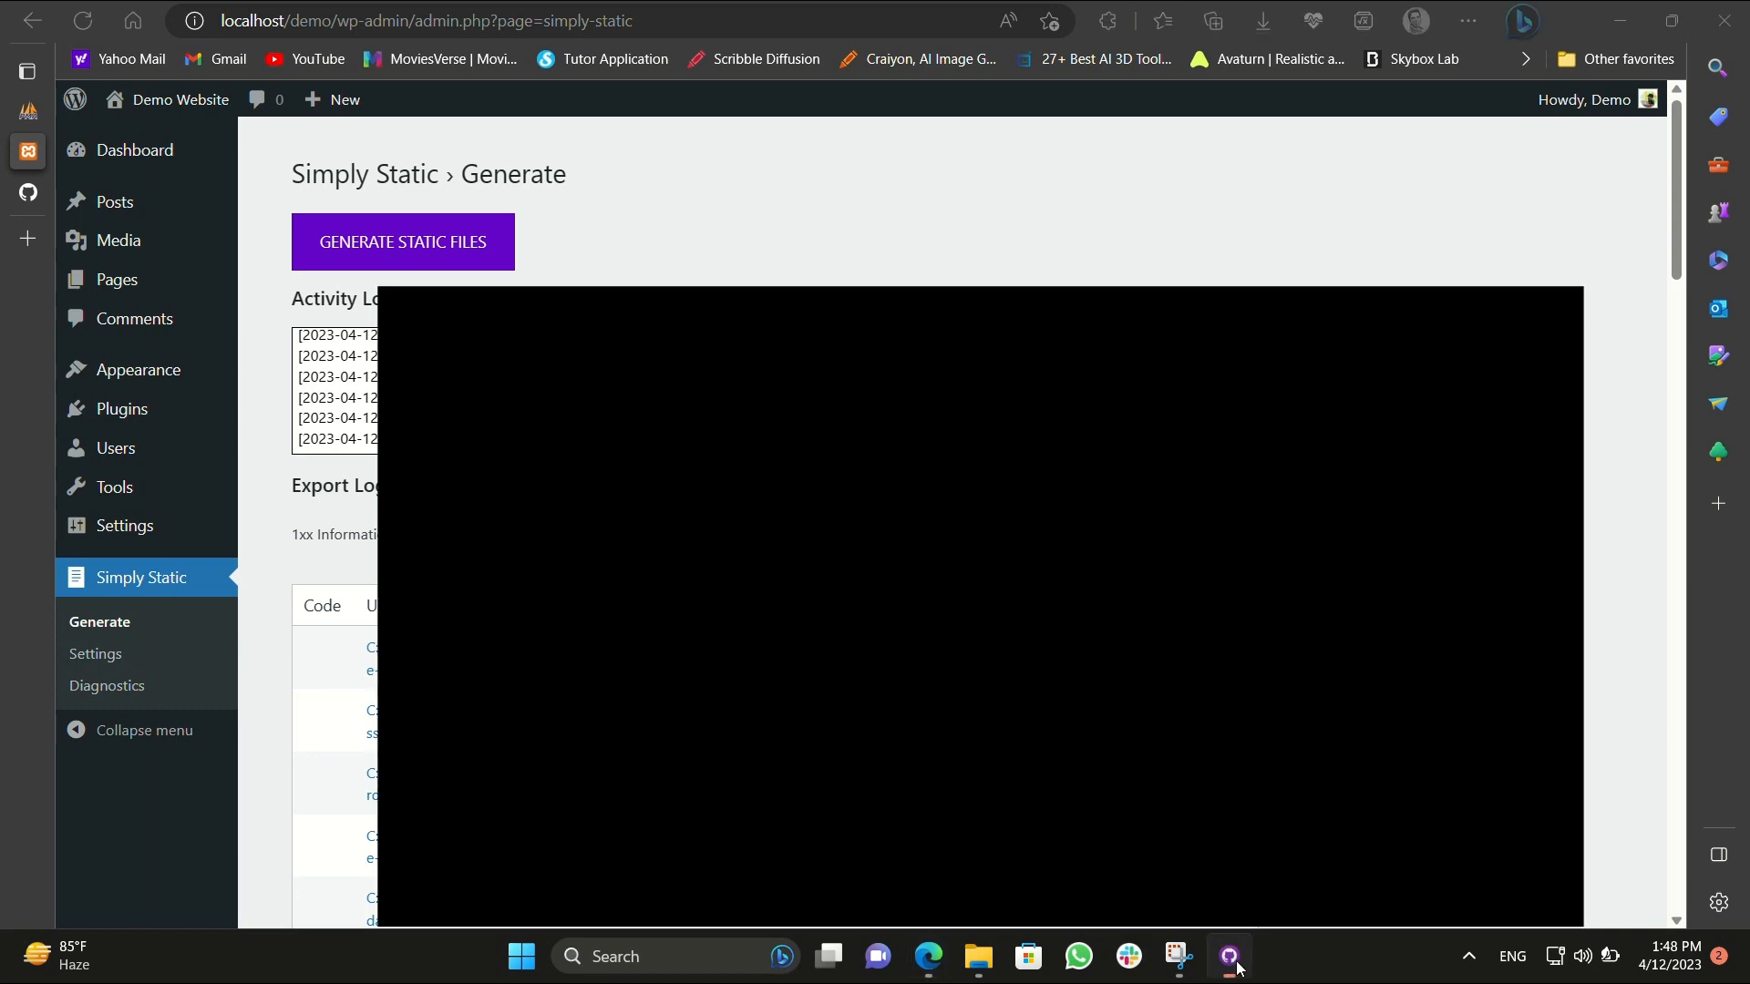
Commit the exported files to gh-pages as 'Ready to publish' and push to origin.
click(1226, 957)
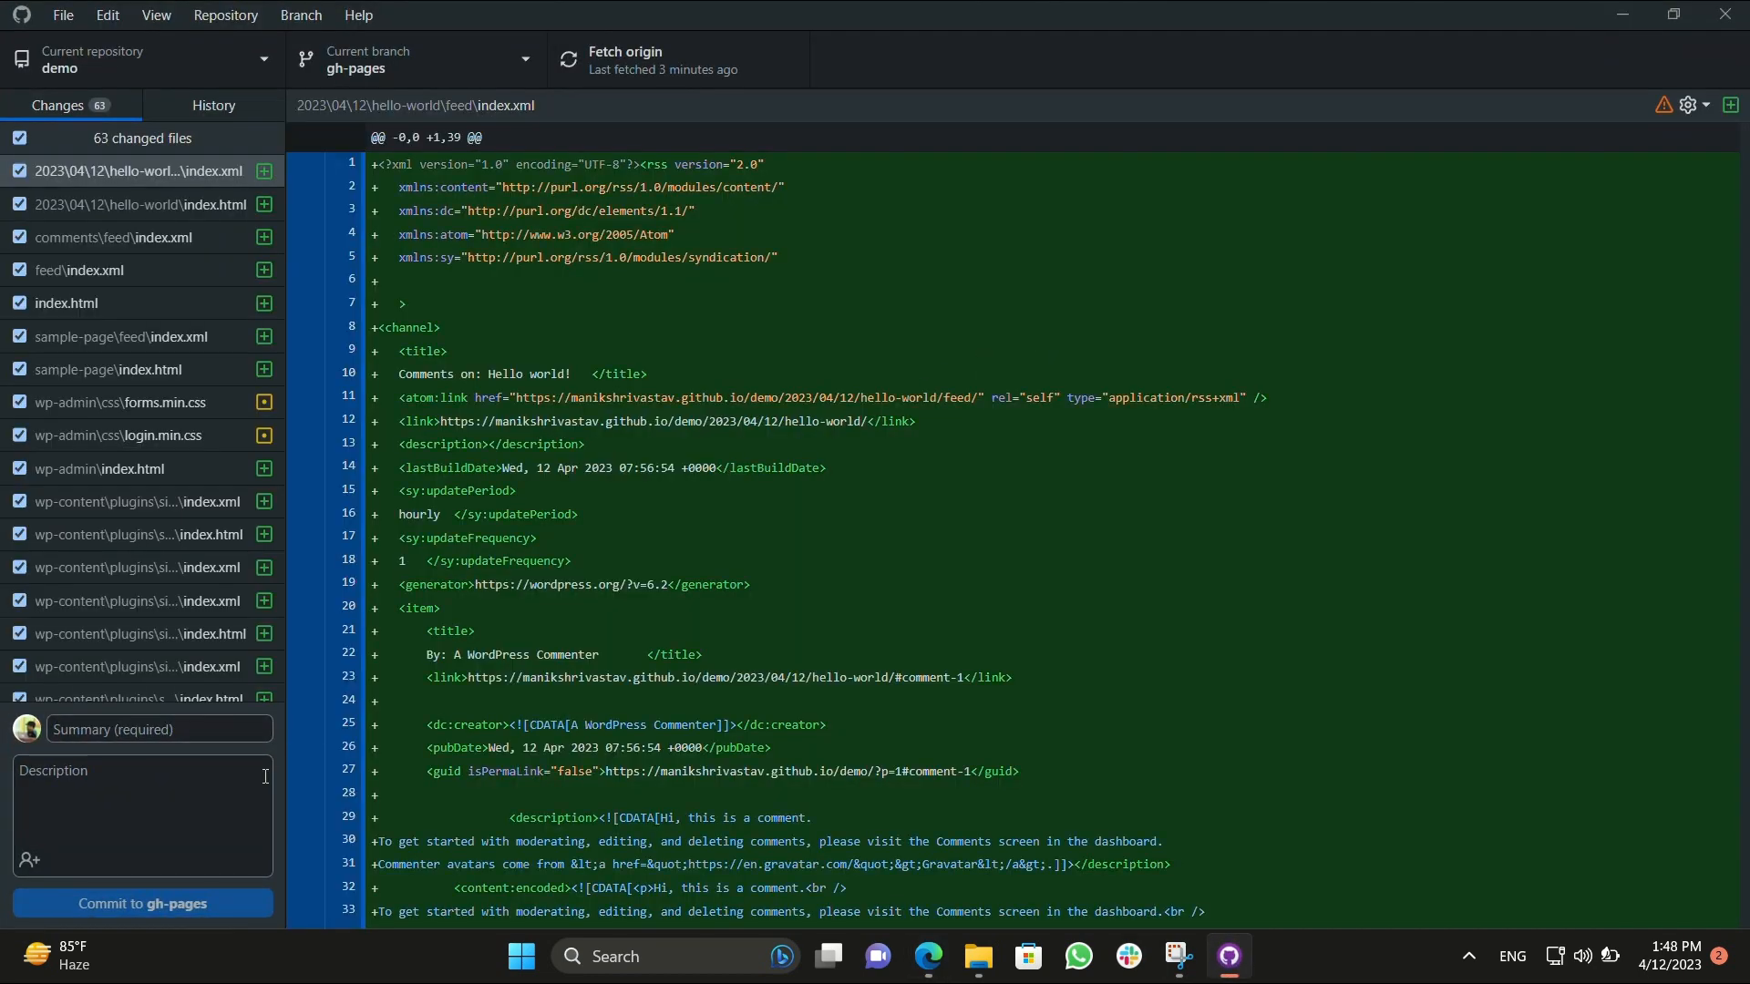
click(156, 729)
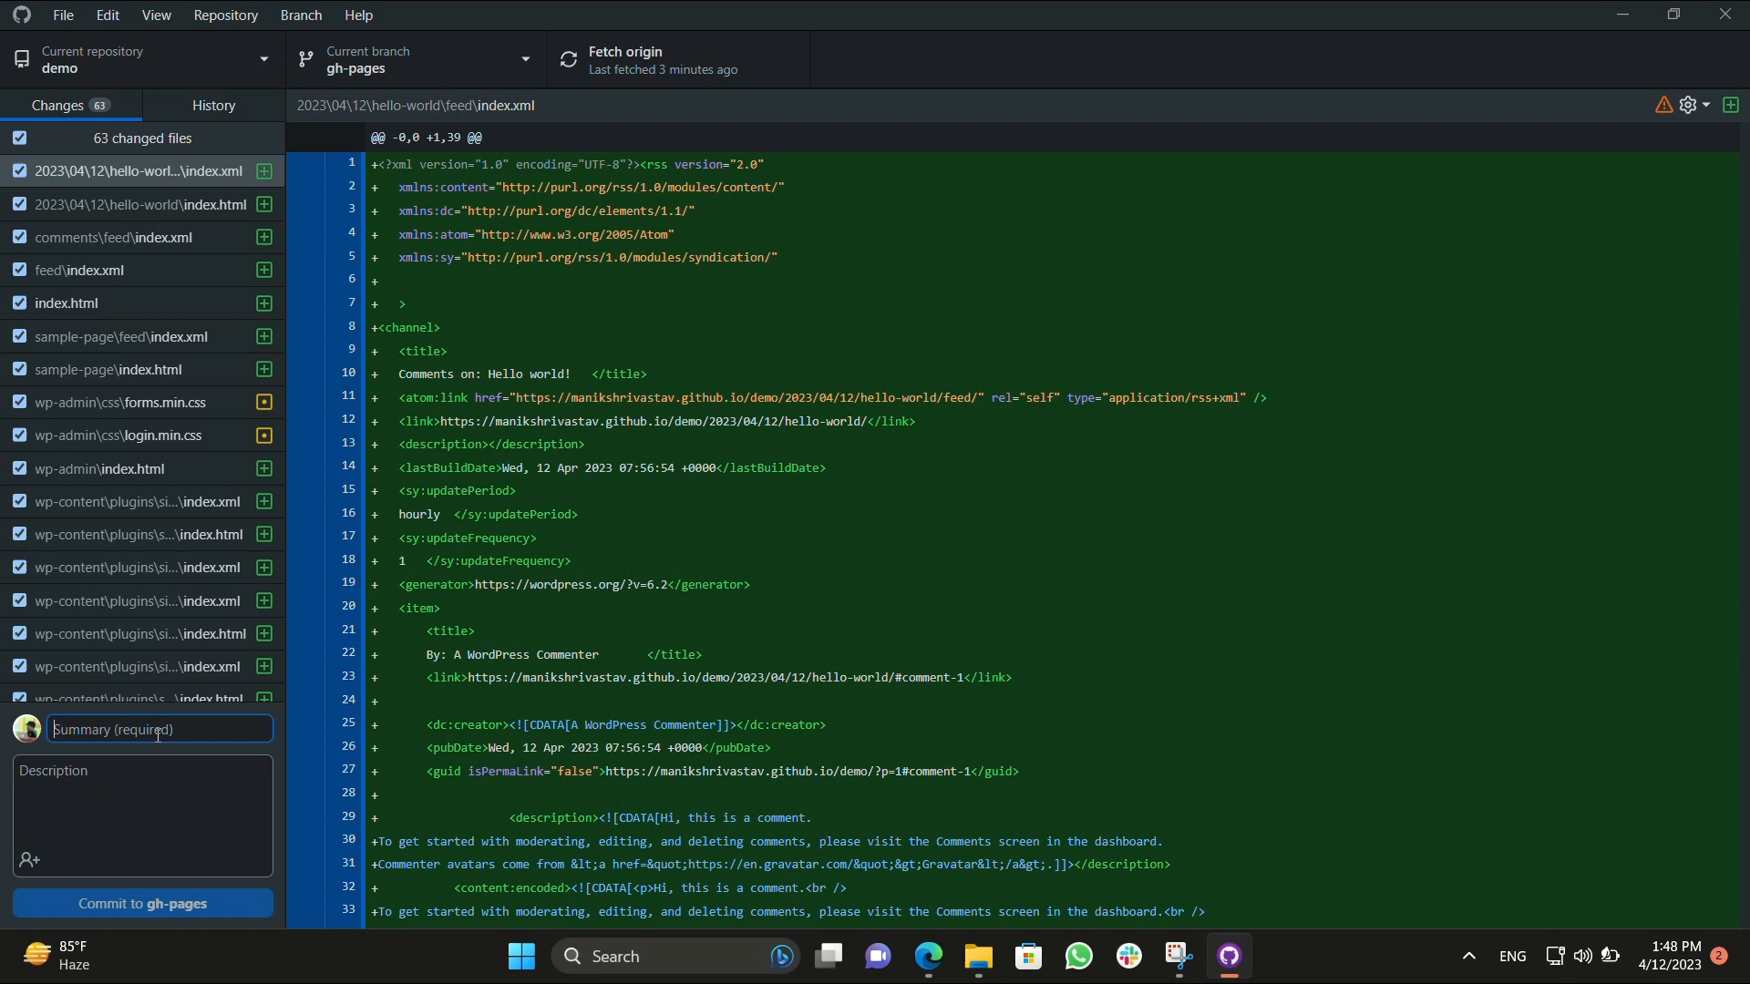
text(Ready to publish)
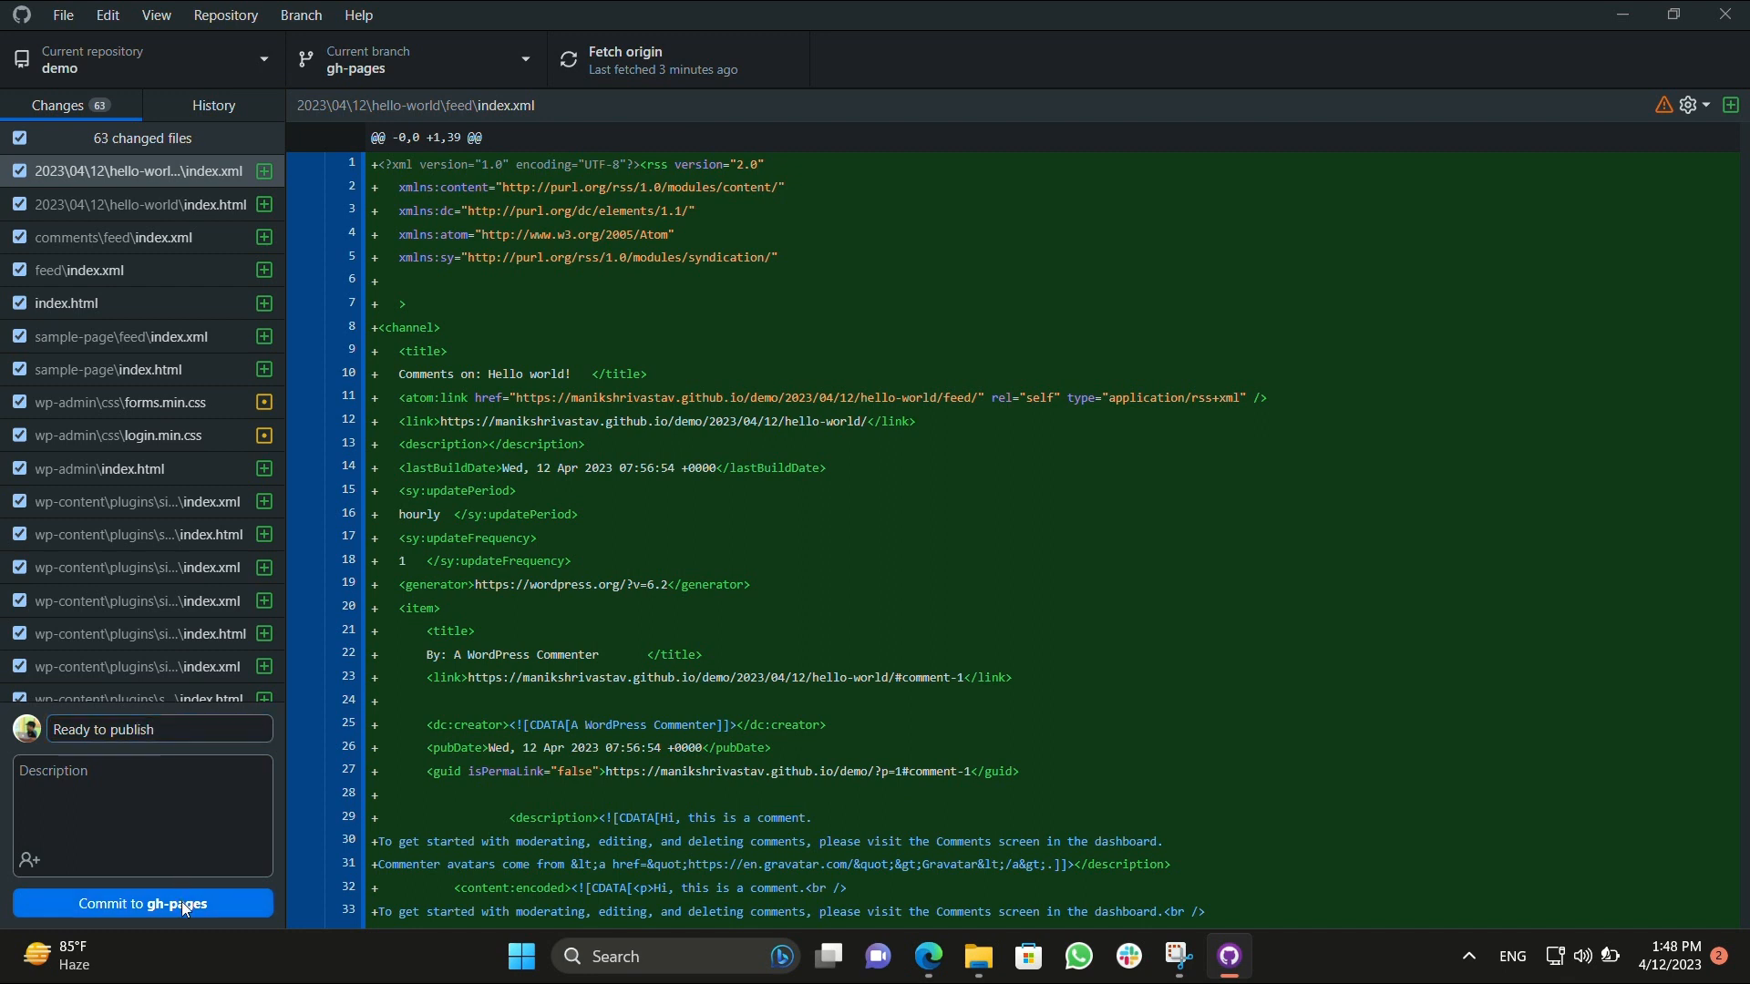
click(142, 902)
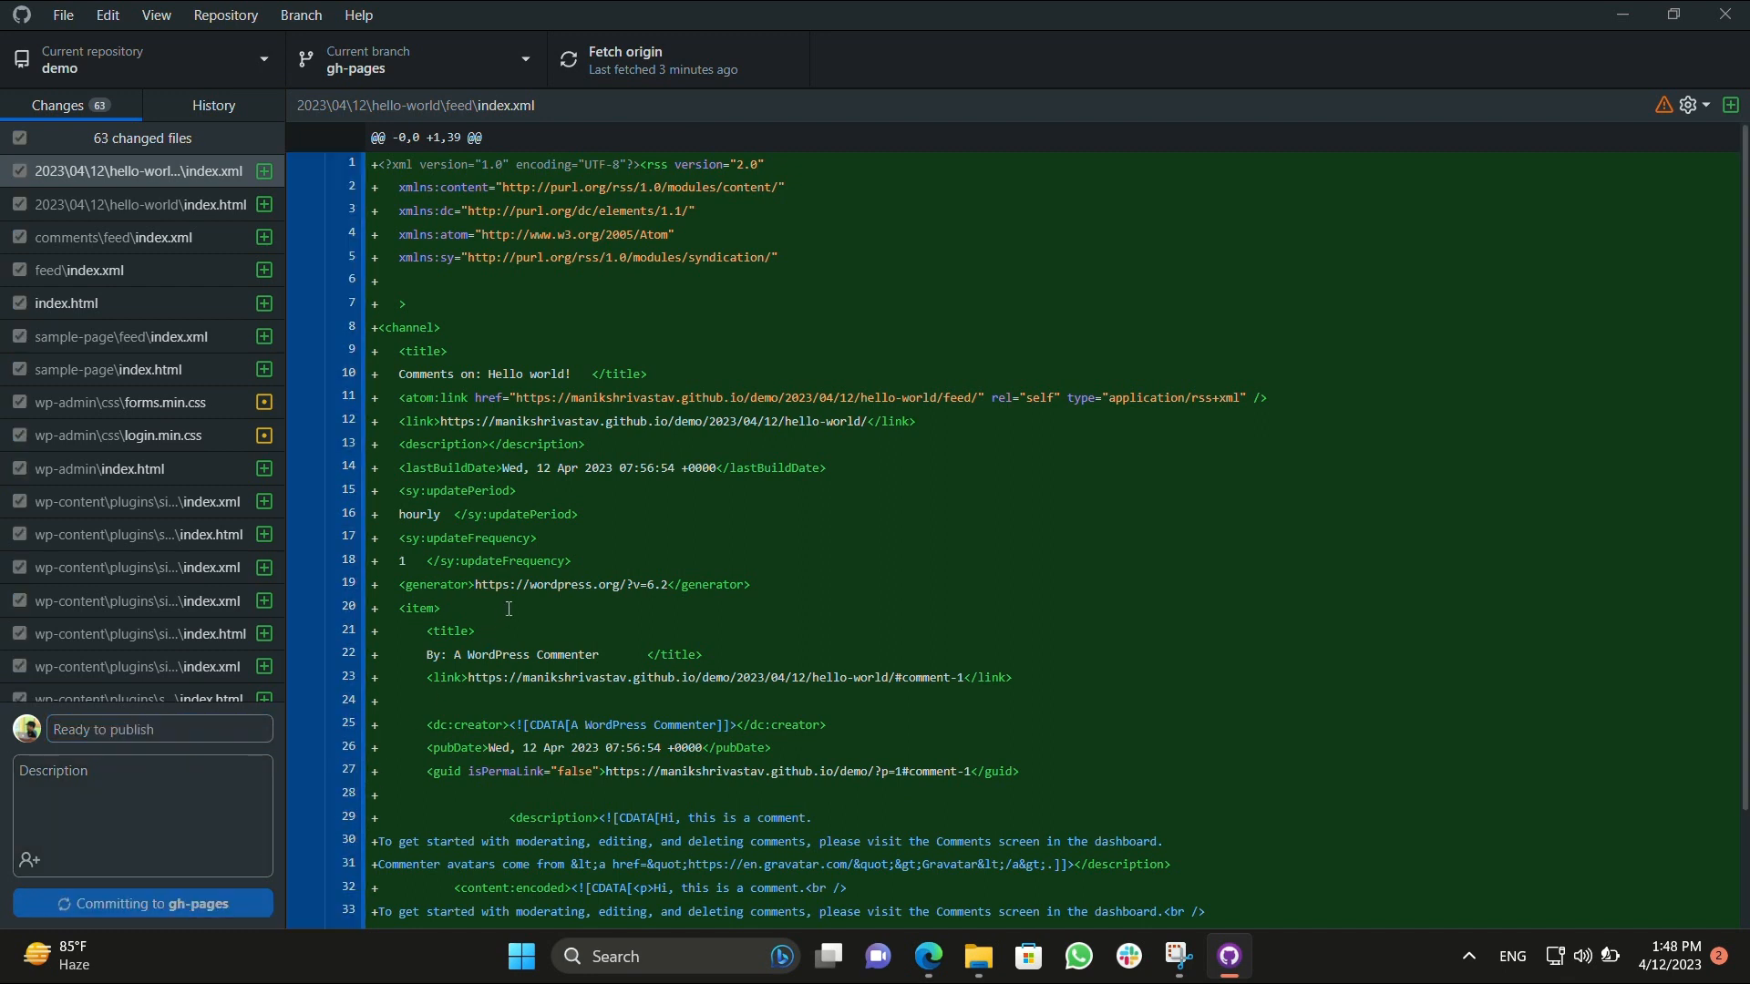
click(142, 904)
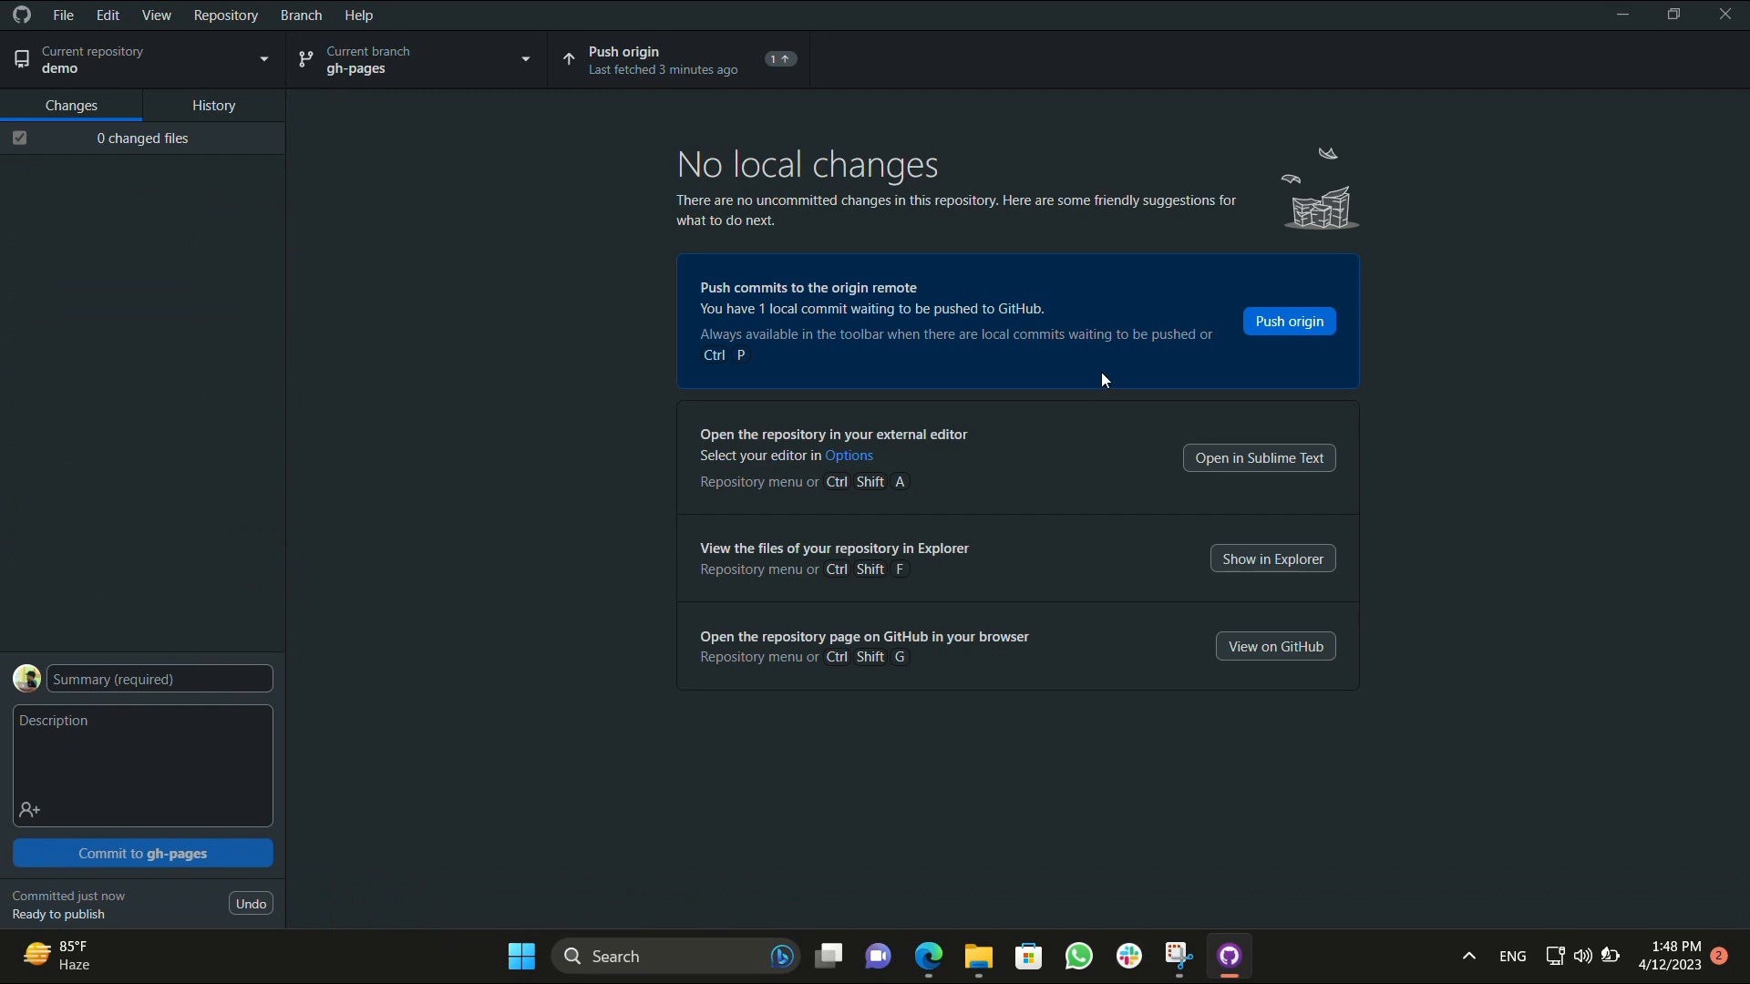
click(1289, 321)
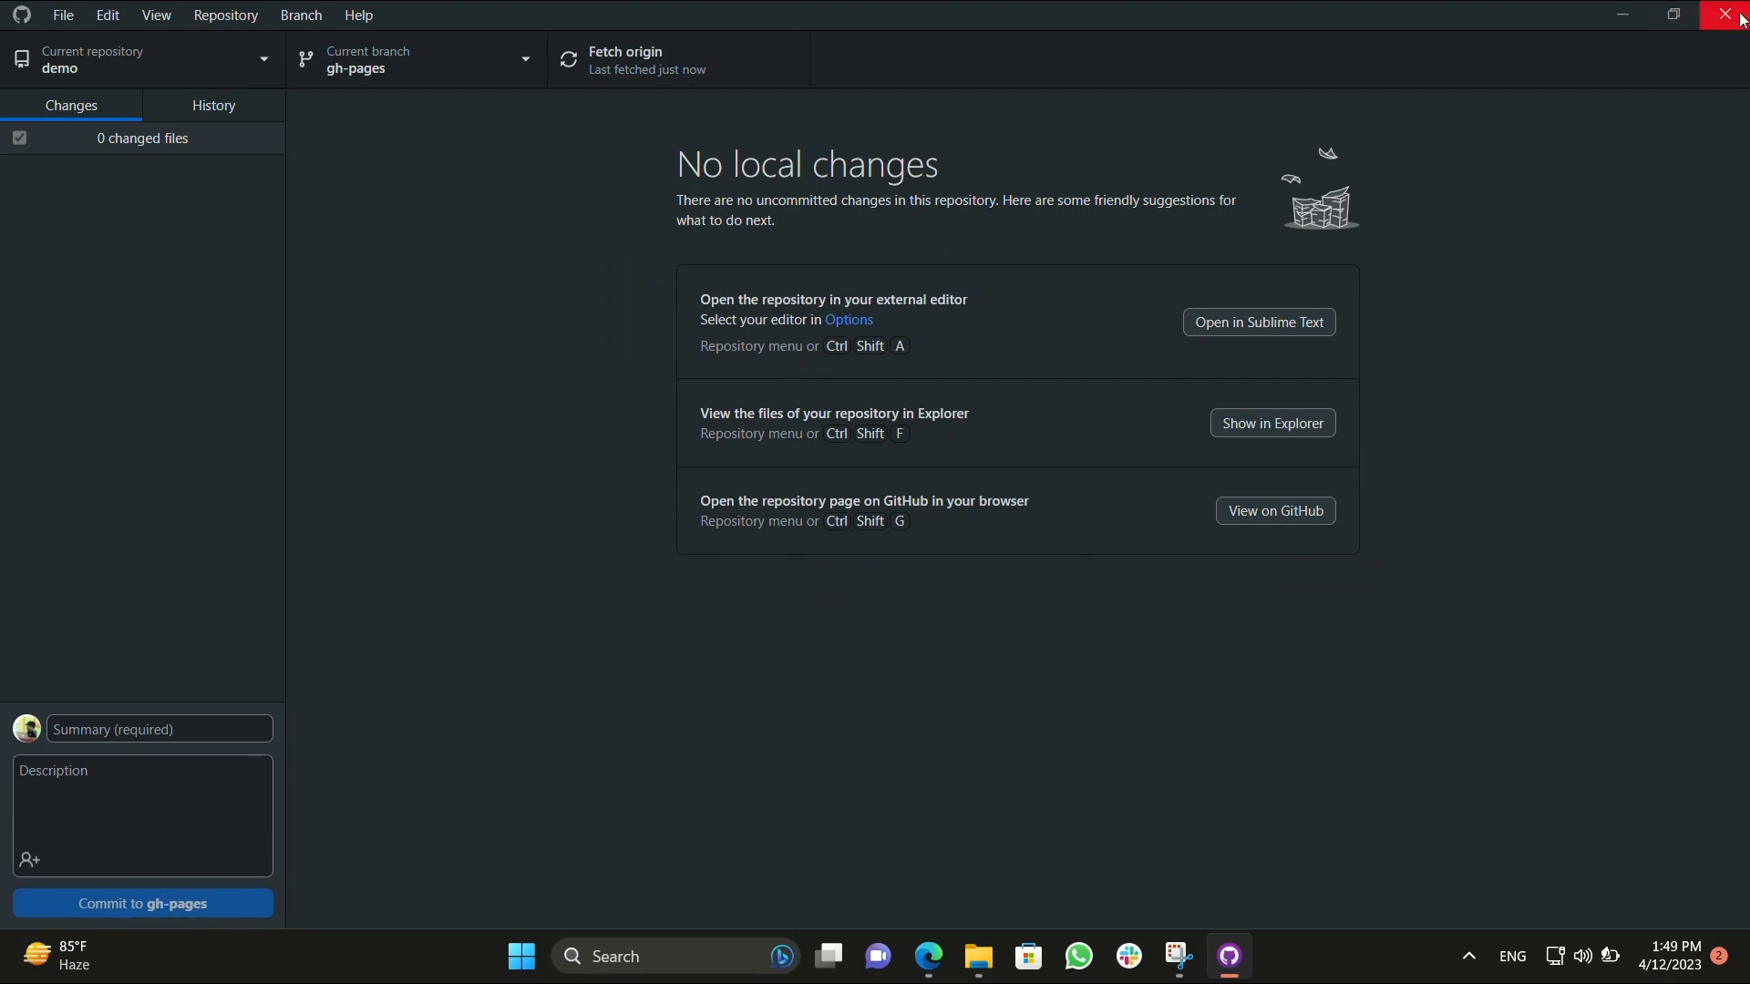
Close GitHub Desktop, refresh the Pages settings and follow the live site link.
click(1728, 17)
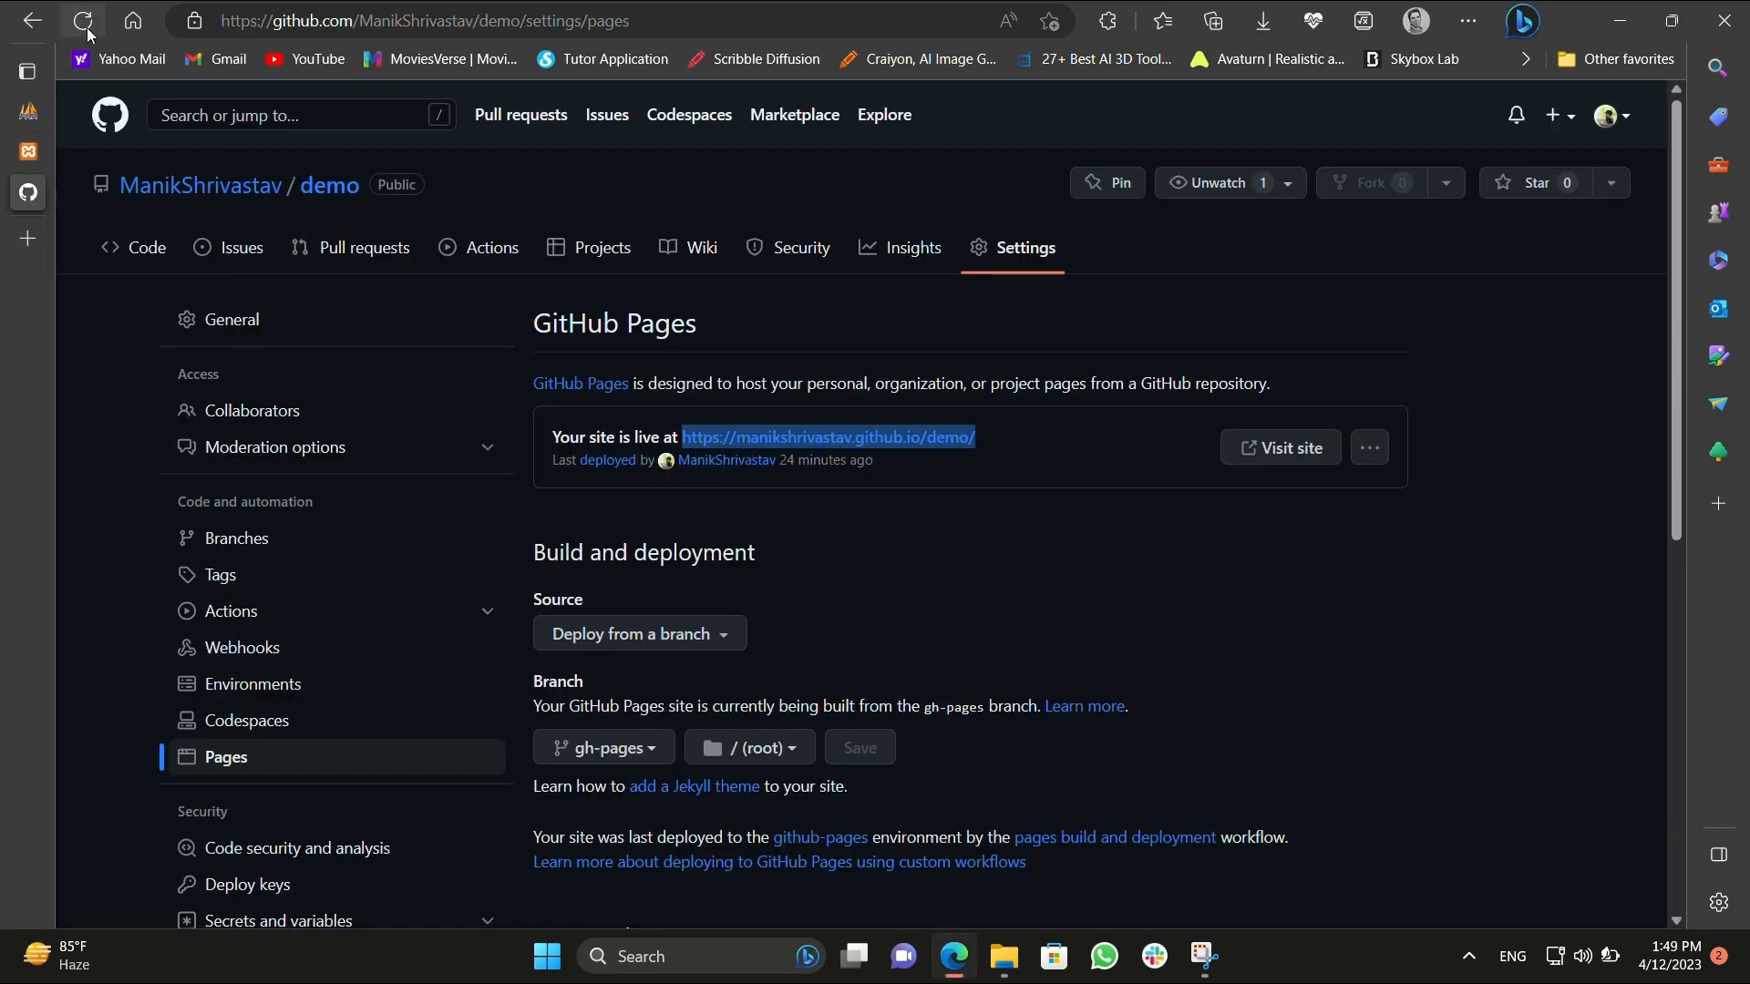
click(85, 20)
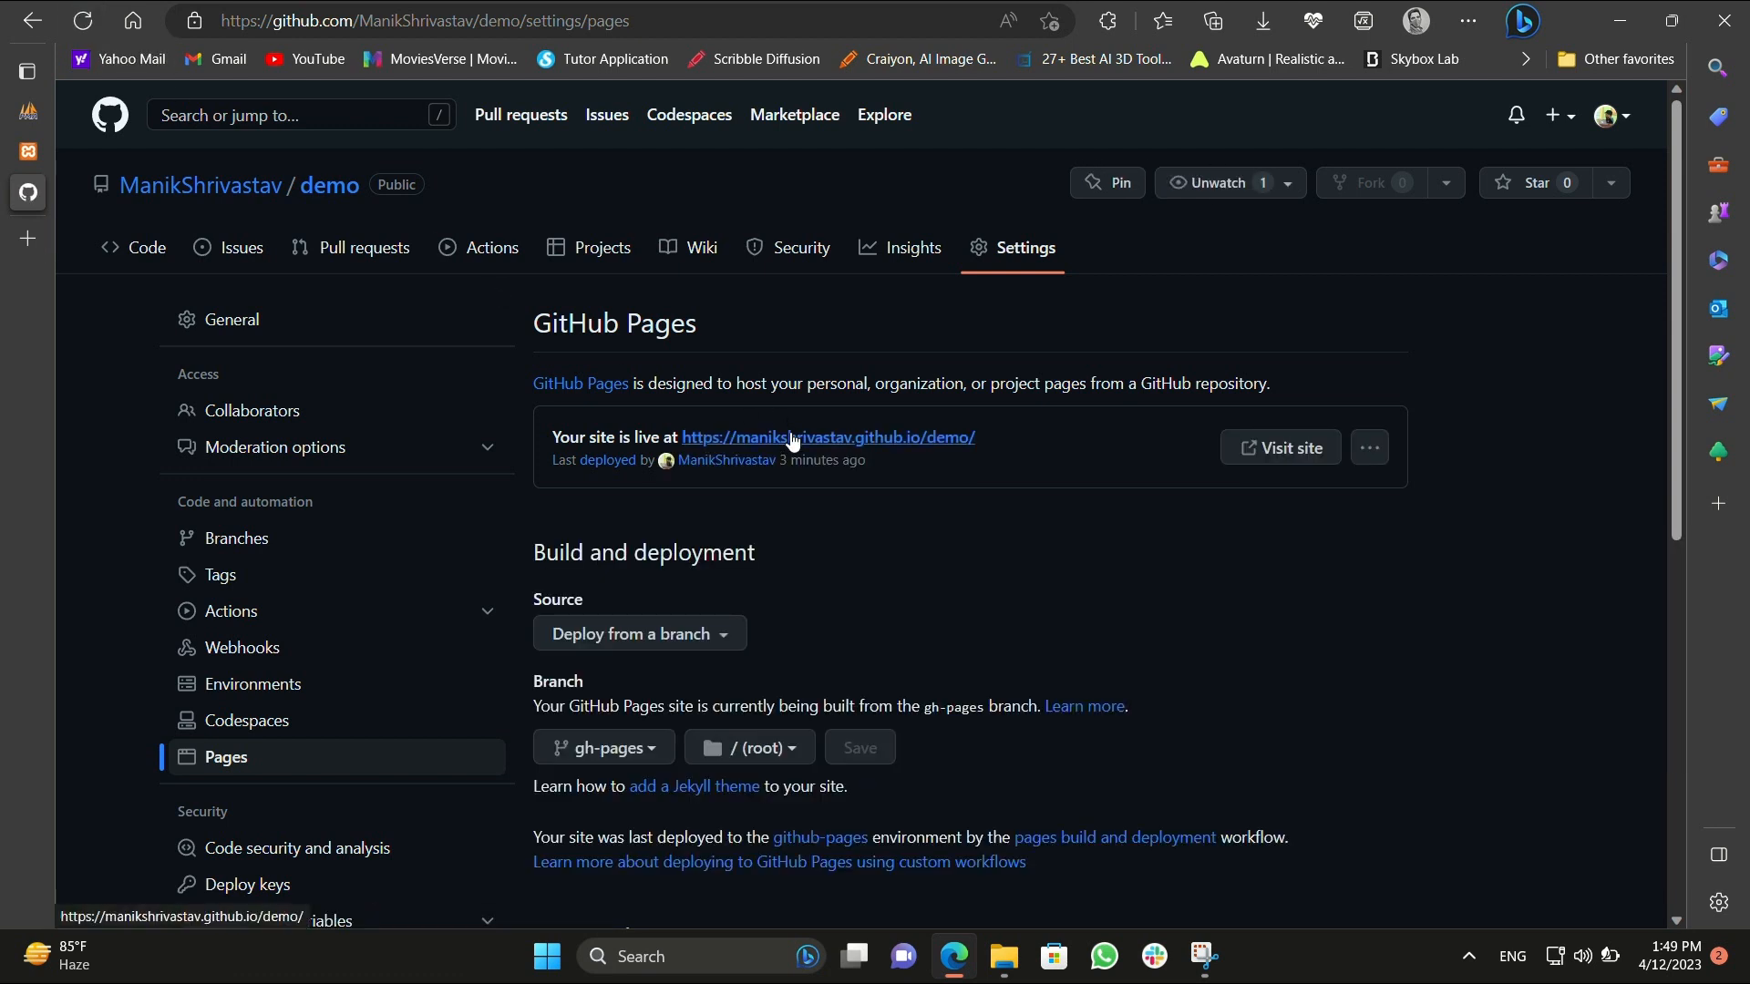
click(826, 436)
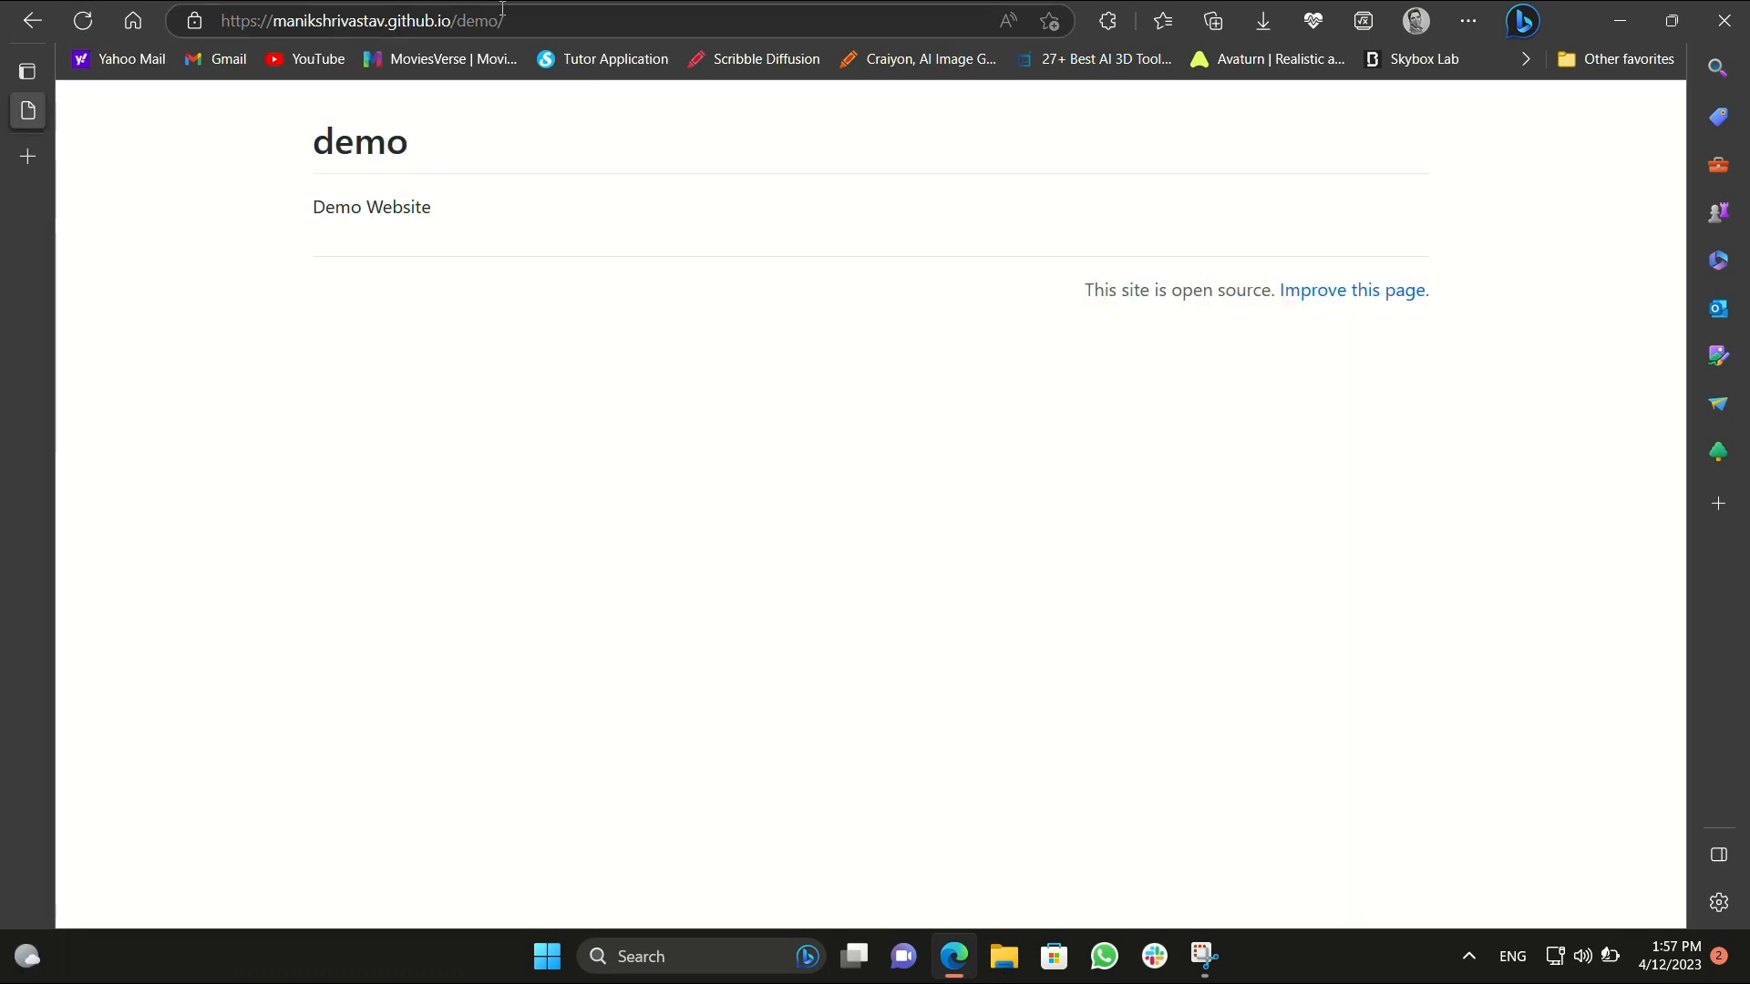
Check the site in an InPrivate window, then reload the normal tab to show the exported blog front page.
click(1468, 20)
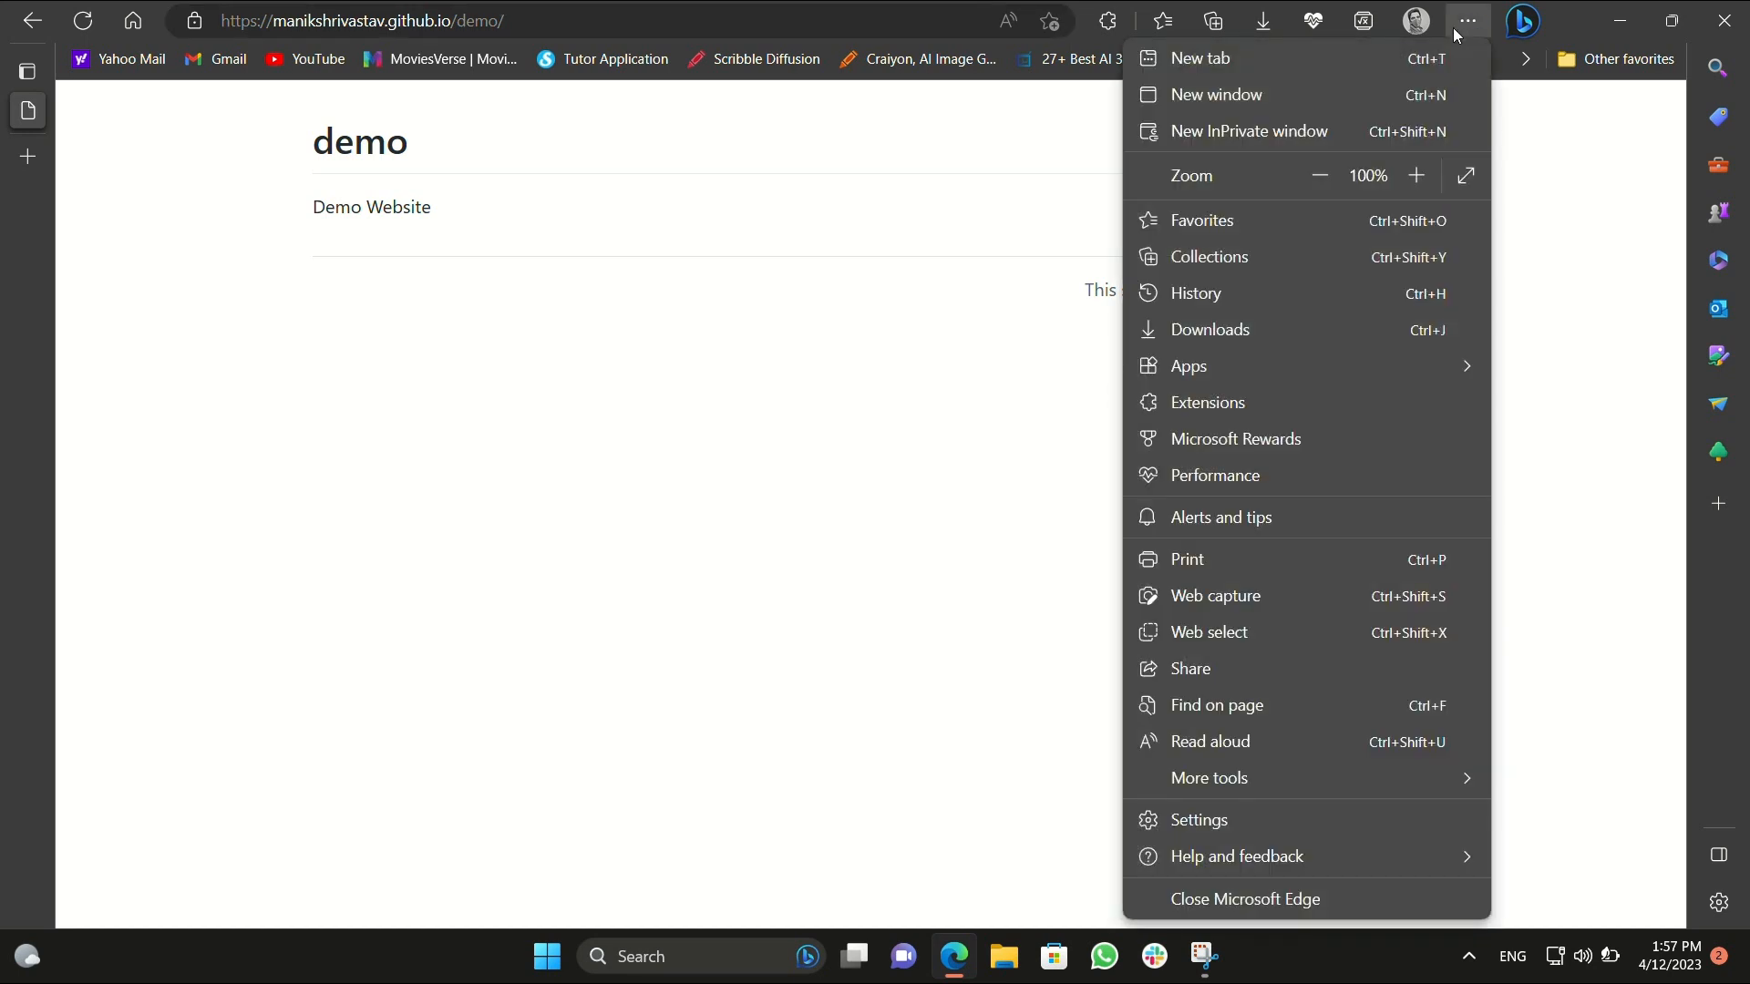
click(1249, 131)
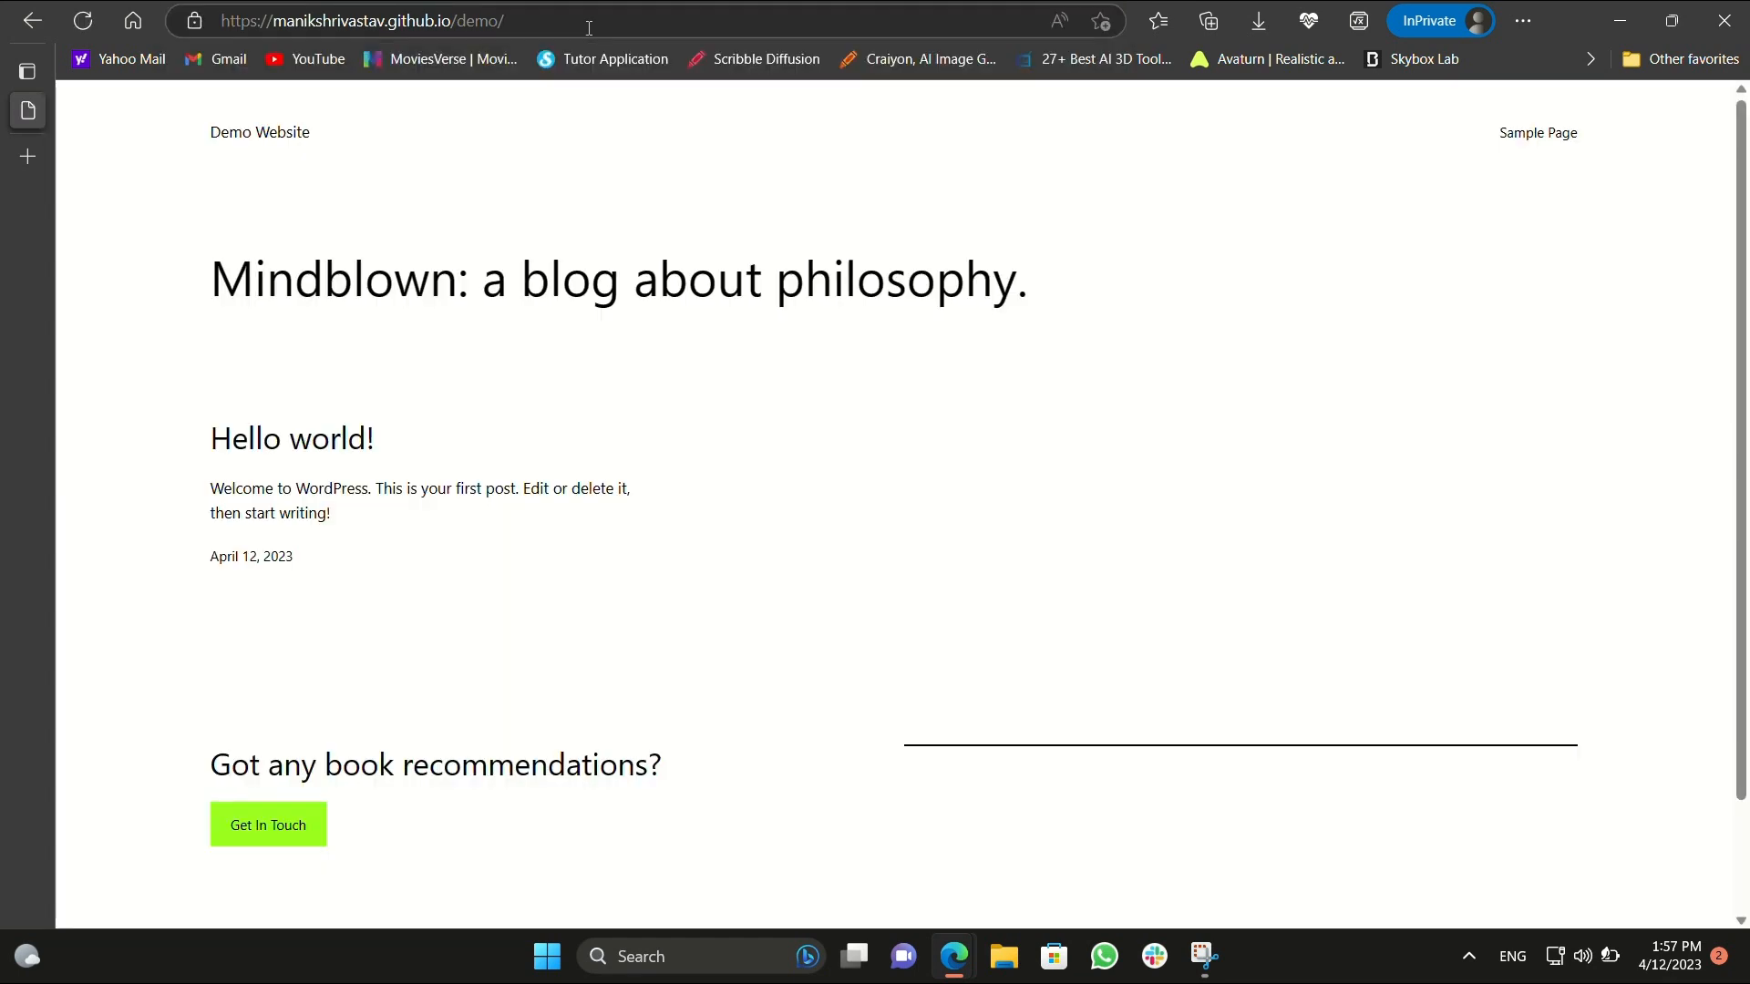
scroll(down, 3)
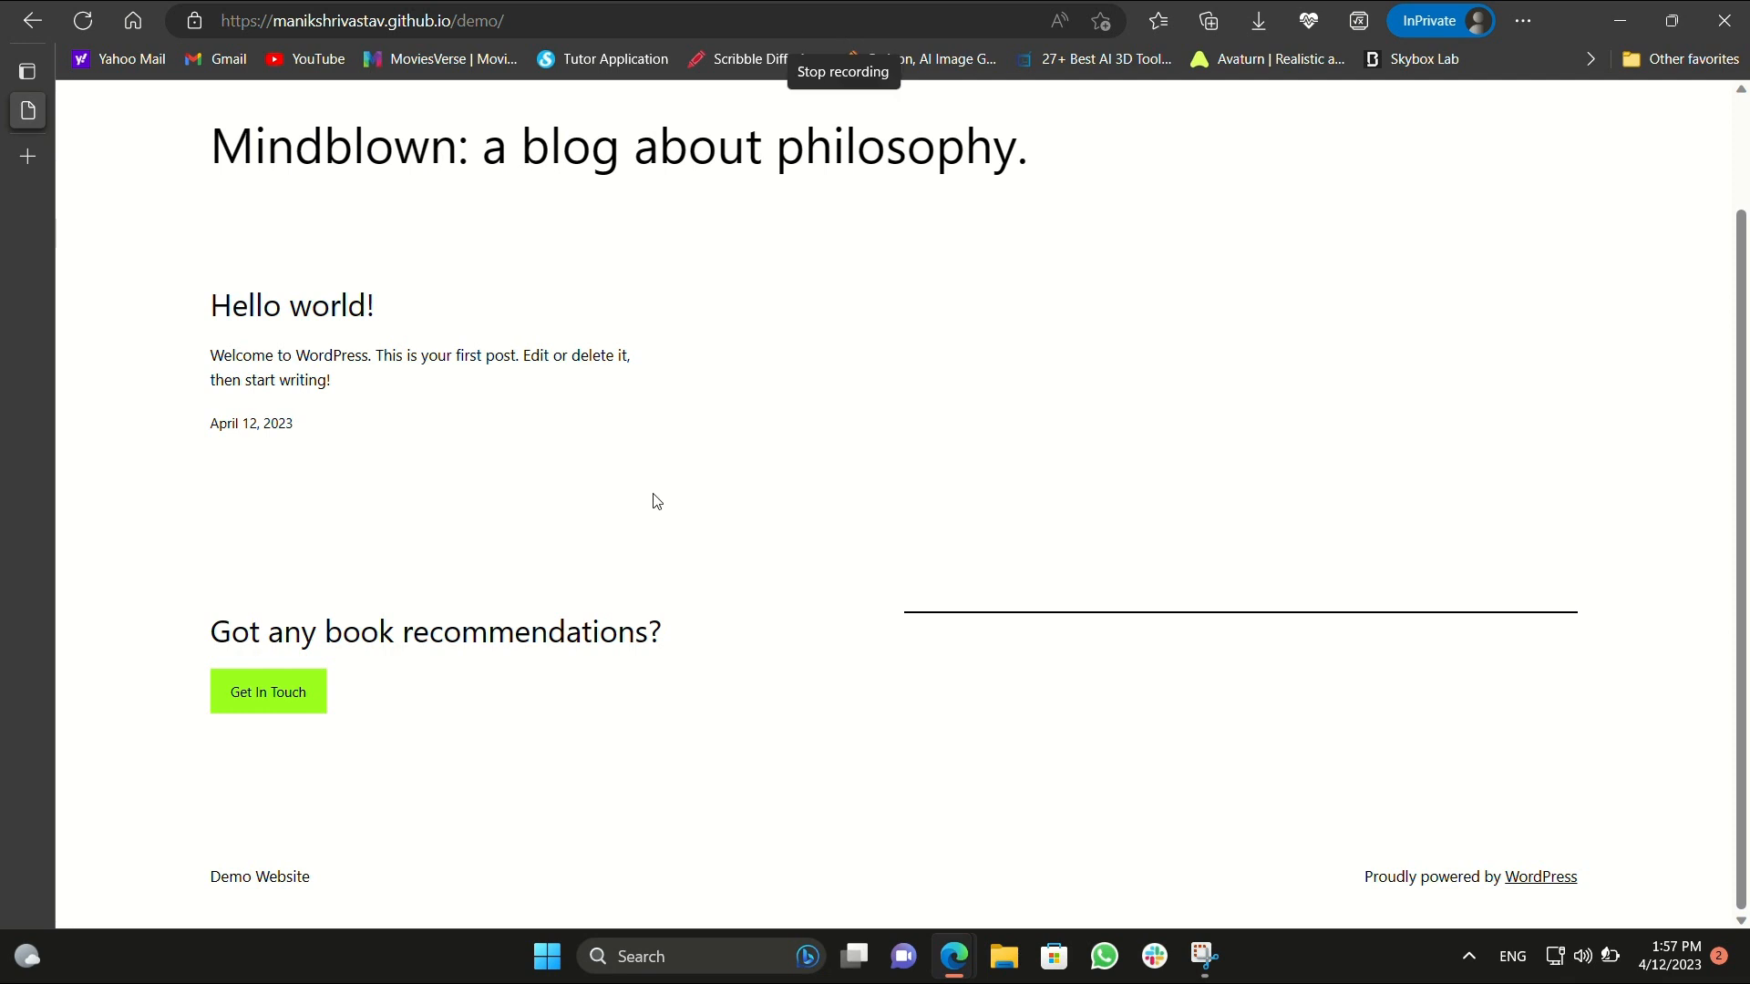
scroll(up, 3)
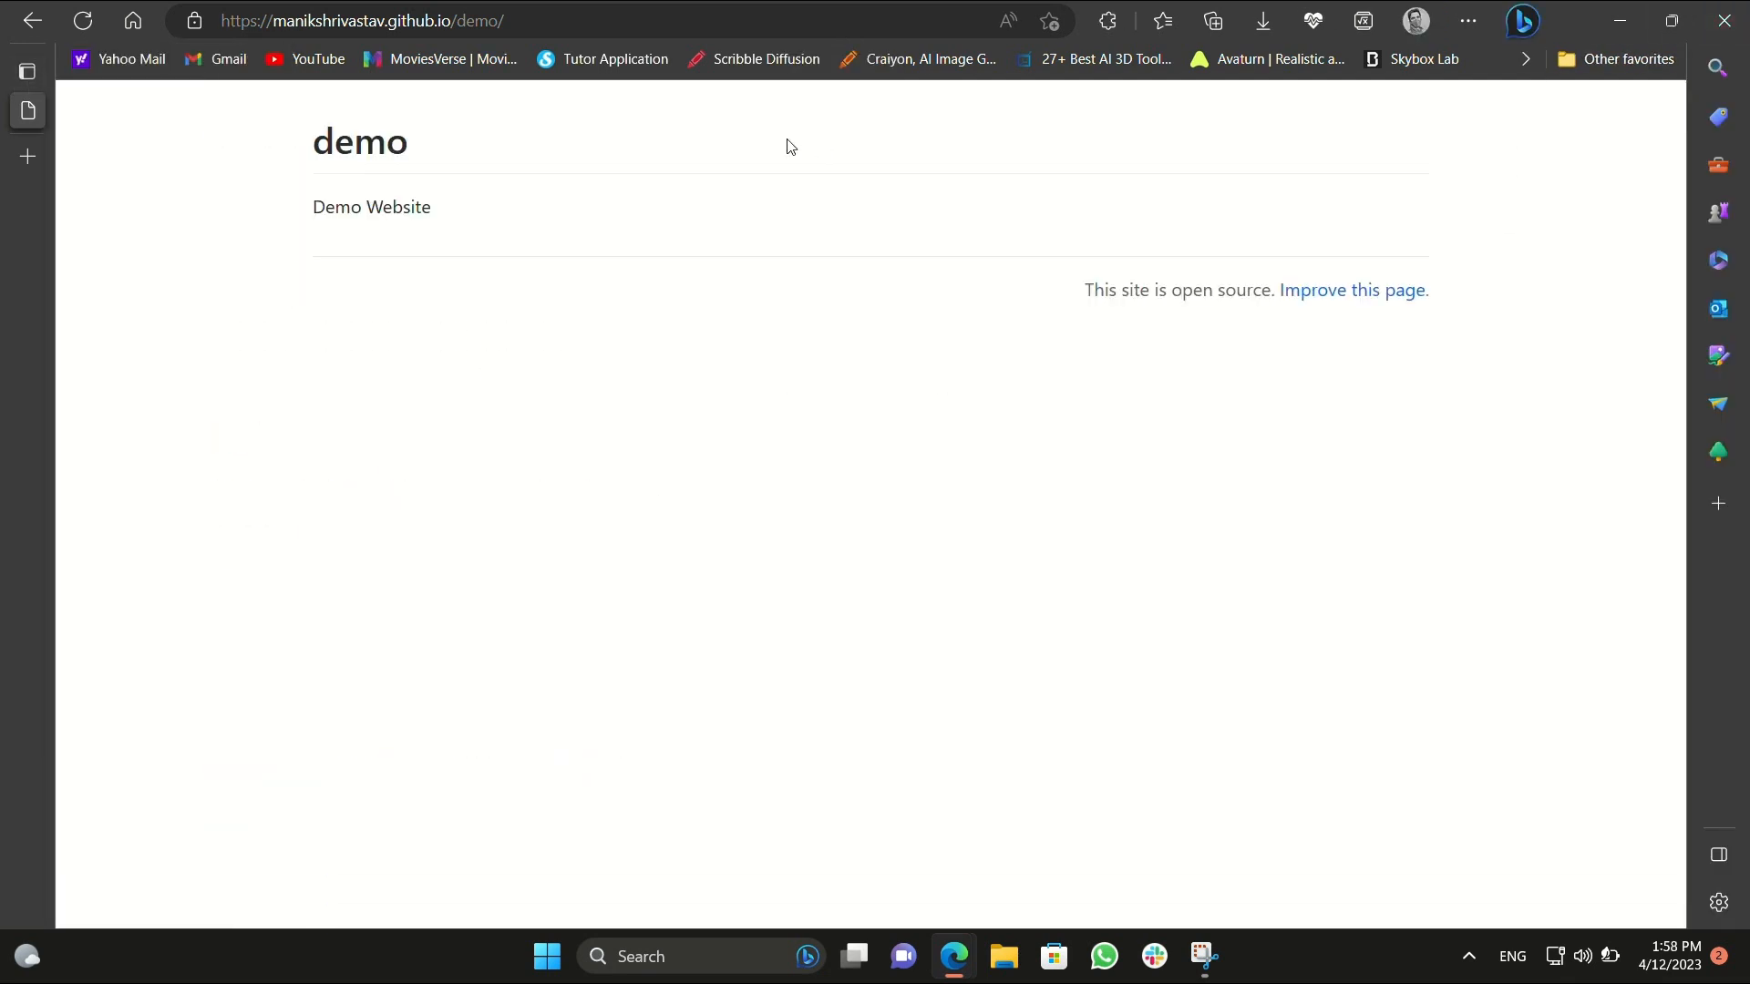
click(82, 20)
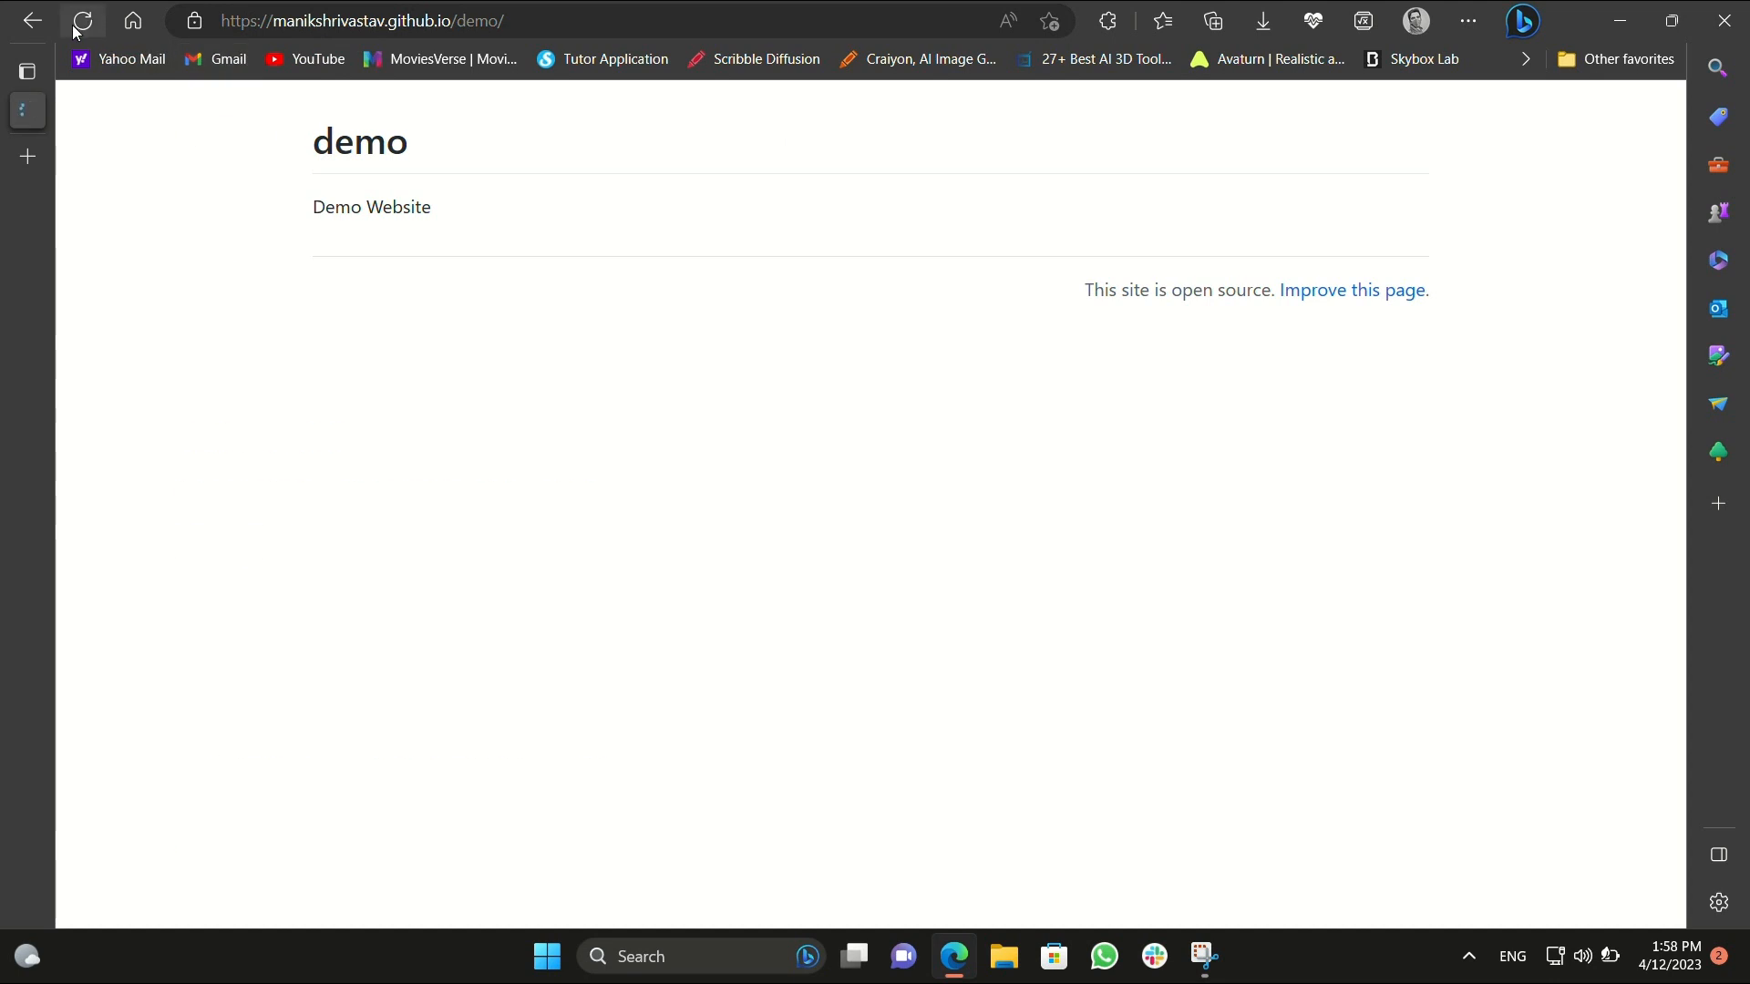
click(83, 20)
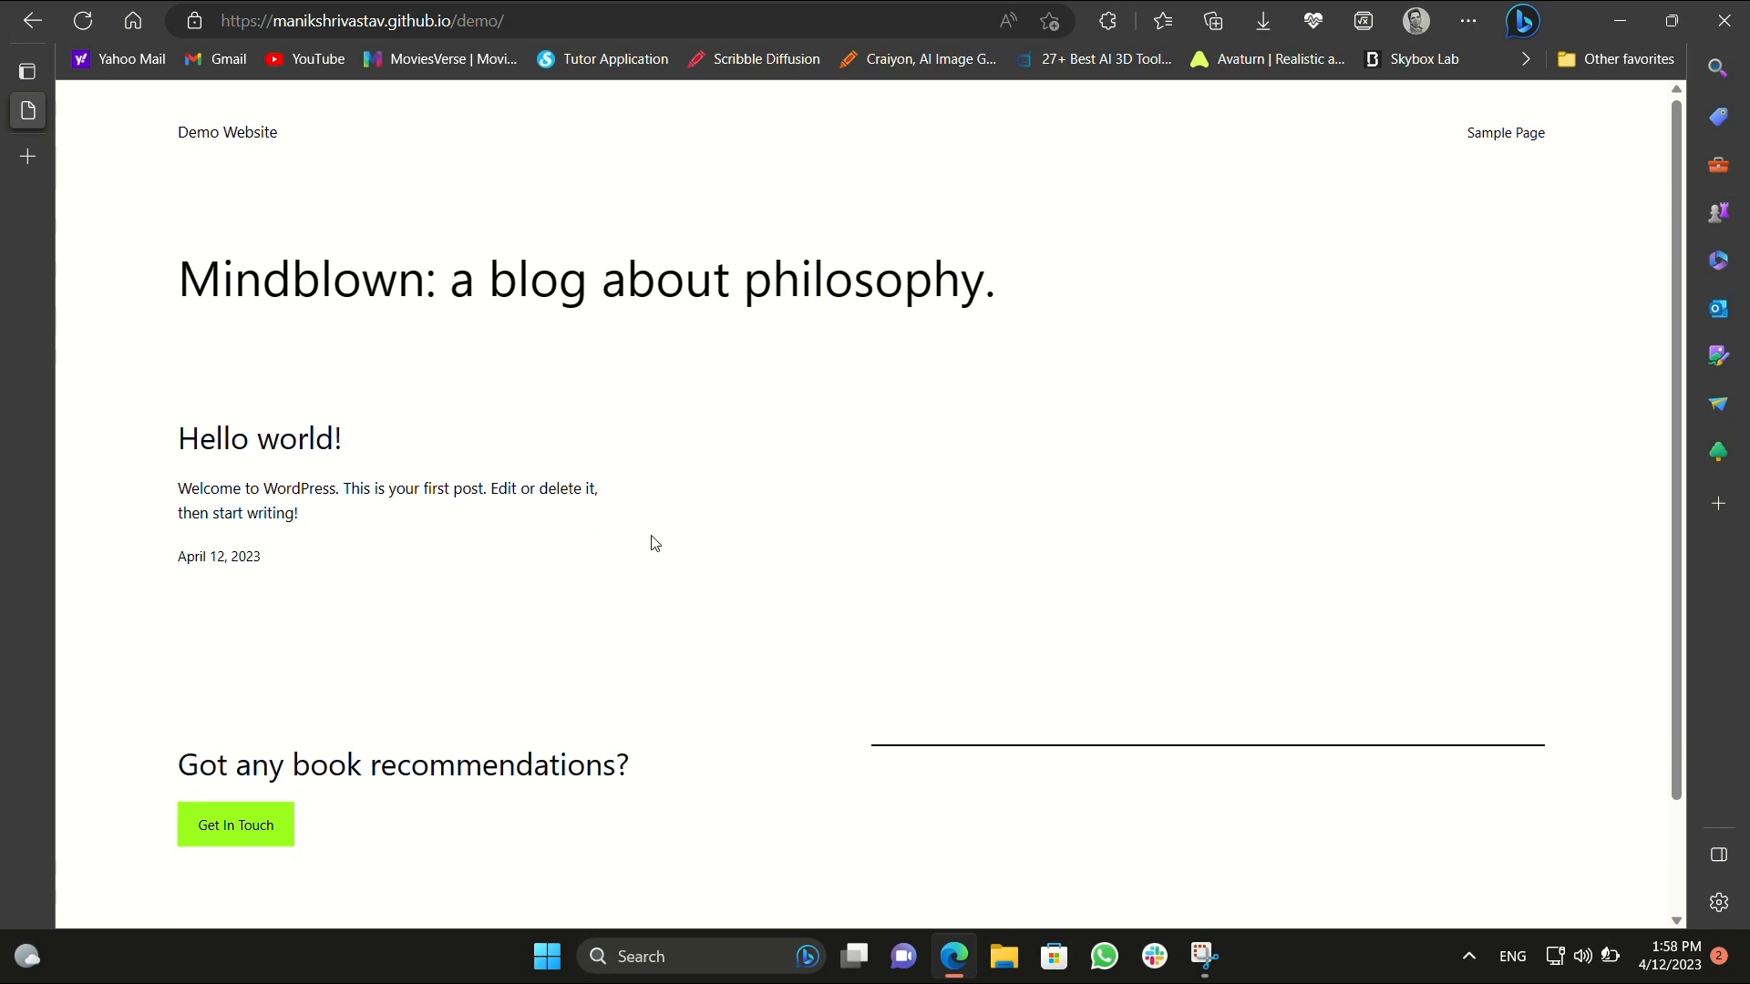
mouse_move(186, 73)
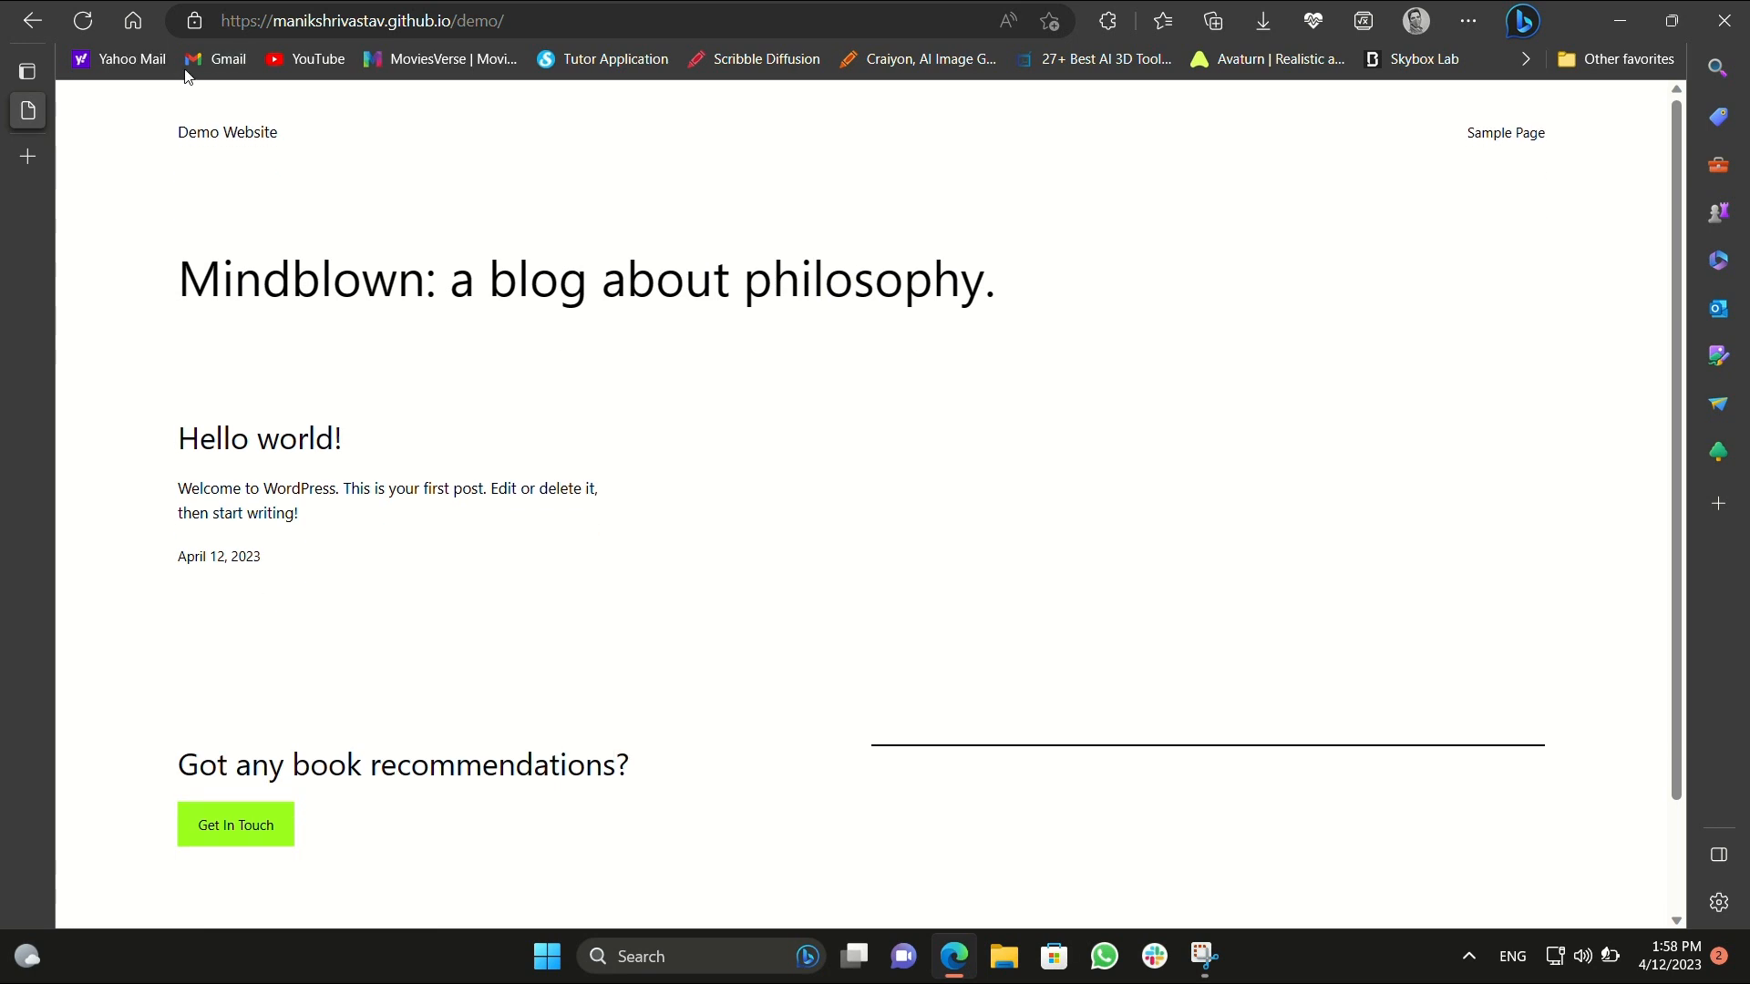